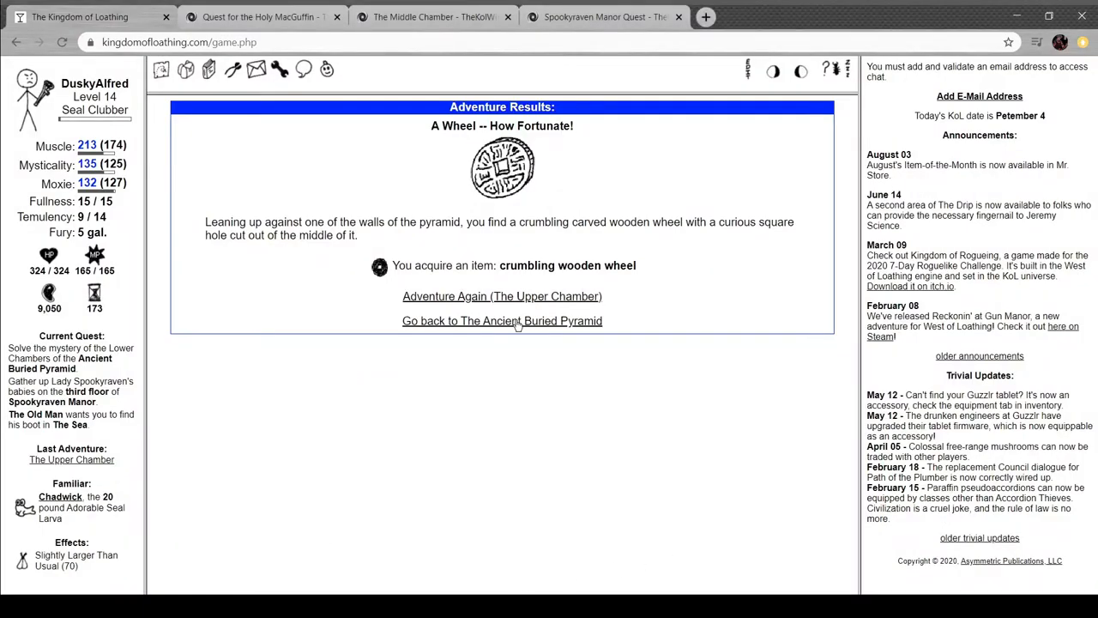
# Use the crumbling wooden wheel on the control room peg twice and blast the stairway open
pyautogui.click(501, 321)
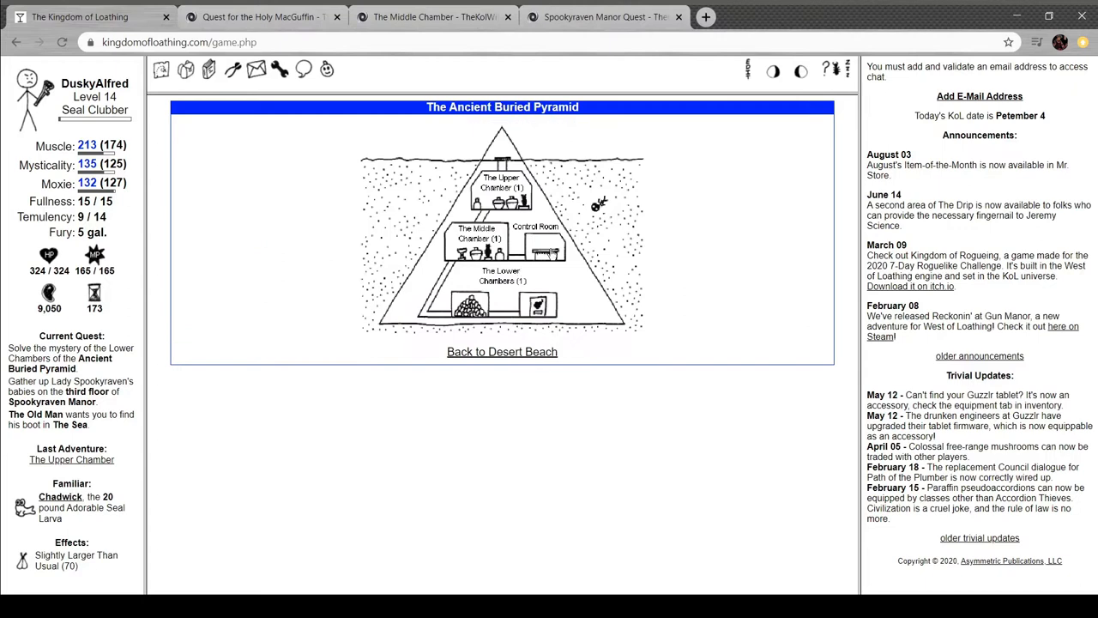
pyautogui.click(535, 226)
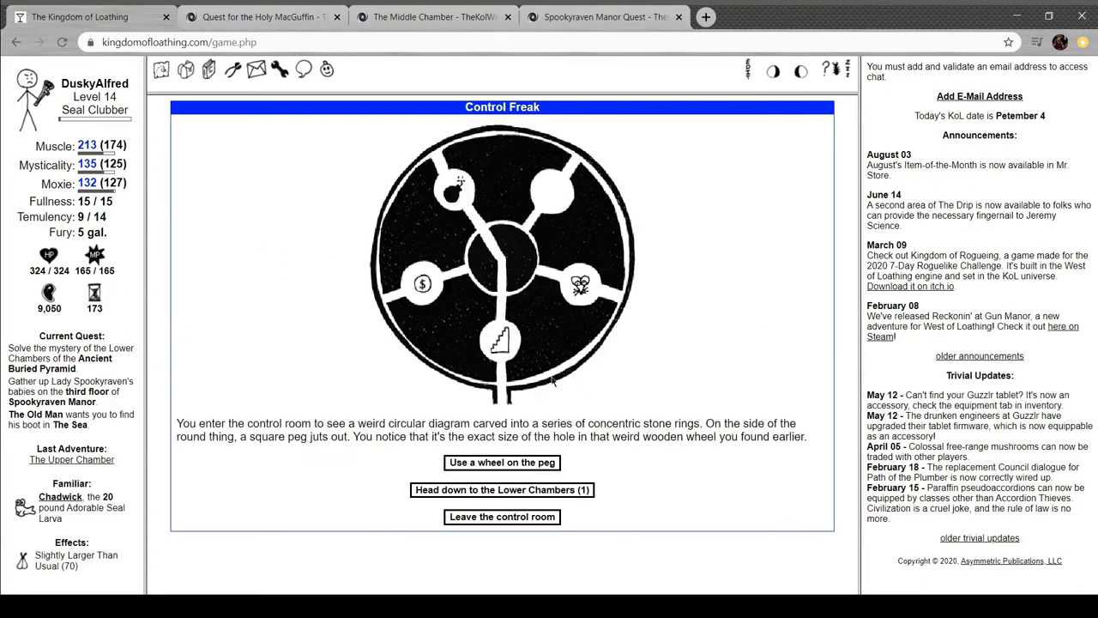
pyautogui.click(501, 461)
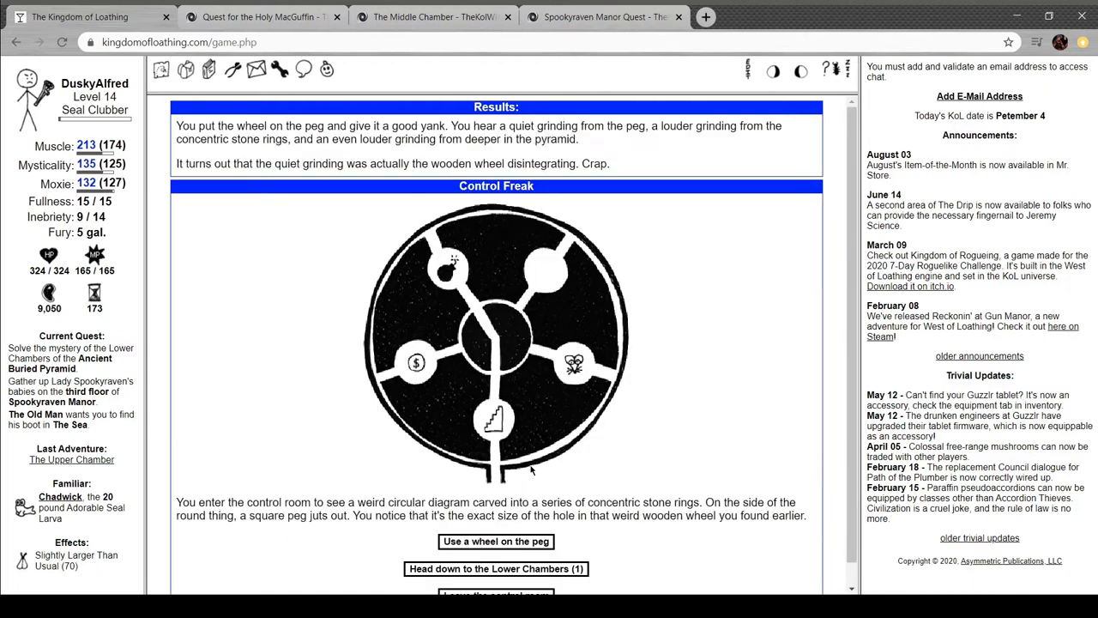
pyautogui.click(496, 541)
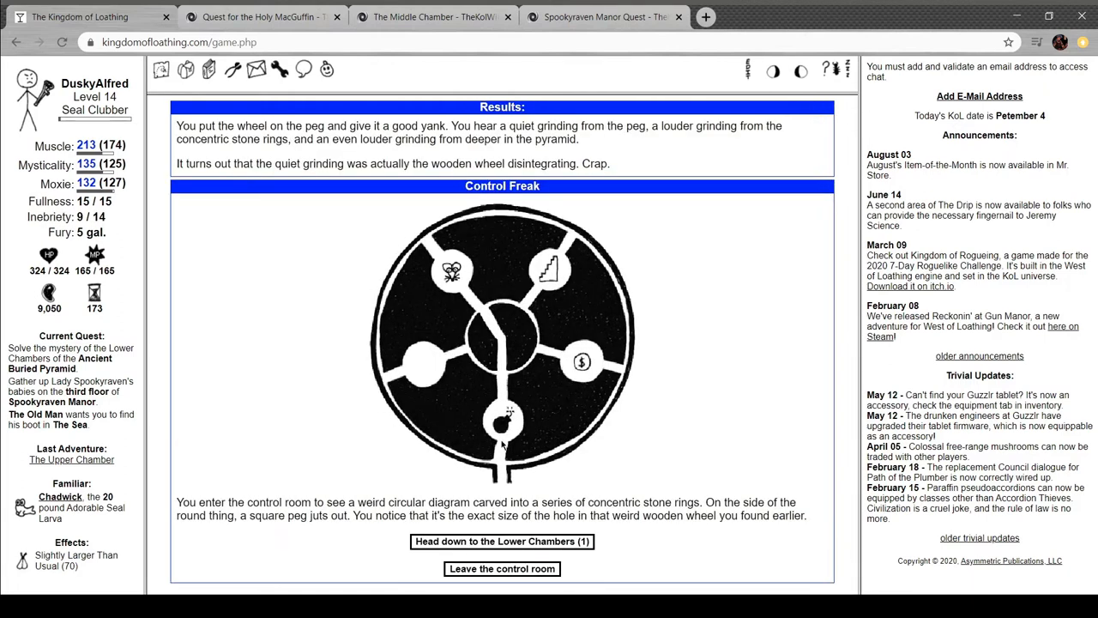
pyautogui.click(501, 540)
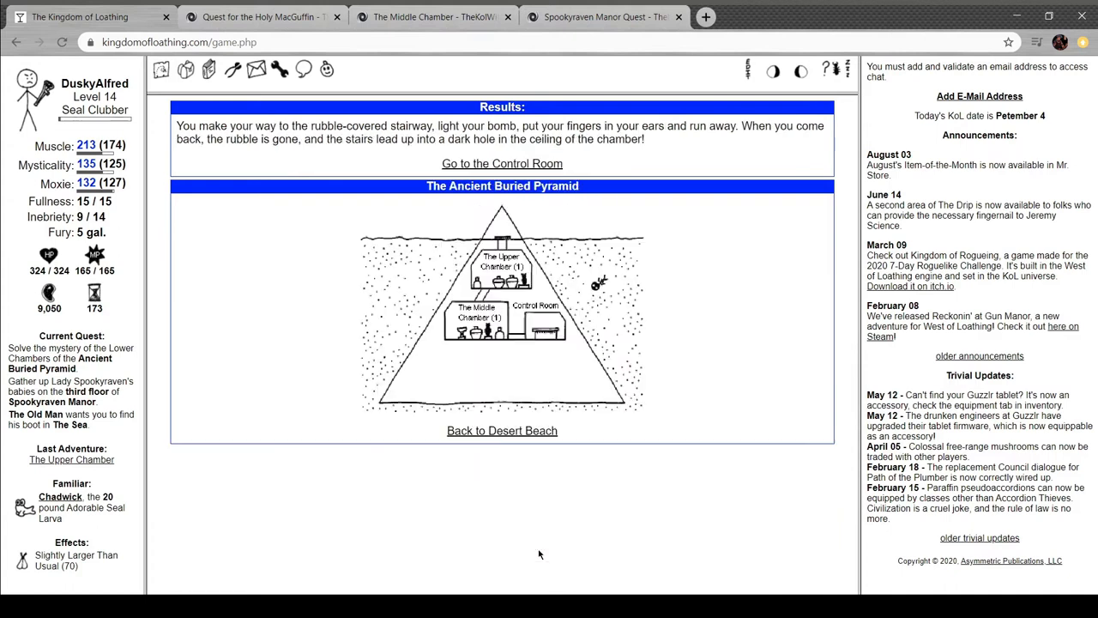
# Enter the Lower Chambers and face Ed the Undying in the first fight
pyautogui.click(501, 163)
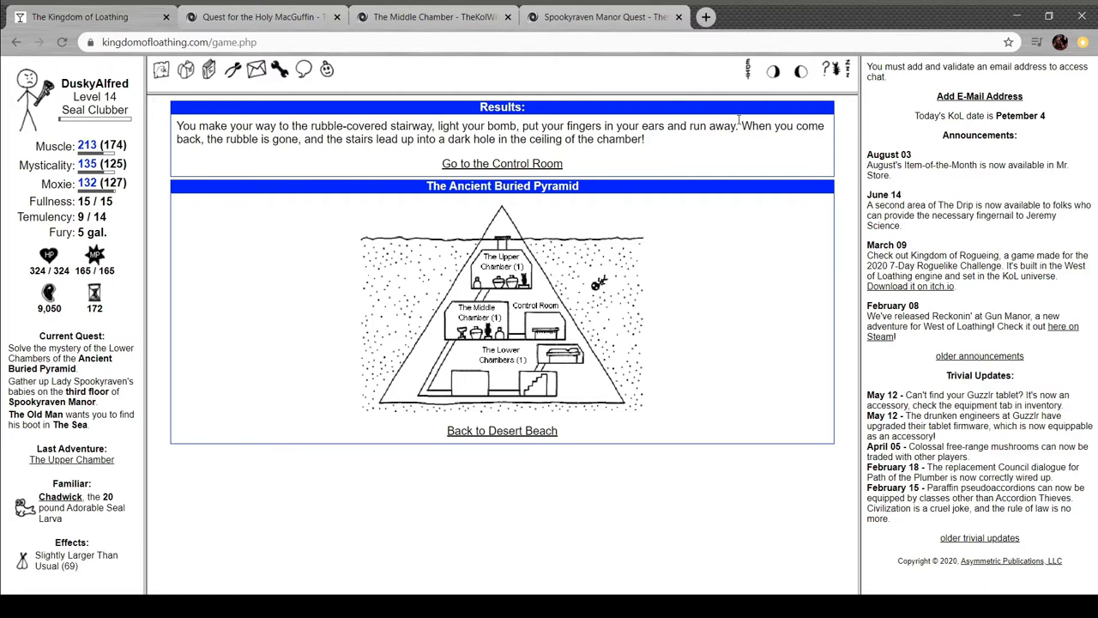
pyautogui.moveTo(365, 159)
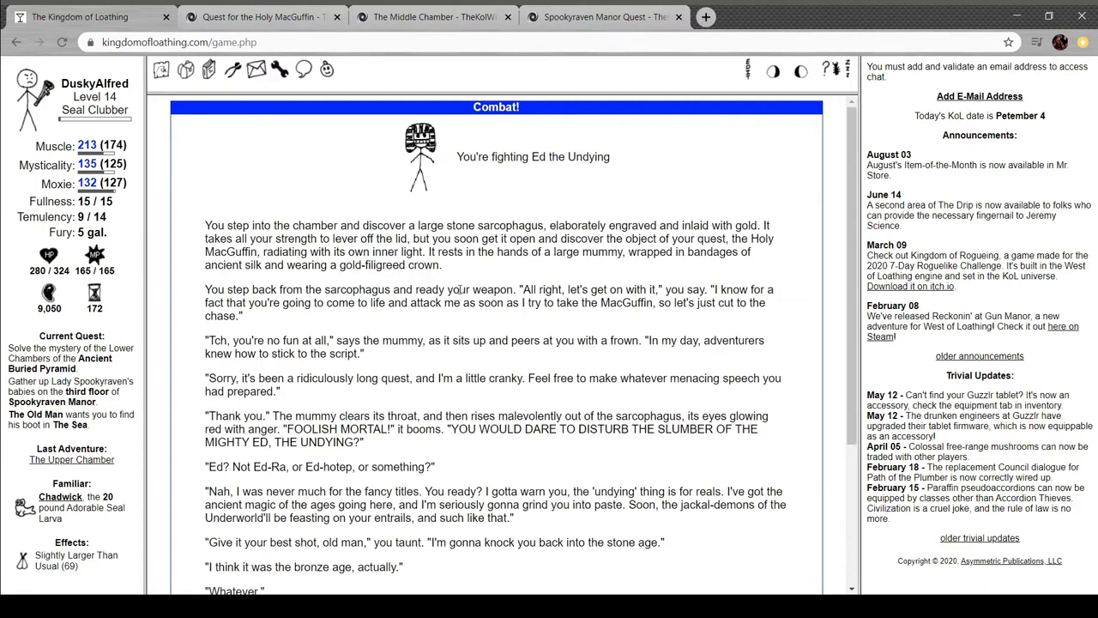
pyautogui.moveTo(631, 179)
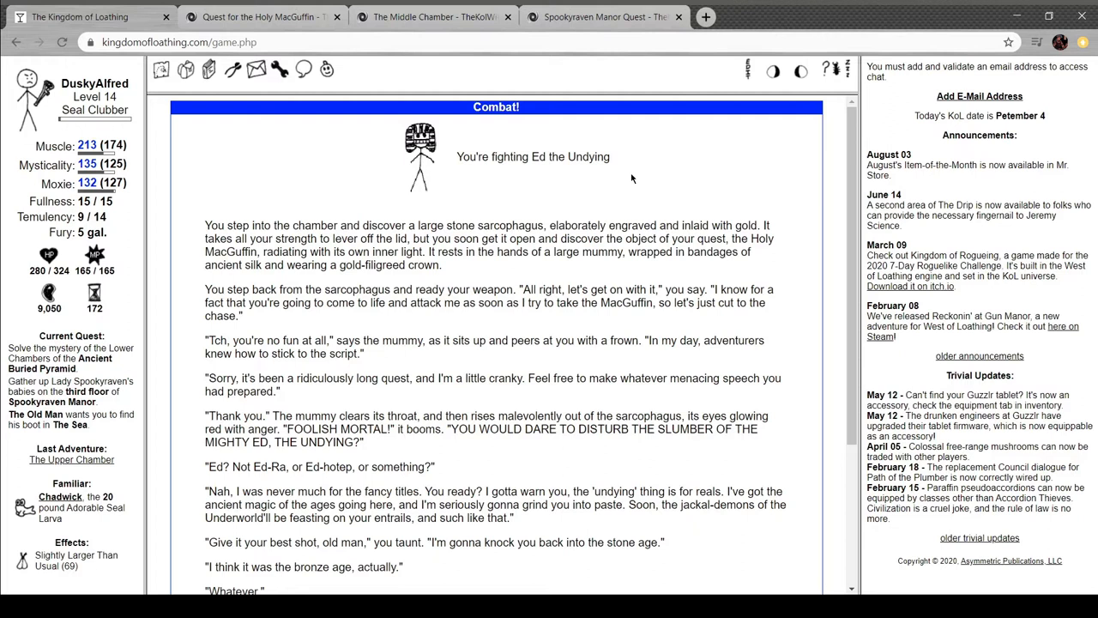
pyautogui.scroll(-3)
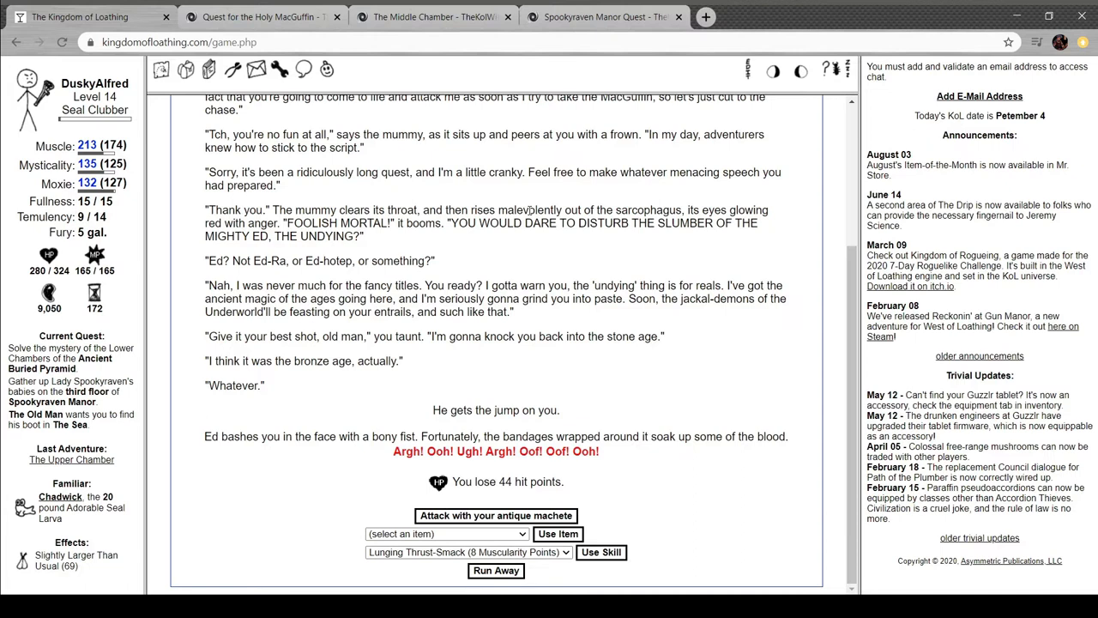
pyautogui.moveTo(470, 378)
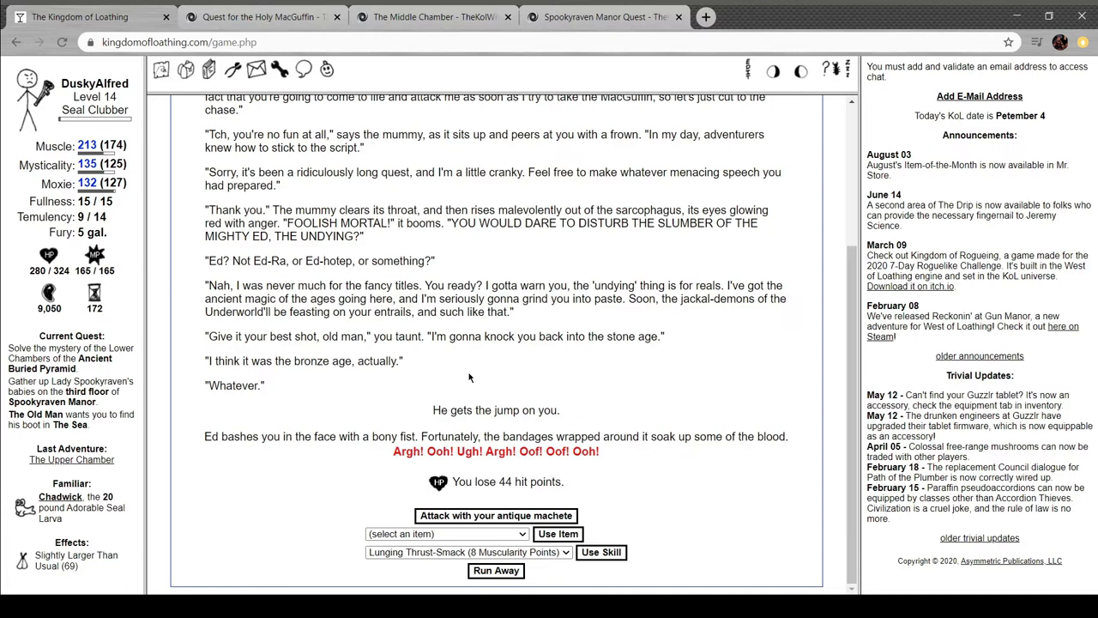
pyautogui.moveTo(535, 422)
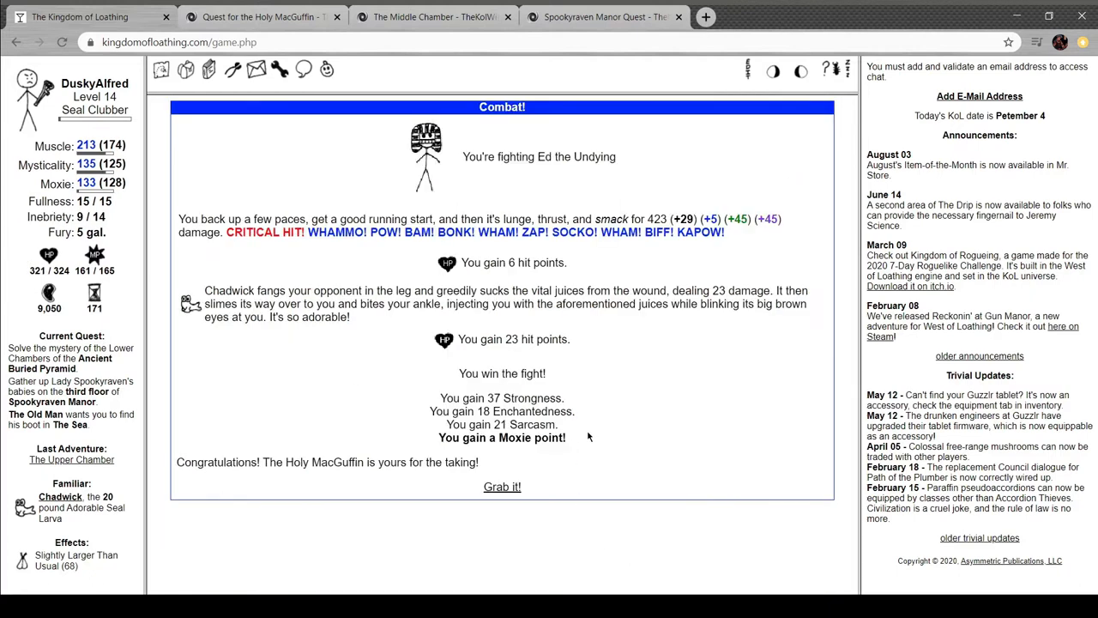
pyautogui.moveTo(539, 465)
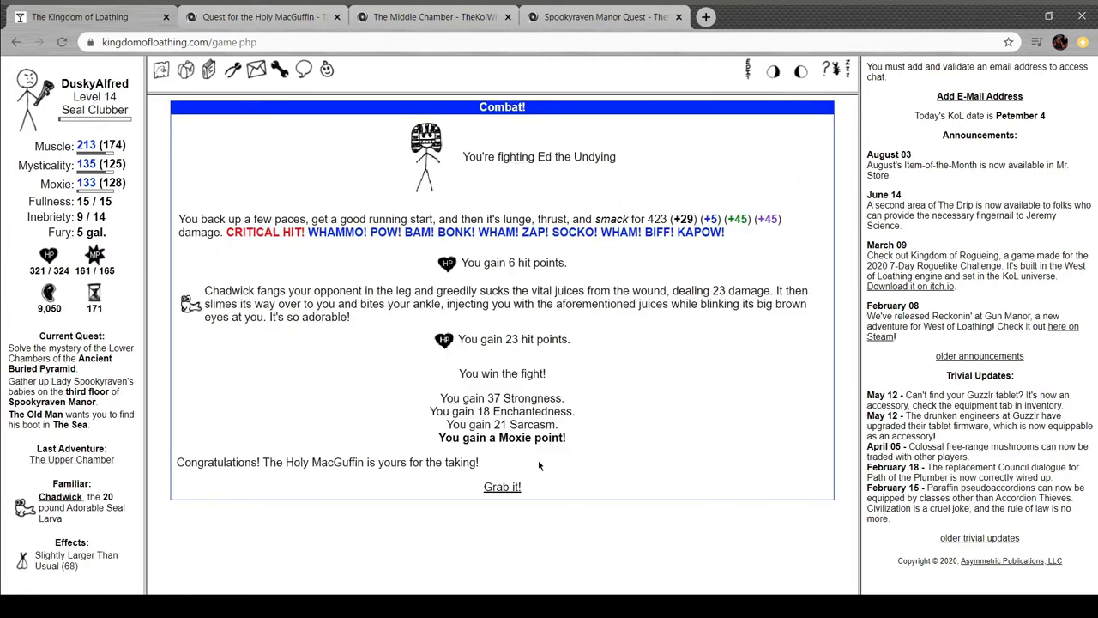
# Reach for the Holy MacGuffin and beat Ed with the antique machete, then reach for it again
pyautogui.click(502, 487)
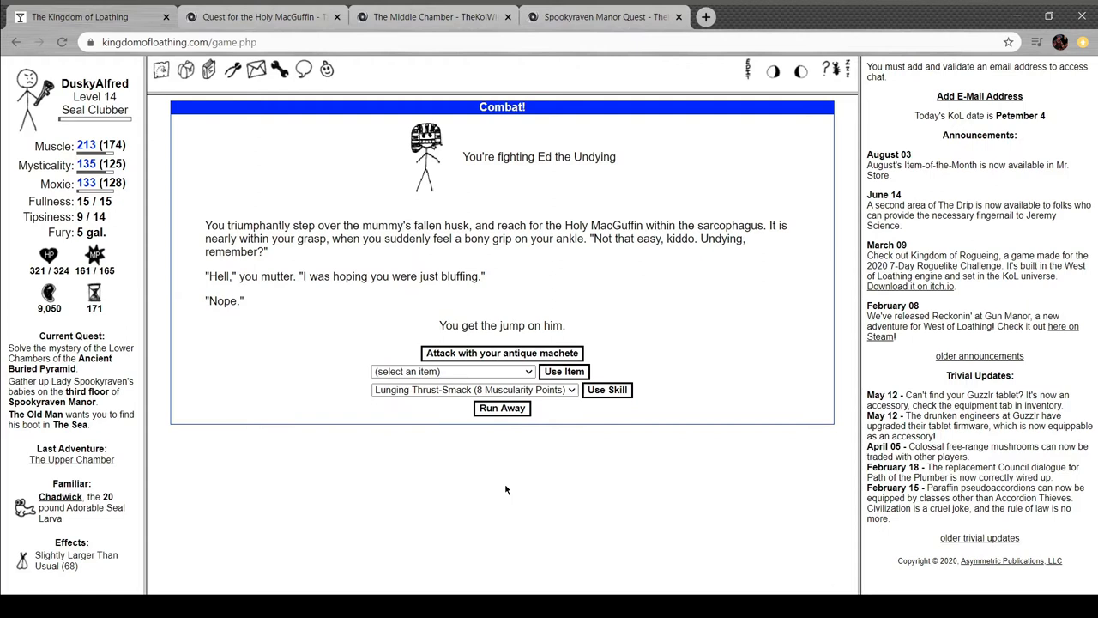
pyautogui.moveTo(759, 323)
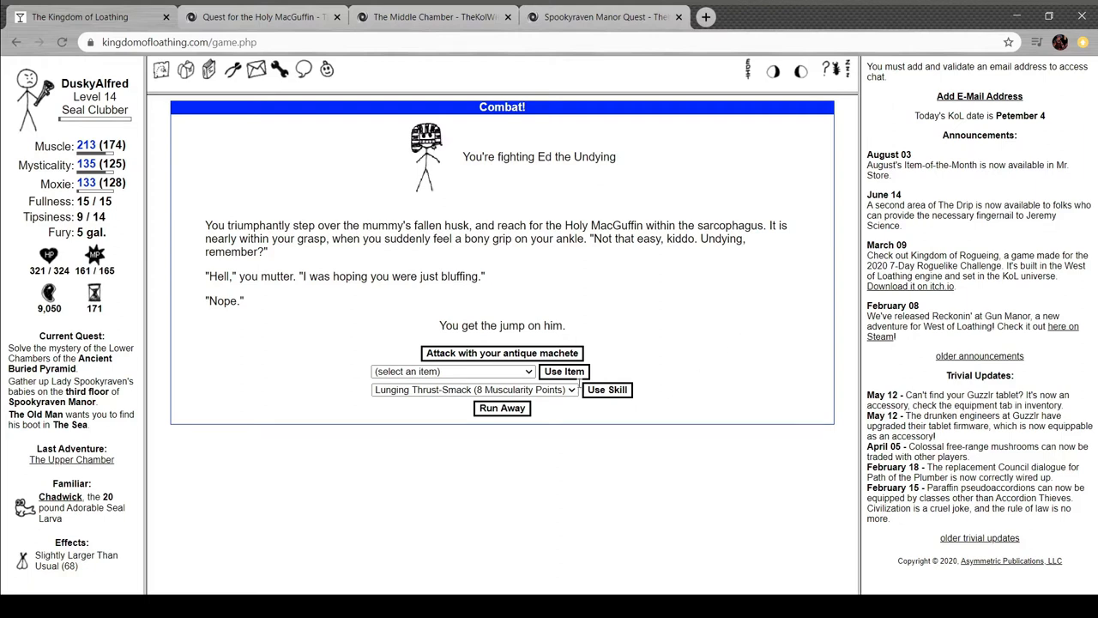
pyautogui.click(501, 354)
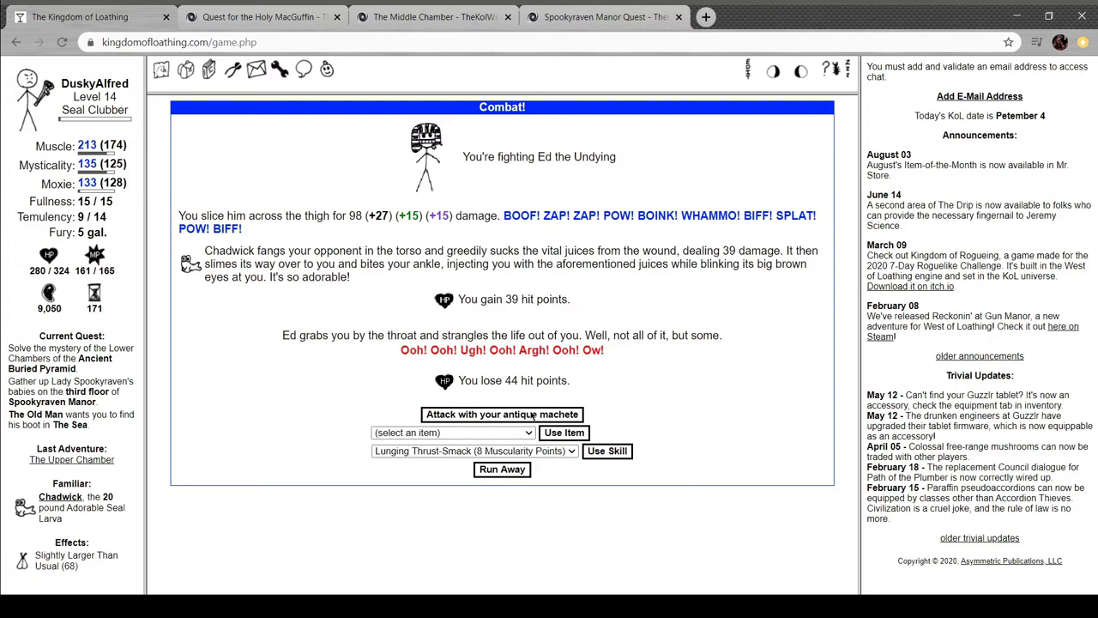
pyautogui.click(501, 414)
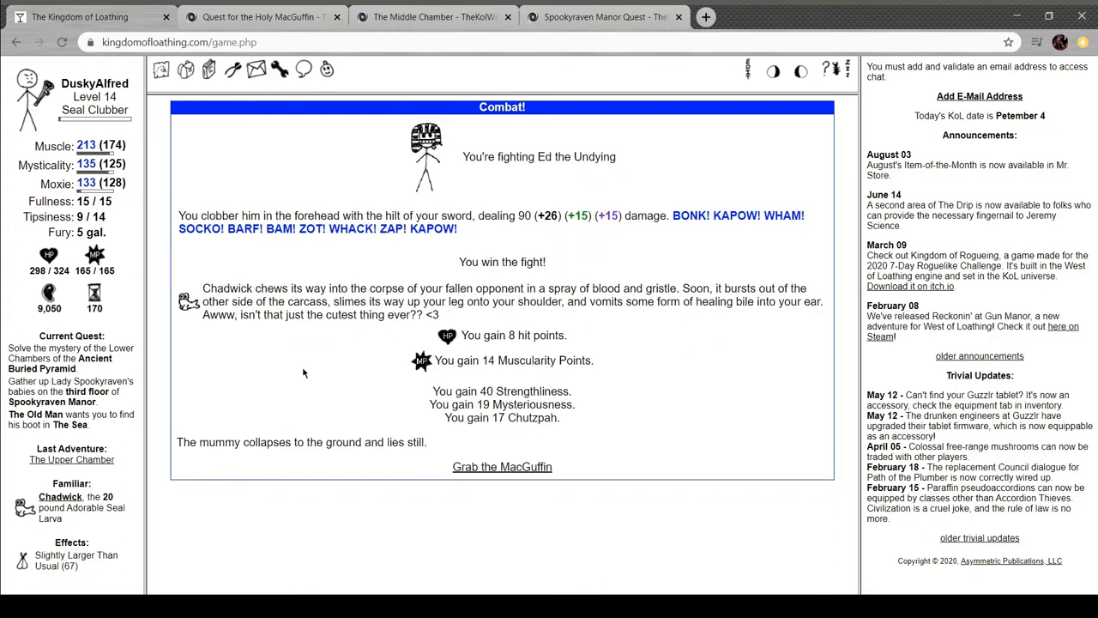
pyautogui.click(501, 467)
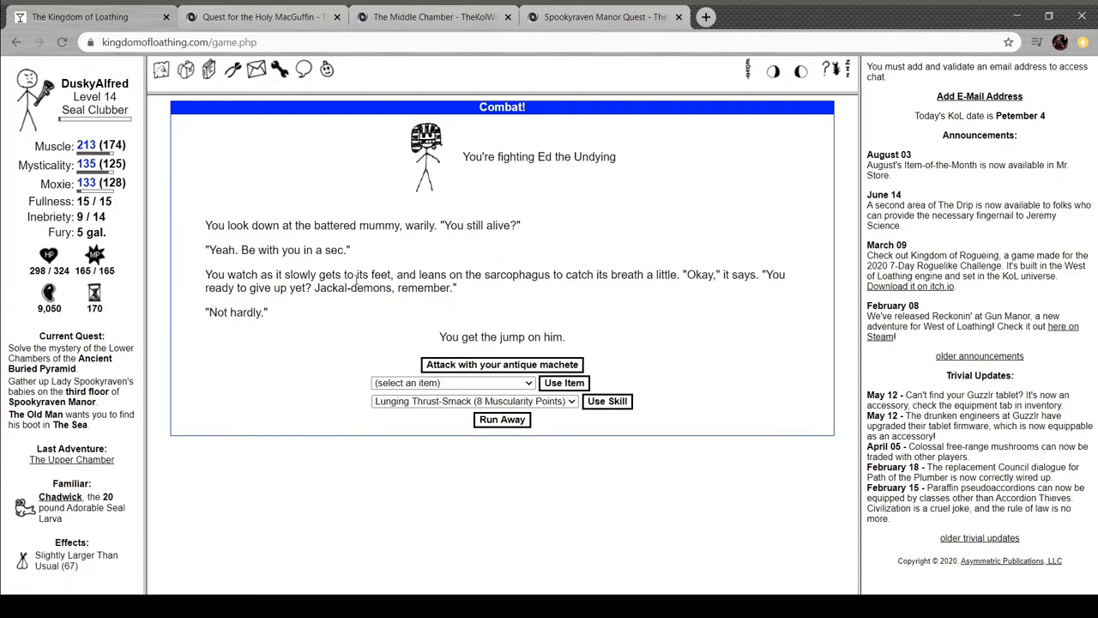
pyautogui.moveTo(460, 247)
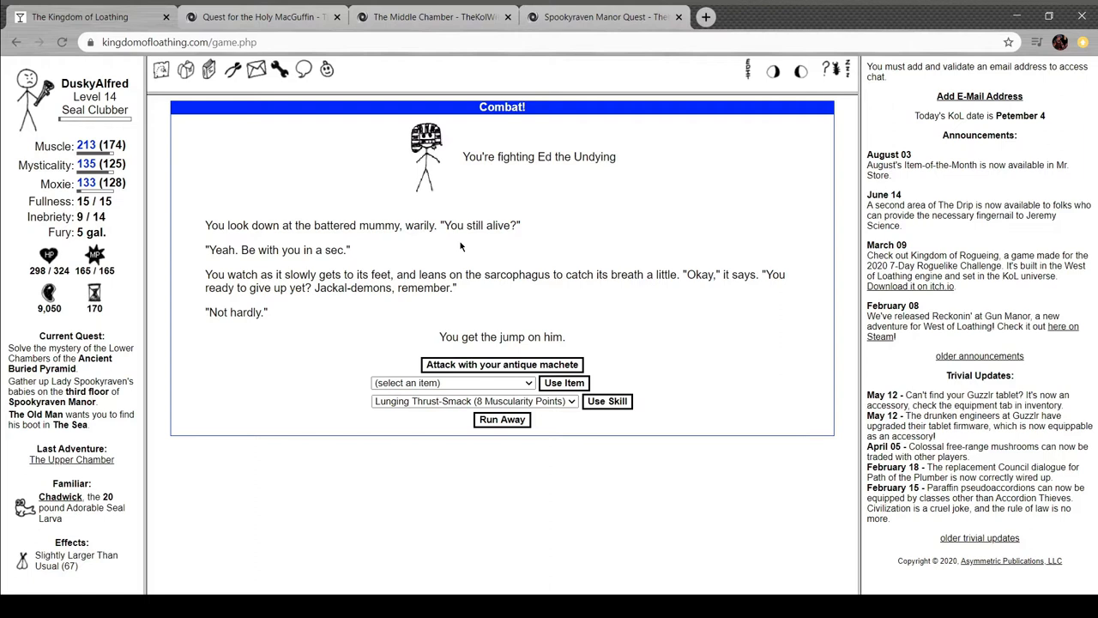
pyautogui.moveTo(625, 405)
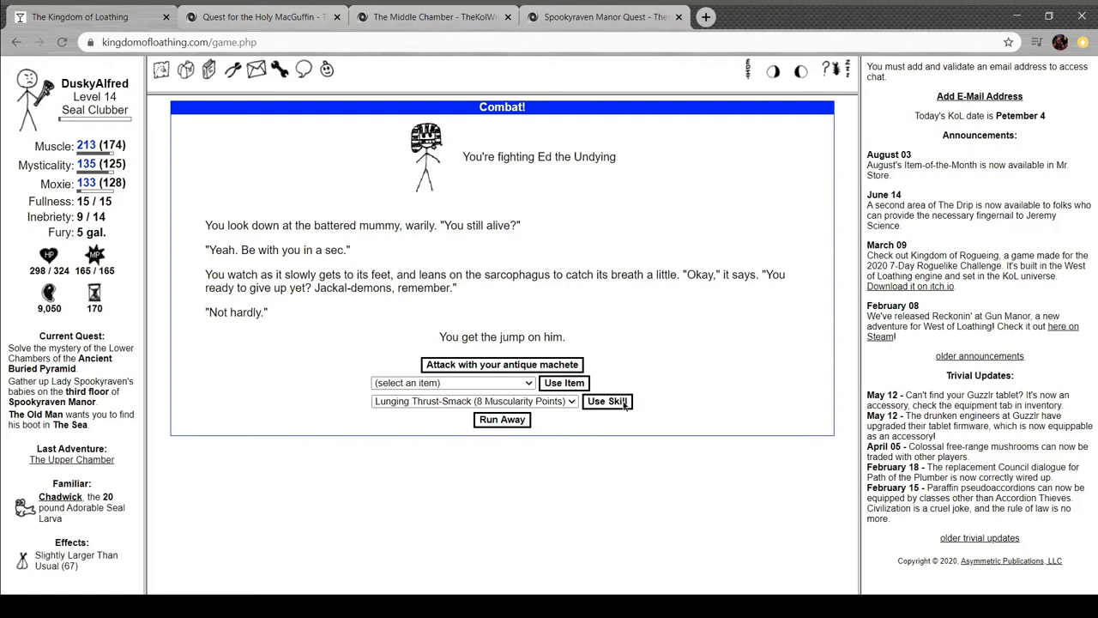
# Down Ed with a Lunging Thrust-Smack and fight him again each time he rises
pyautogui.click(608, 402)
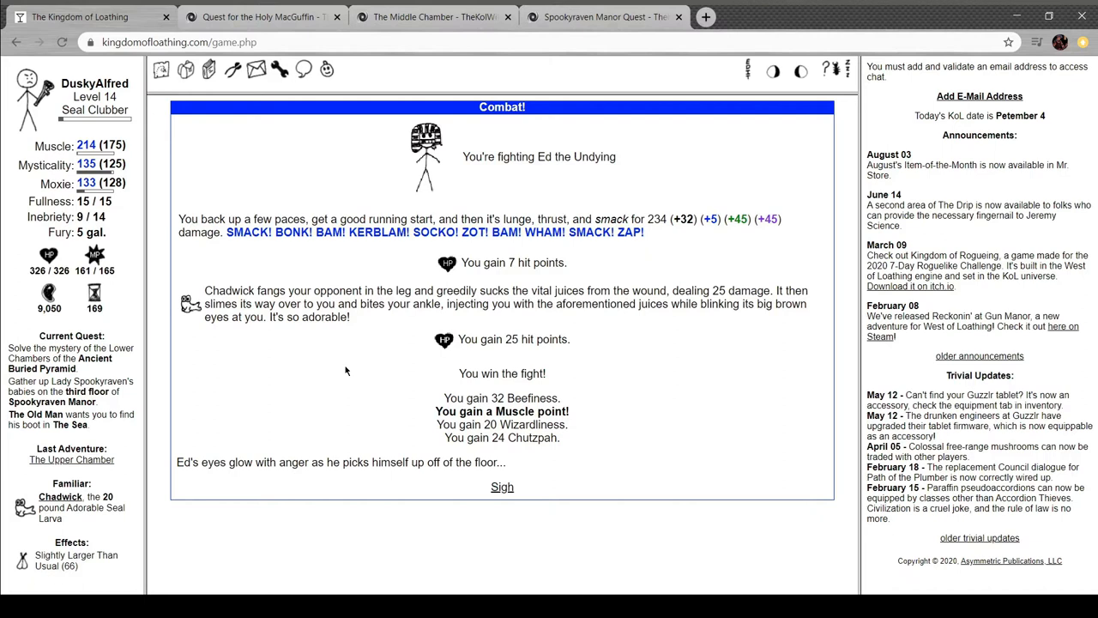
pyautogui.moveTo(501, 488)
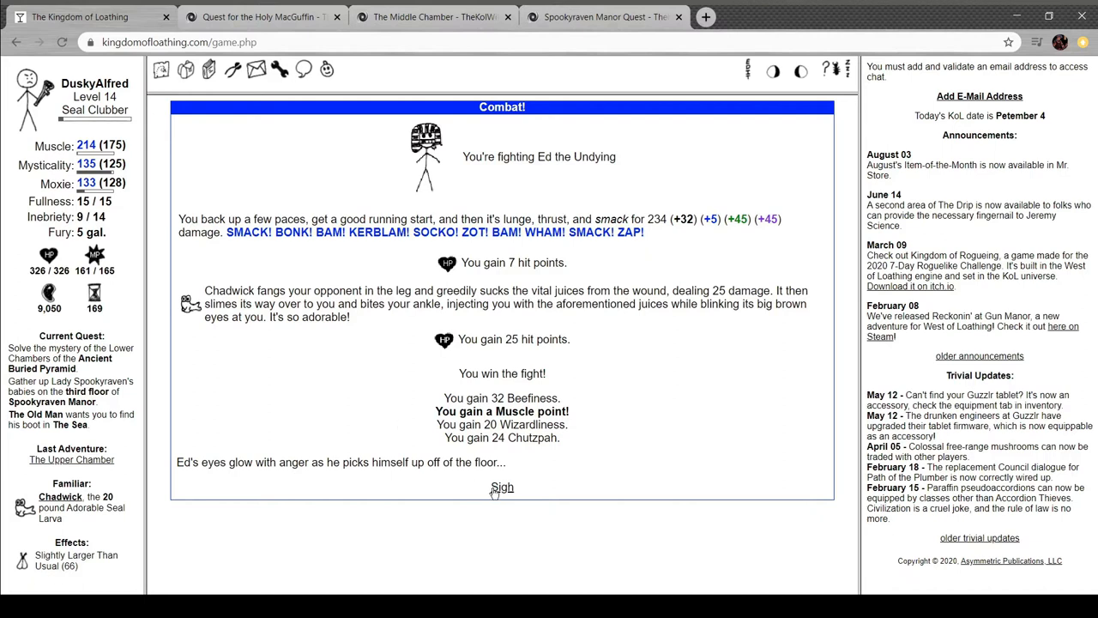
pyautogui.click(501, 487)
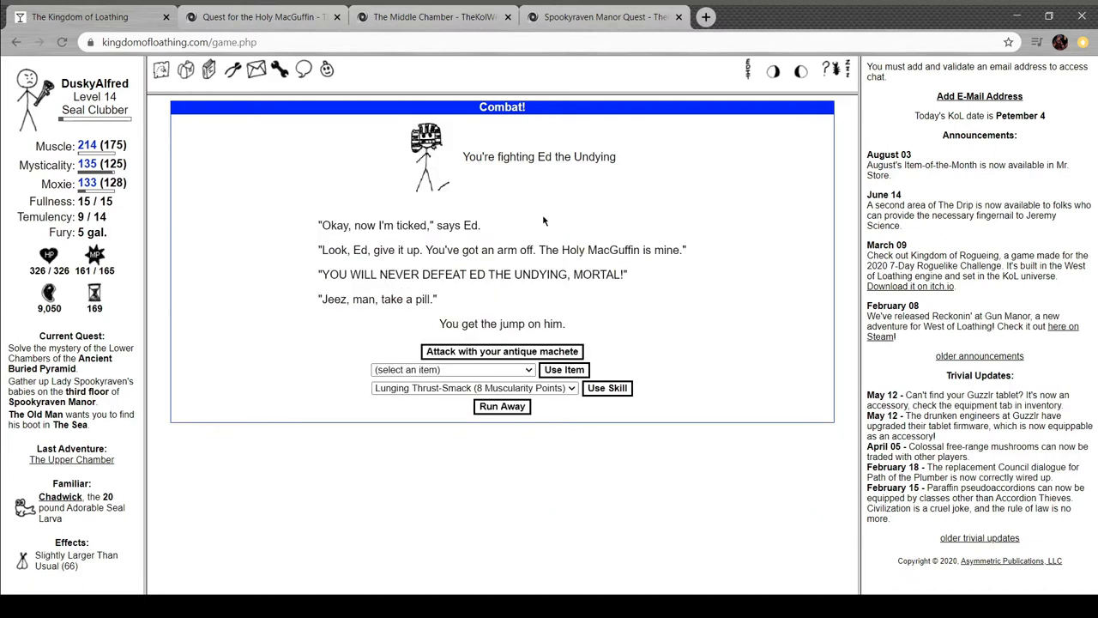
pyautogui.moveTo(555, 227)
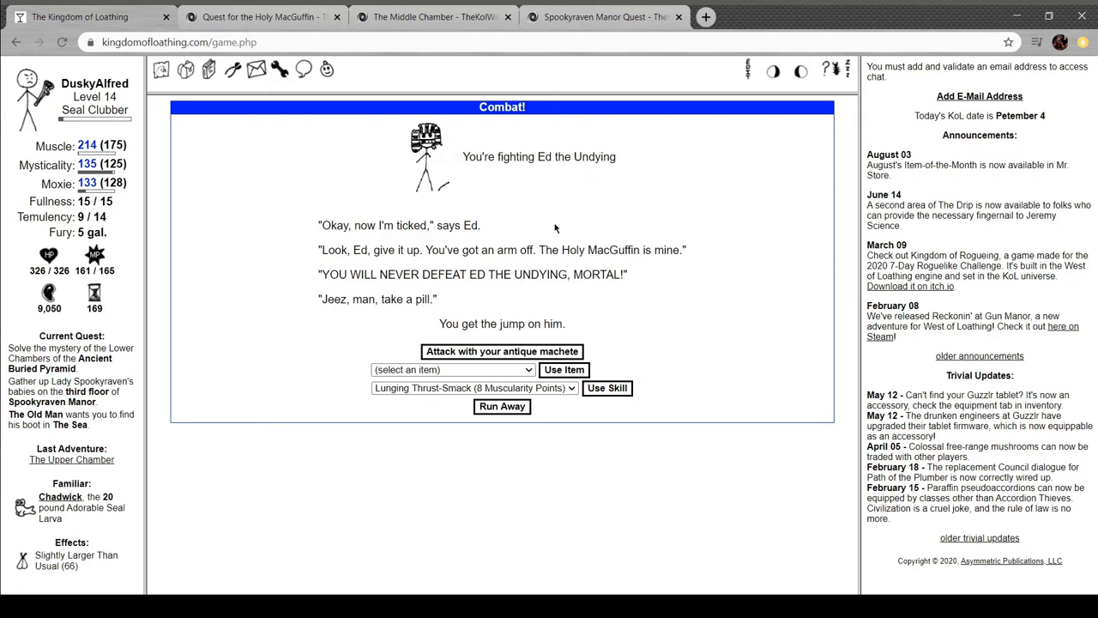
pyautogui.moveTo(598, 384)
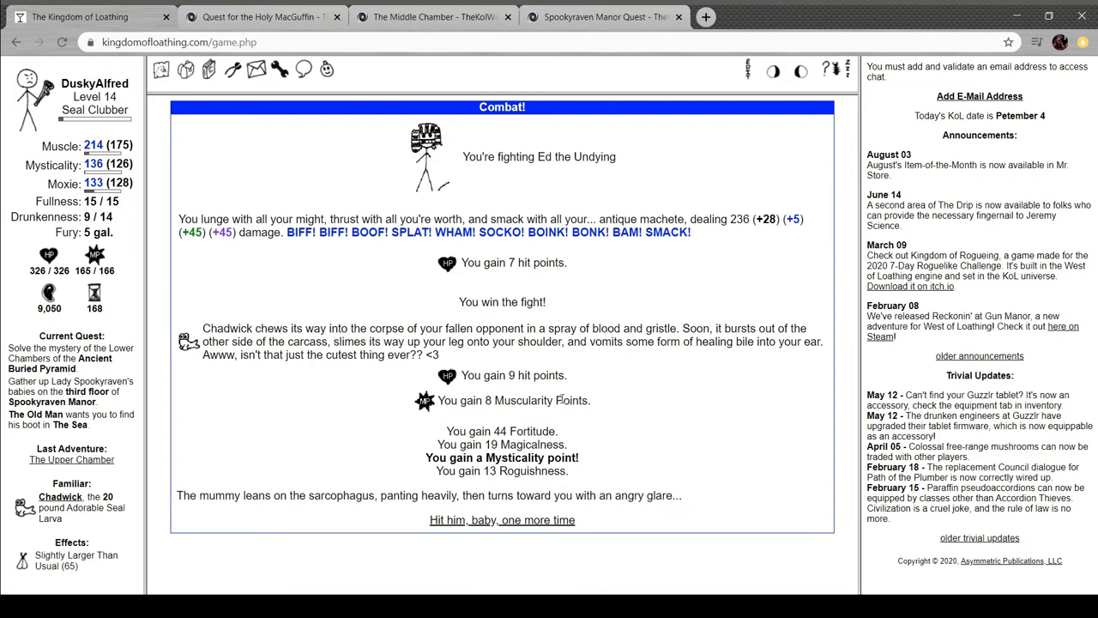
pyautogui.moveTo(528, 529)
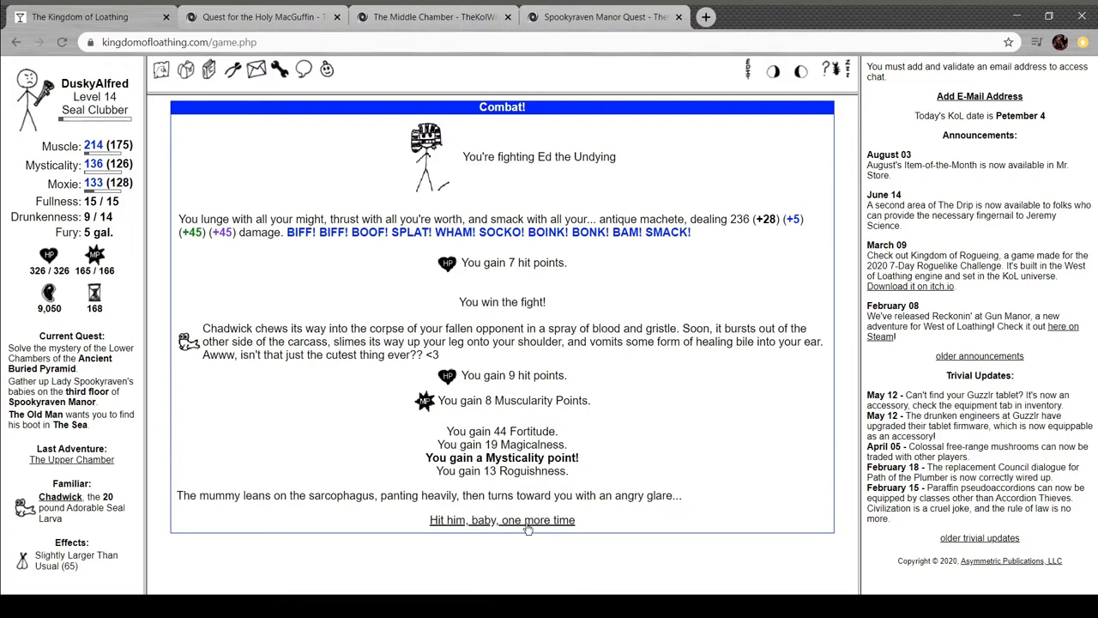
pyautogui.click(501, 520)
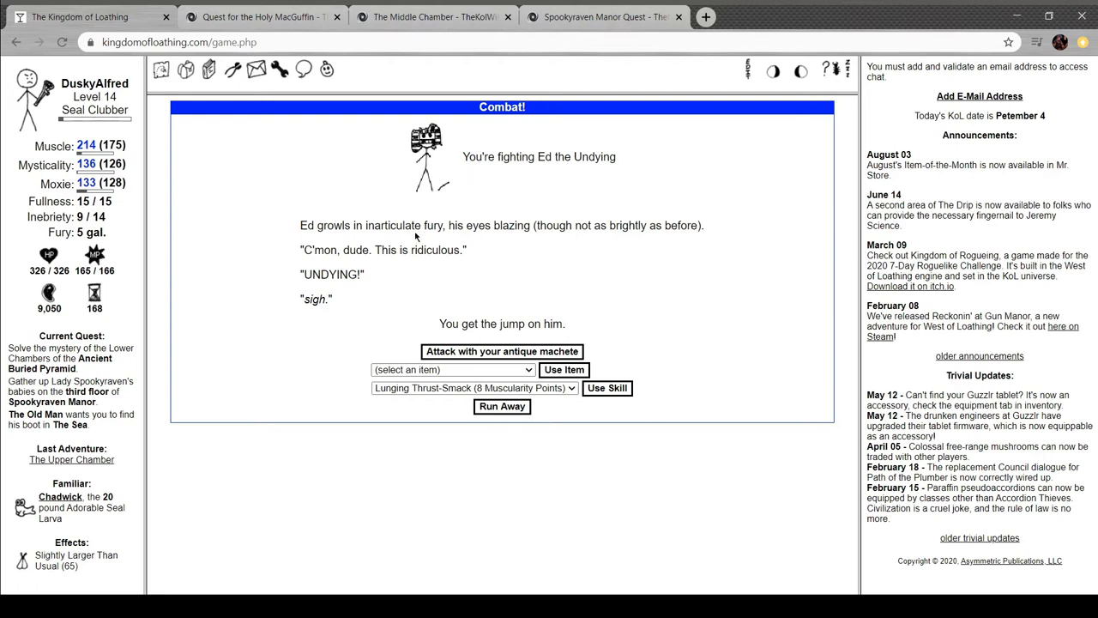
pyautogui.moveTo(522, 254)
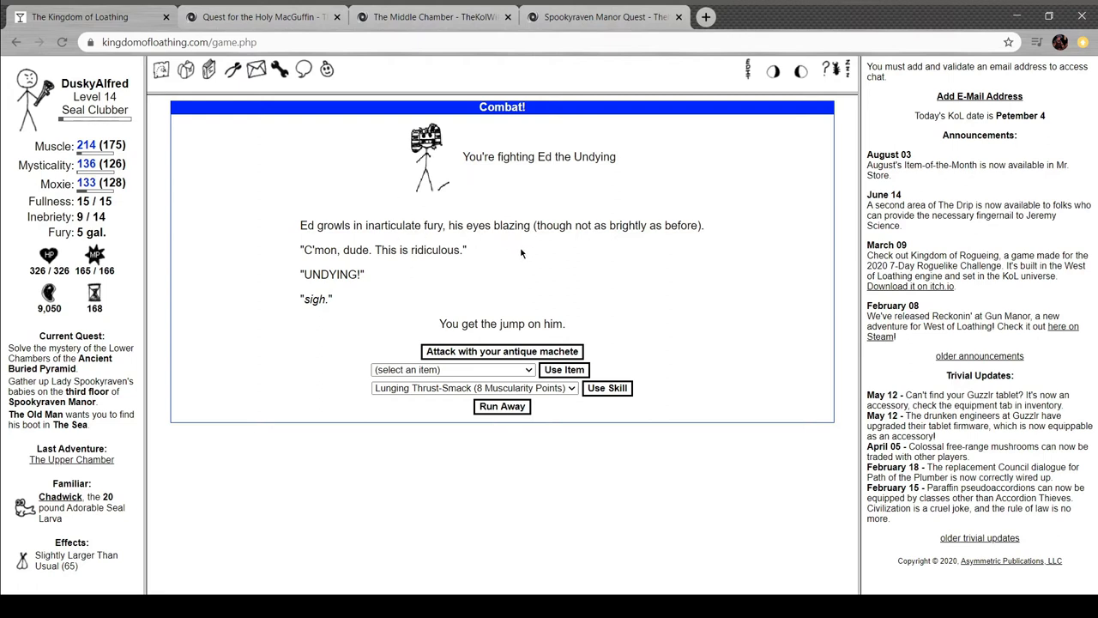
pyautogui.moveTo(395, 266)
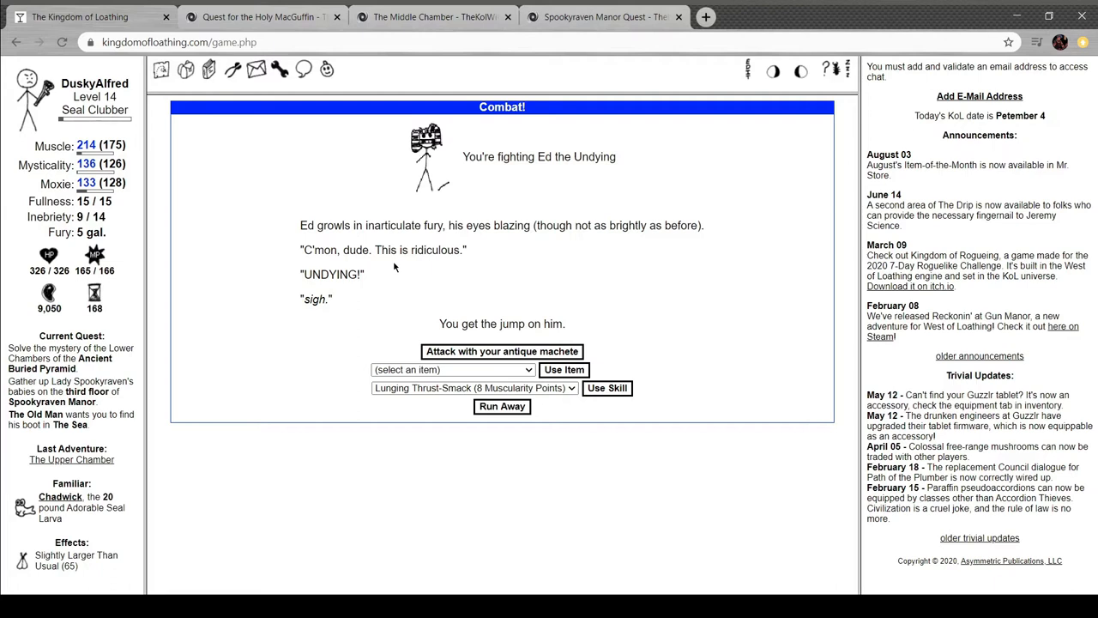
pyautogui.moveTo(621, 398)
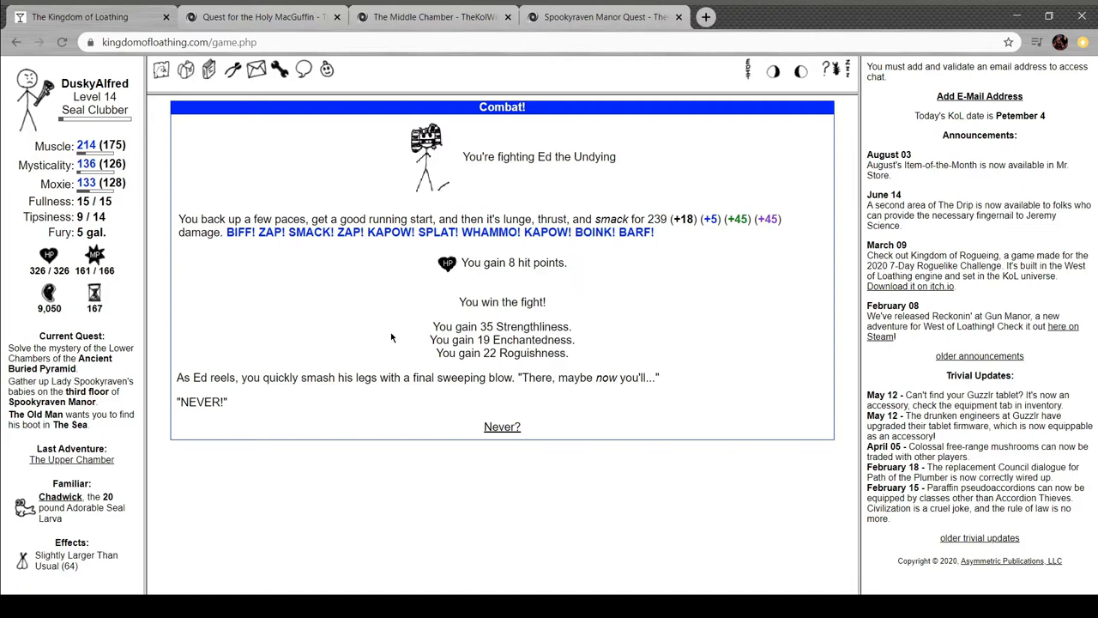
# Finish Ed the Undying through both rounds with the machete and take the Holy MacGuffin
pyautogui.click(501, 426)
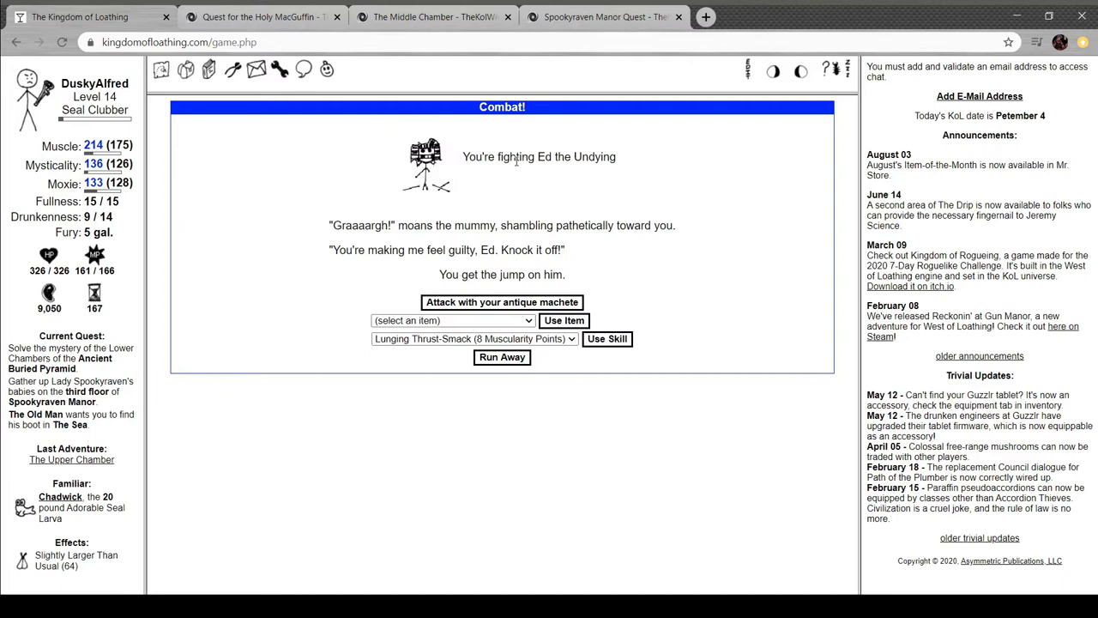
pyautogui.moveTo(532, 199)
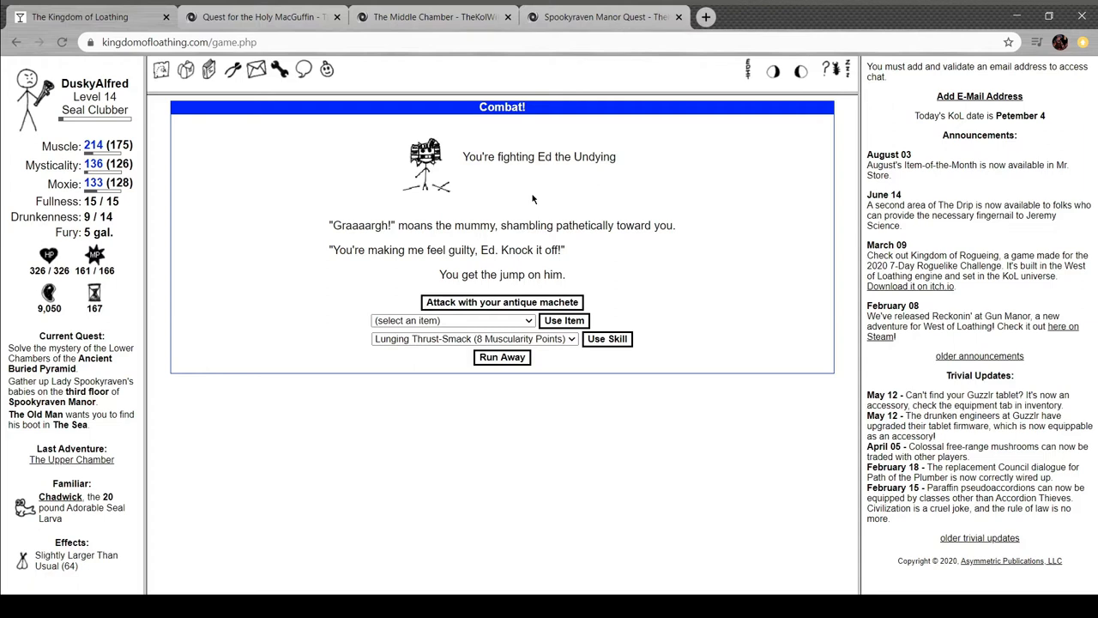
pyautogui.moveTo(589, 323)
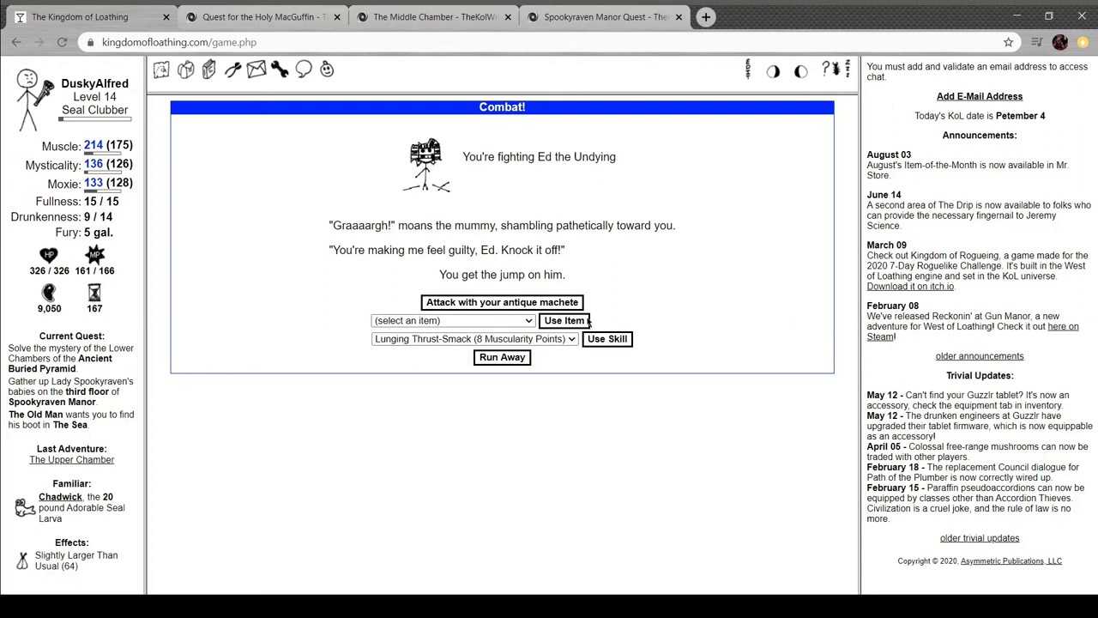
pyautogui.click(501, 302)
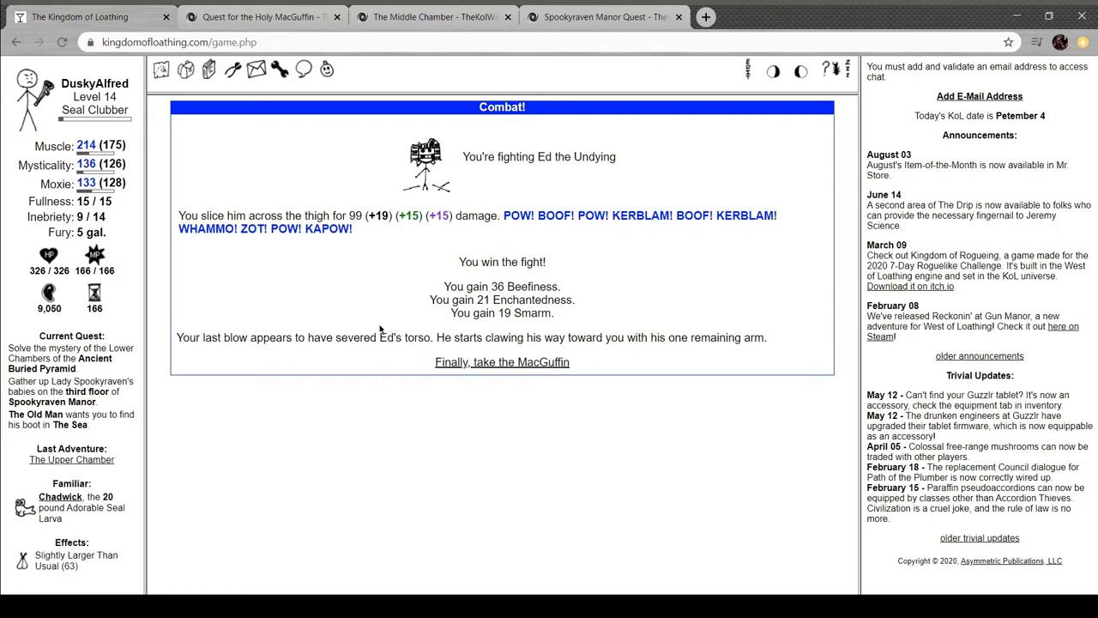
pyautogui.moveTo(453, 367)
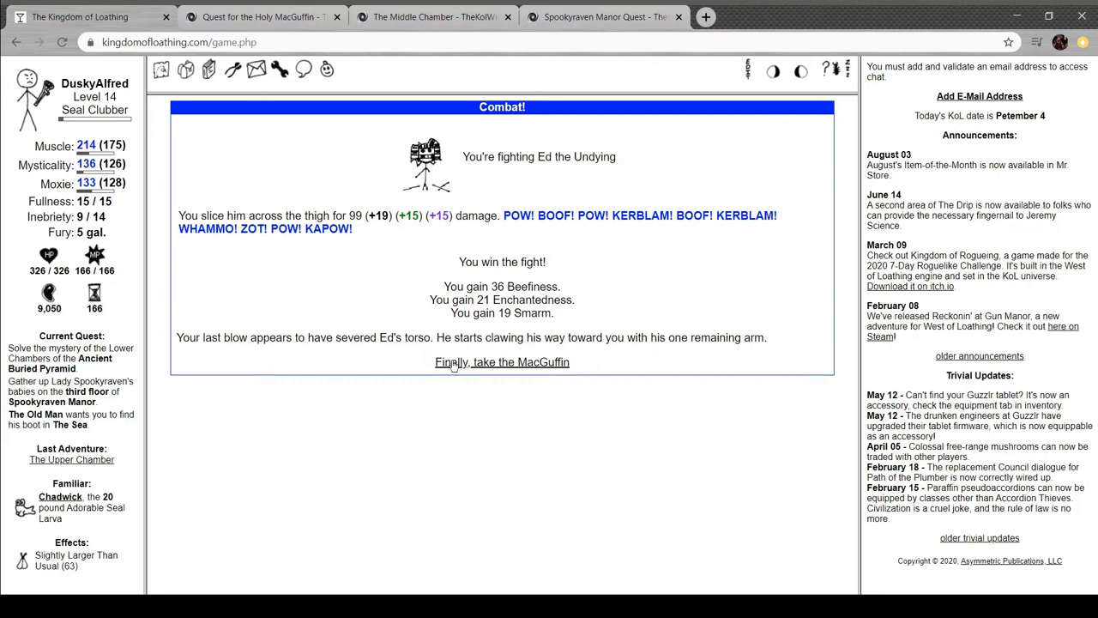
pyautogui.click(501, 360)
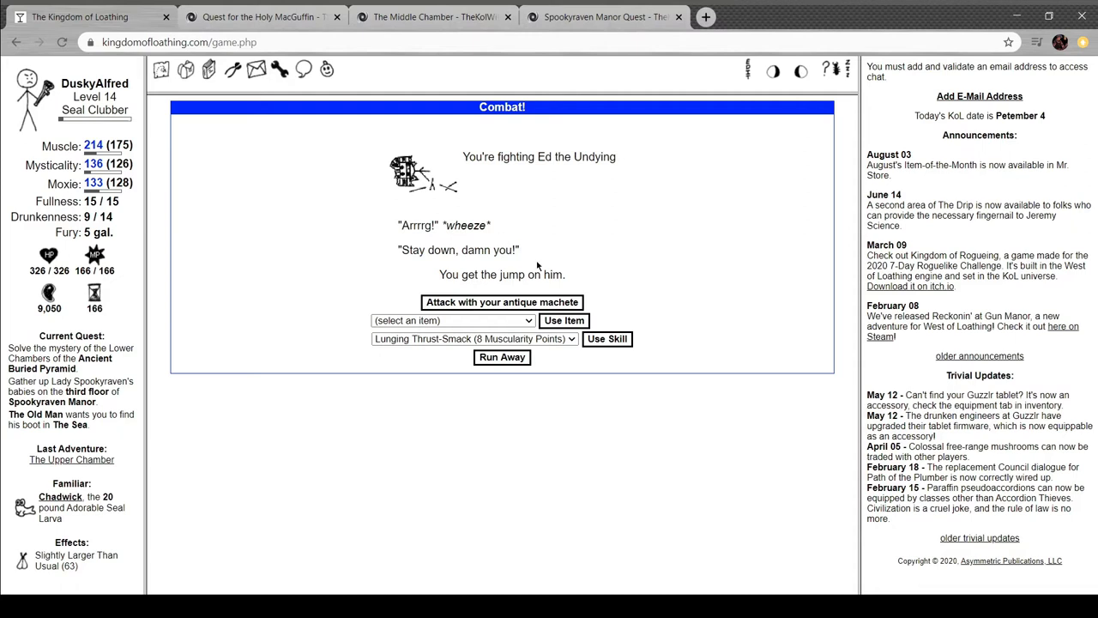
pyautogui.click(502, 302)
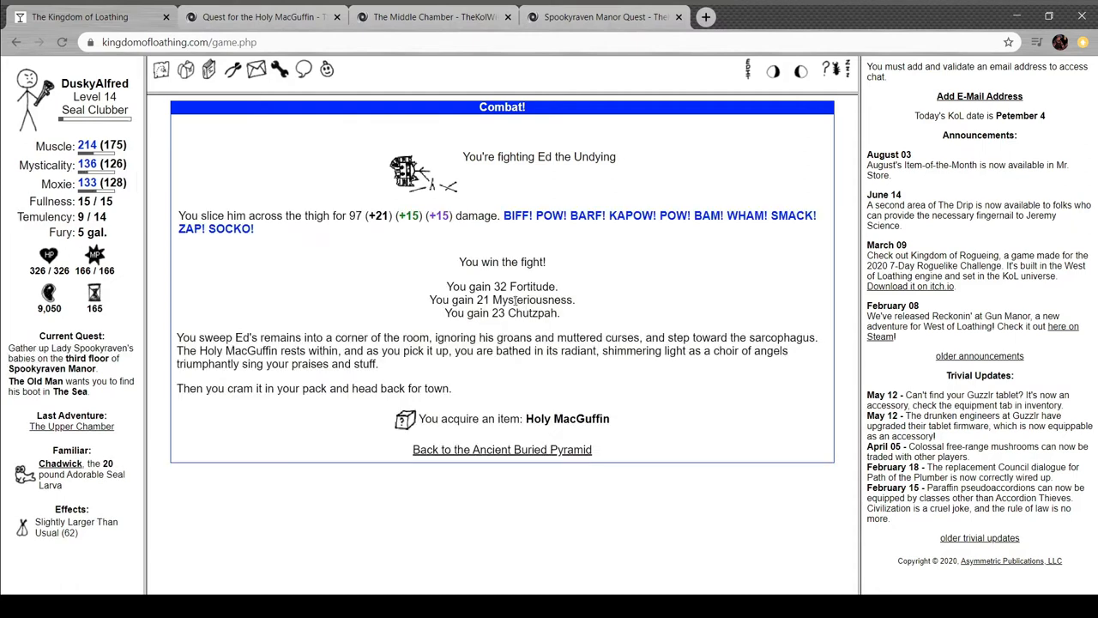
pyautogui.moveTo(590, 326)
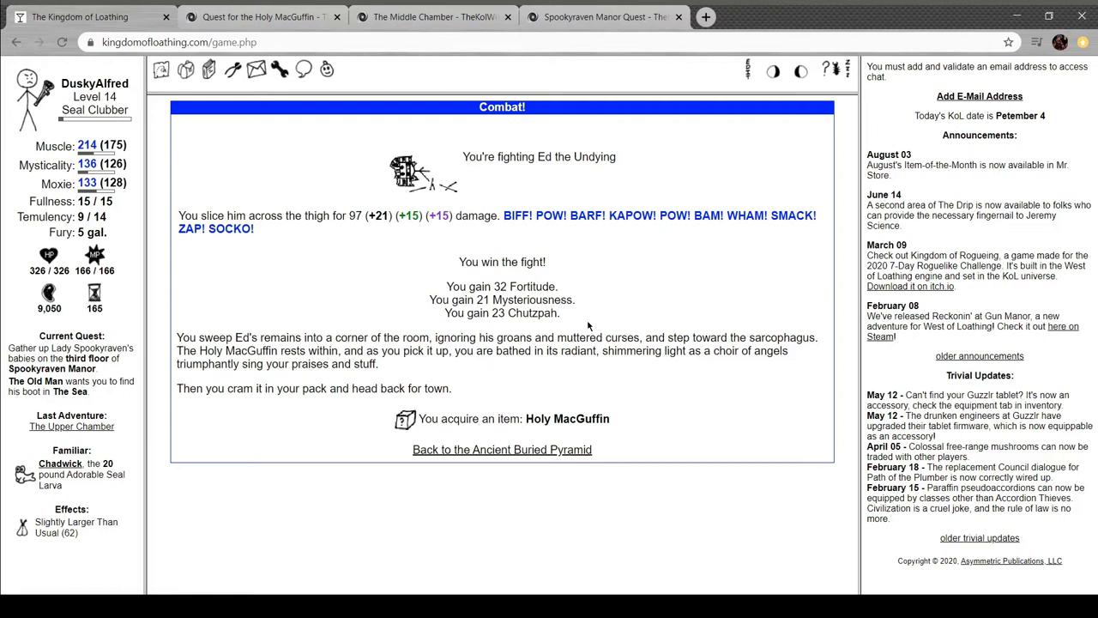
# Travel from the pyramid via Desert Beach and the main map to the Council in Seaside Town
pyautogui.click(501, 450)
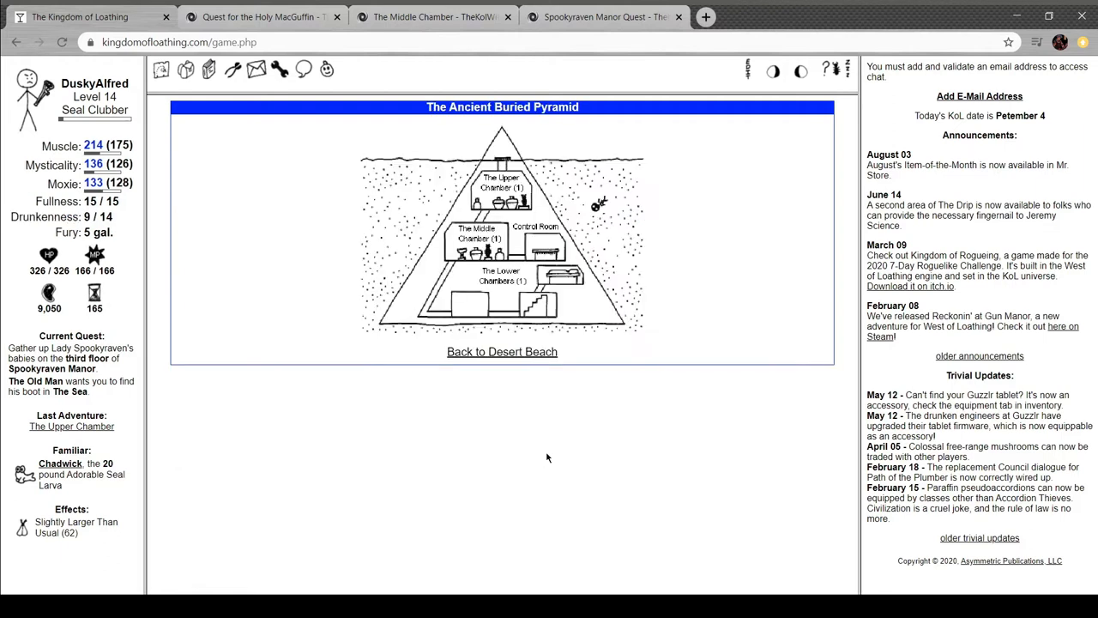
pyautogui.click(501, 350)
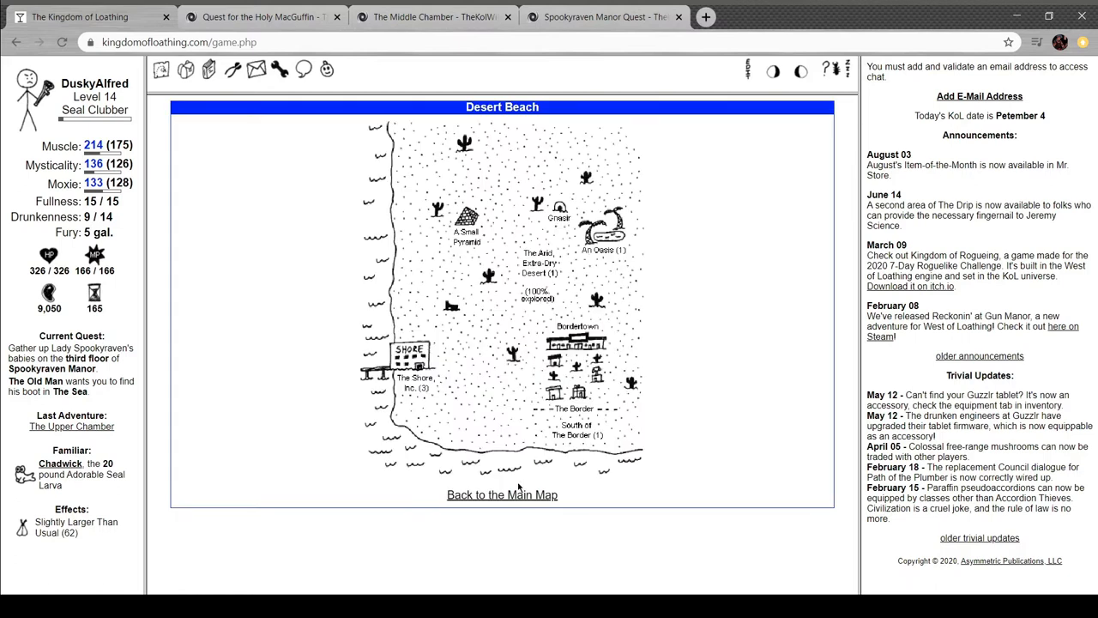
pyautogui.click(501, 494)
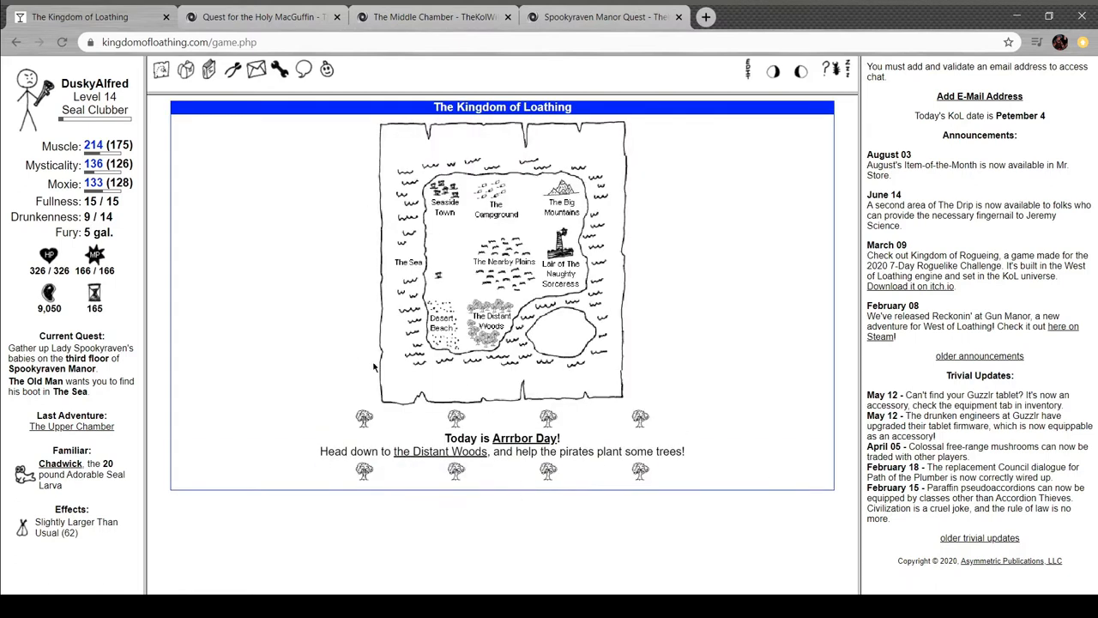
pyautogui.click(443, 206)
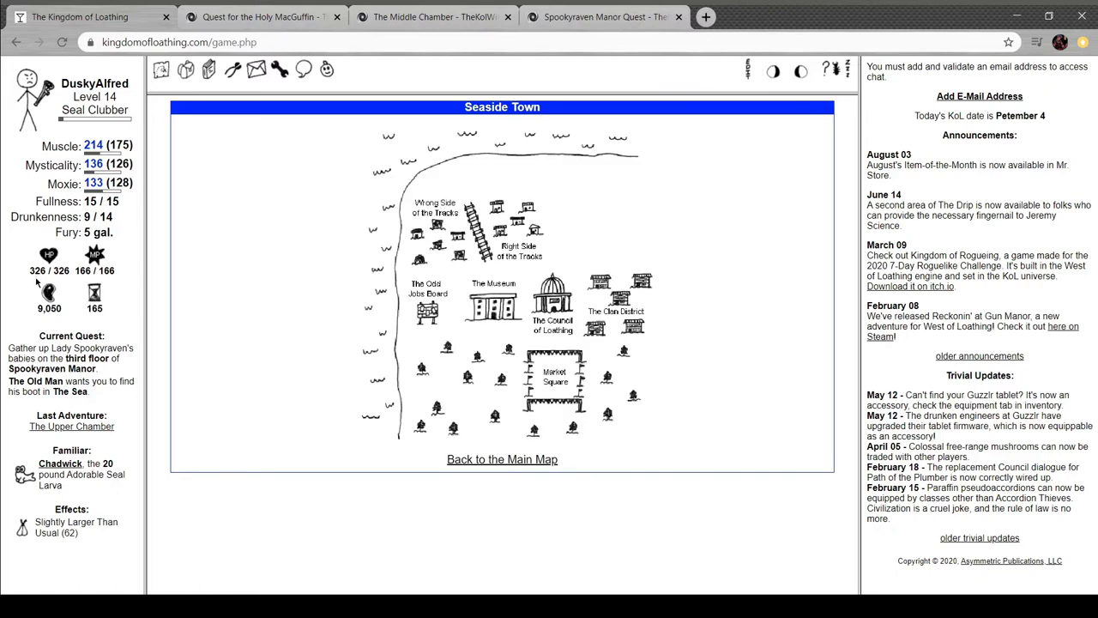
pyautogui.click(552, 322)
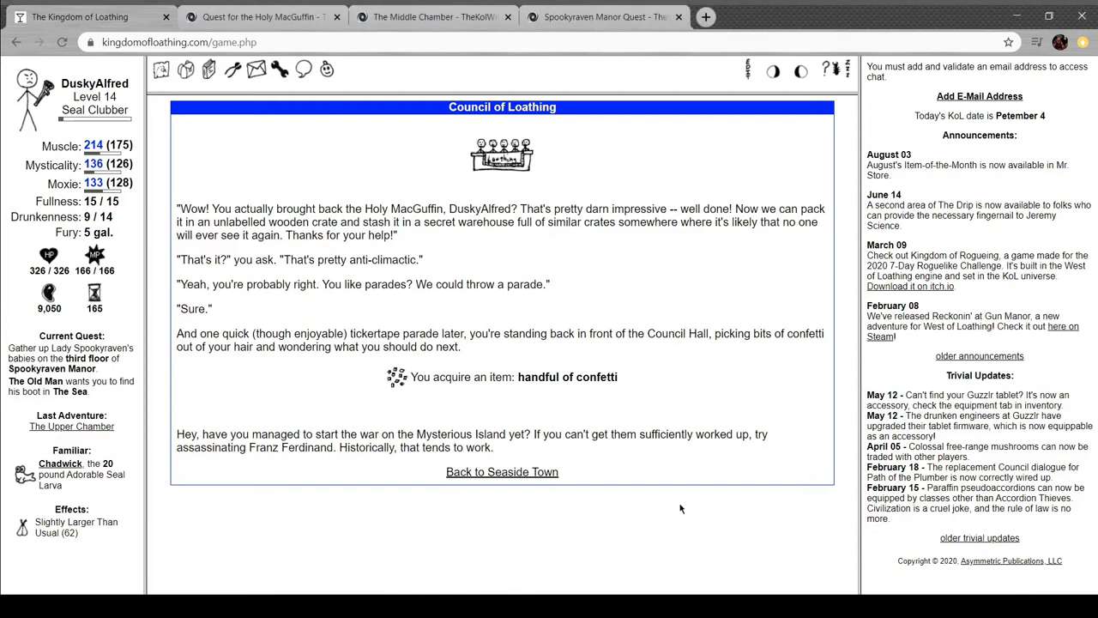
# Use the handful of confetti from the inventory's Miscellaneous Items
pyautogui.click(185, 69)
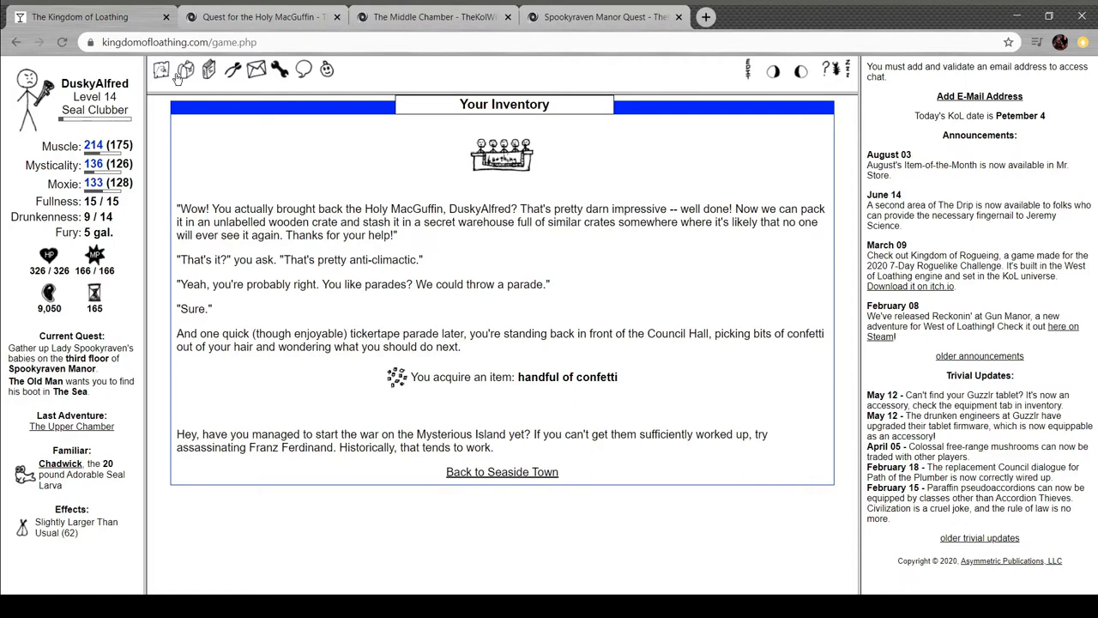
pyautogui.click(185, 68)
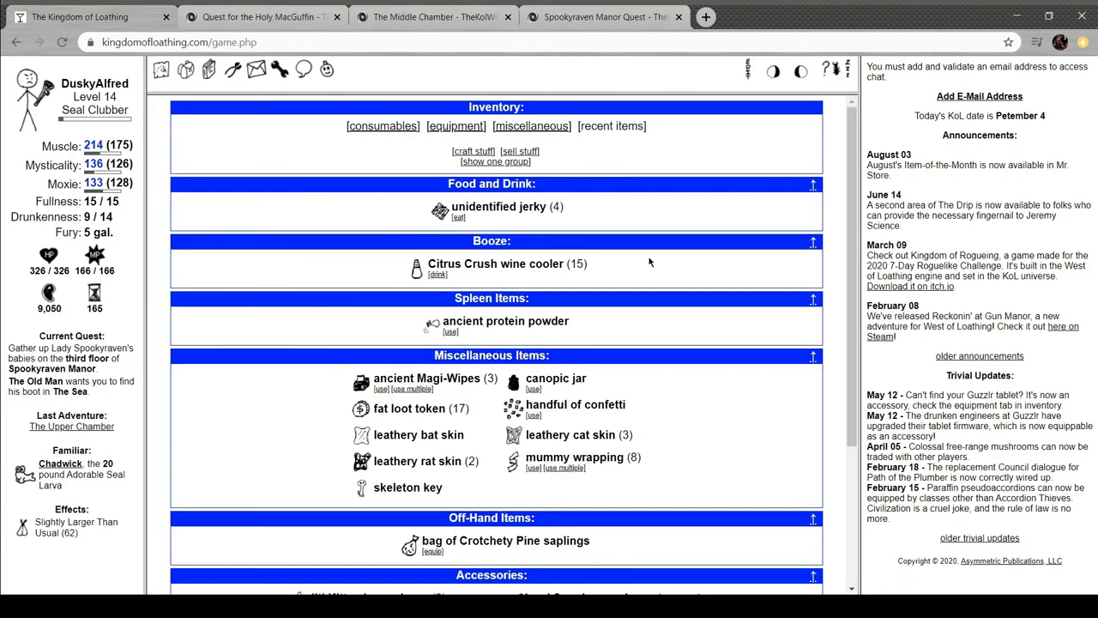
pyautogui.scroll(-3)
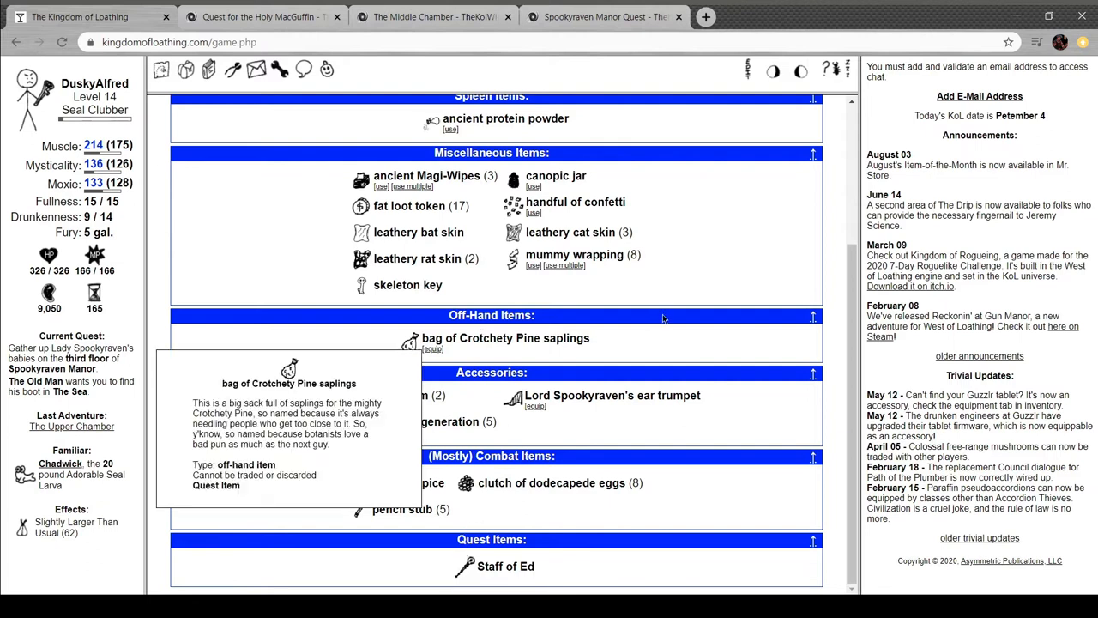
pyautogui.scroll(3)
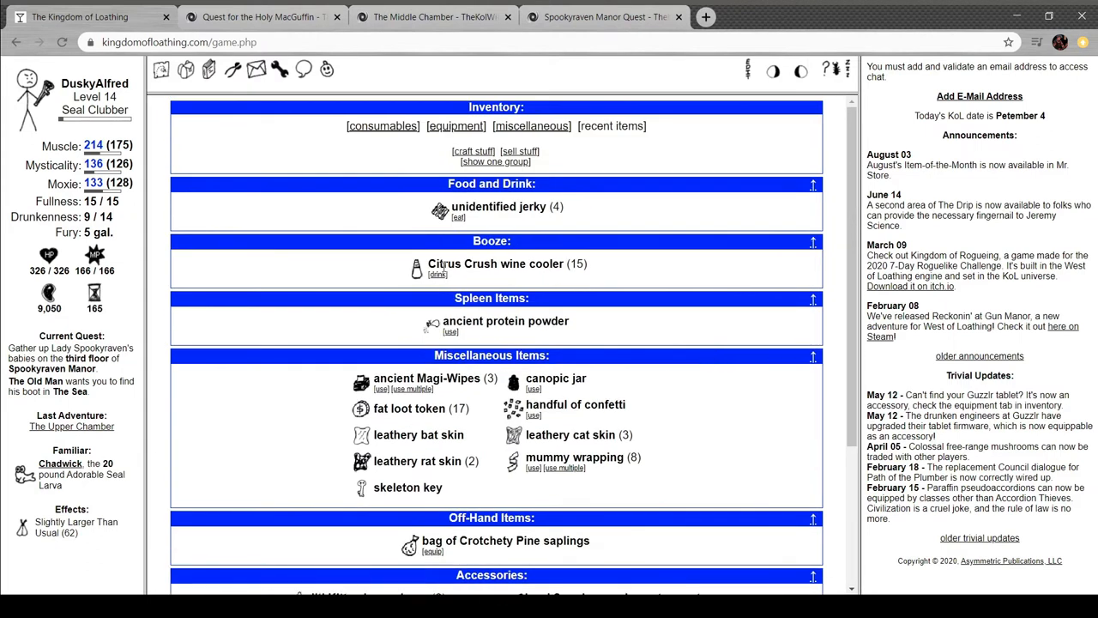
pyautogui.scroll(-3)
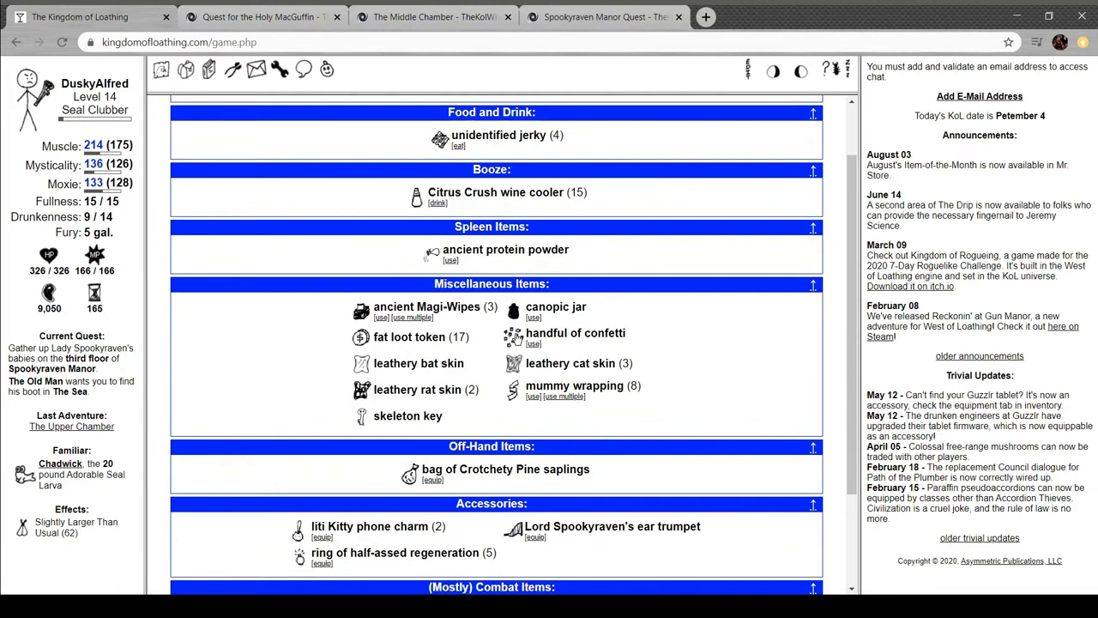
pyautogui.moveTo(577, 333)
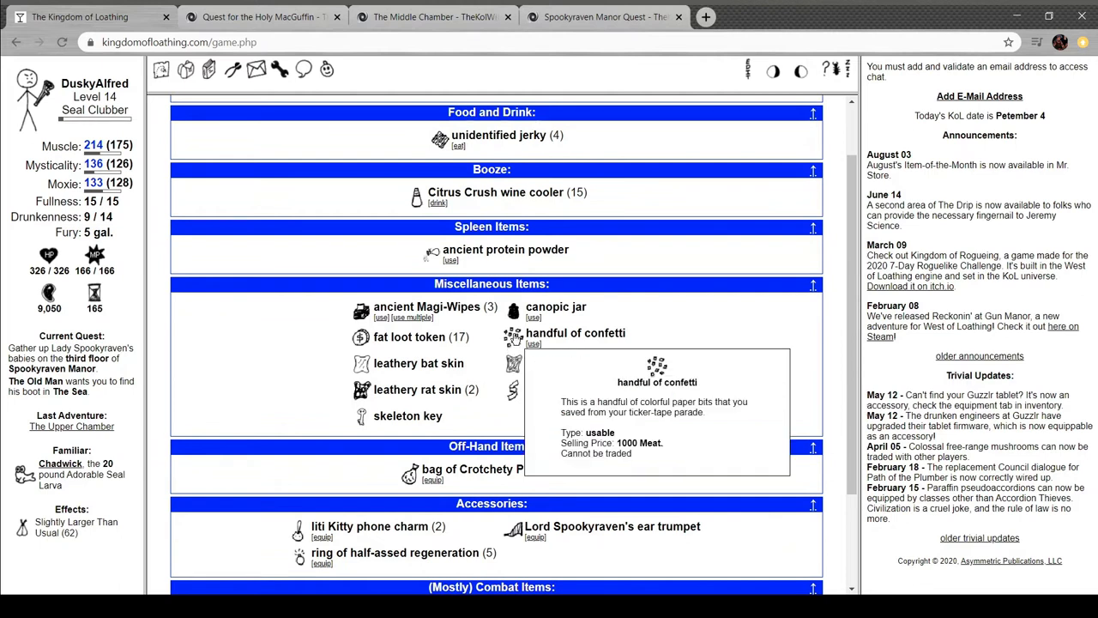
pyautogui.click(534, 344)
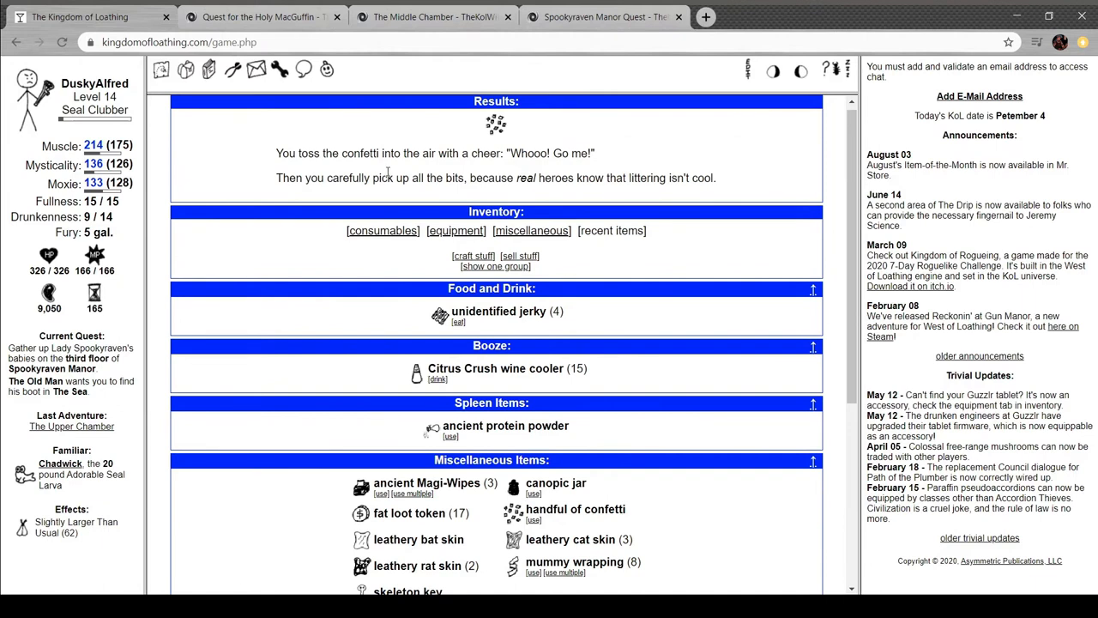
pyautogui.moveTo(535, 525)
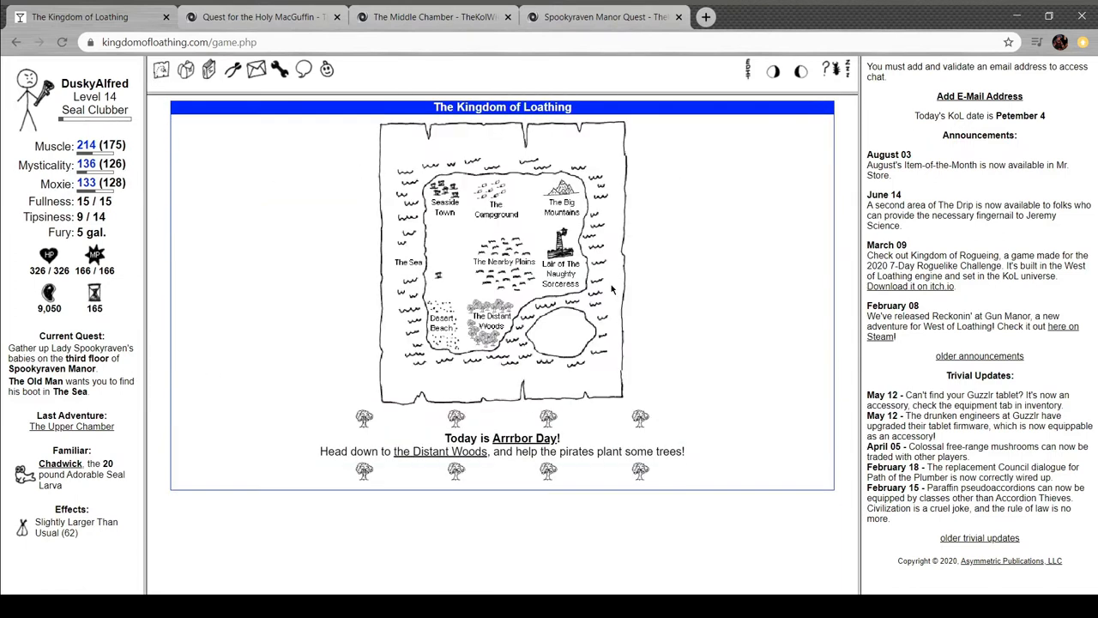
# Win machete fights in the Valley against a Lamz0r N00b and an Anime Smiley
pyautogui.click(561, 202)
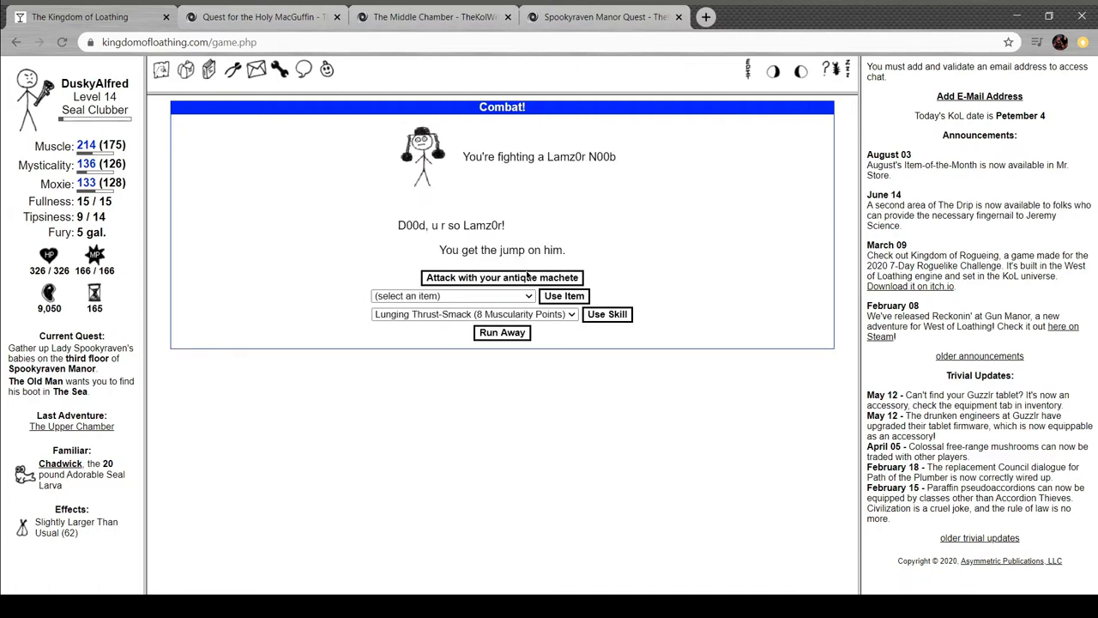
pyautogui.moveTo(541, 199)
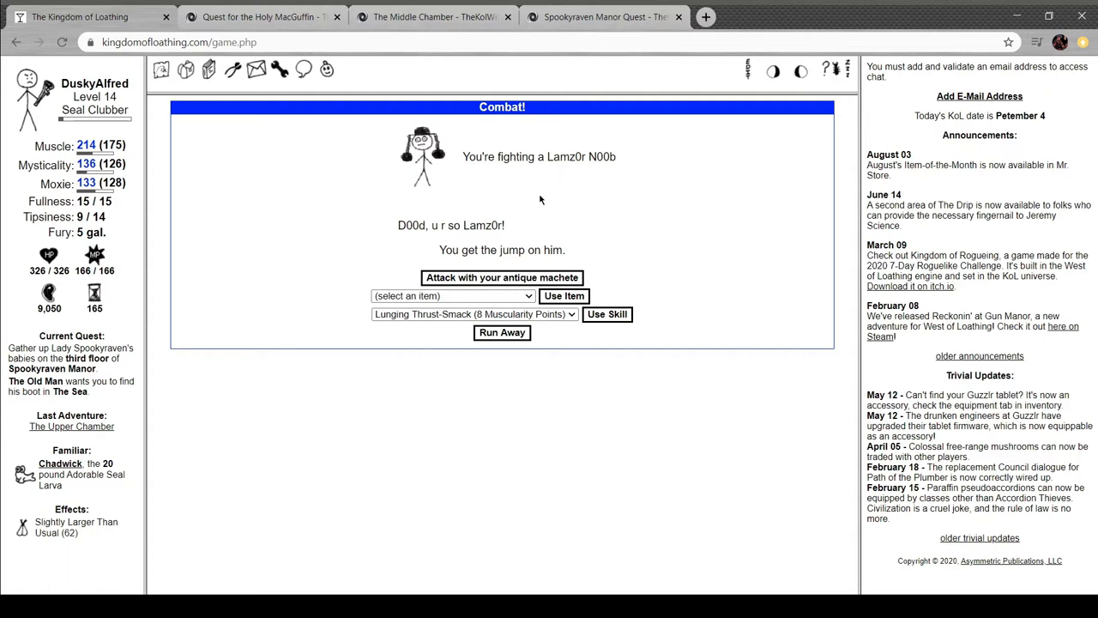
pyautogui.moveTo(515, 281)
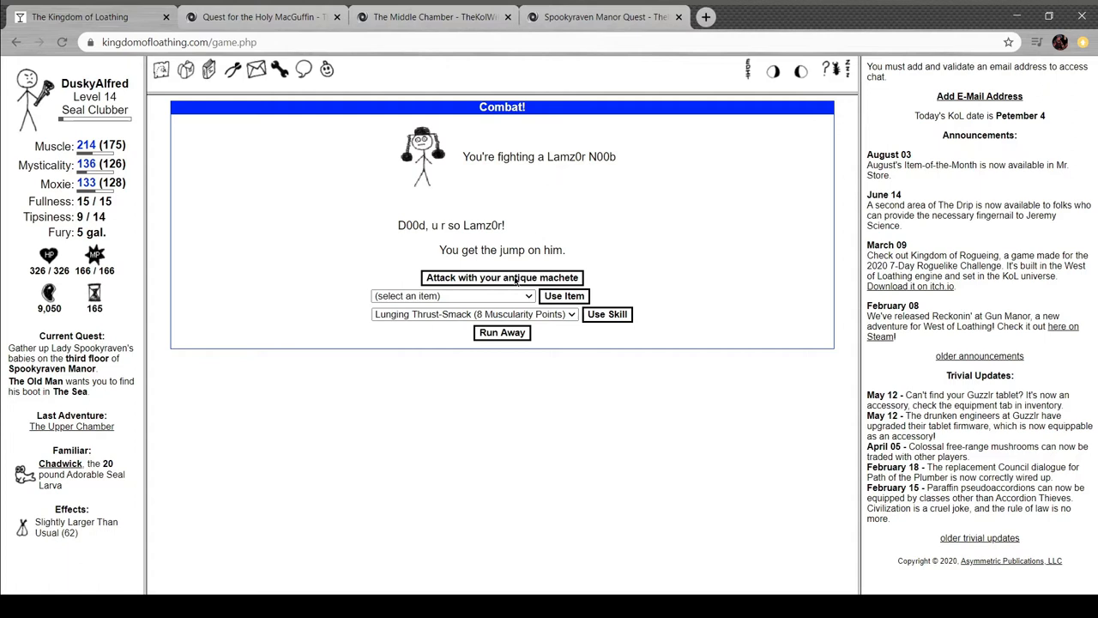
pyautogui.click(501, 279)
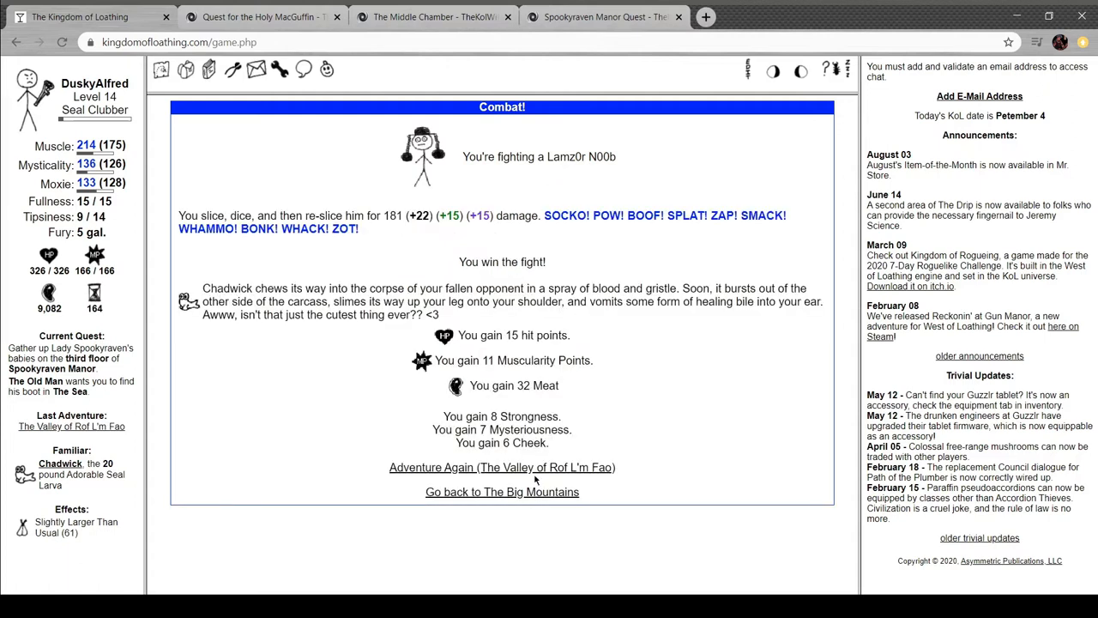
pyautogui.click(501, 467)
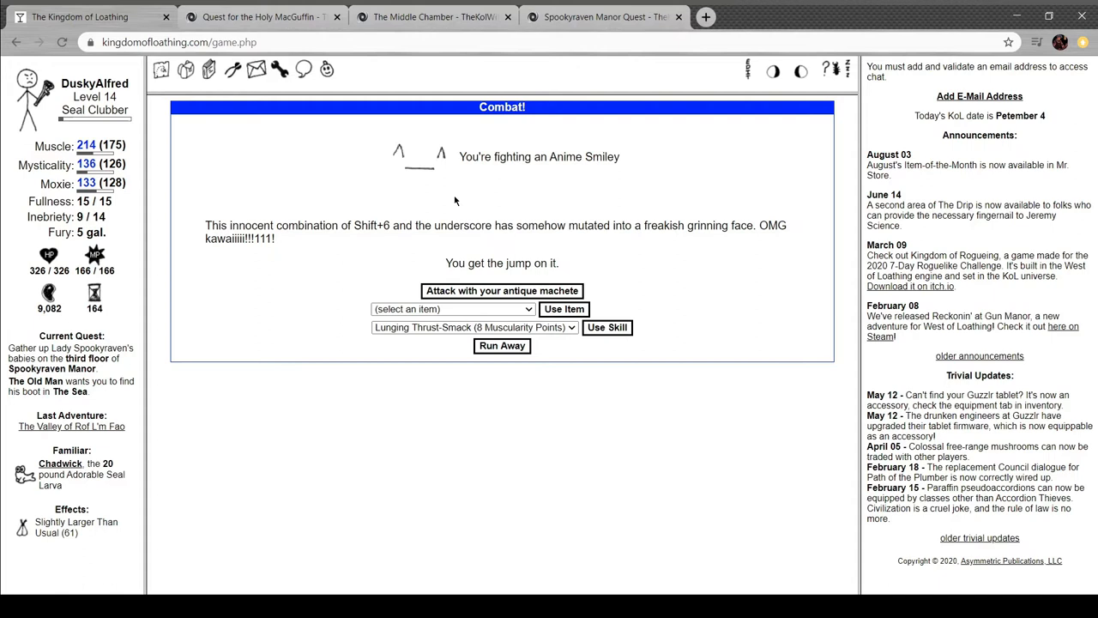
pyautogui.moveTo(511, 206)
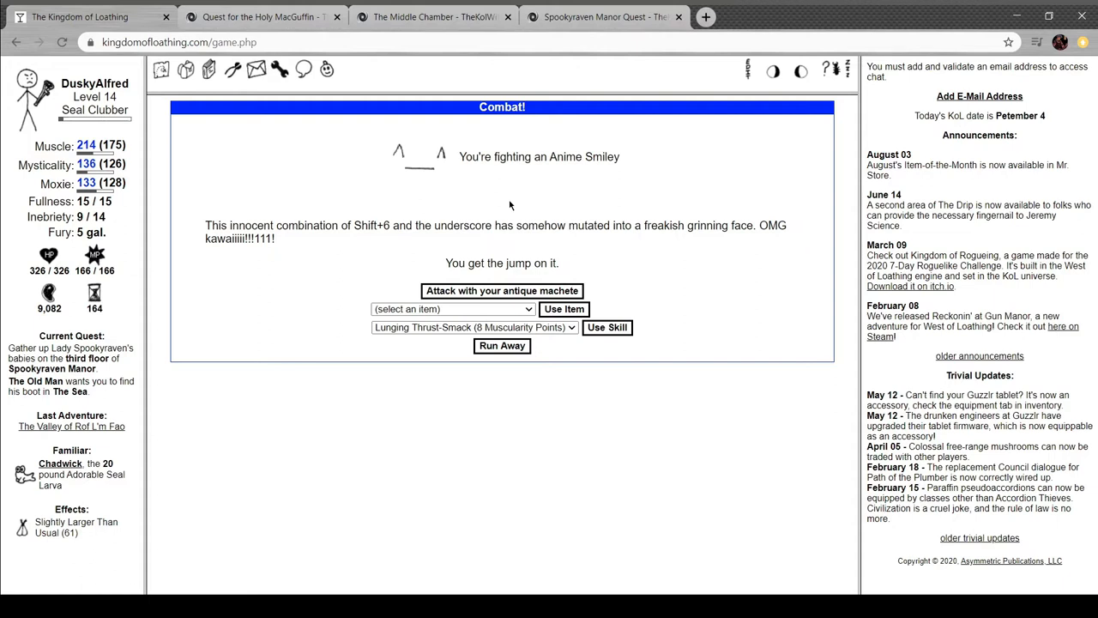
pyautogui.click(501, 290)
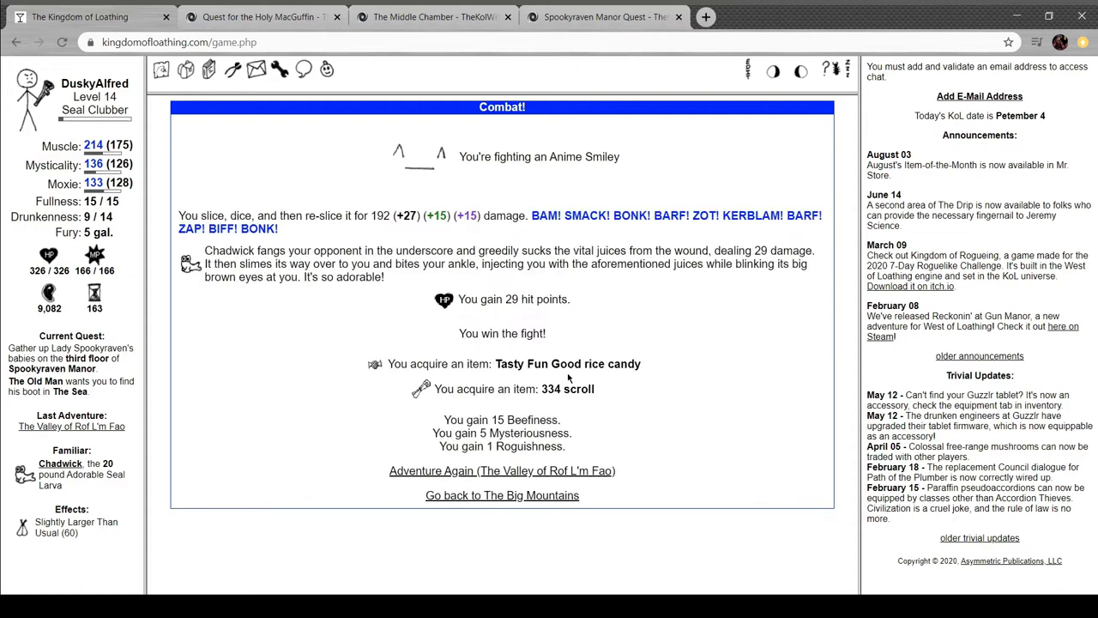
pyautogui.moveTo(638, 360)
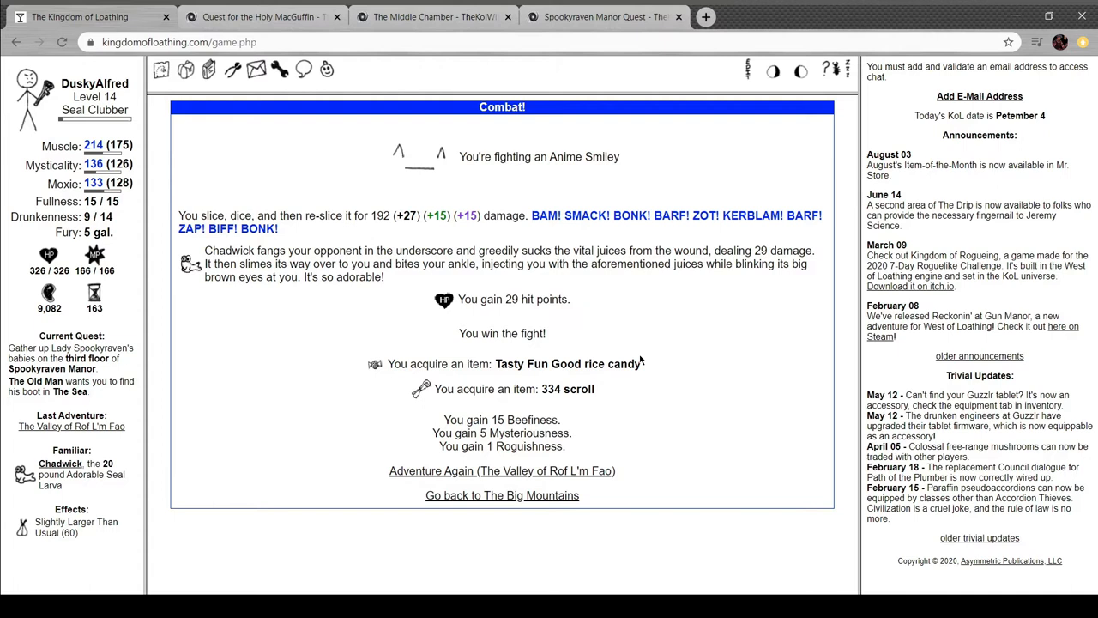
pyautogui.moveTo(550, 470)
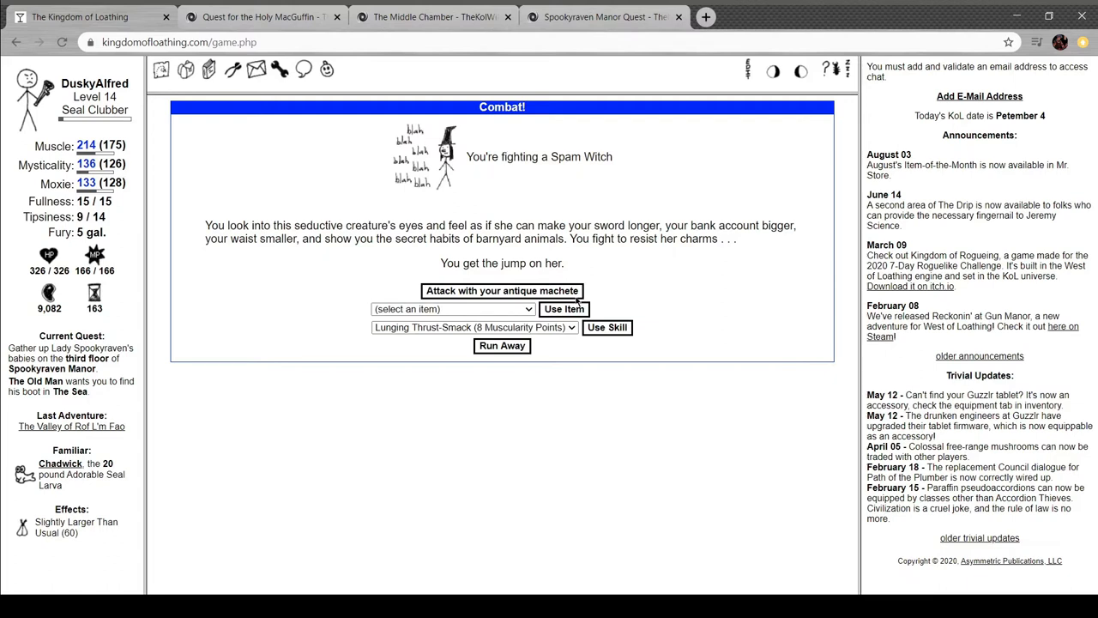
# Beat the Spam Witch, adventure again and attack the me4t begZ0r
pyautogui.click(501, 290)
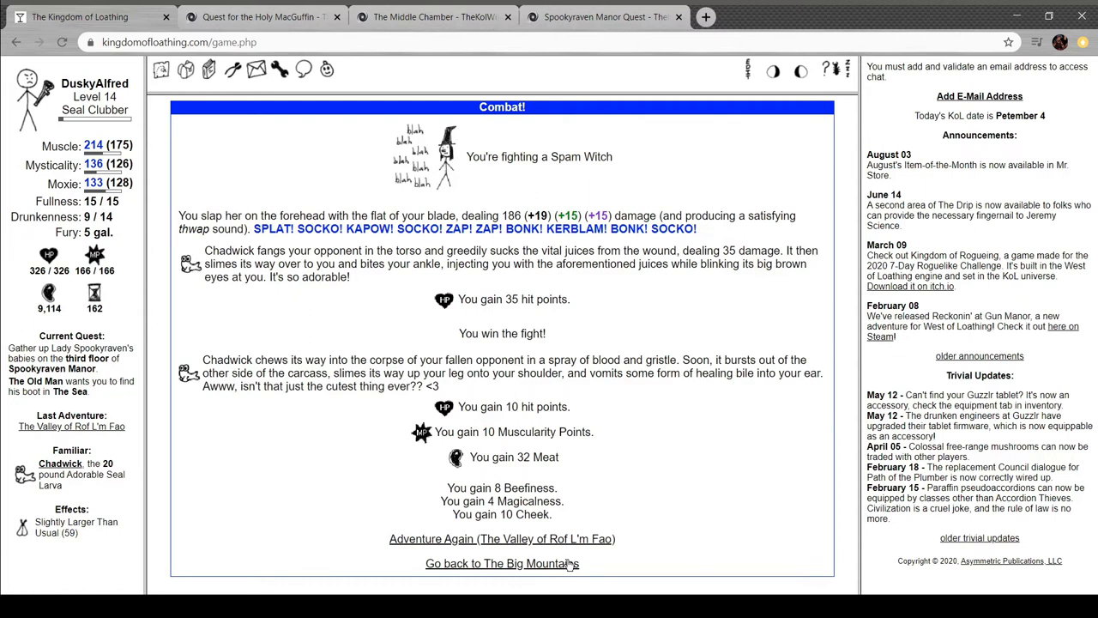
pyautogui.click(501, 539)
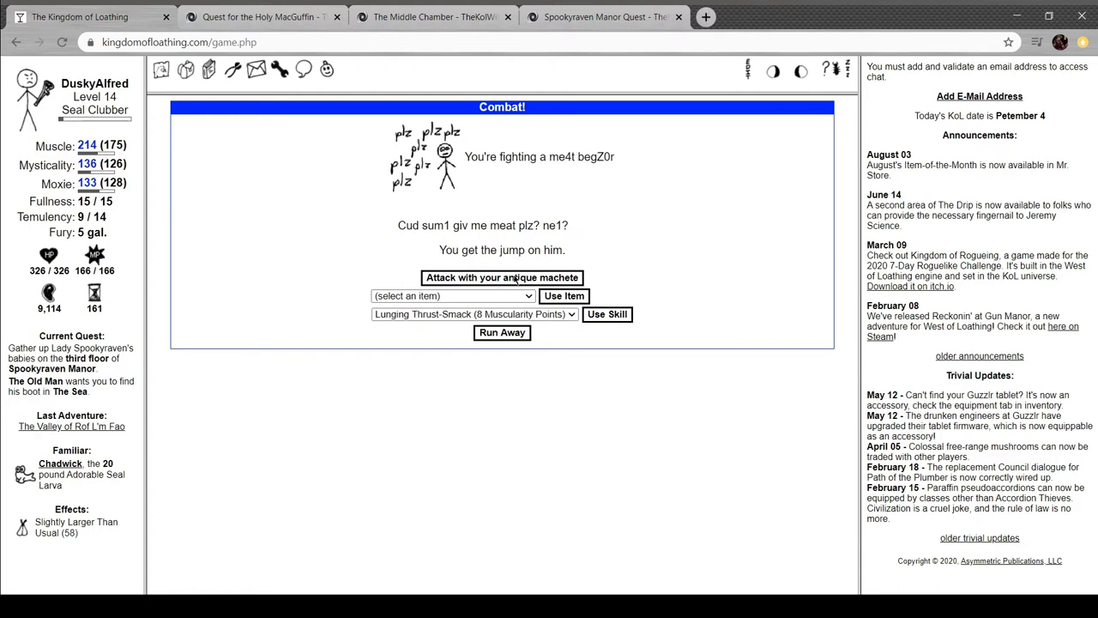
pyautogui.click(501, 278)
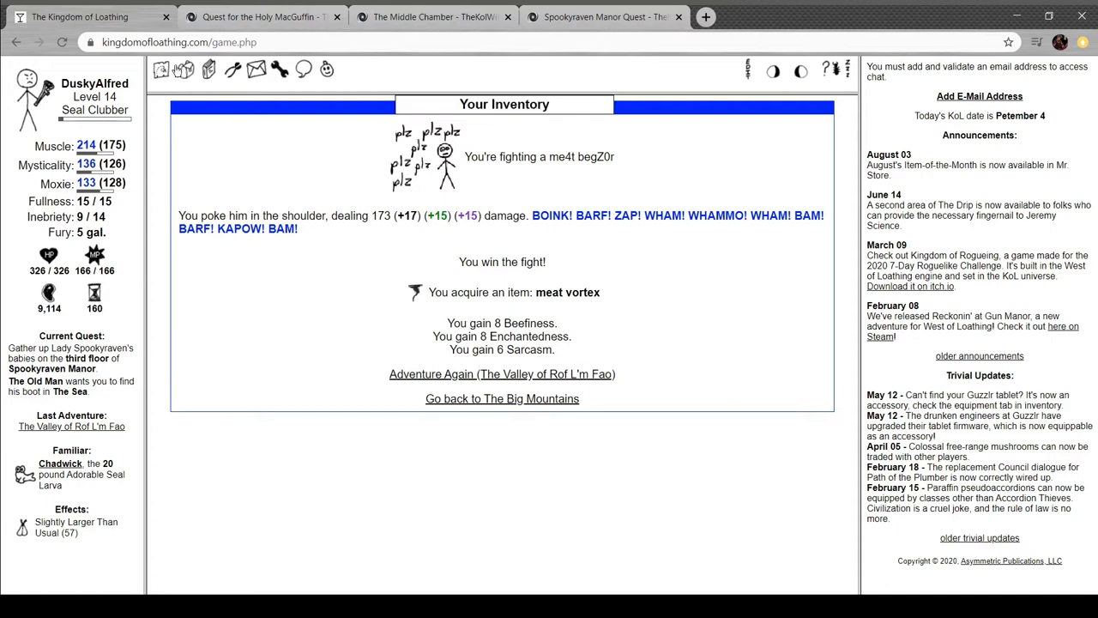
# Use the meat vortex from the inventory's Combat Items, losing 78 Meat
pyautogui.click(161, 69)
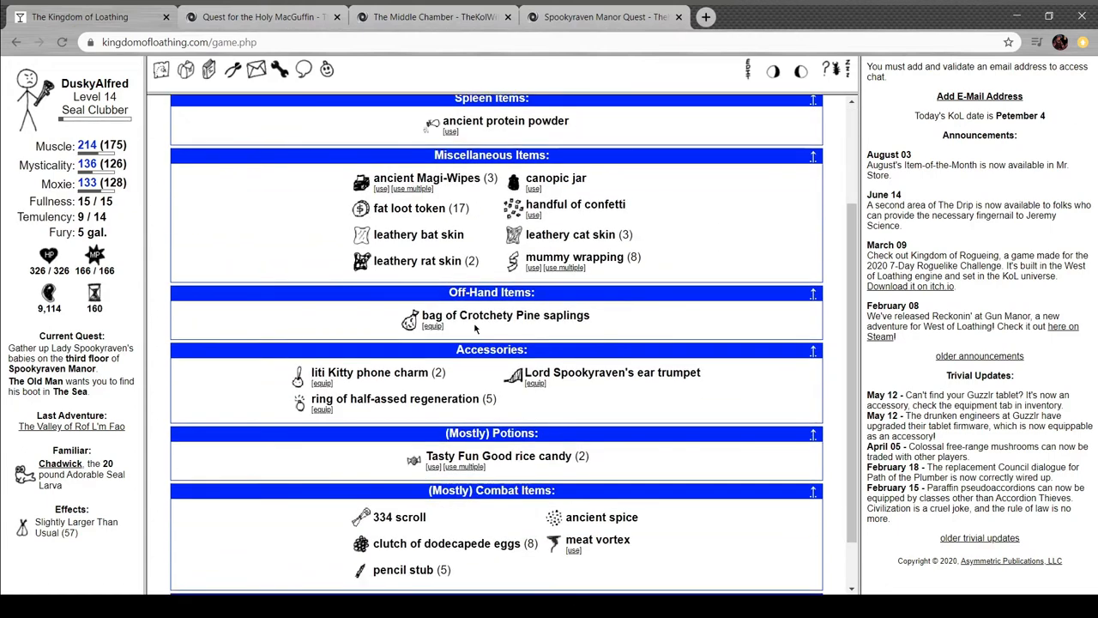
pyautogui.click(573, 550)
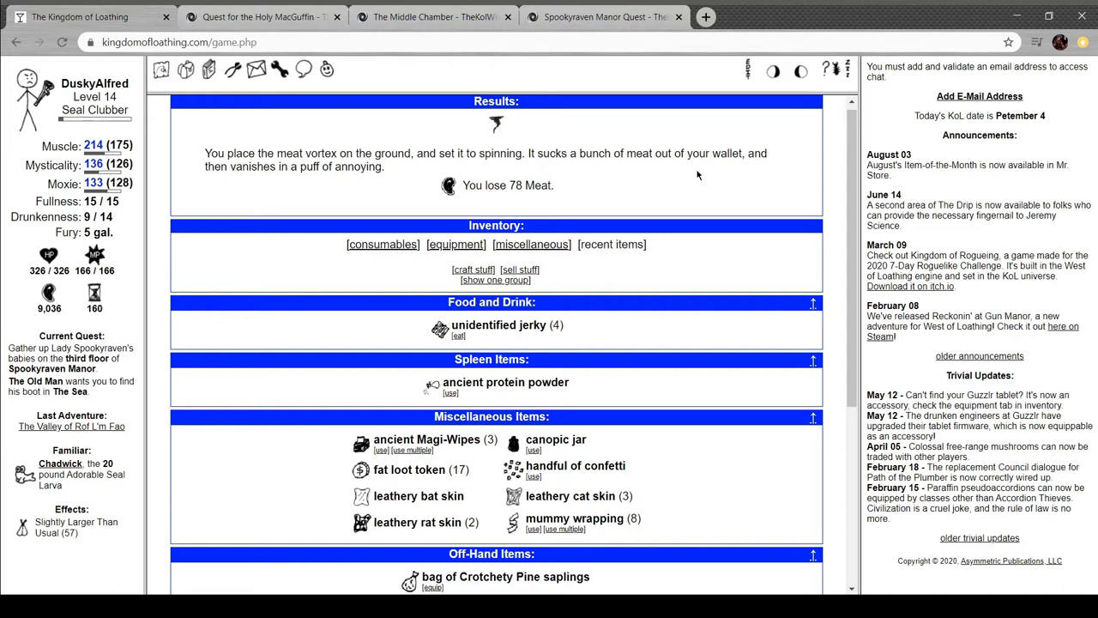
pyautogui.moveTo(391, 237)
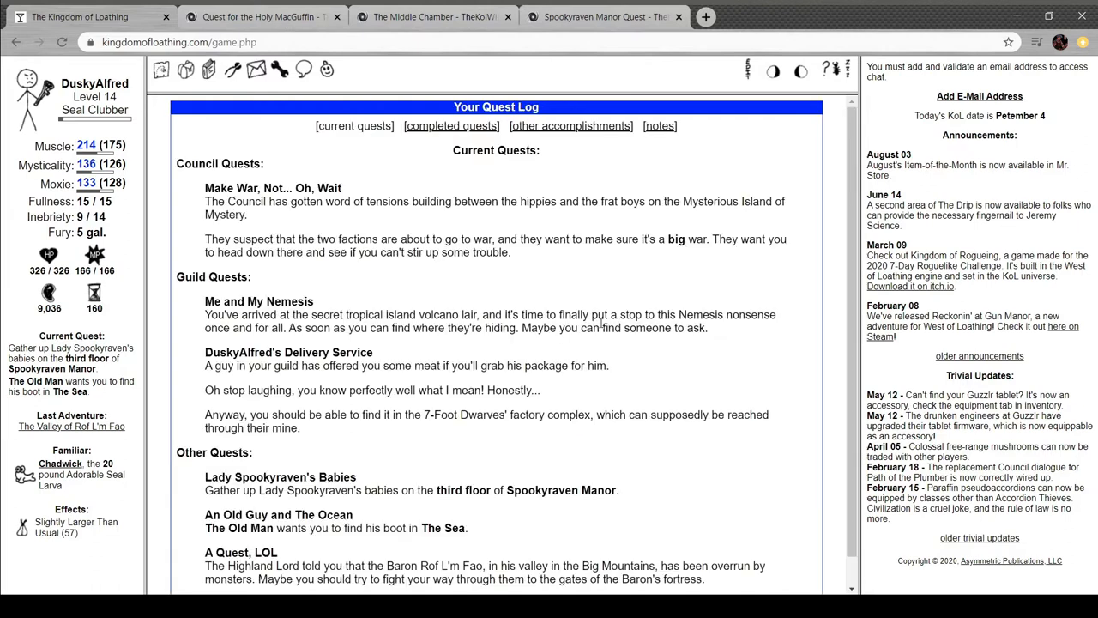
pyautogui.moveTo(436, 222)
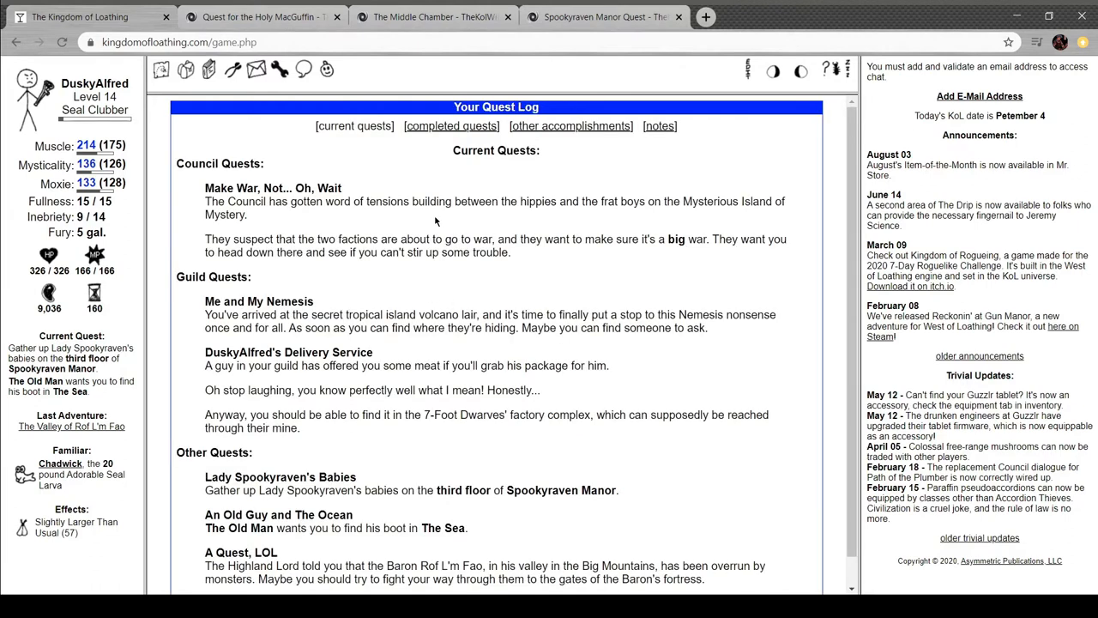
pyautogui.moveTo(374, 305)
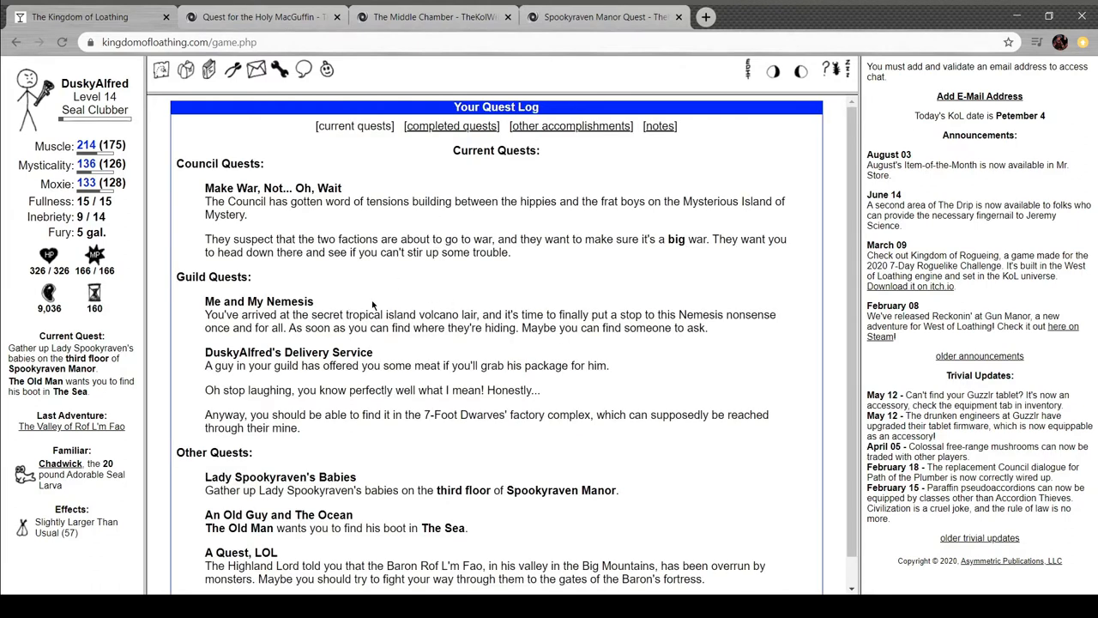
# Scroll through the Current Quests list in the quest log
pyautogui.scroll(-3)
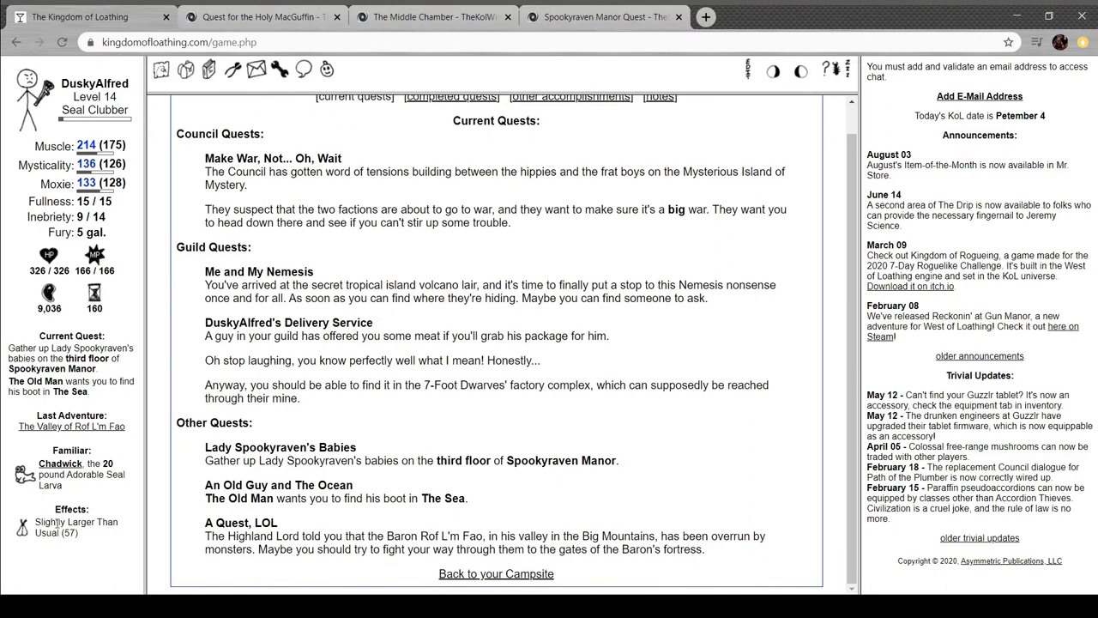
pyautogui.moveTo(368, 565)
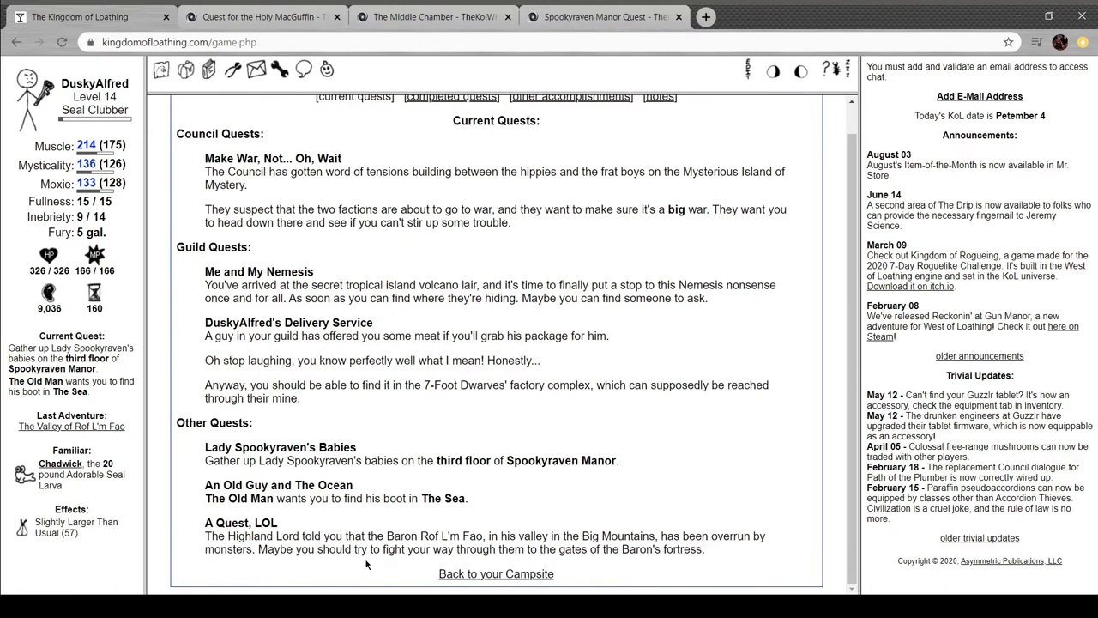
pyautogui.scroll(3)
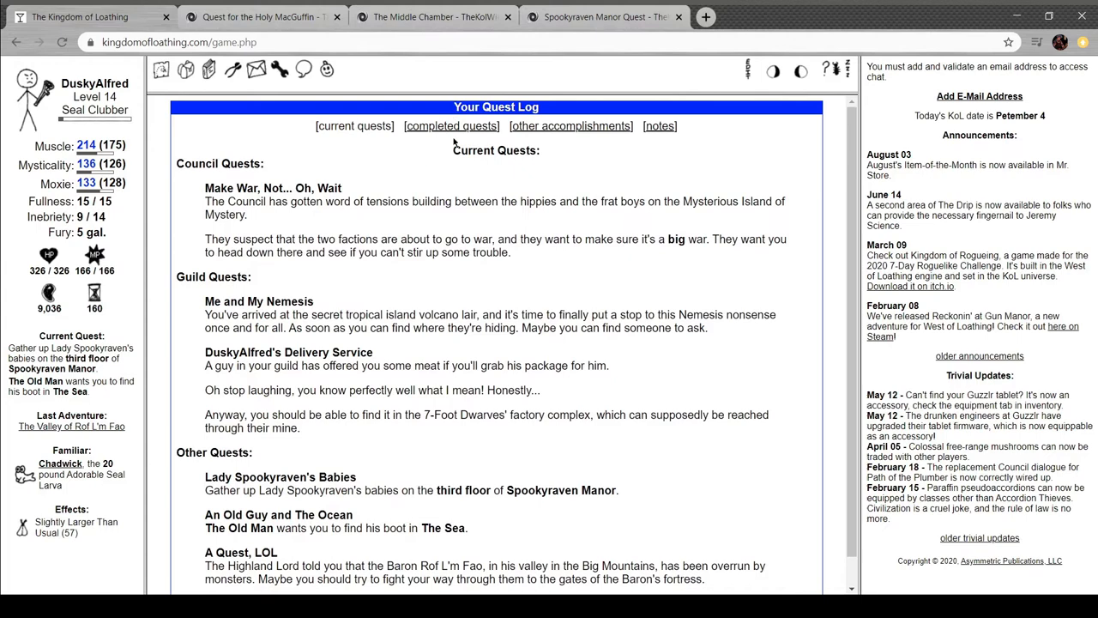
pyautogui.scroll(-3)
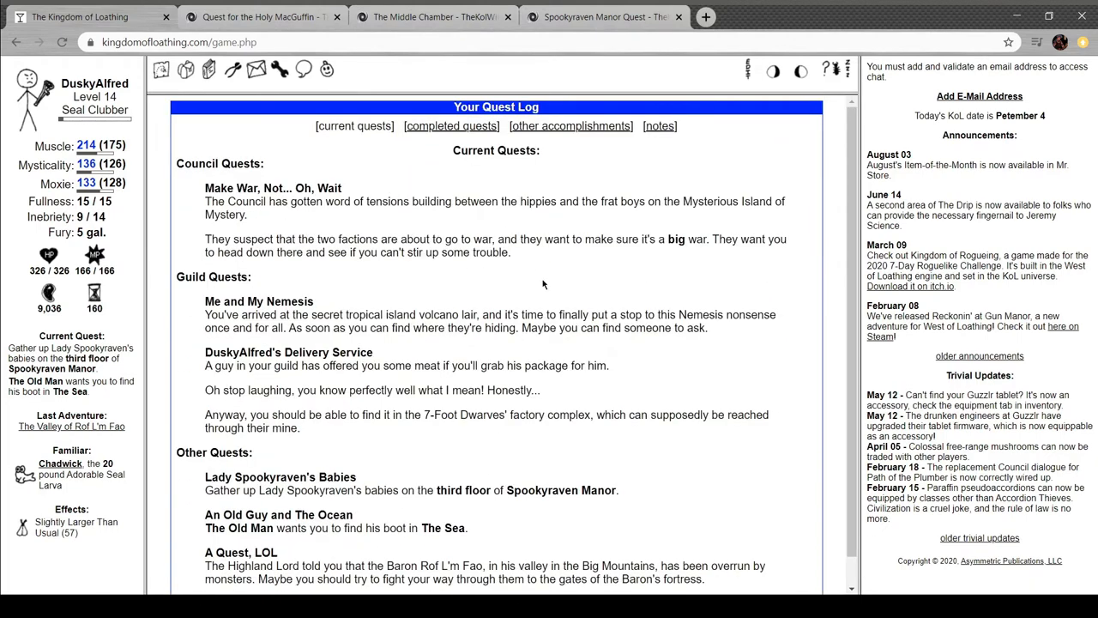
pyautogui.scroll(-3)
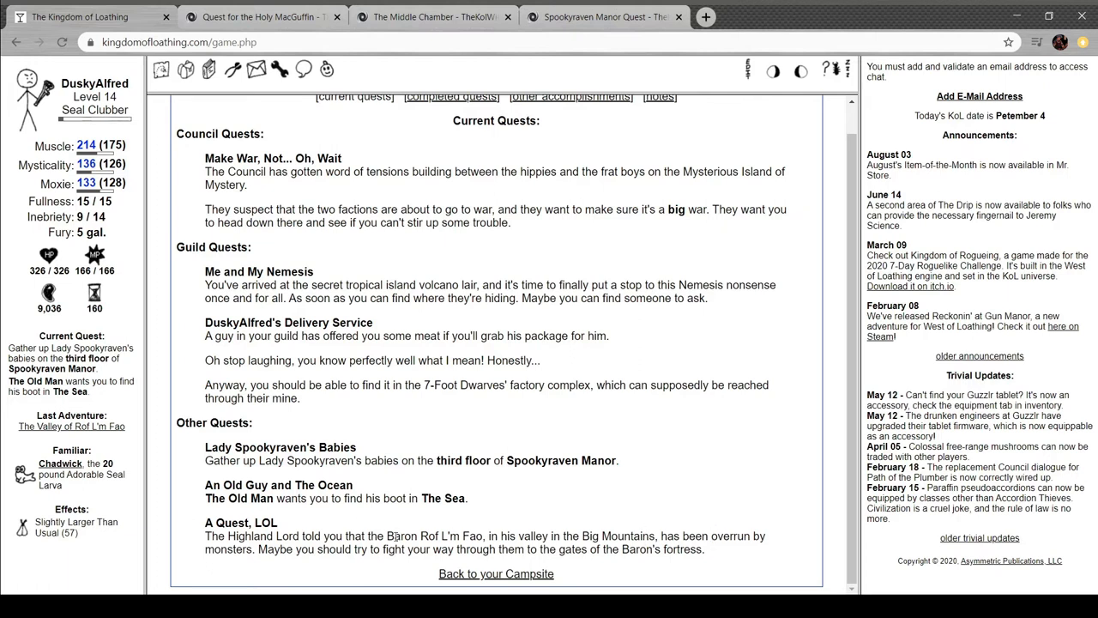
pyautogui.moveTo(546, 495)
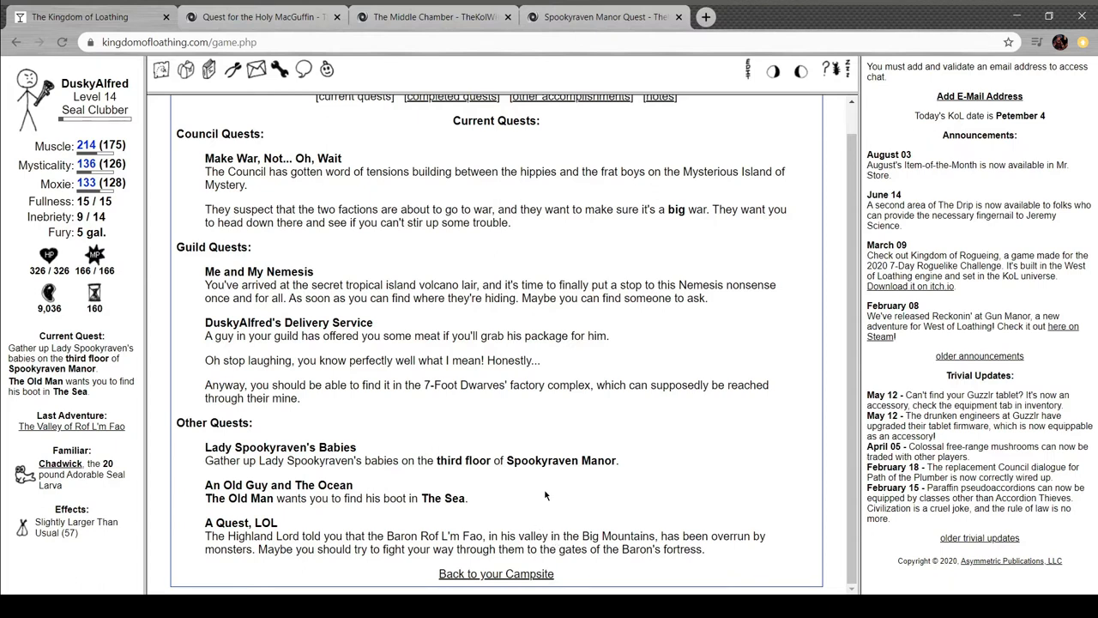
# From the Middle Chamber wiki page, reach the mummy wrapping item page and its uses list
pyautogui.click(433, 17)
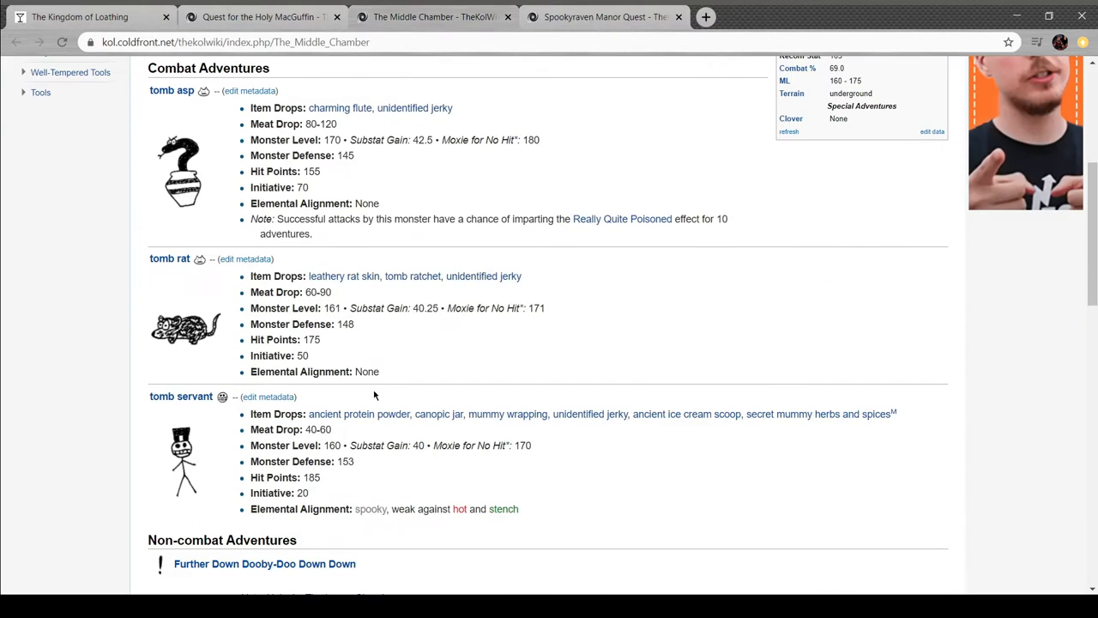
pyautogui.scroll(-3)
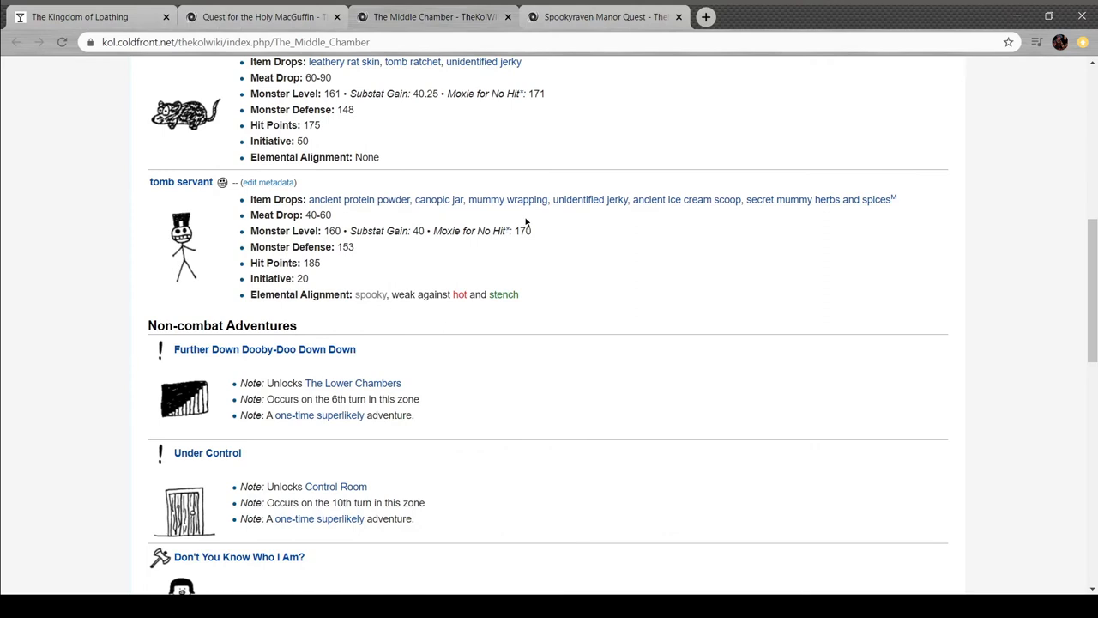
pyautogui.click(508, 199)
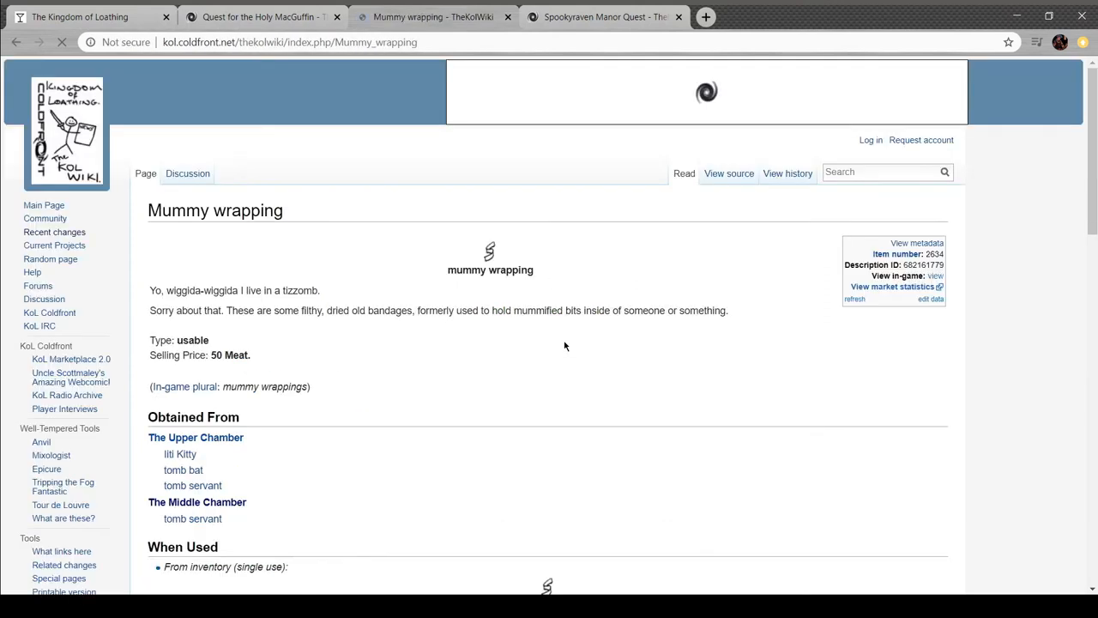
pyautogui.scroll(-3)
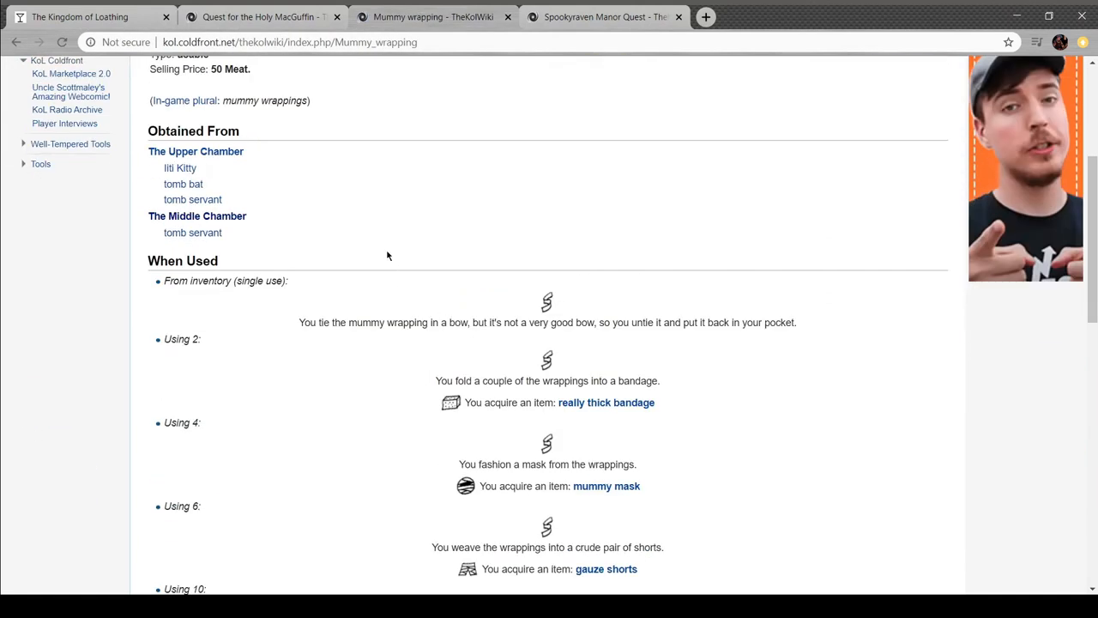
pyautogui.scroll(-3)
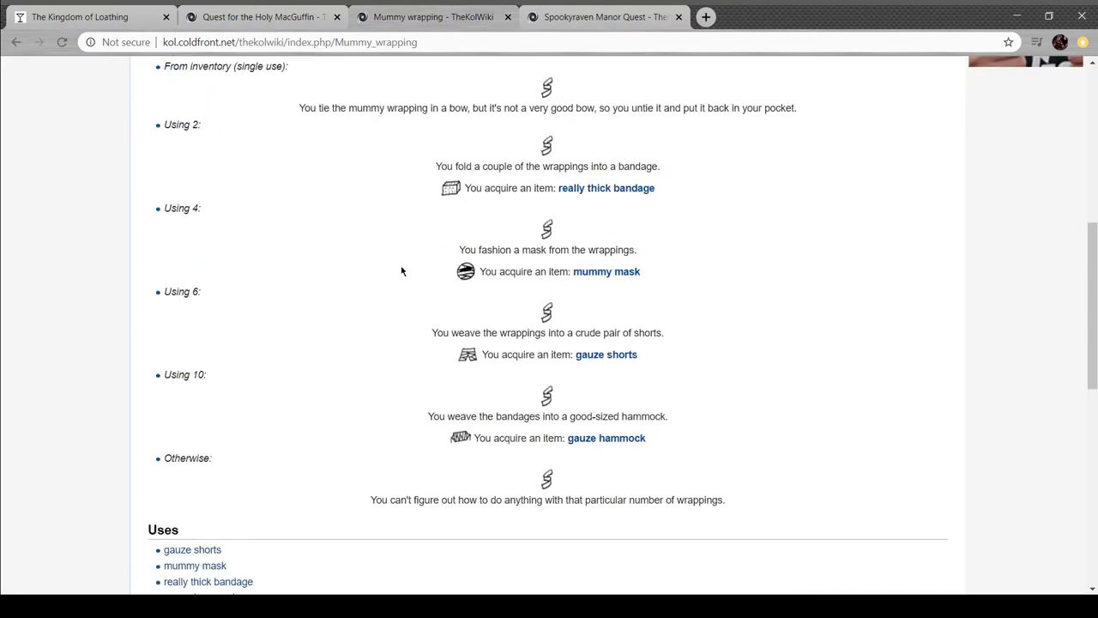
pyautogui.scroll(-3)
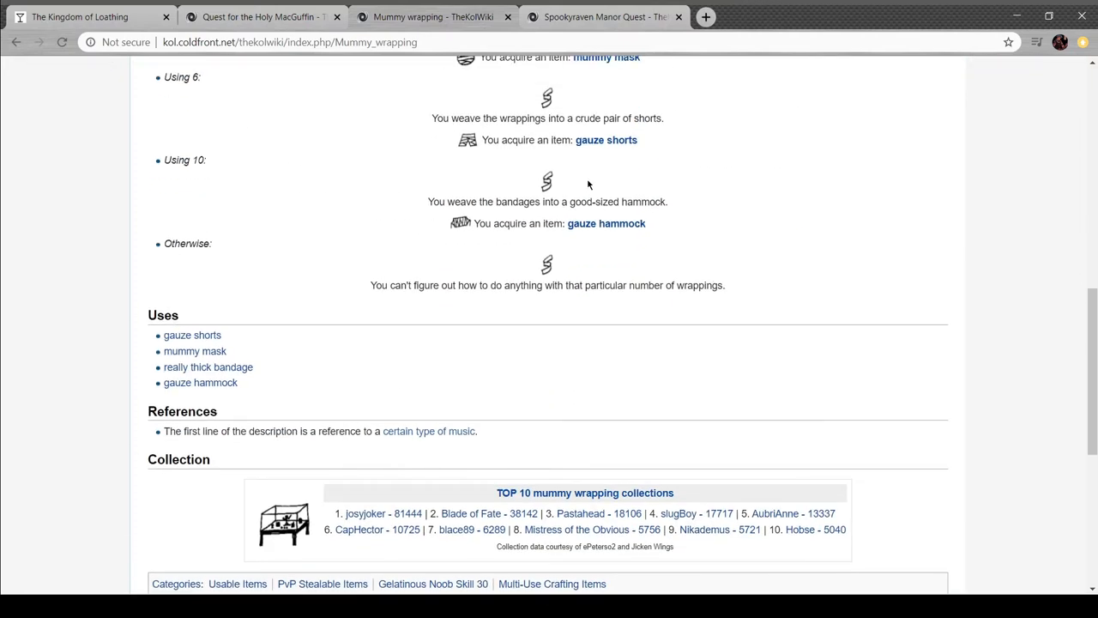
# Check the gauze shorts page, then the mummy mask page (hat from 4 mummy wrappings)
pyautogui.click(606, 140)
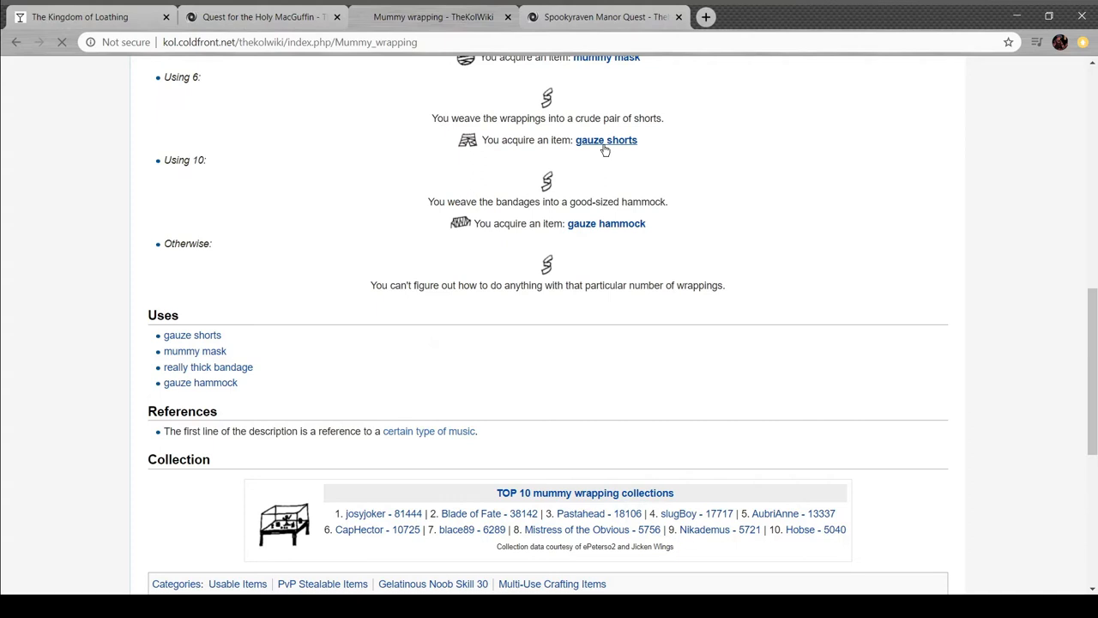
pyautogui.click(606, 141)
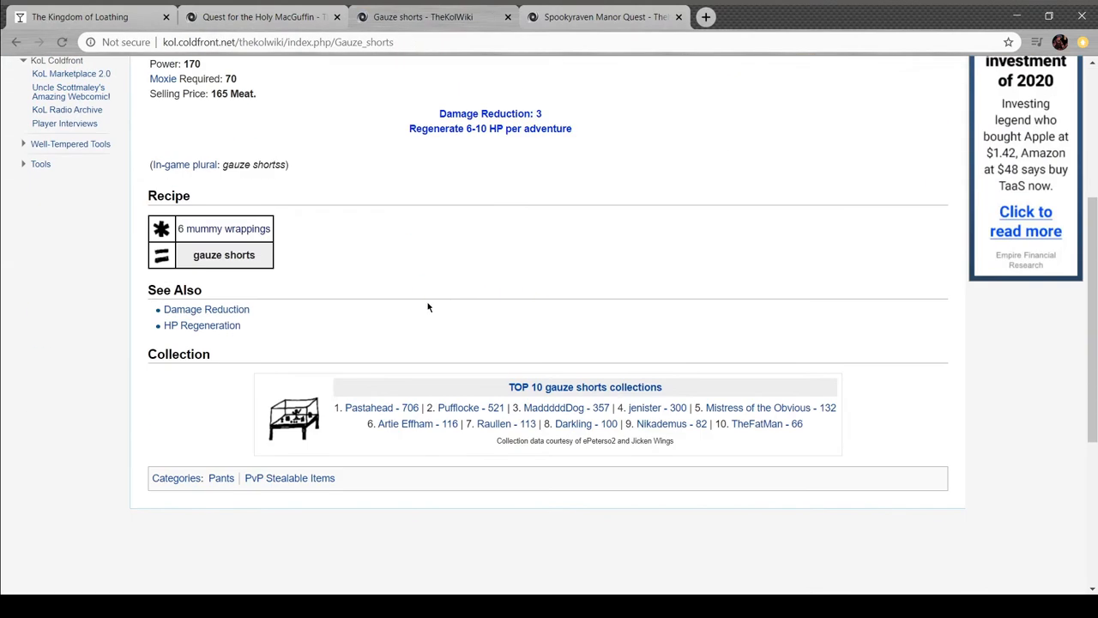
pyautogui.scroll(3)
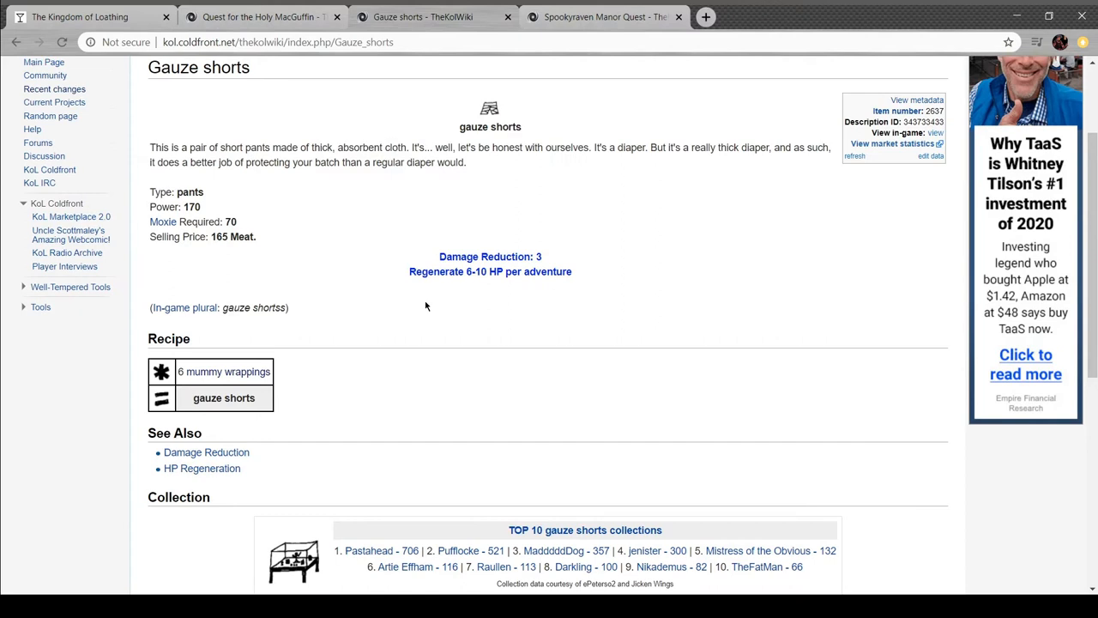
pyautogui.moveTo(326, 209)
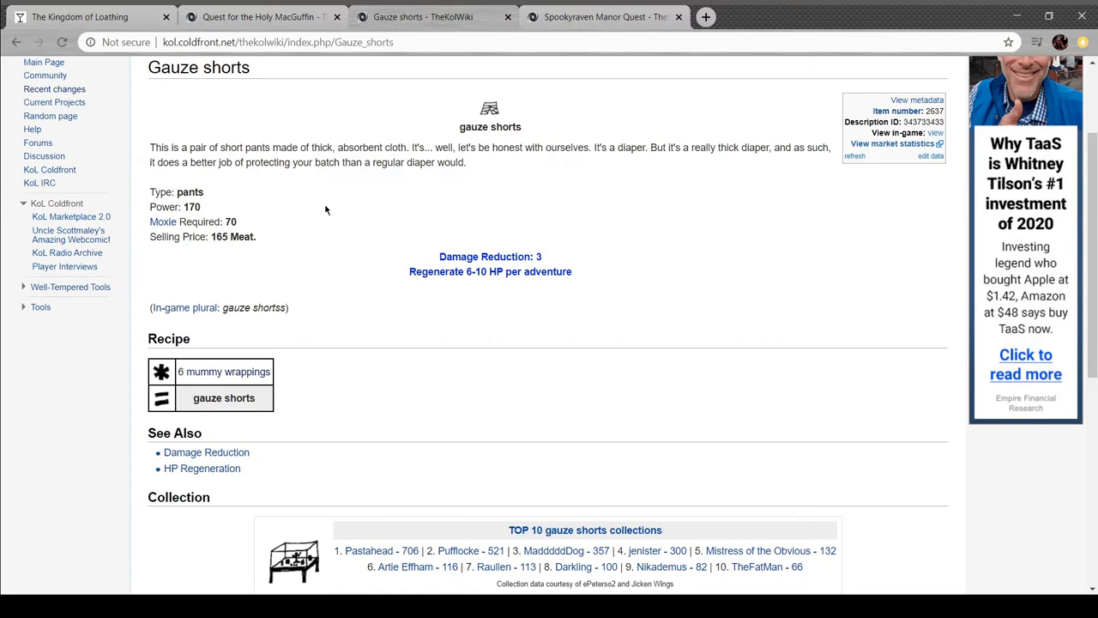
pyautogui.moveTo(303, 223)
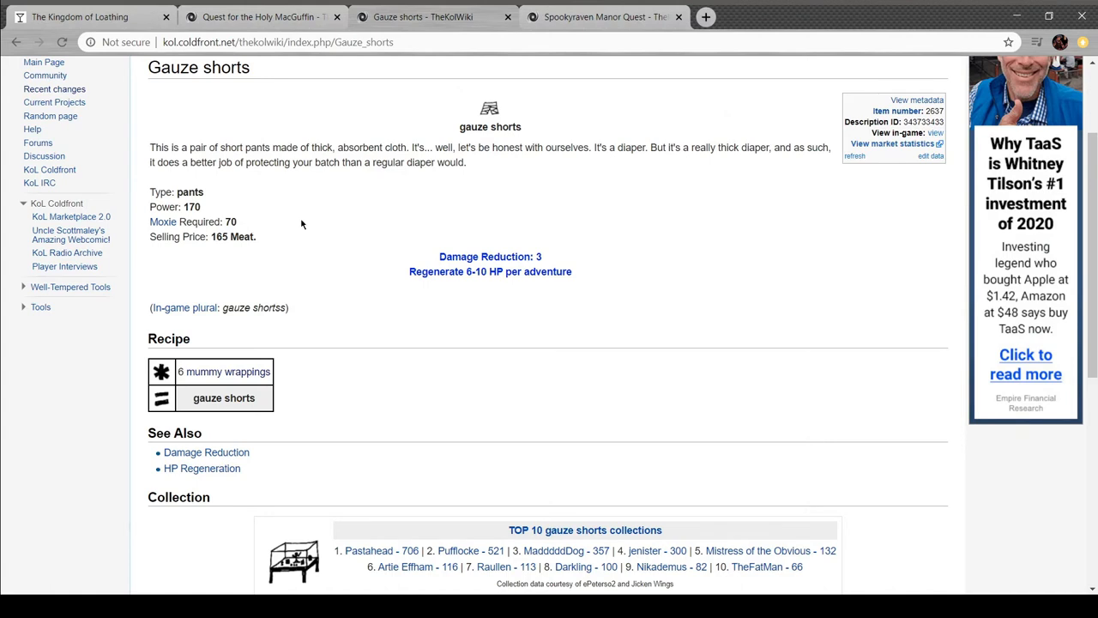
pyautogui.click(223, 371)
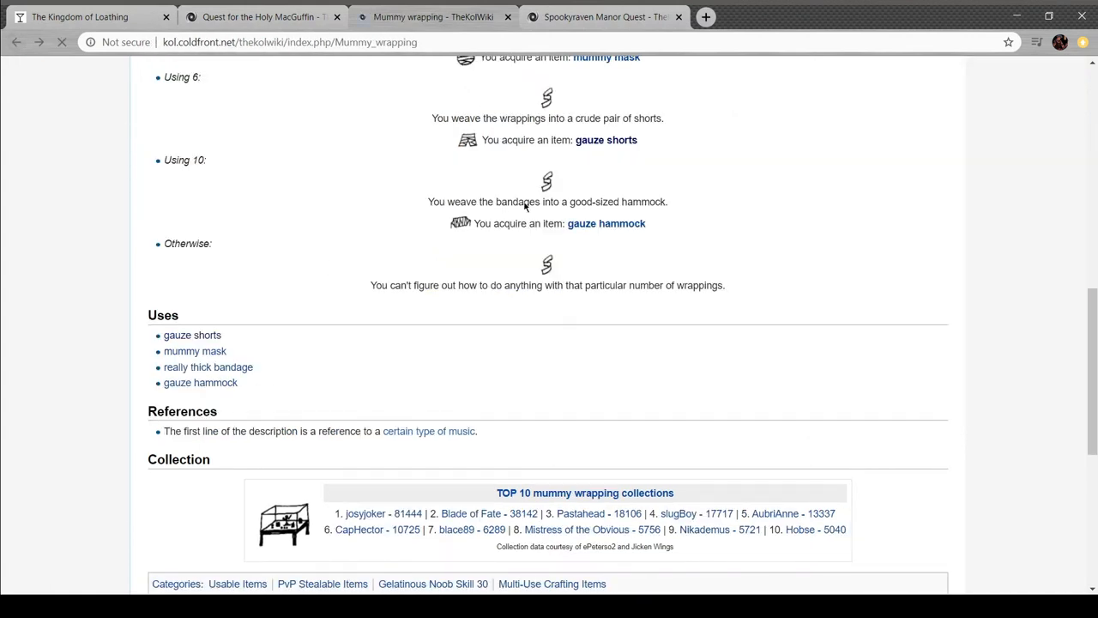
pyautogui.click(606, 57)
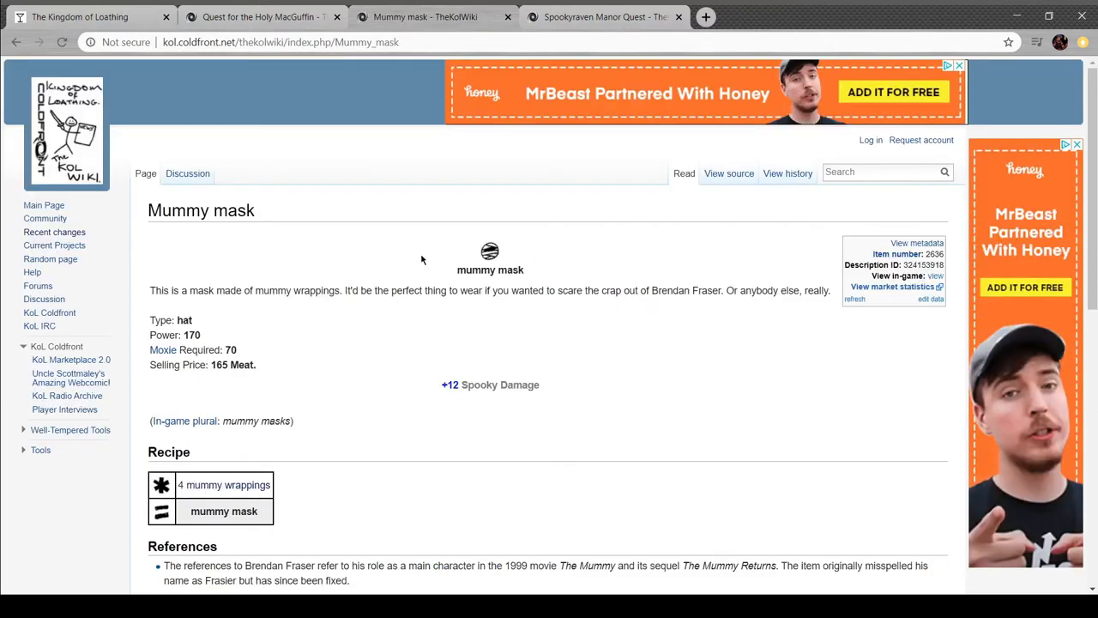
pyautogui.moveTo(651, 302)
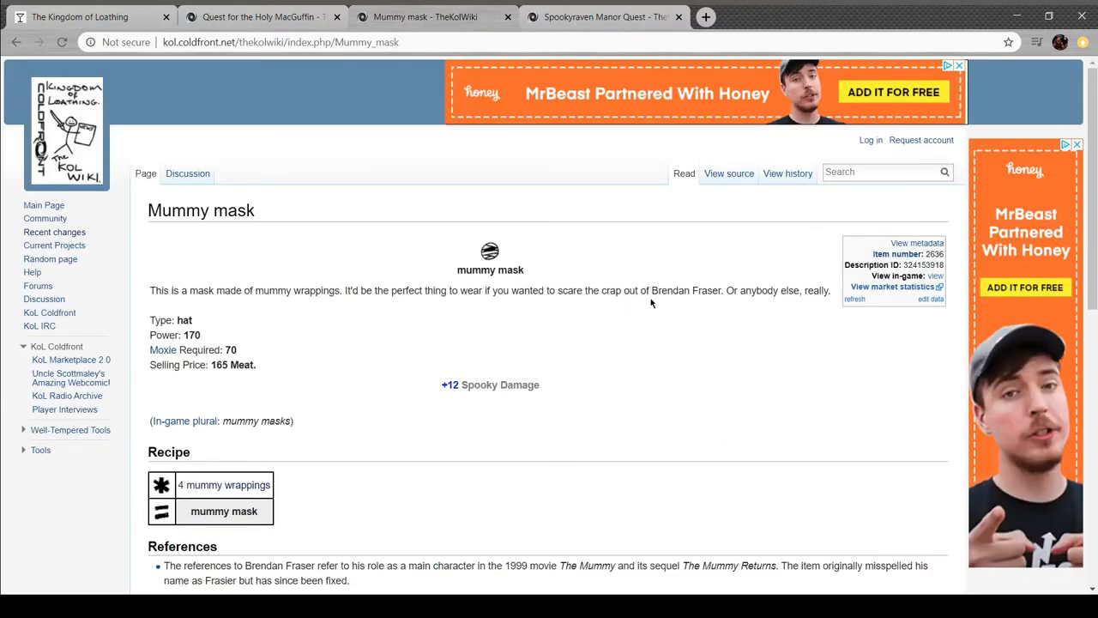
pyautogui.moveTo(925, 118)
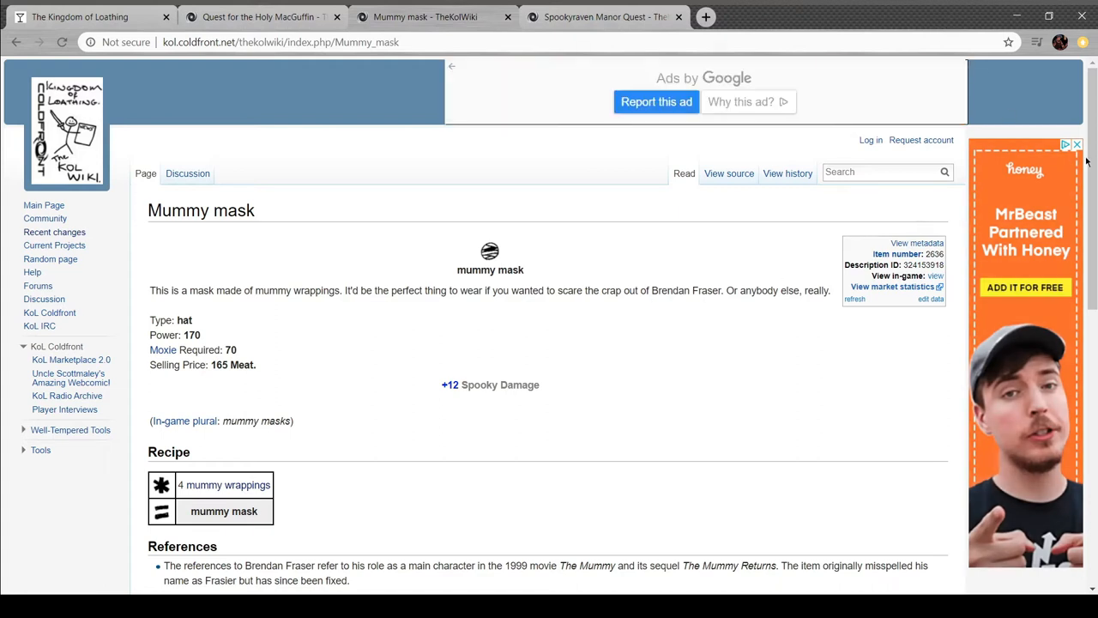
pyautogui.scroll(-3)
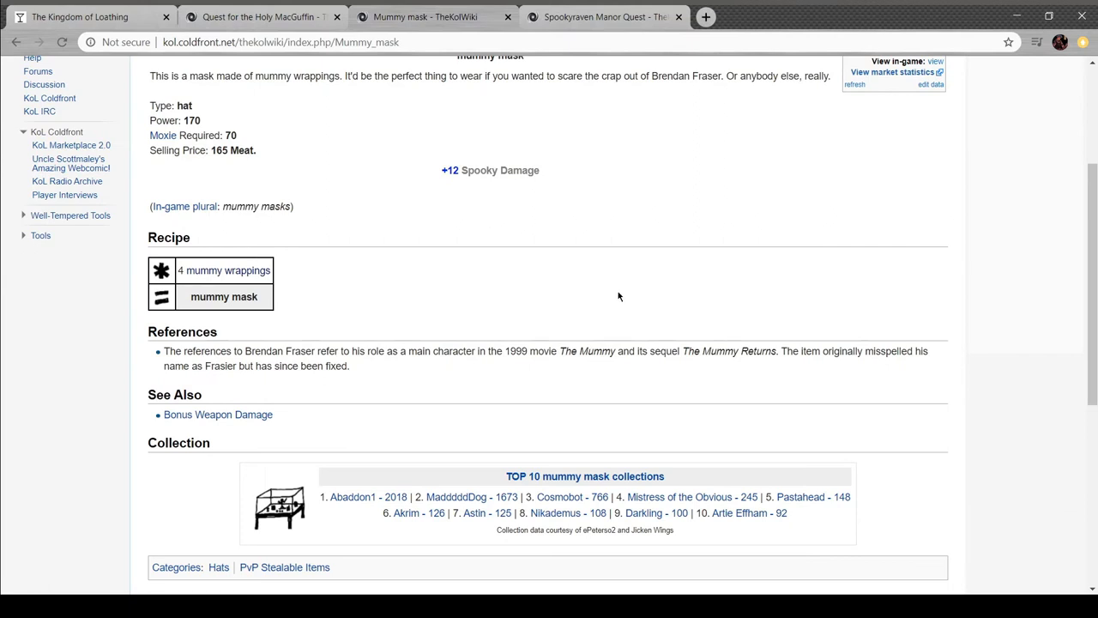
pyautogui.moveTo(580, 276)
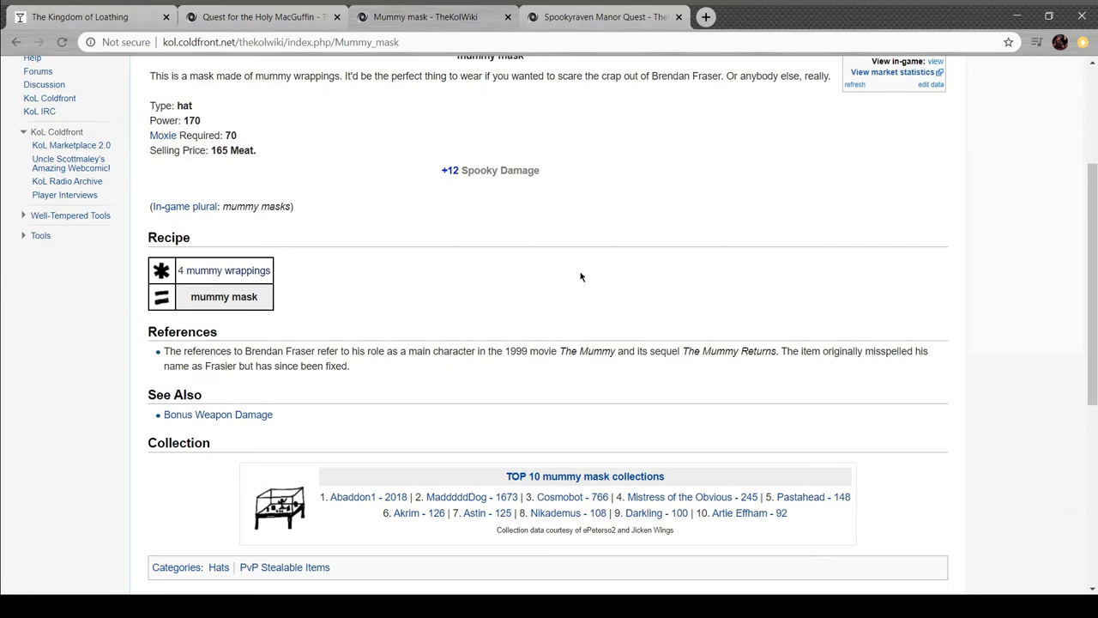
# Review the quest log, visit the Distant Woods, then return to the main Kingdom map
pyautogui.scroll(3)
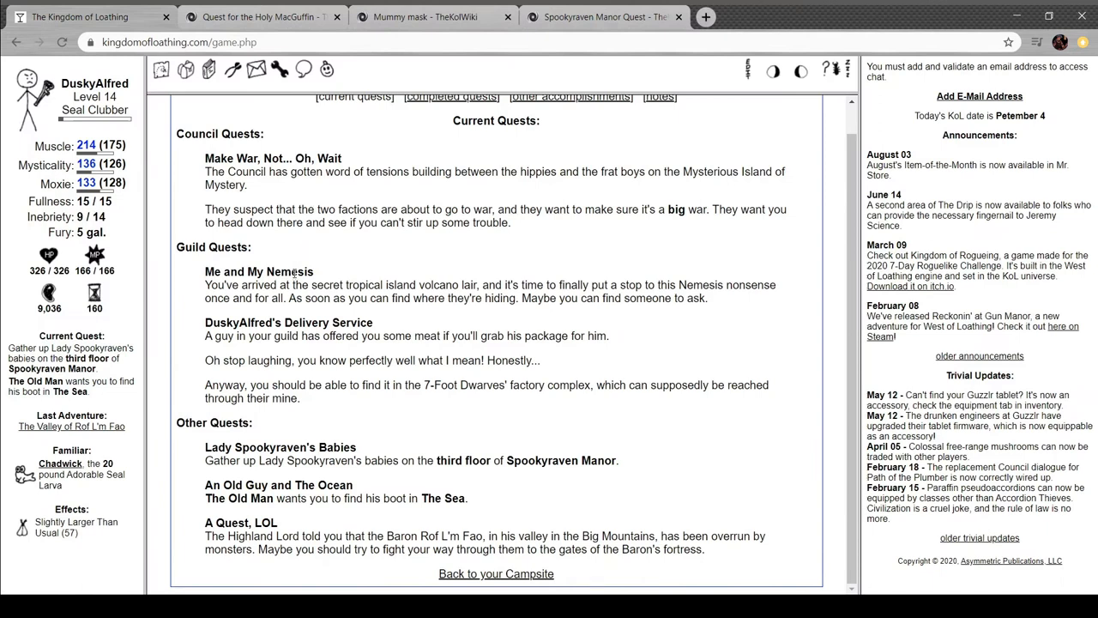
pyautogui.scroll(3)
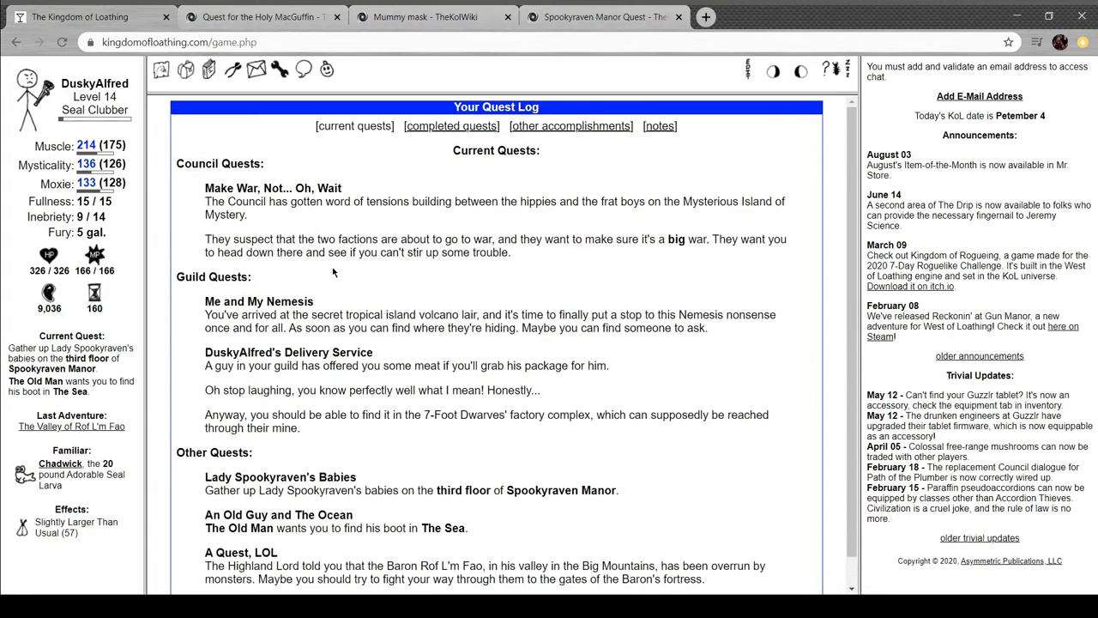
pyautogui.moveTo(123, 343)
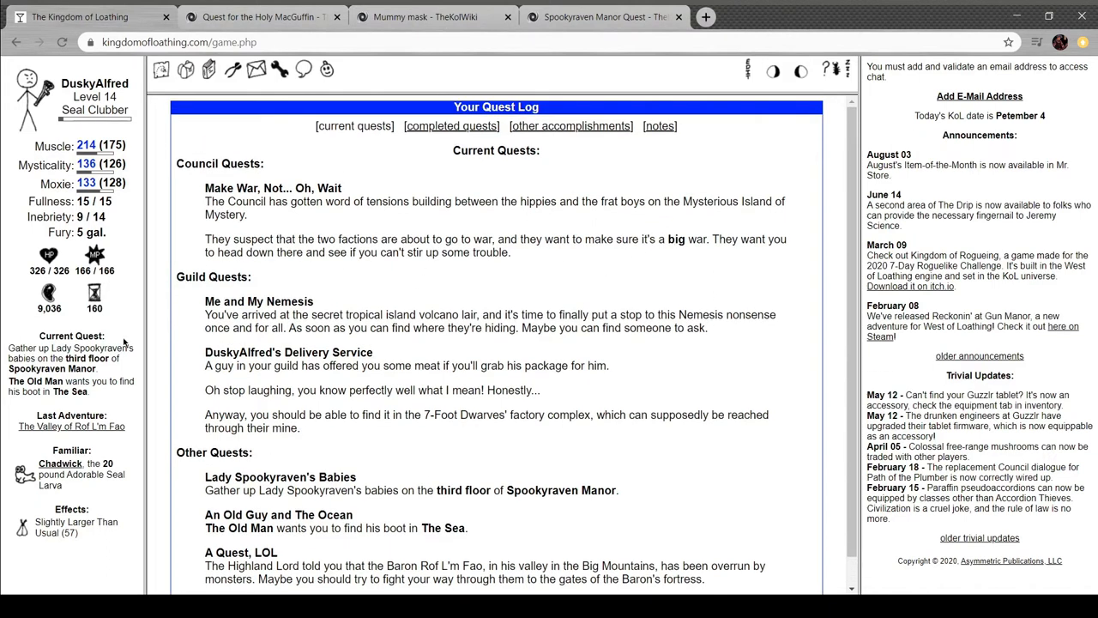
pyautogui.moveTo(89, 429)
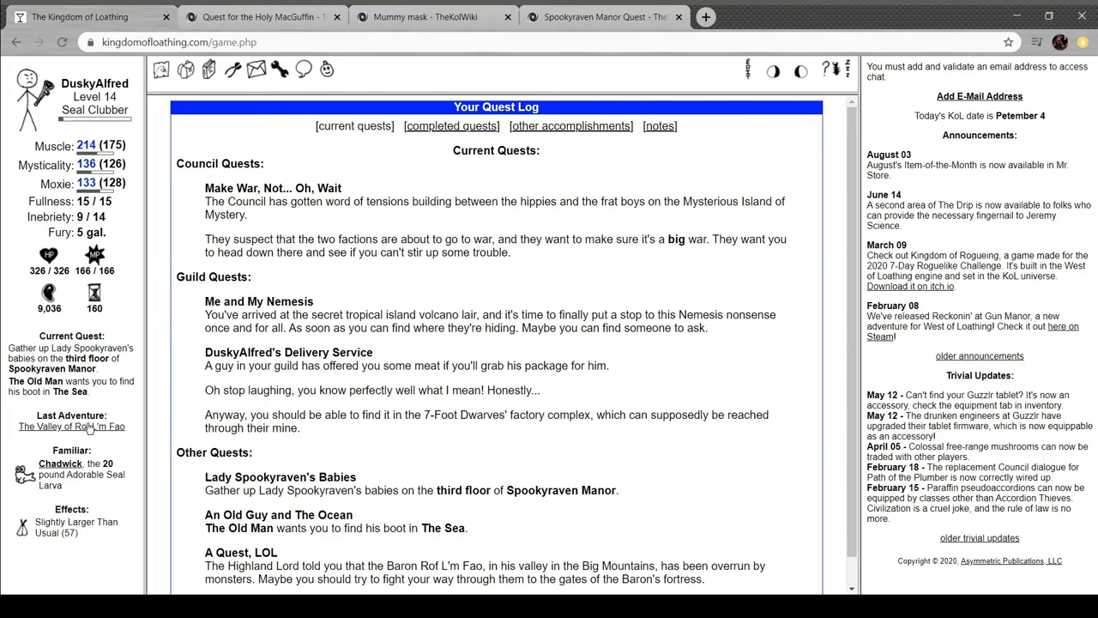
pyautogui.moveTo(178, 96)
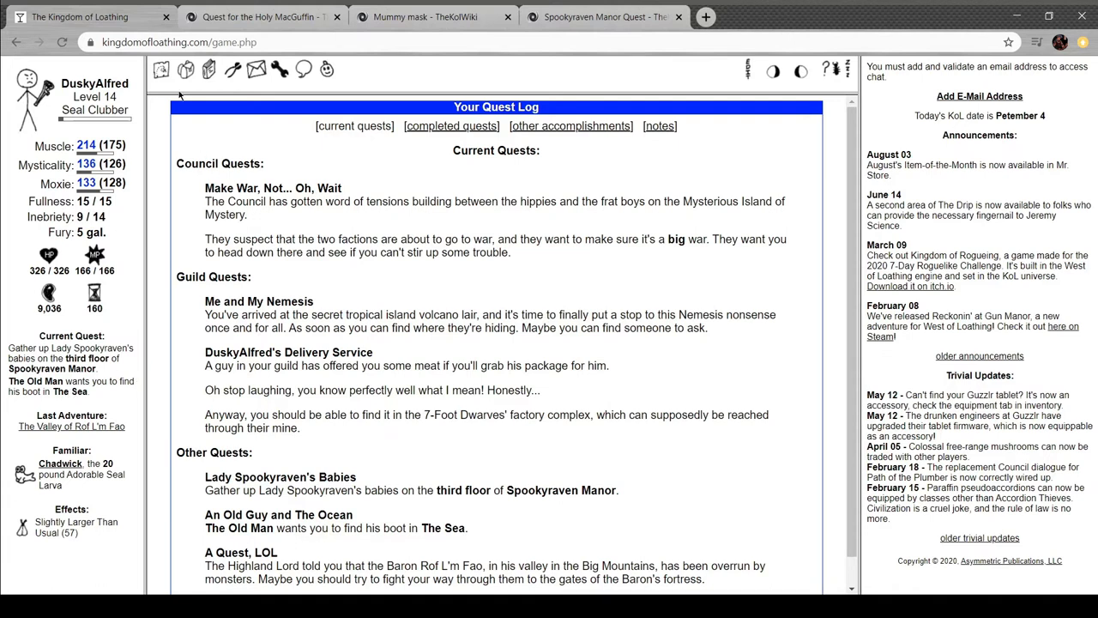
pyautogui.click(162, 69)
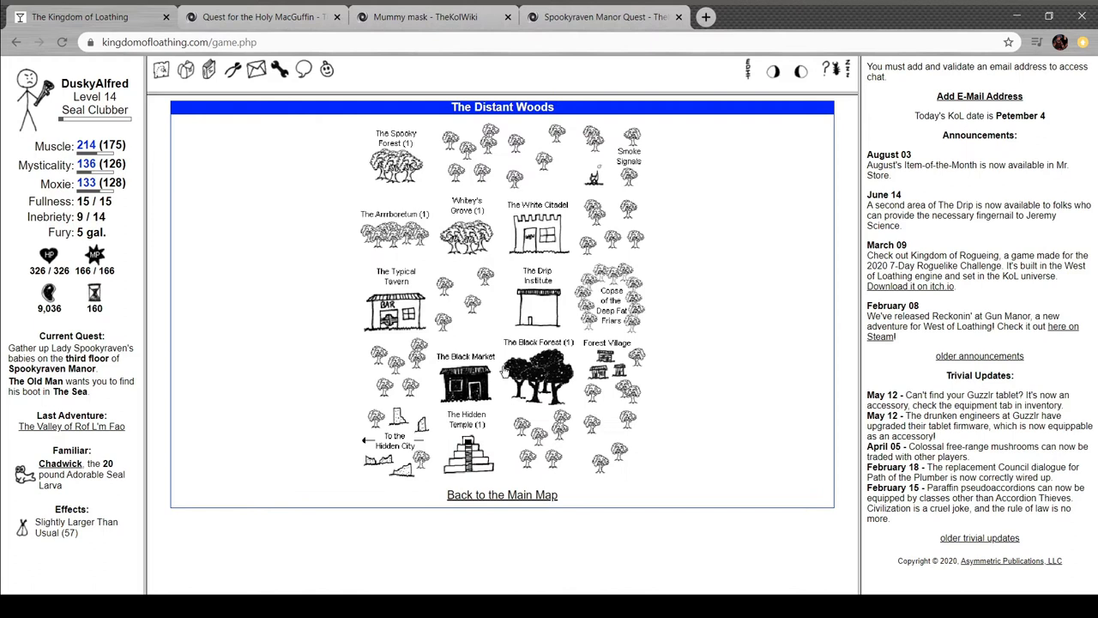
pyautogui.click(501, 495)
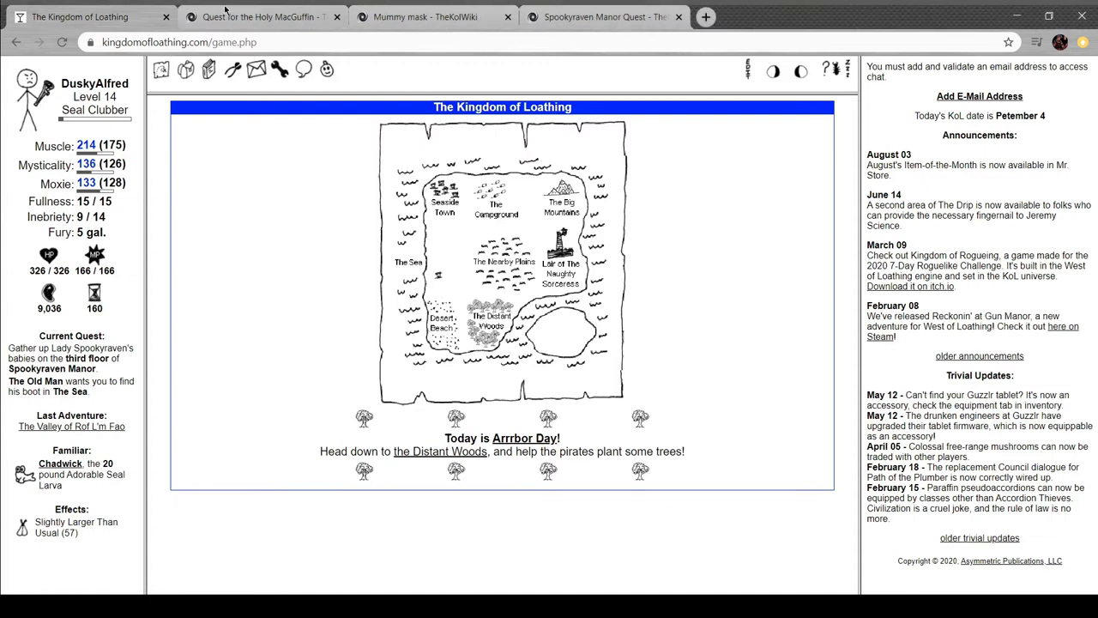
# From the Holy MacGuffin guide's Quests category, read the A Quest, LOL scroll requirements and return to the list
pyautogui.click(261, 17)
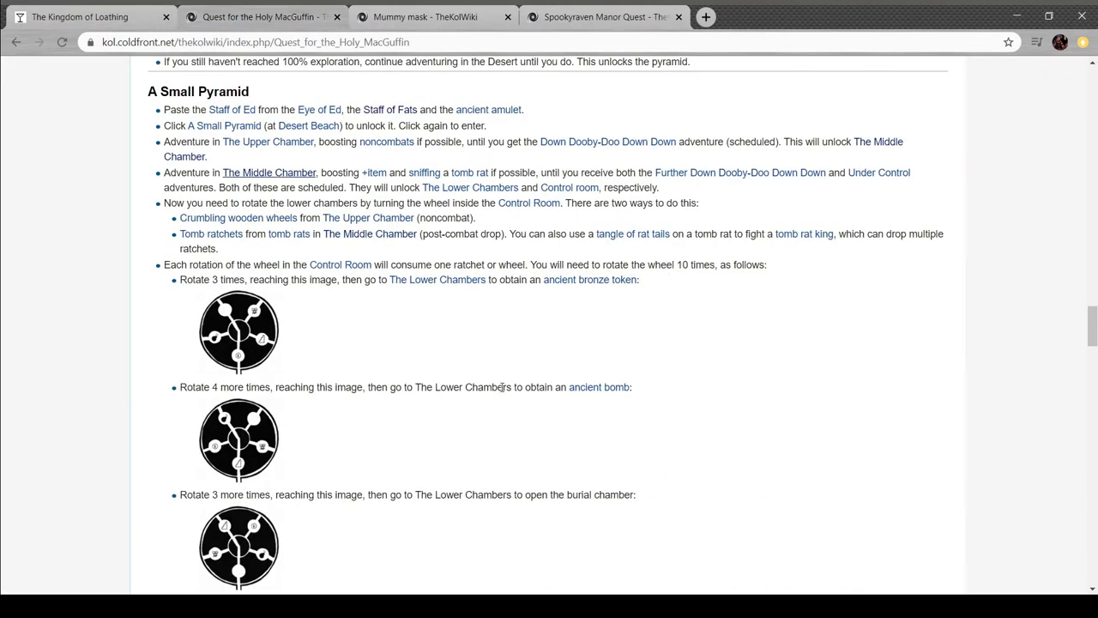
pyautogui.scroll(-3)
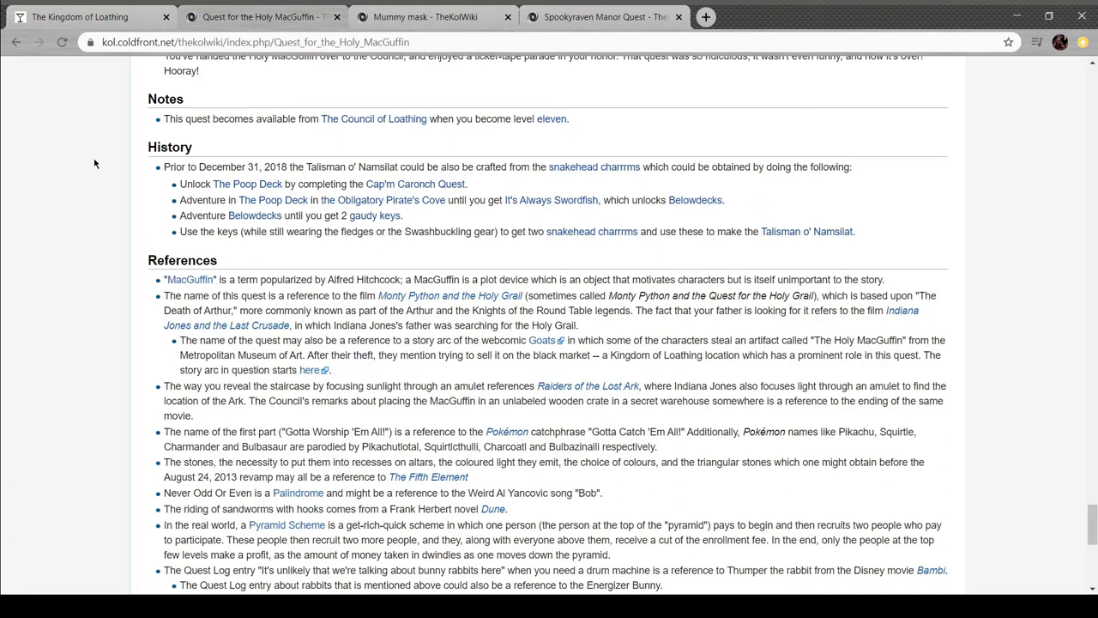
pyautogui.scroll(-3)
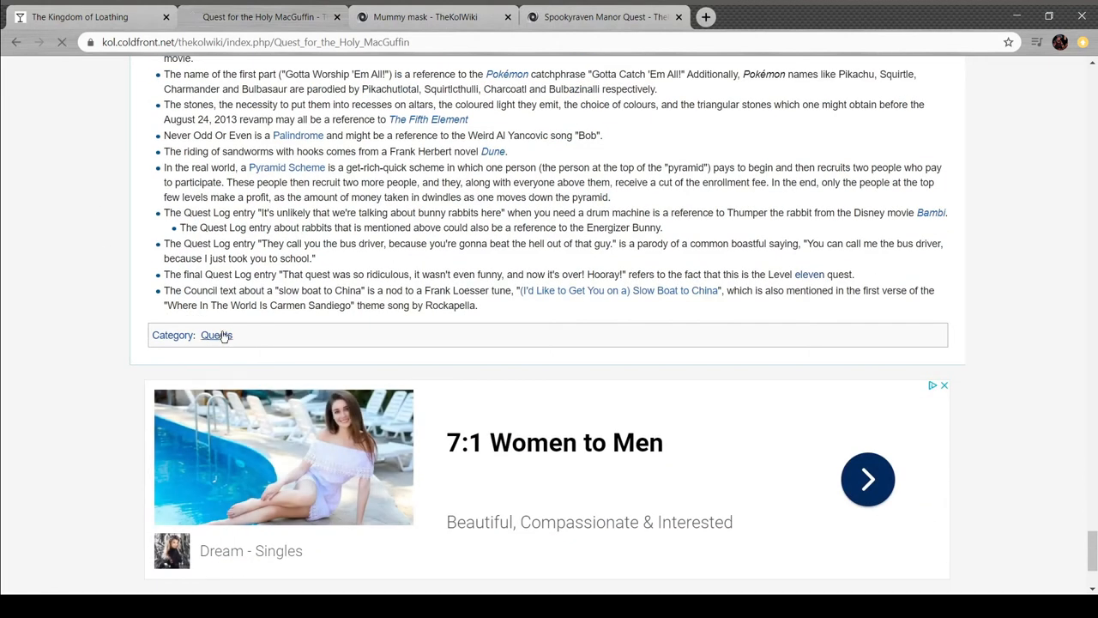
pyautogui.click(216, 334)
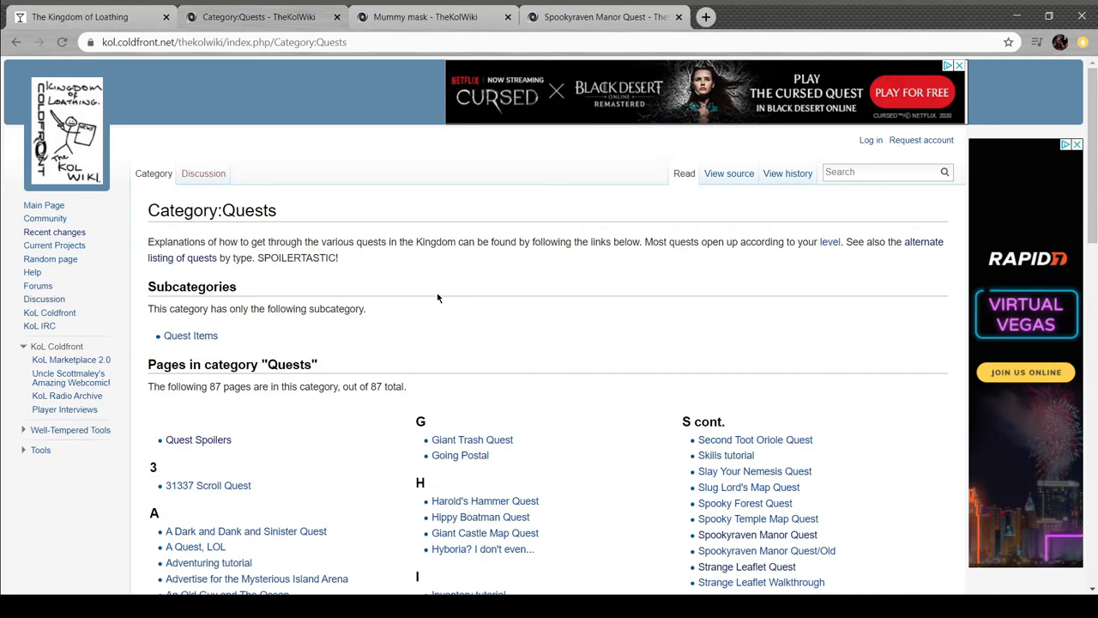
pyautogui.scroll(-3)
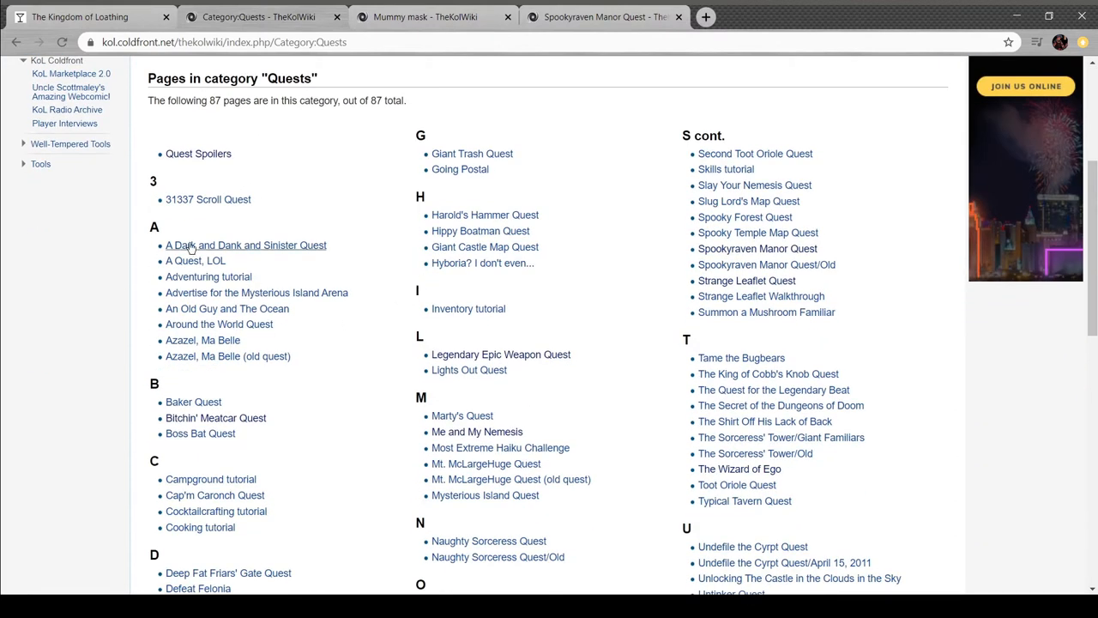
pyautogui.click(196, 261)
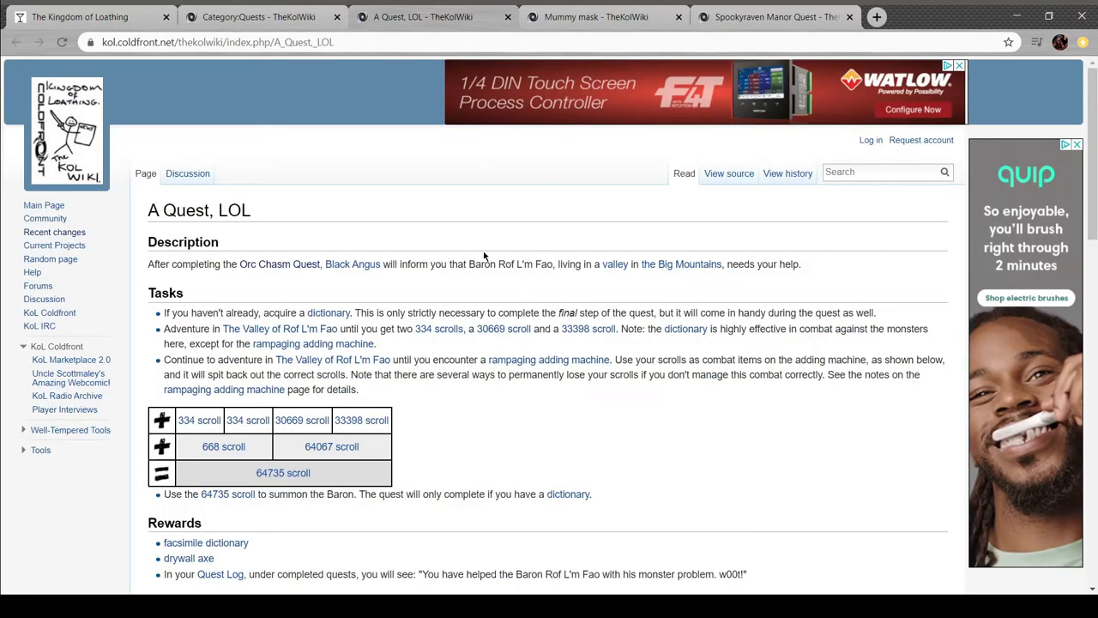
pyautogui.moveTo(353, 312)
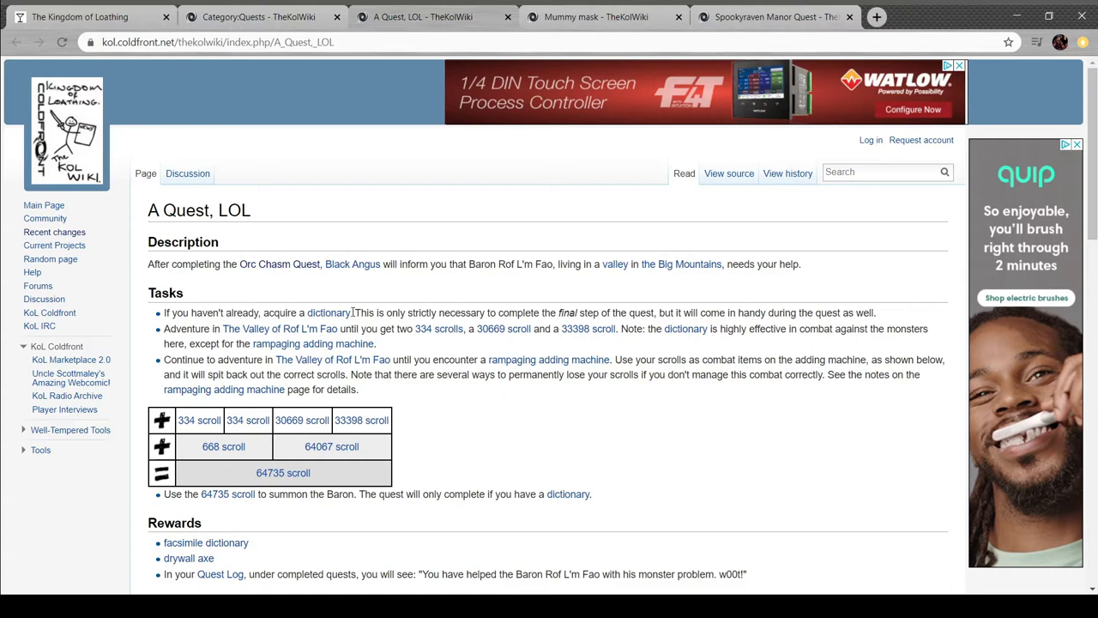
pyautogui.moveTo(425, 292)
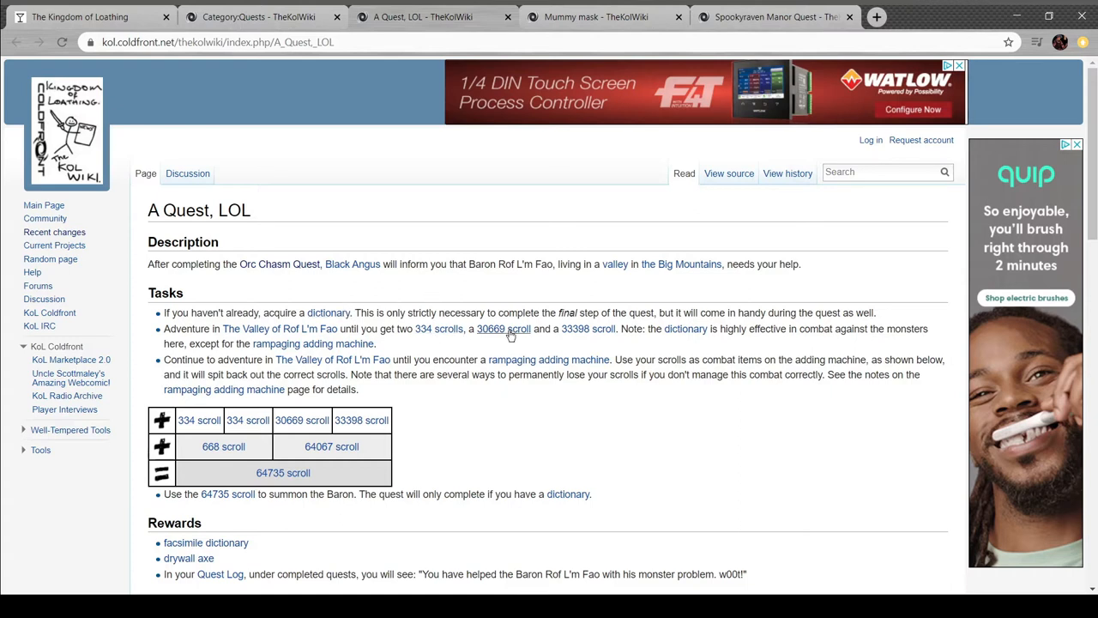
pyautogui.moveTo(684, 333)
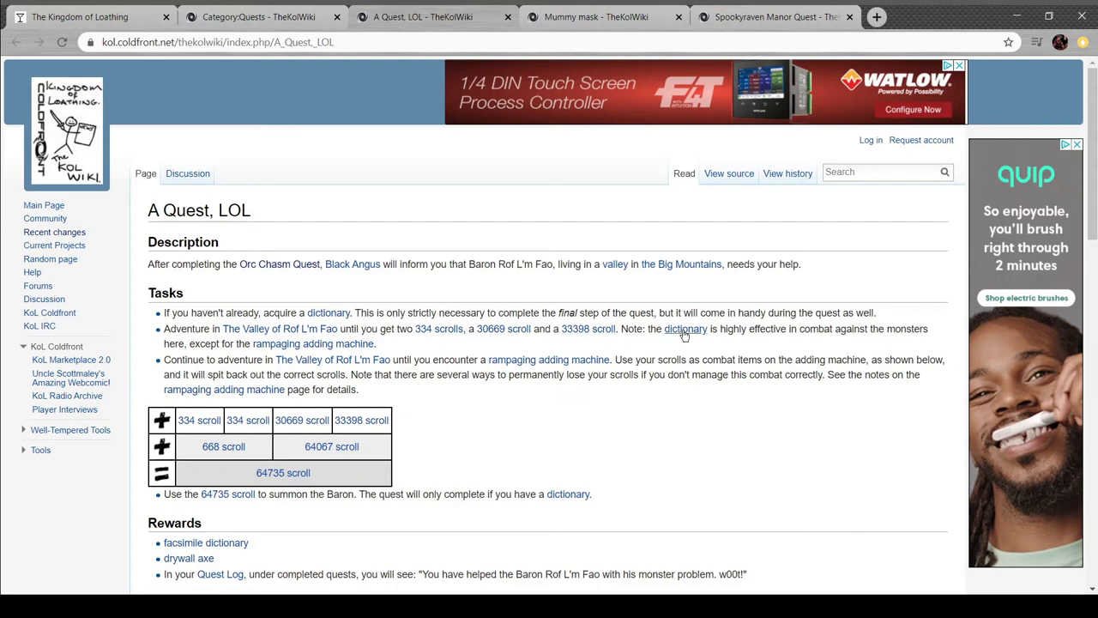
pyautogui.click(257, 17)
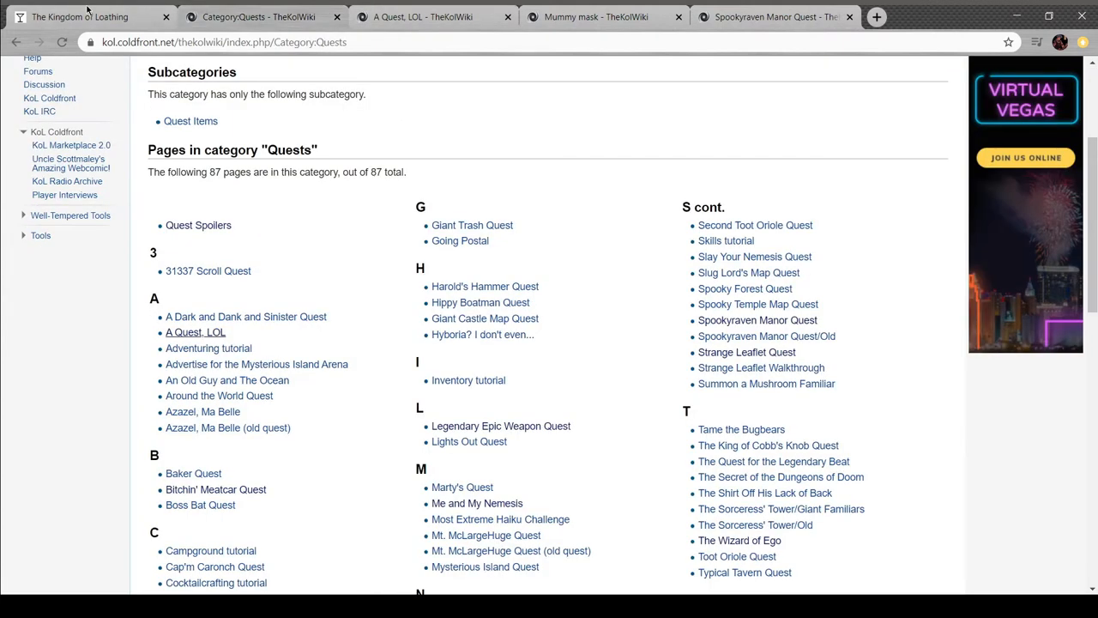
# Back in the game, defeat the XXX pr0n and a Flaming Troll, then adventure again in the Valley
pyautogui.click(79, 18)
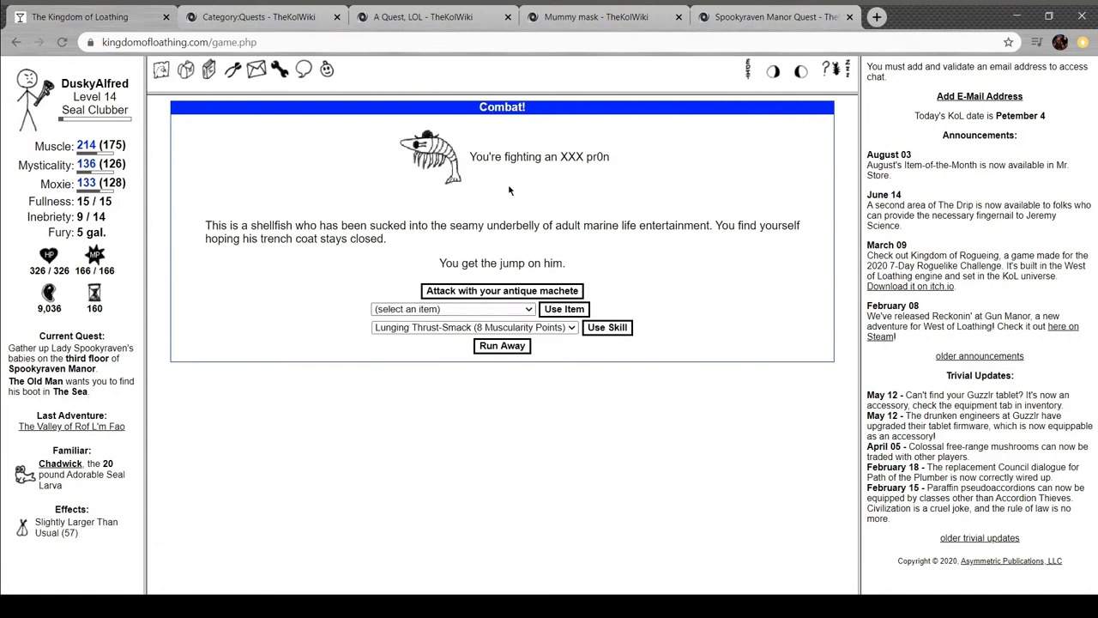
pyautogui.moveTo(437, 222)
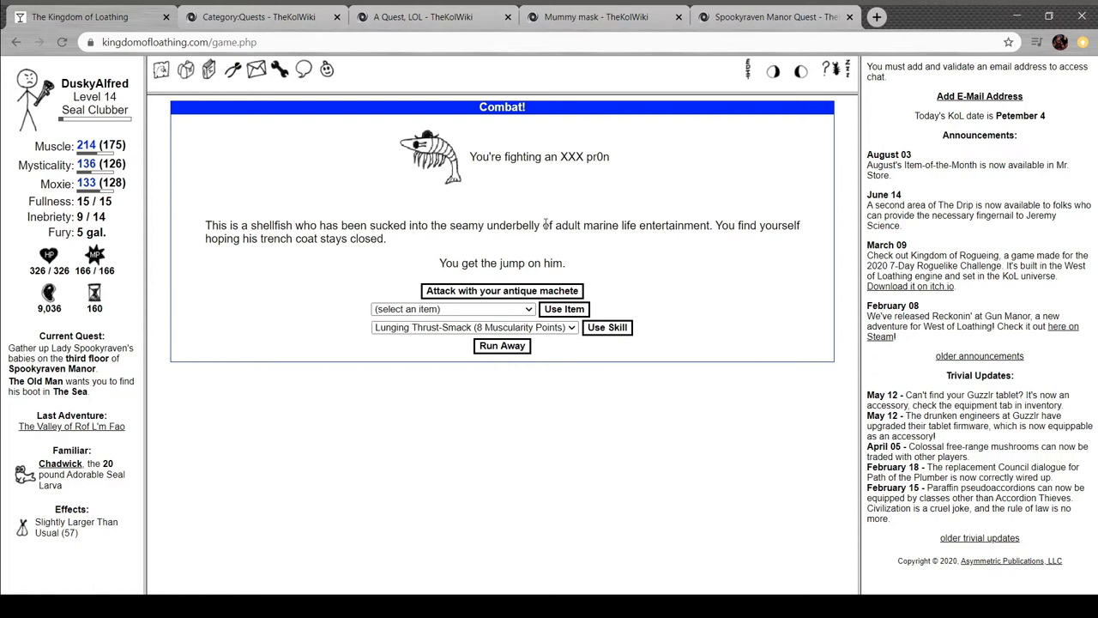
pyautogui.moveTo(491, 407)
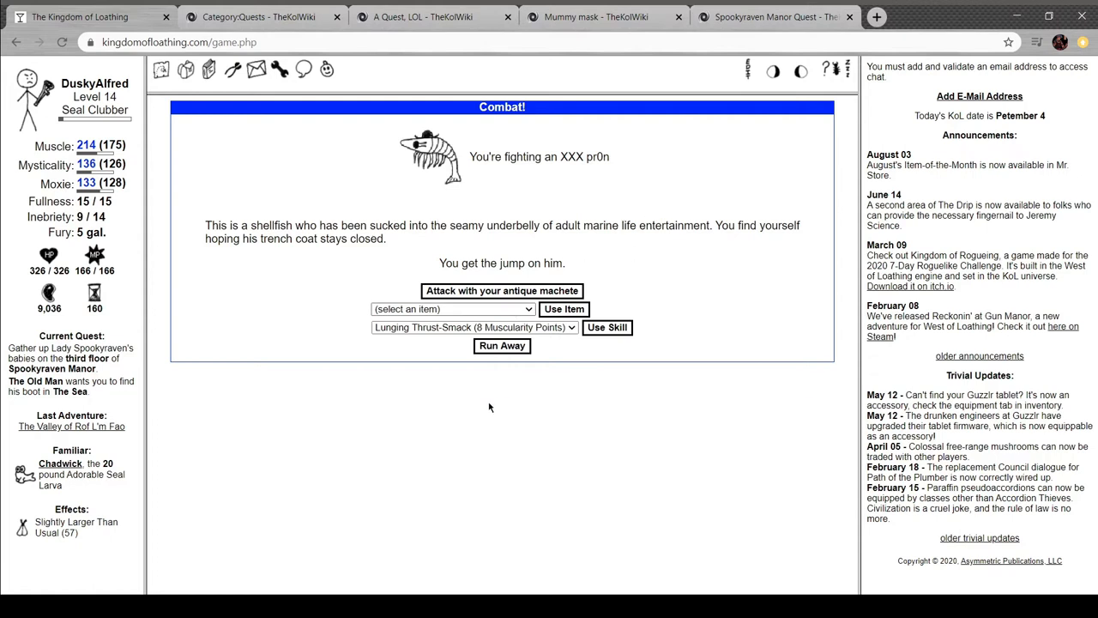
pyautogui.moveTo(471, 467)
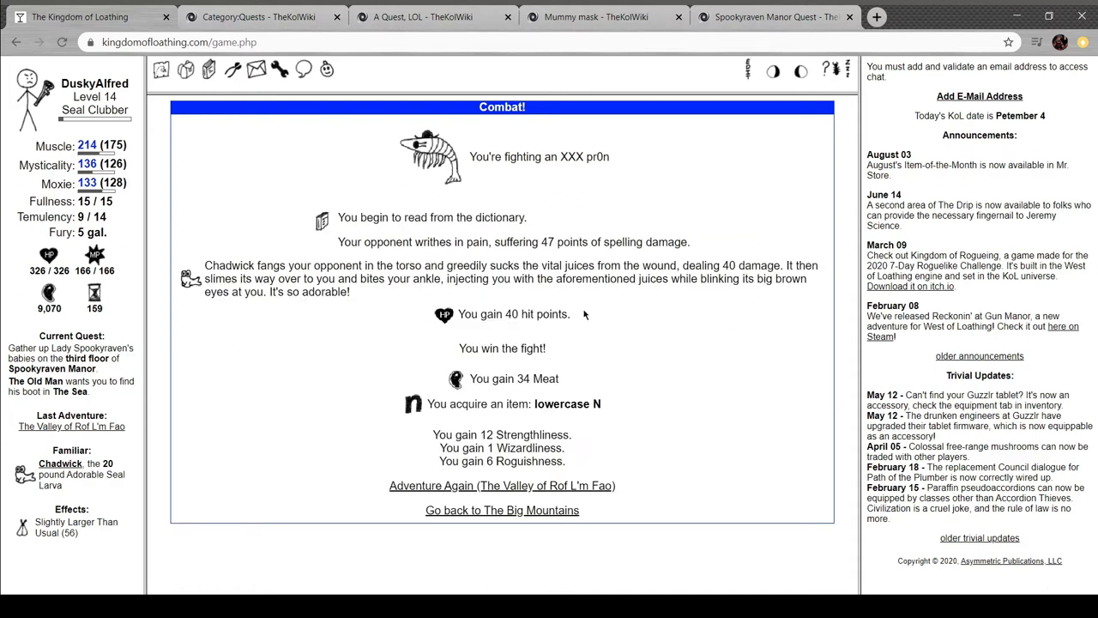
pyautogui.moveTo(582, 396)
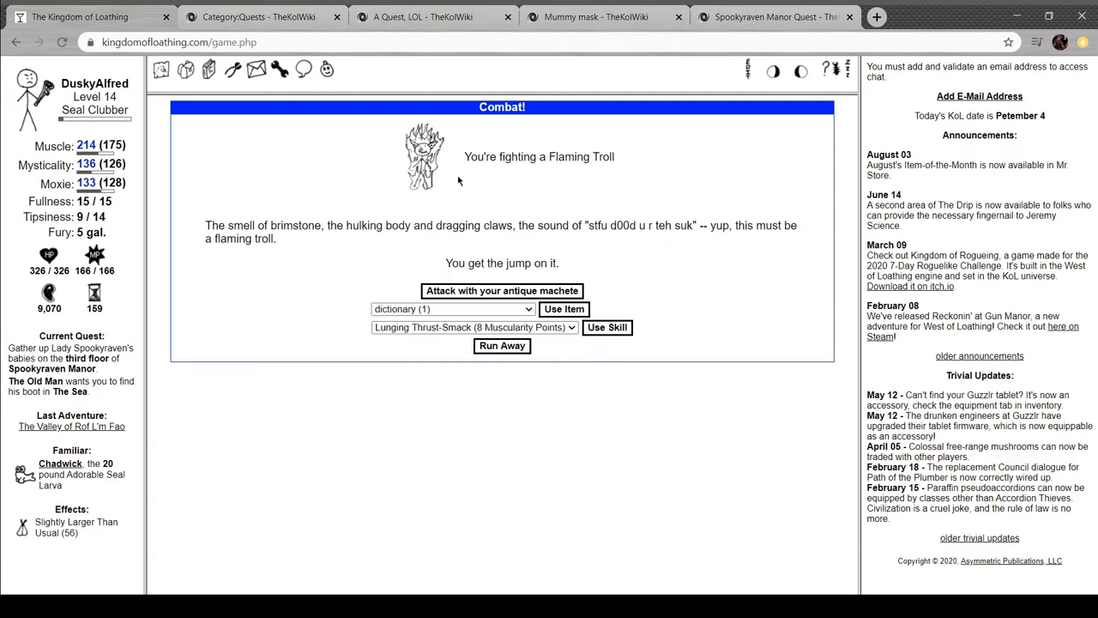
pyautogui.moveTo(659, 244)
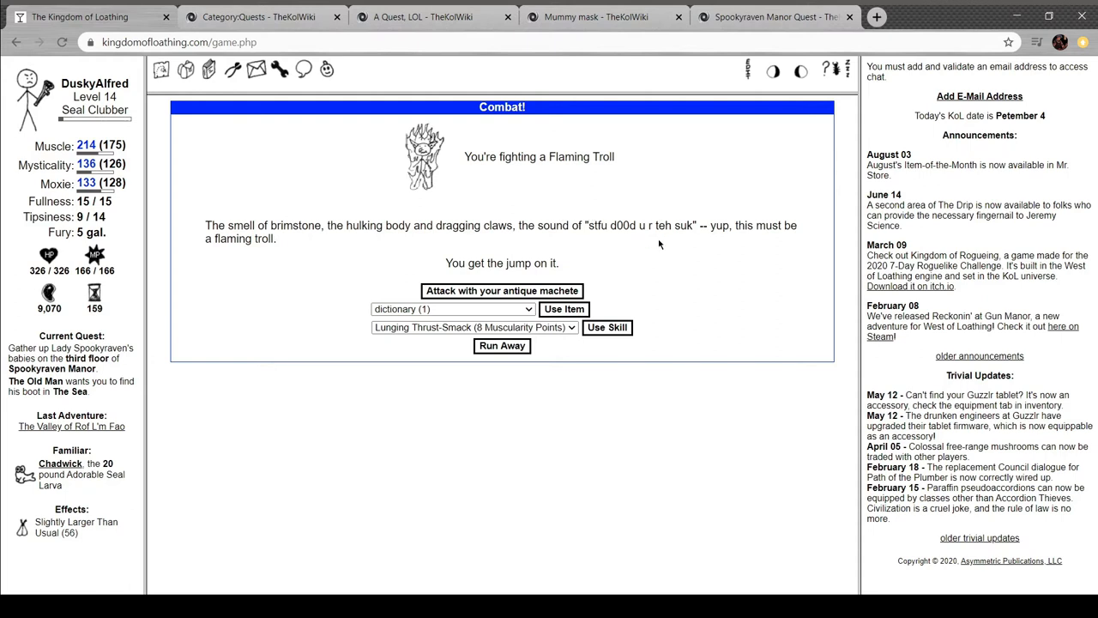
pyautogui.moveTo(487, 295)
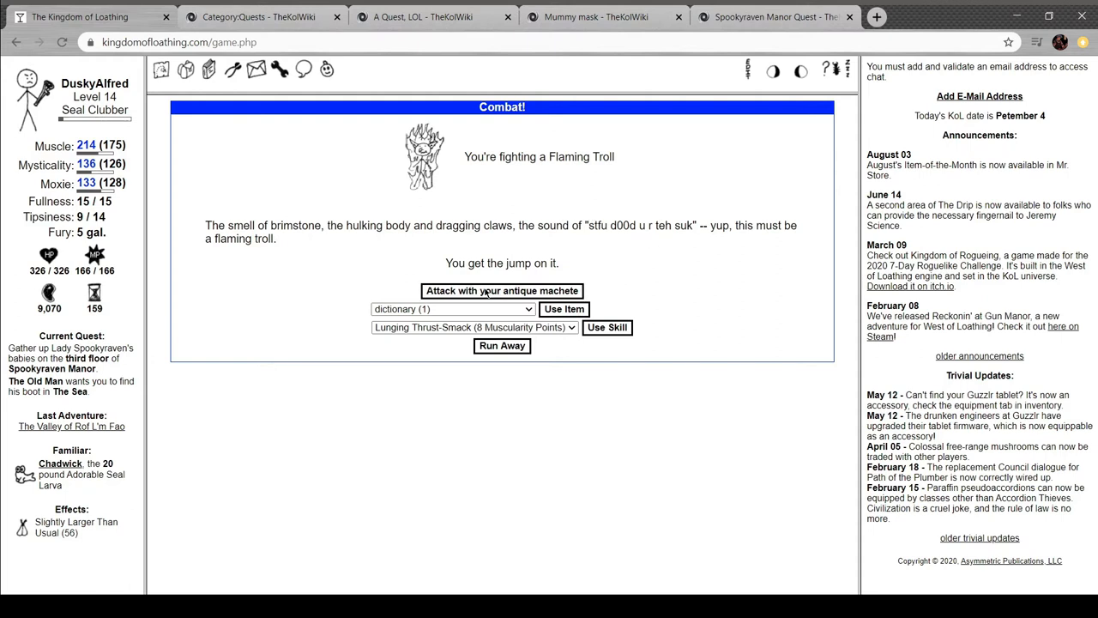
pyautogui.click(501, 292)
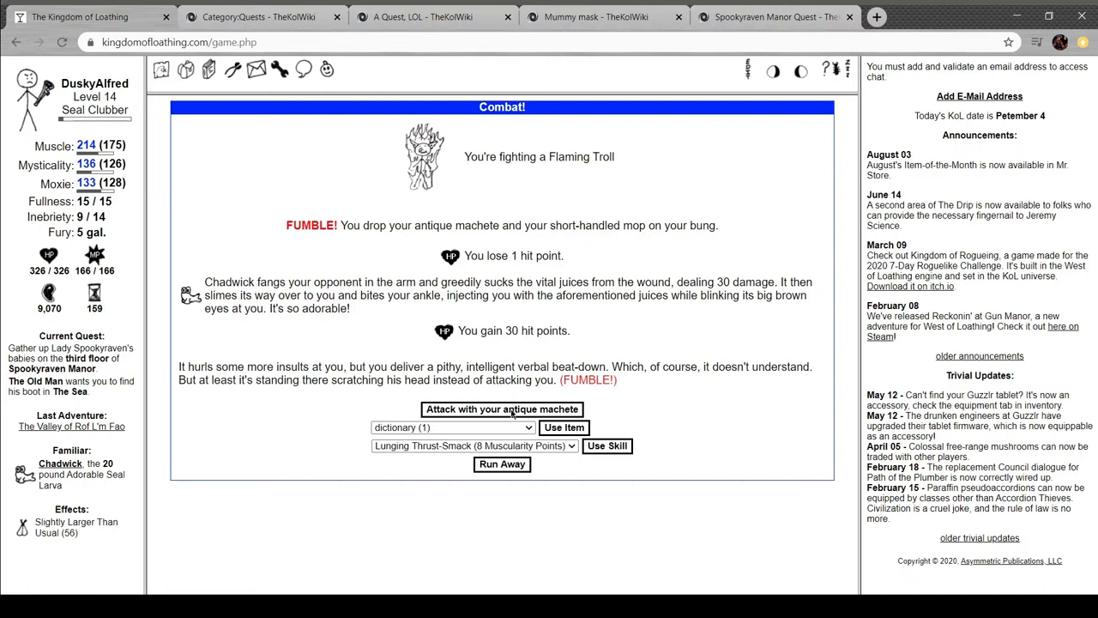
pyautogui.click(501, 408)
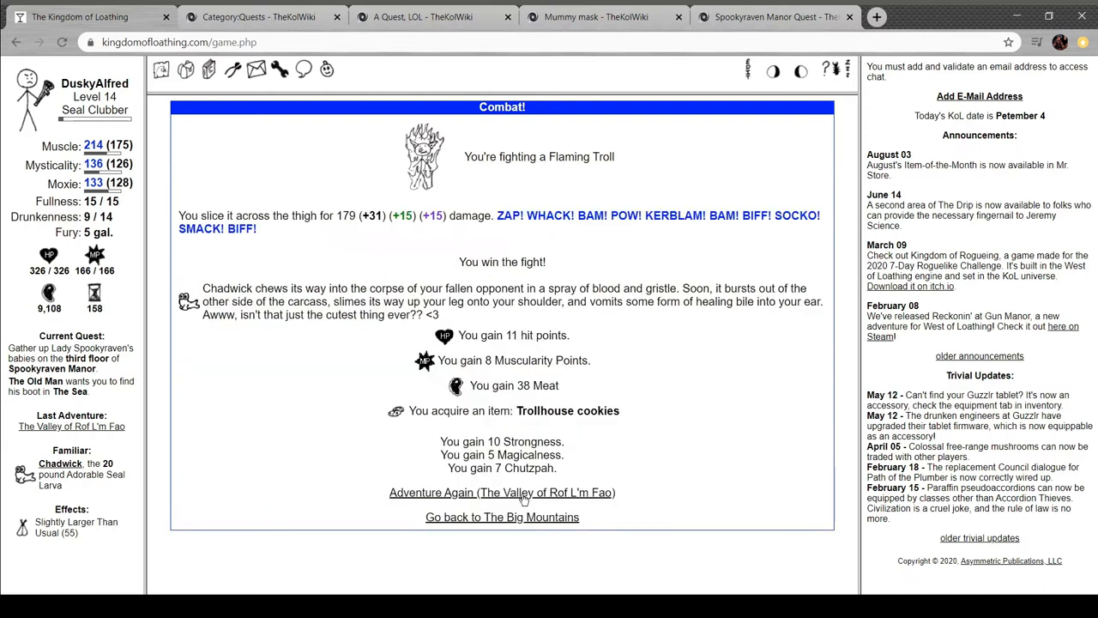
pyautogui.click(501, 491)
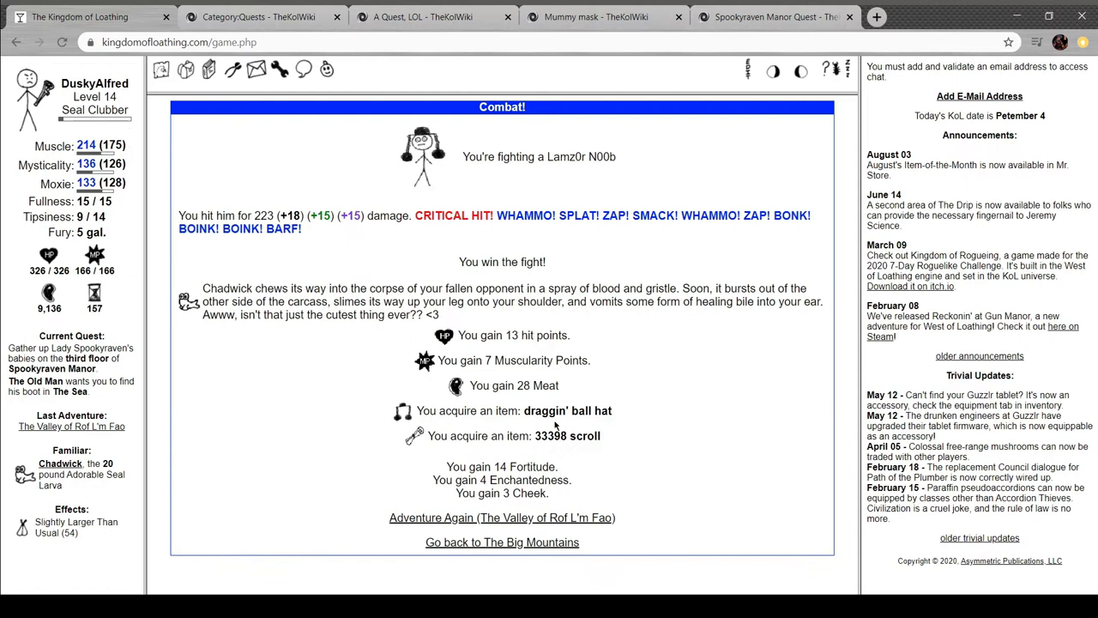
pyautogui.moveTo(445, 427)
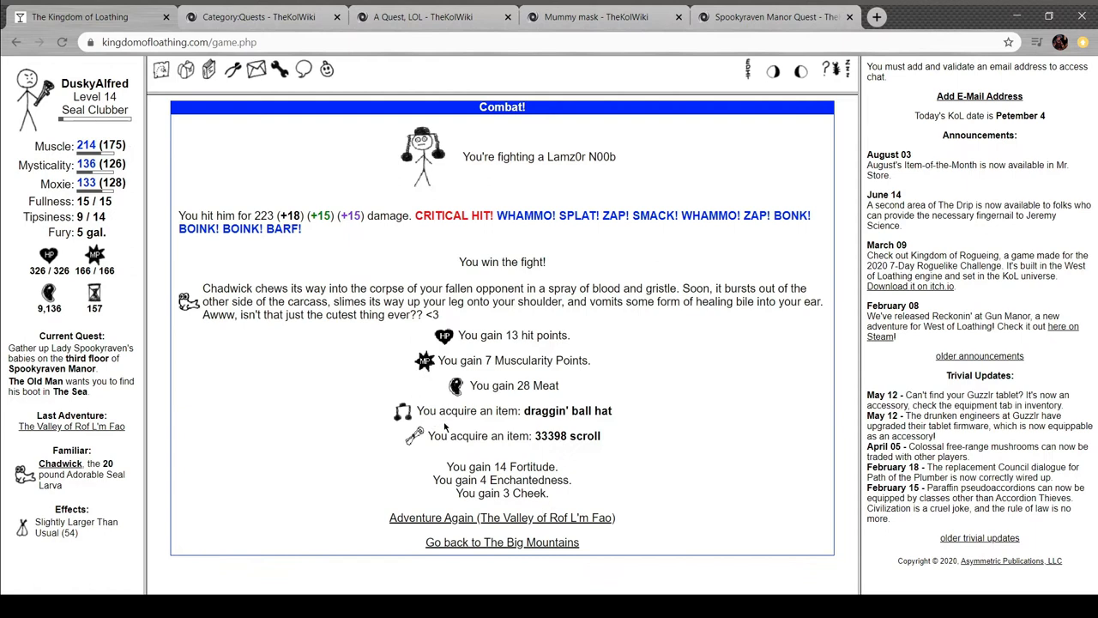
# Win Valley fights against two HaXx0rs, an adding machine and a Spam Witch
pyautogui.click(501, 518)
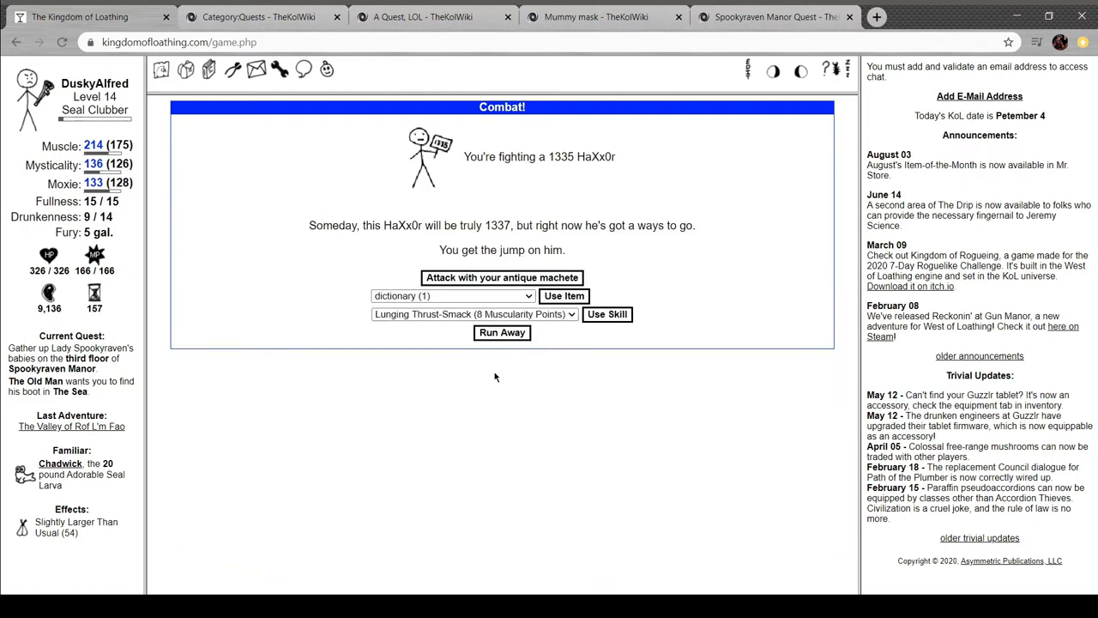
pyautogui.click(501, 278)
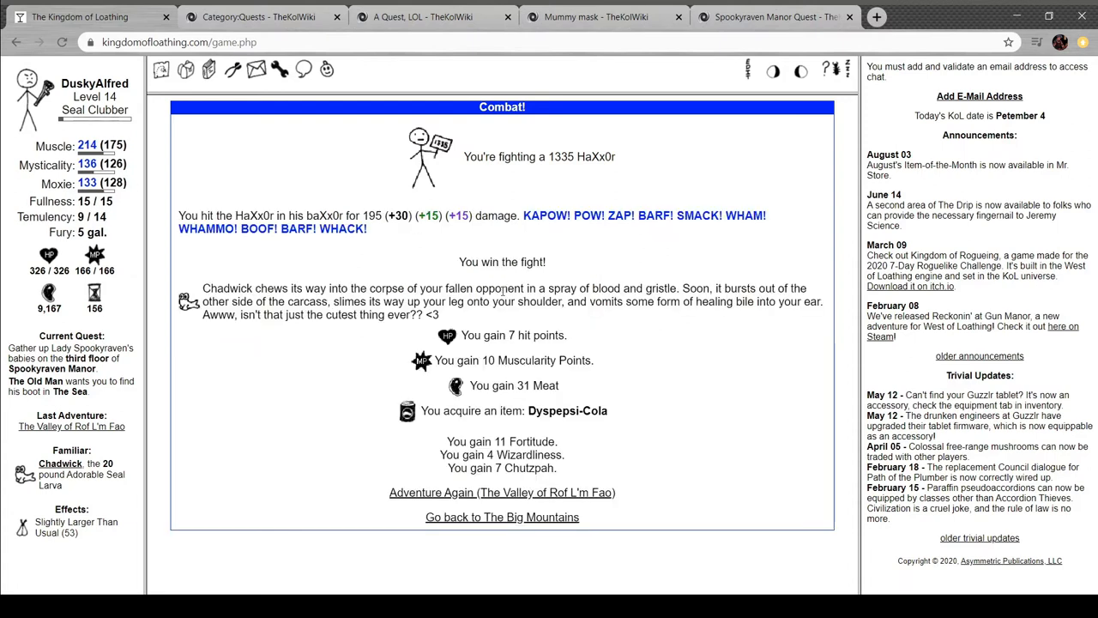
pyautogui.moveTo(556, 177)
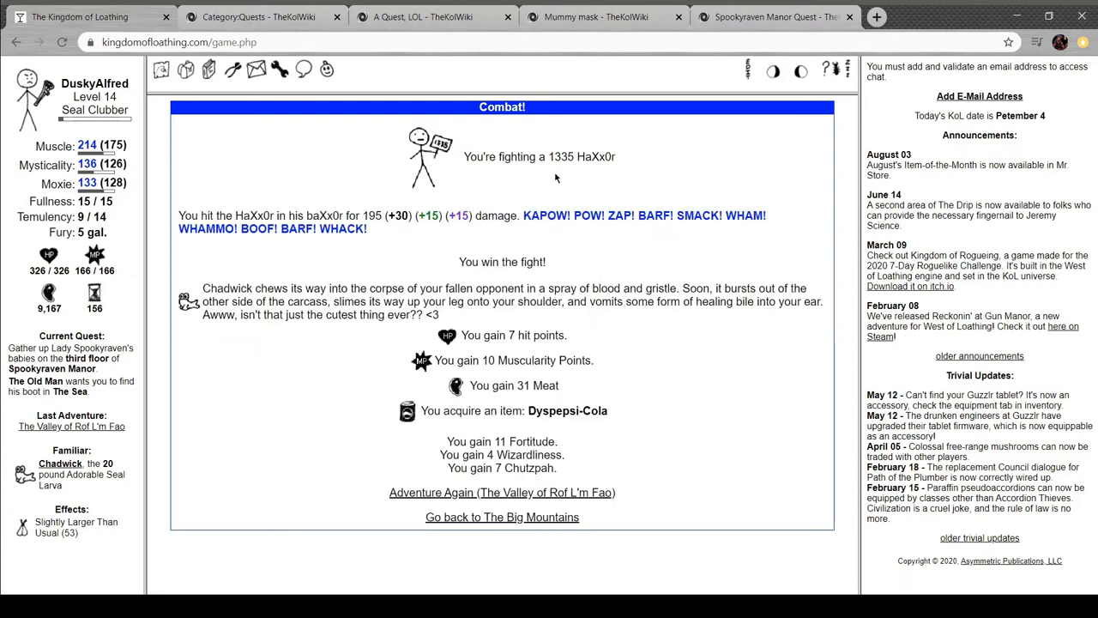
pyautogui.moveTo(523, 414)
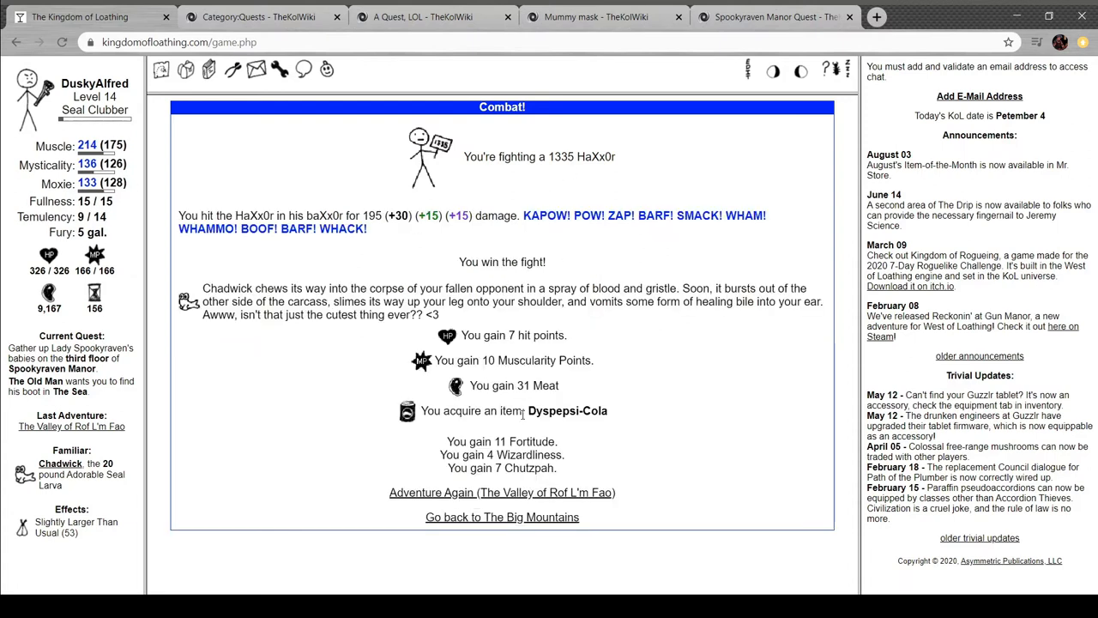
pyautogui.click(501, 491)
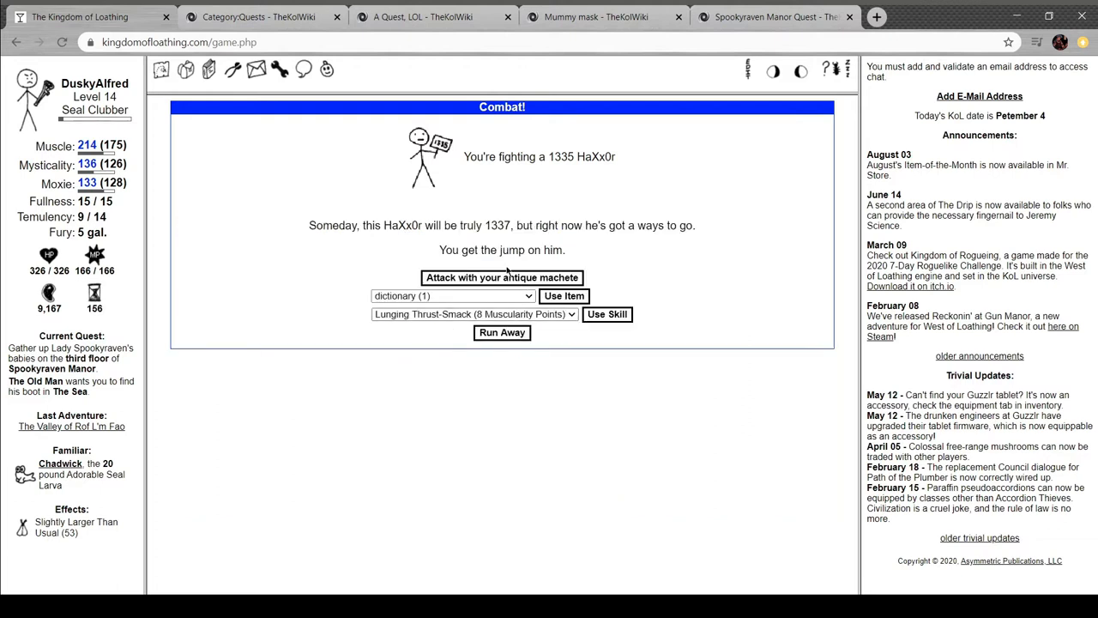
pyautogui.click(501, 278)
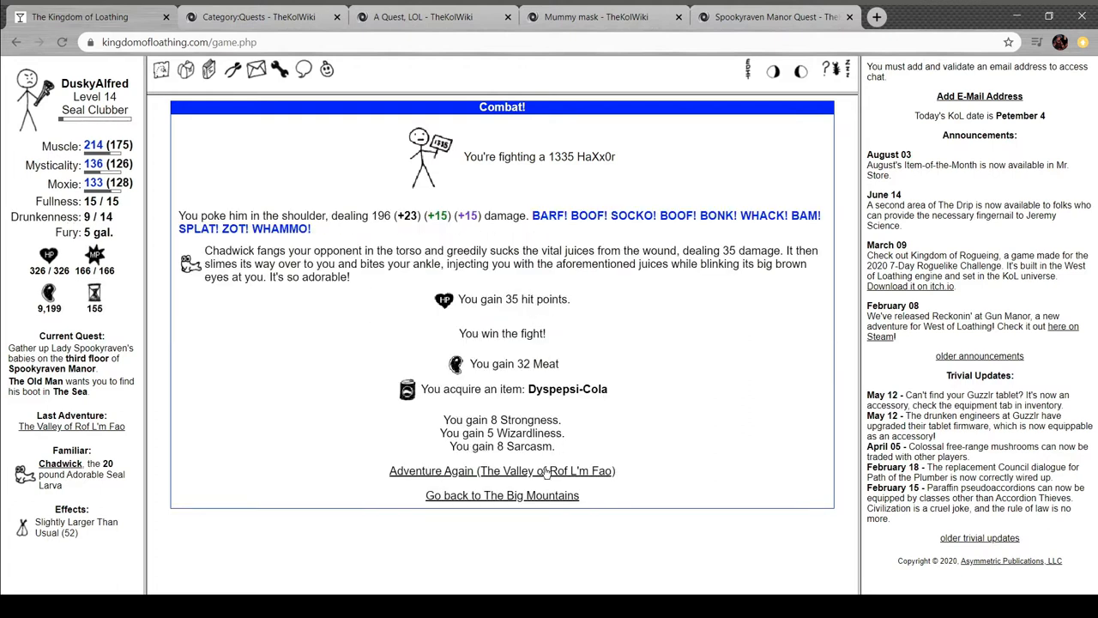
pyautogui.click(501, 471)
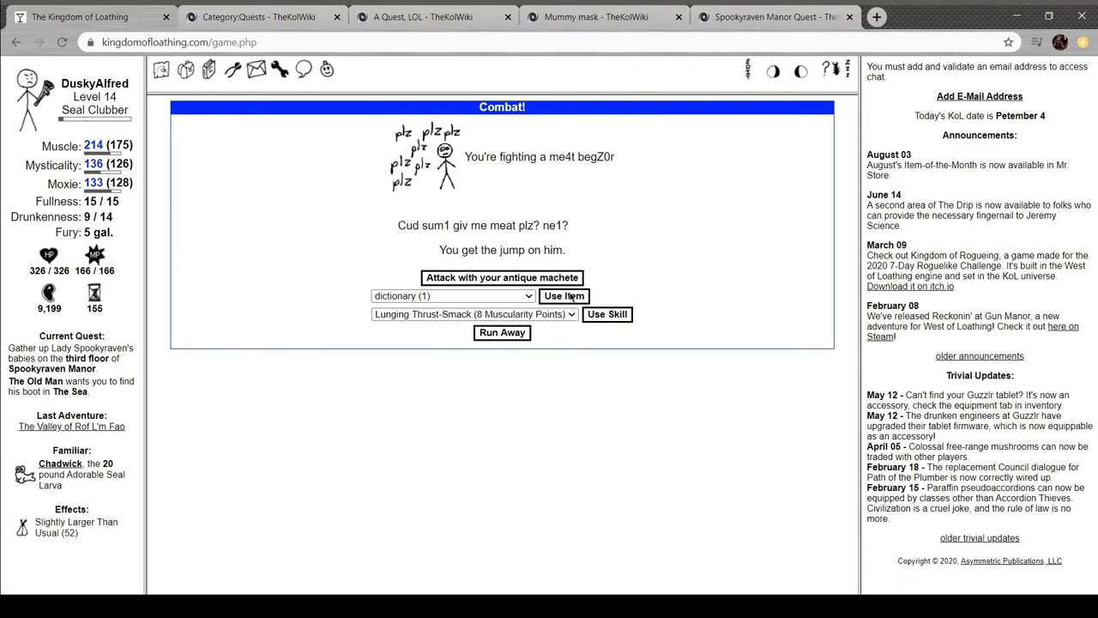
pyautogui.click(563, 295)
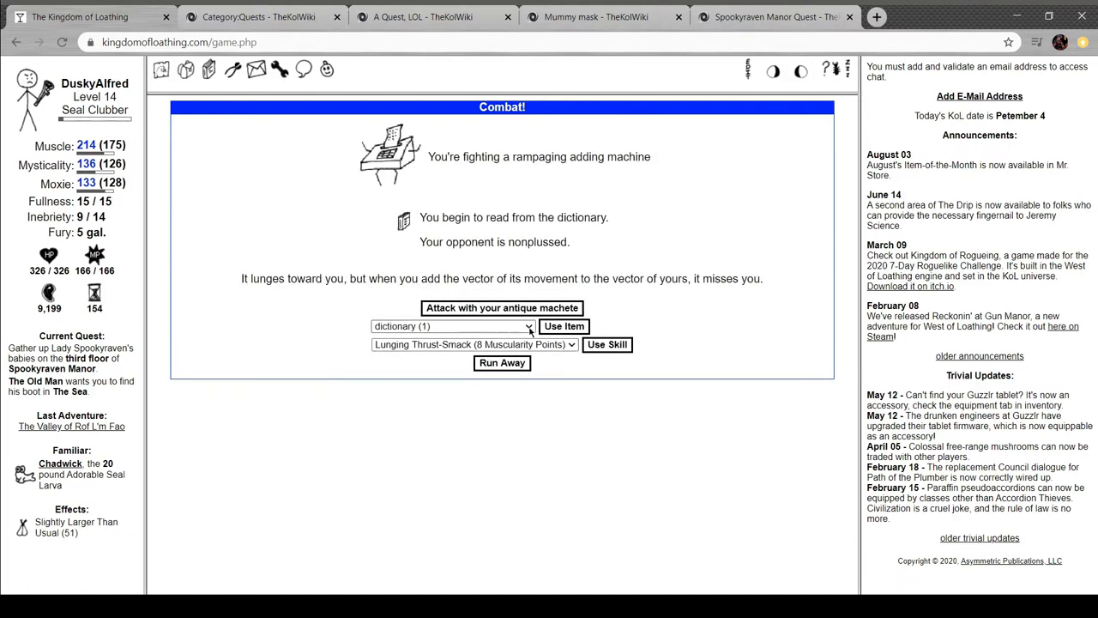
pyautogui.click(501, 307)
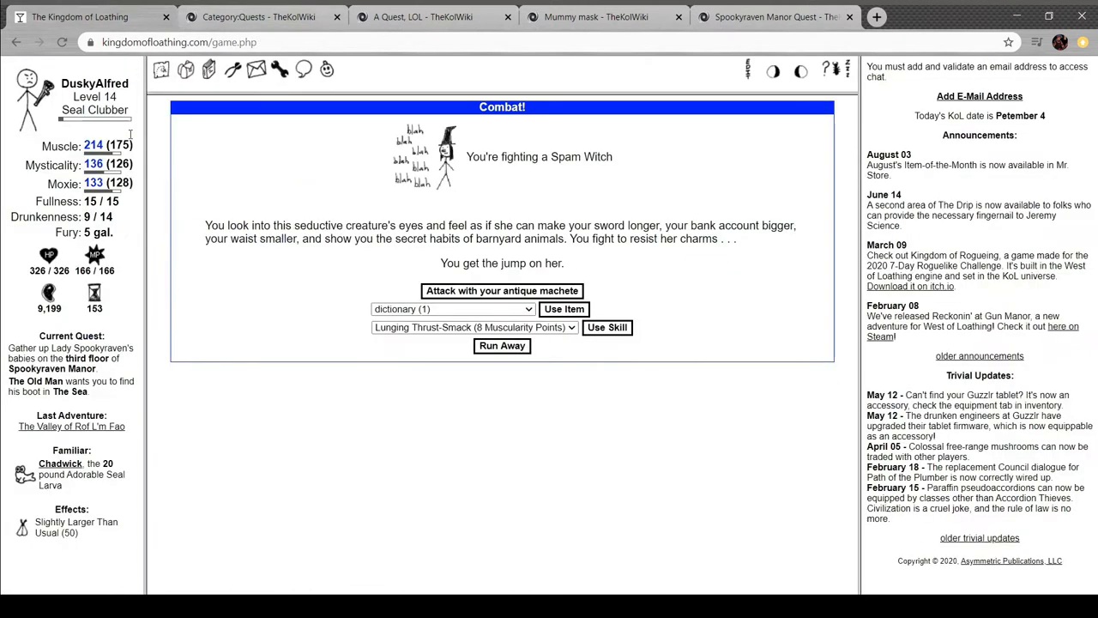
pyautogui.click(501, 290)
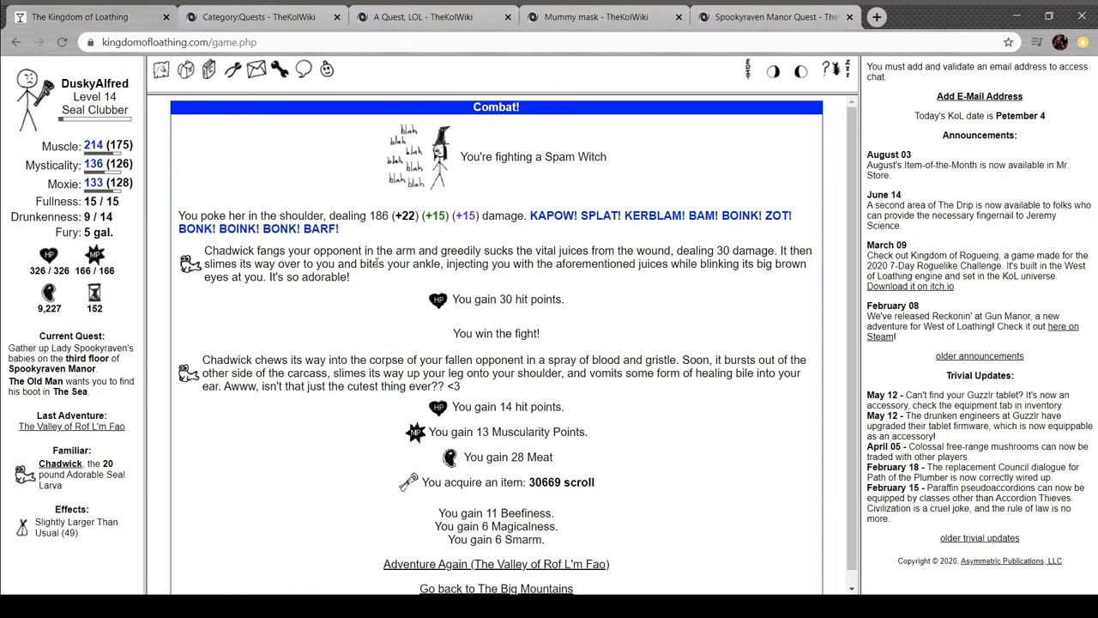
# Defeat an Anime Smiley and two Lamz0r N00bs with attacks and the dictionary, adventuring on
pyautogui.click(209, 69)
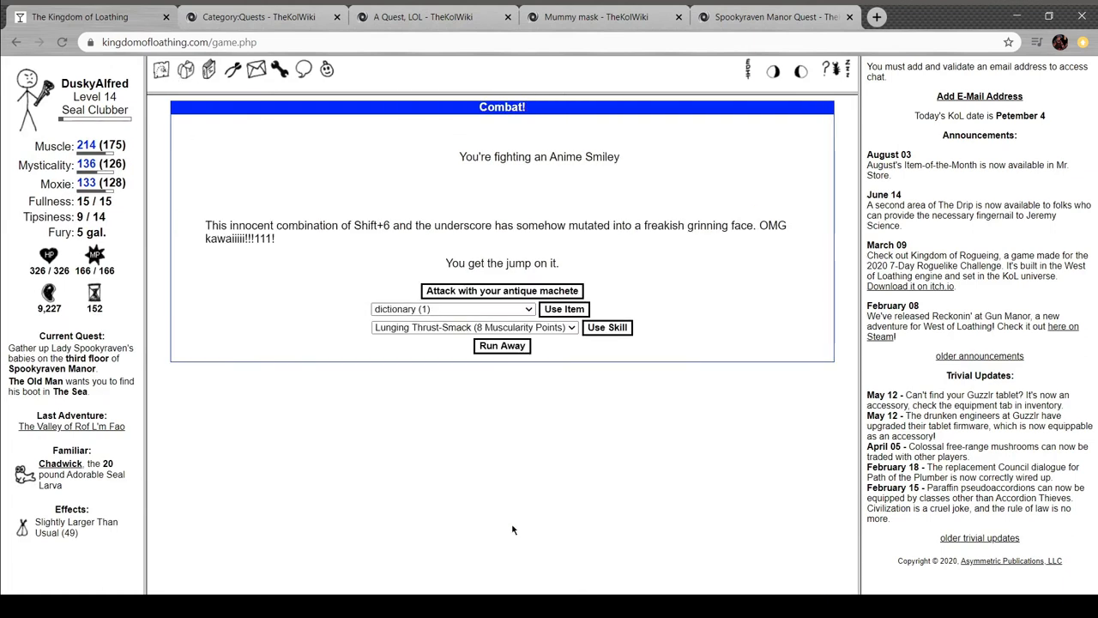
pyautogui.click(501, 290)
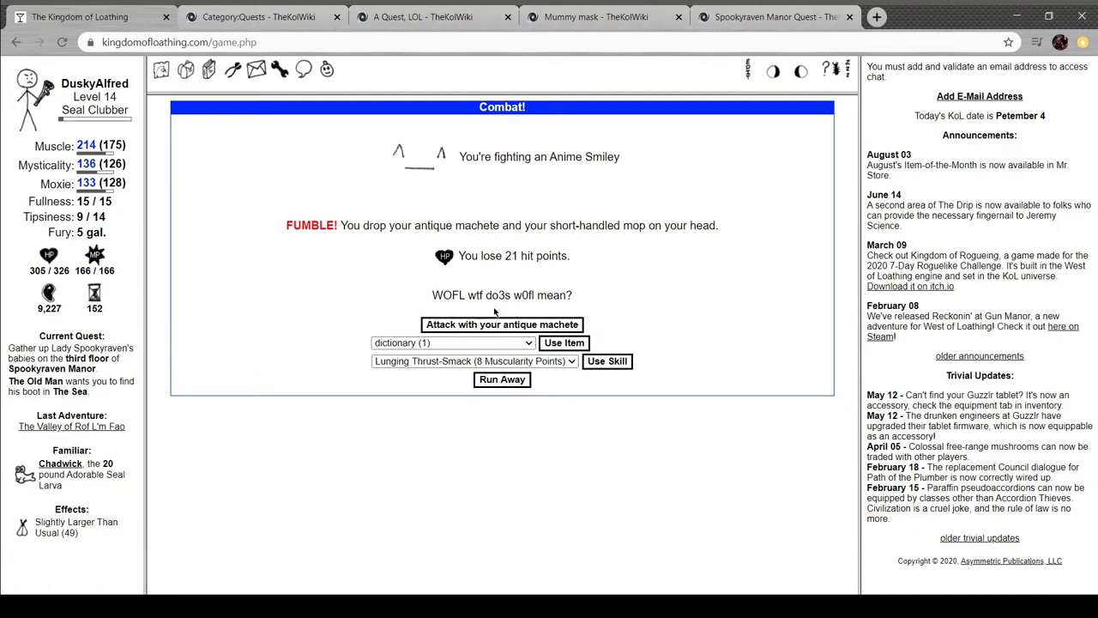
pyautogui.click(501, 325)
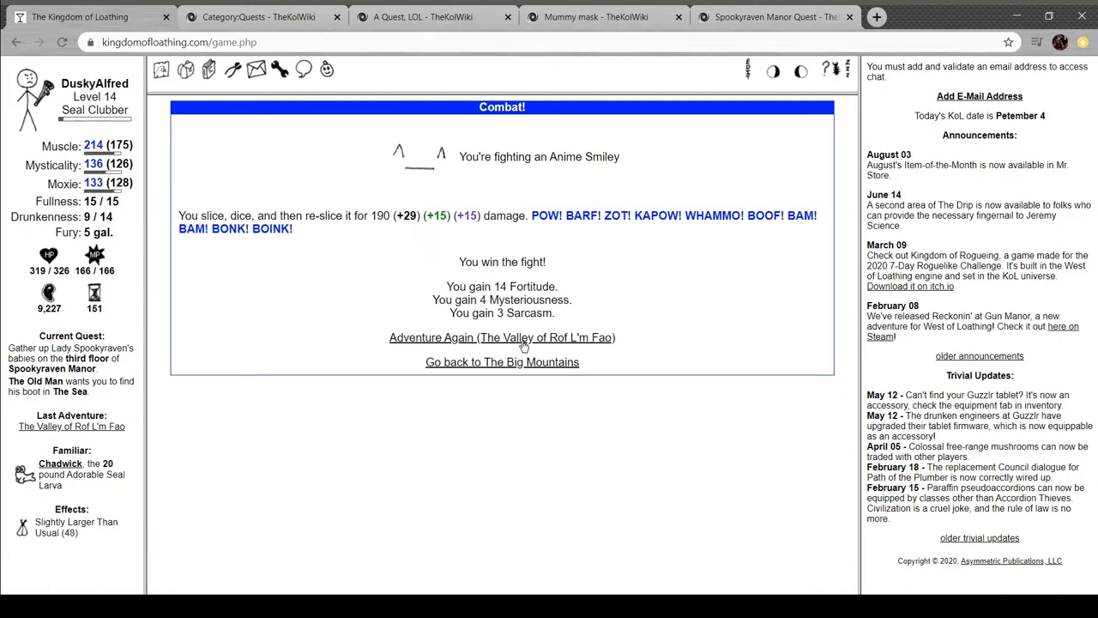
pyautogui.click(501, 337)
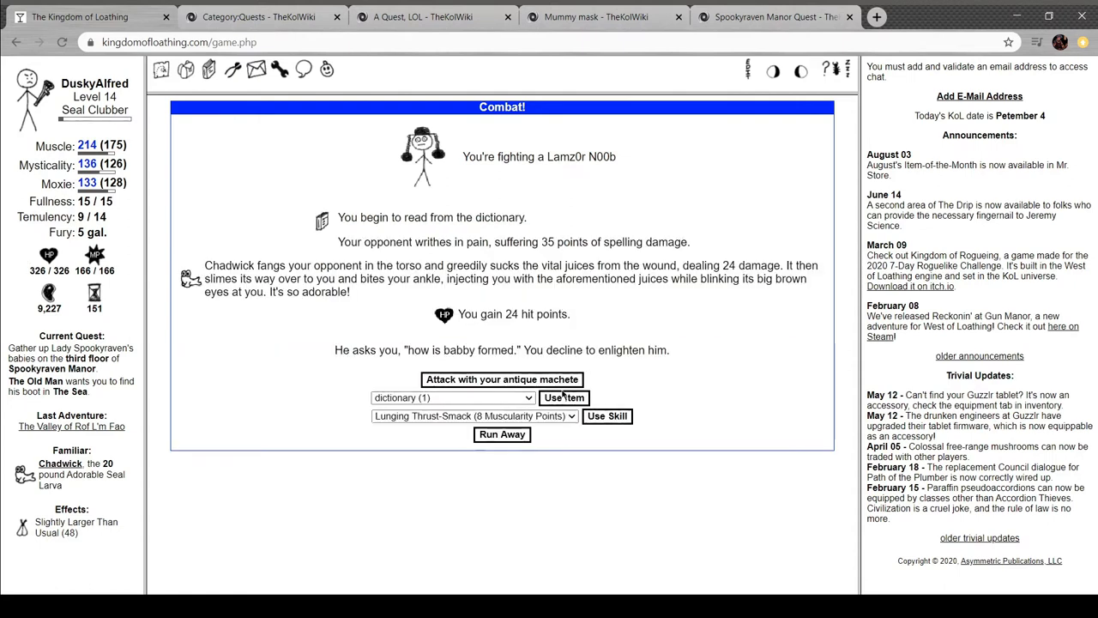
pyautogui.click(501, 379)
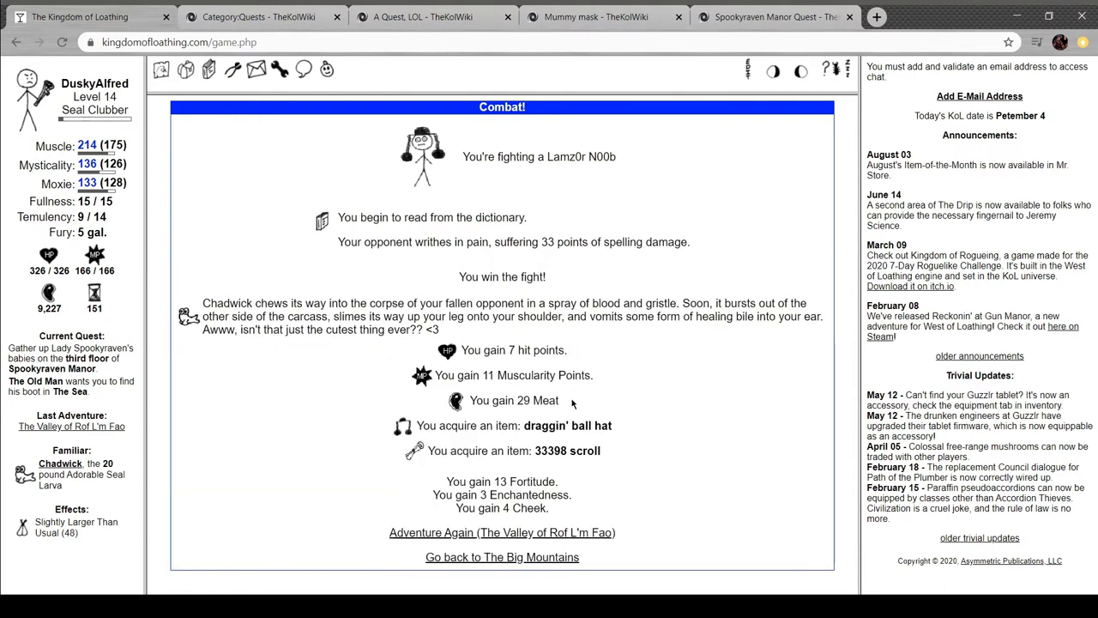
pyautogui.click(501, 532)
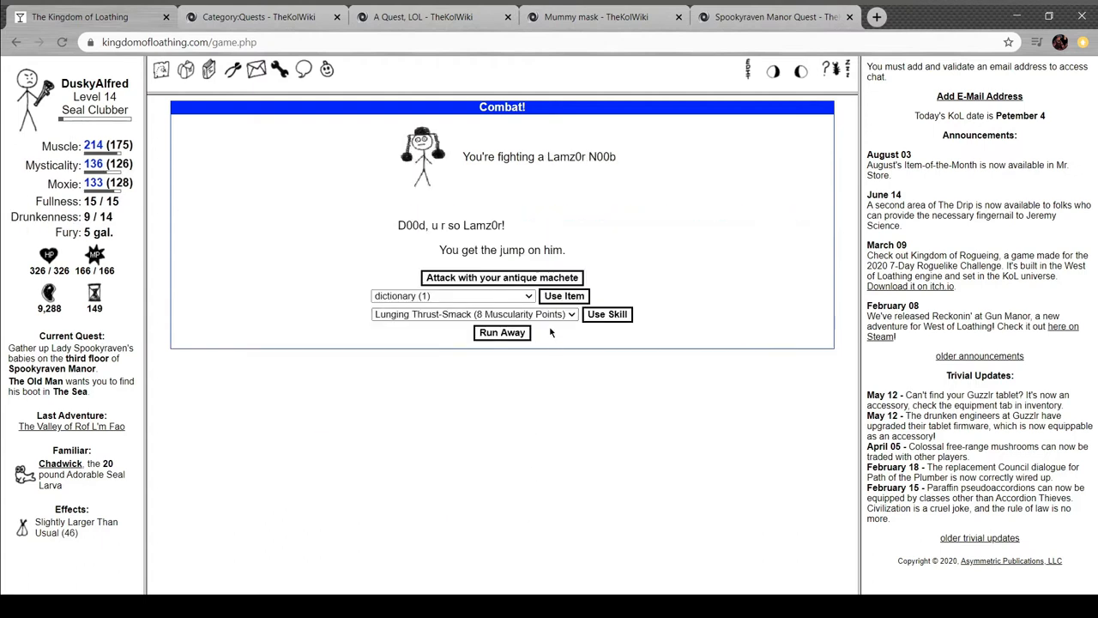
pyautogui.click(501, 278)
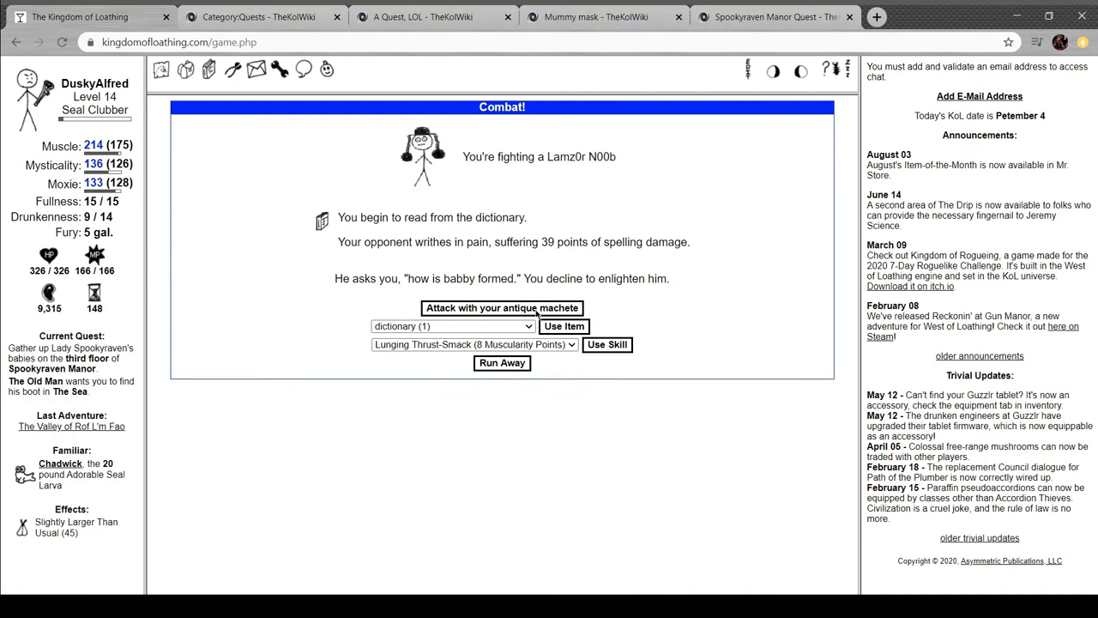
pyautogui.click(502, 307)
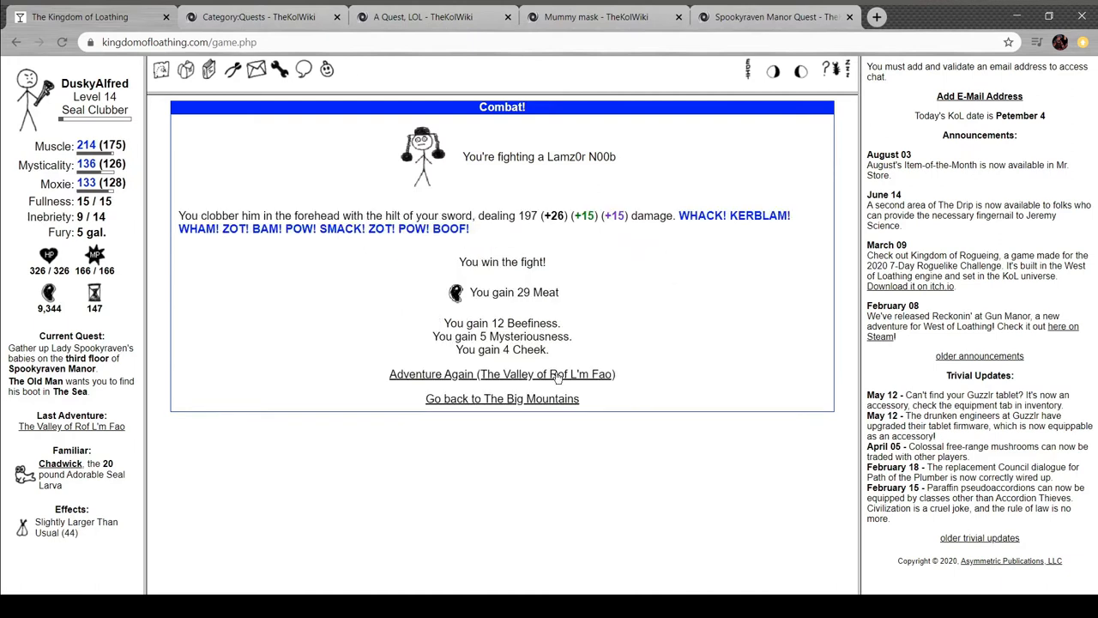
pyautogui.click(501, 374)
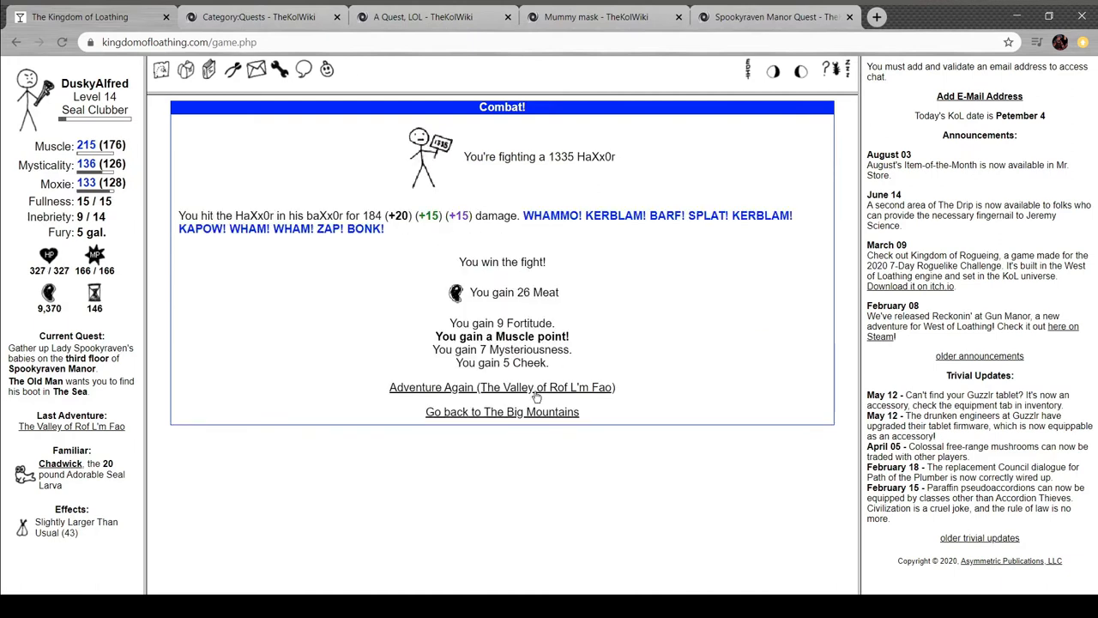
pyautogui.click(501, 387)
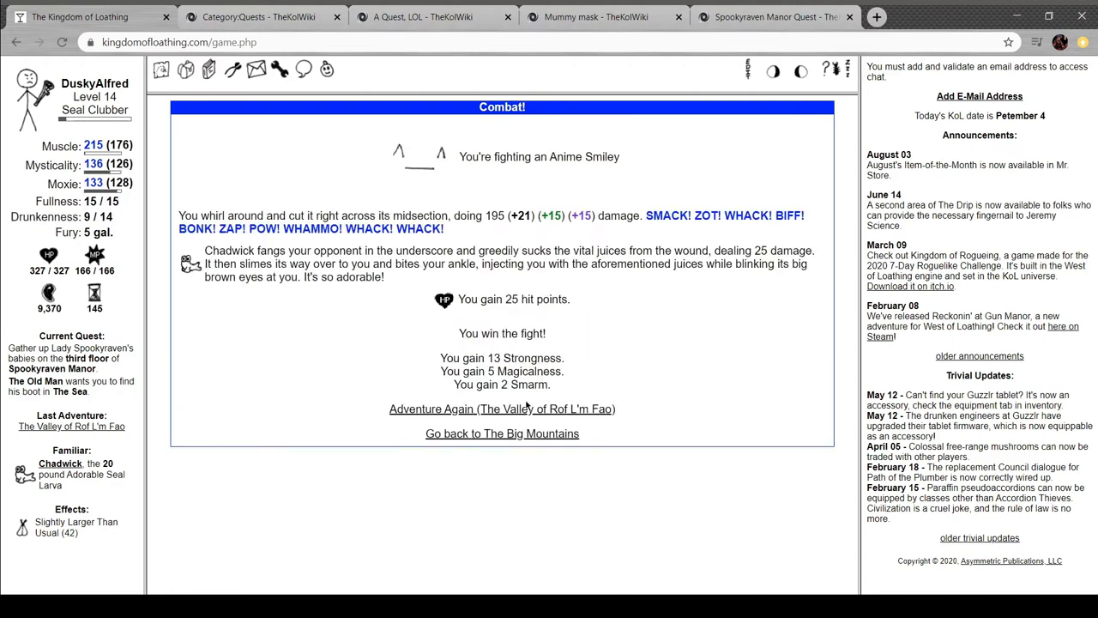
pyautogui.click(501, 408)
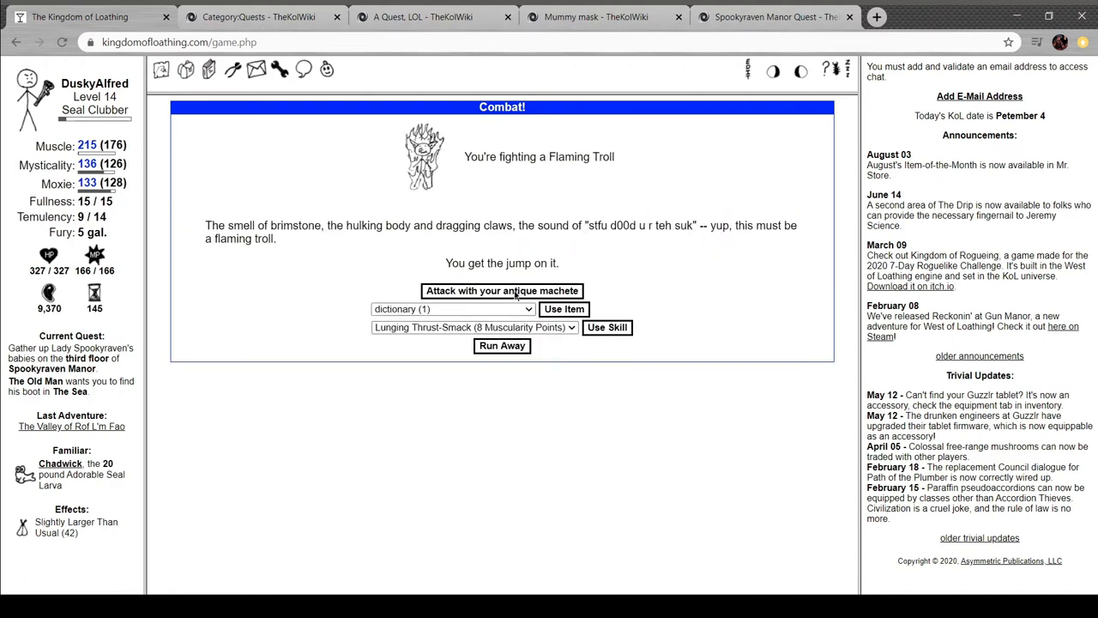
# Beat Flaming Trolls and a Spam Witch for flaming talons, then bring up the inventory
pyautogui.click(501, 290)
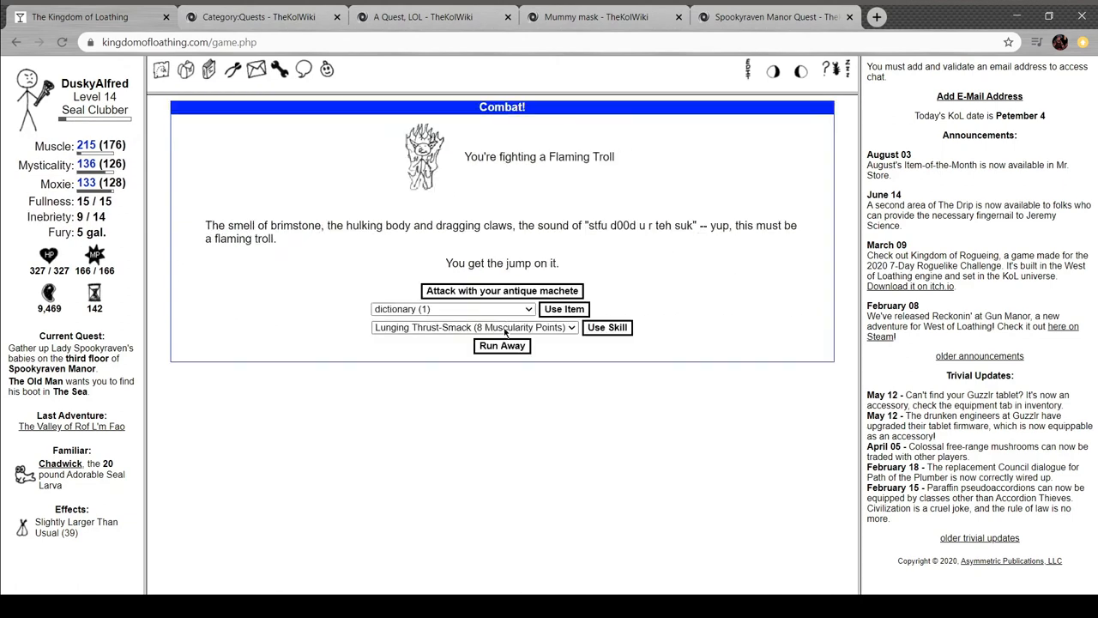
pyautogui.click(501, 290)
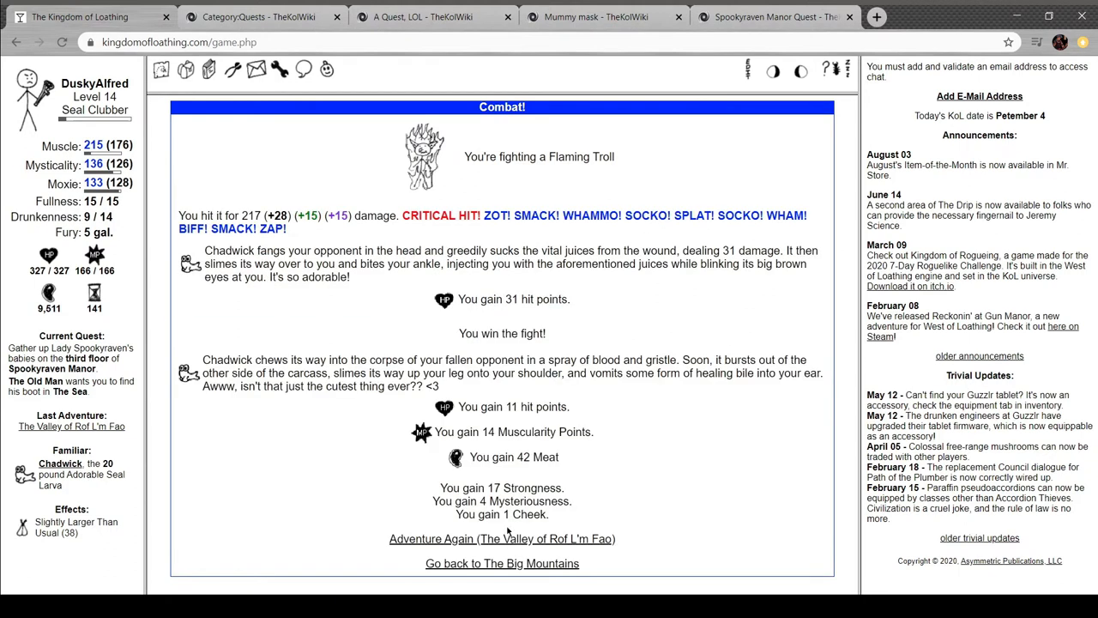
pyautogui.click(502, 539)
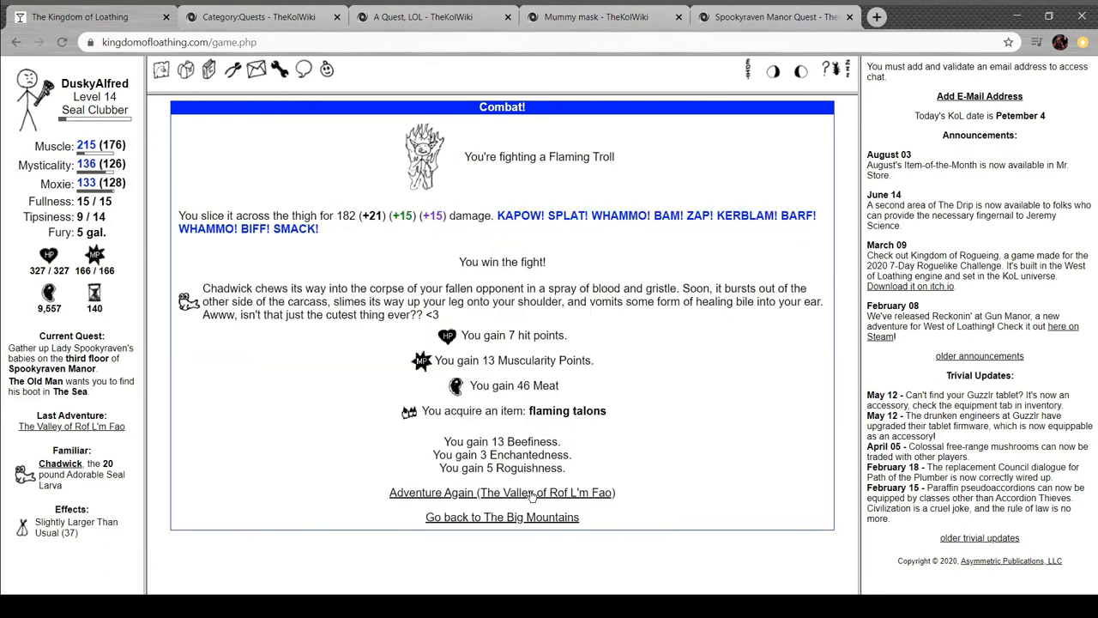
pyautogui.click(502, 491)
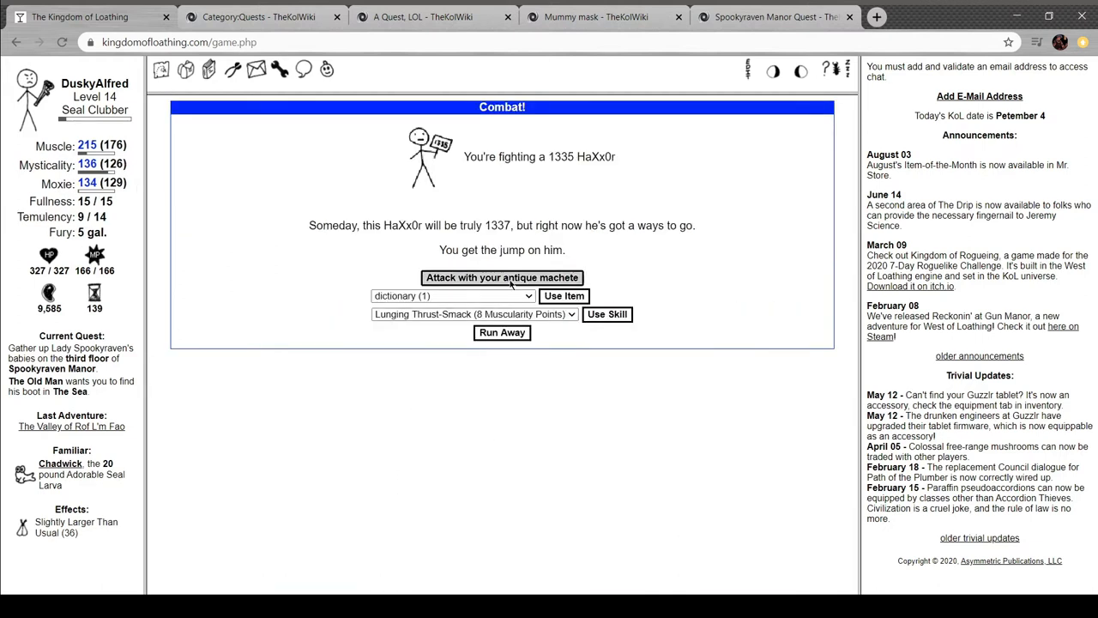
pyautogui.click(501, 278)
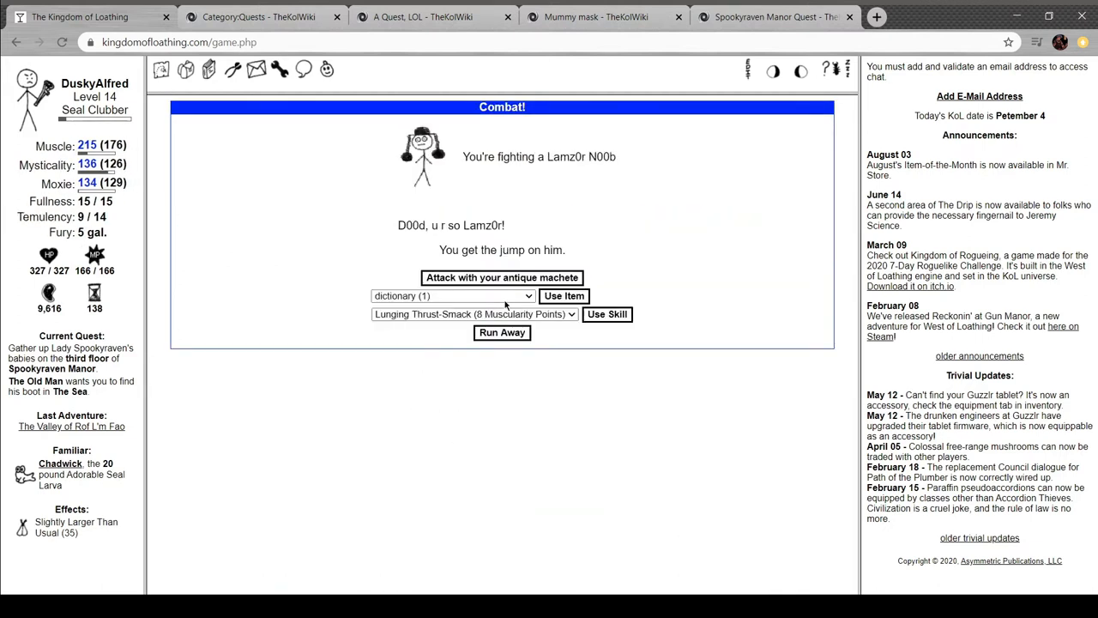
pyautogui.click(501, 278)
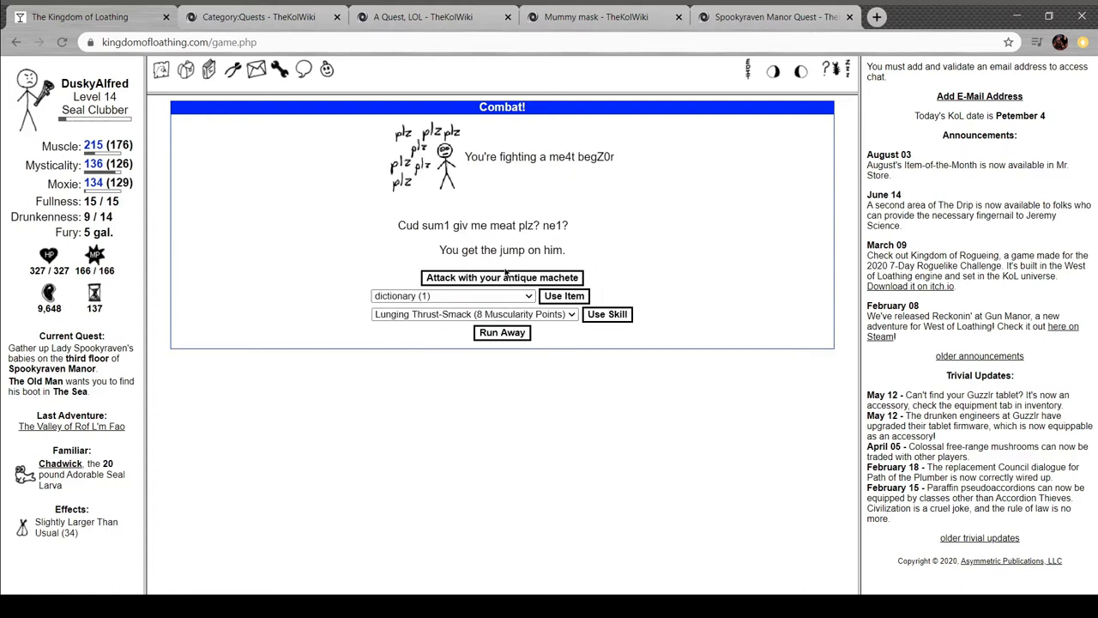
pyautogui.click(501, 278)
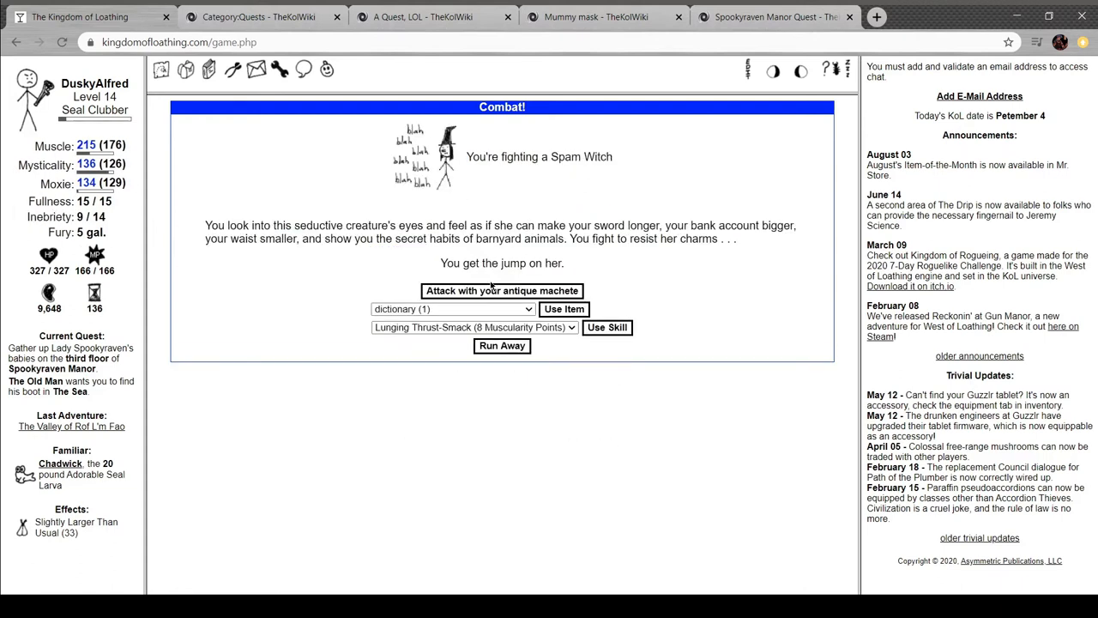
pyautogui.click(501, 290)
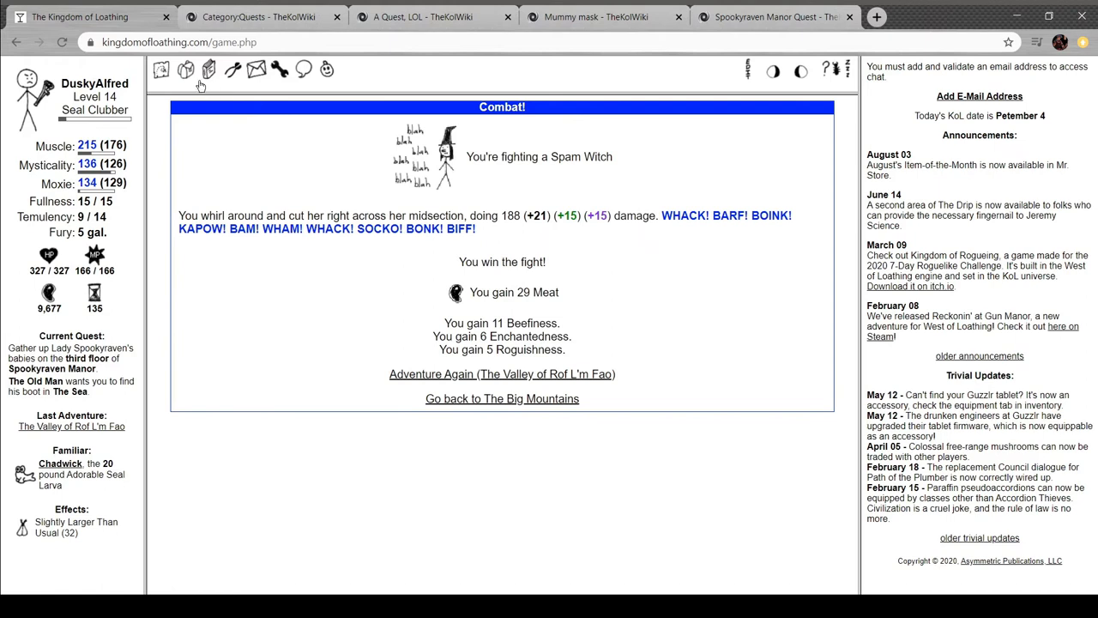
pyautogui.click(185, 69)
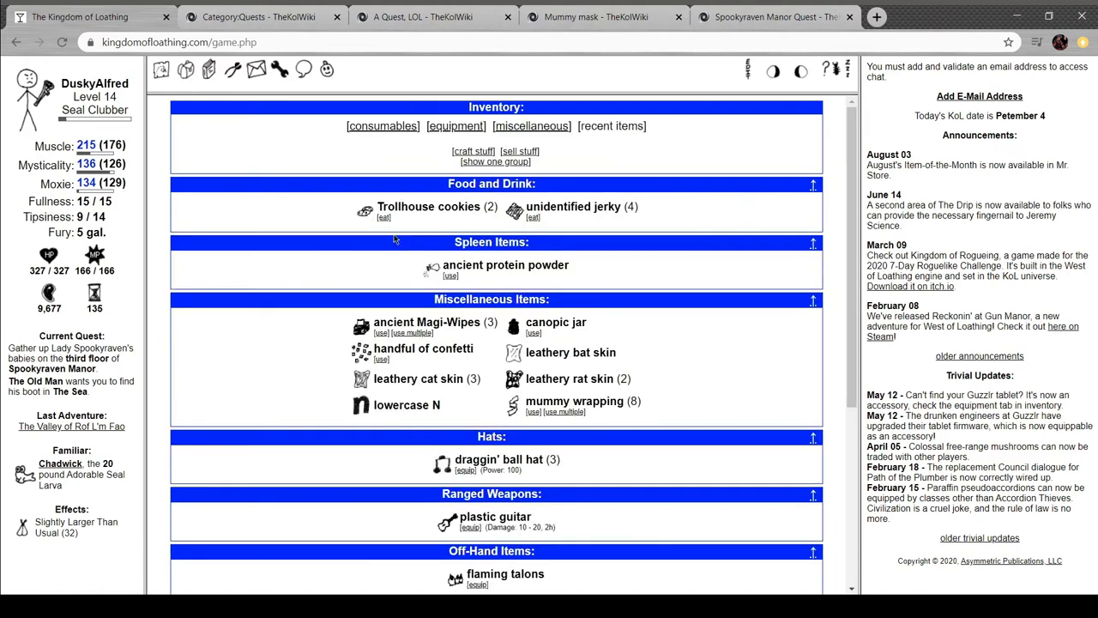
# Look over the inventory's combat items, then switch to the Spookyraven Manor Quest wiki page
pyautogui.scroll(-3)
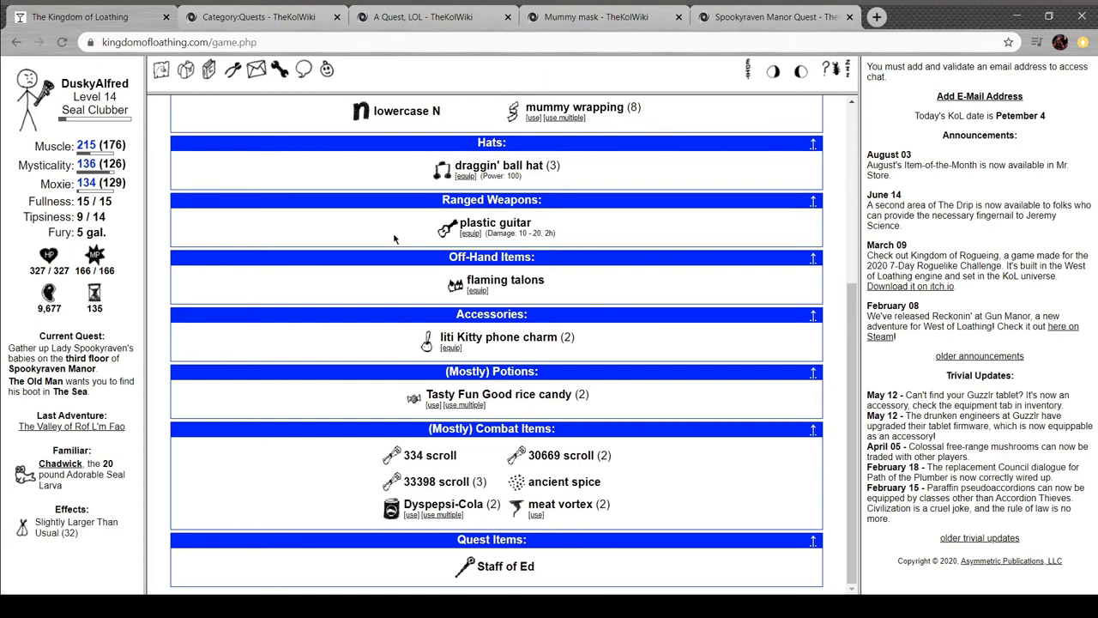
pyautogui.moveTo(333, 306)
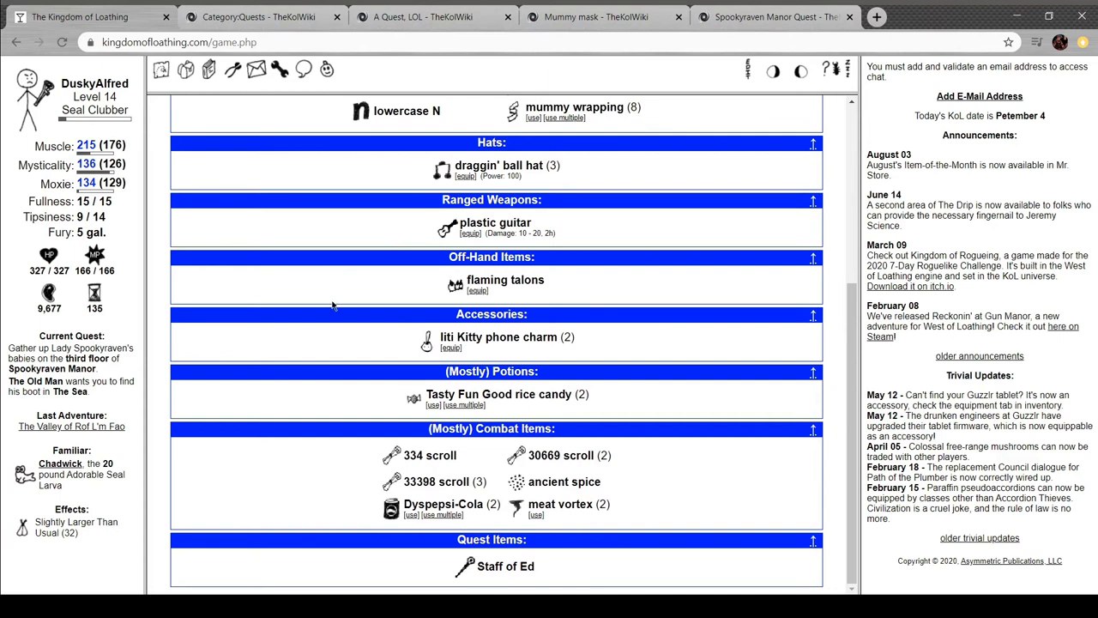
pyautogui.moveTo(412, 338)
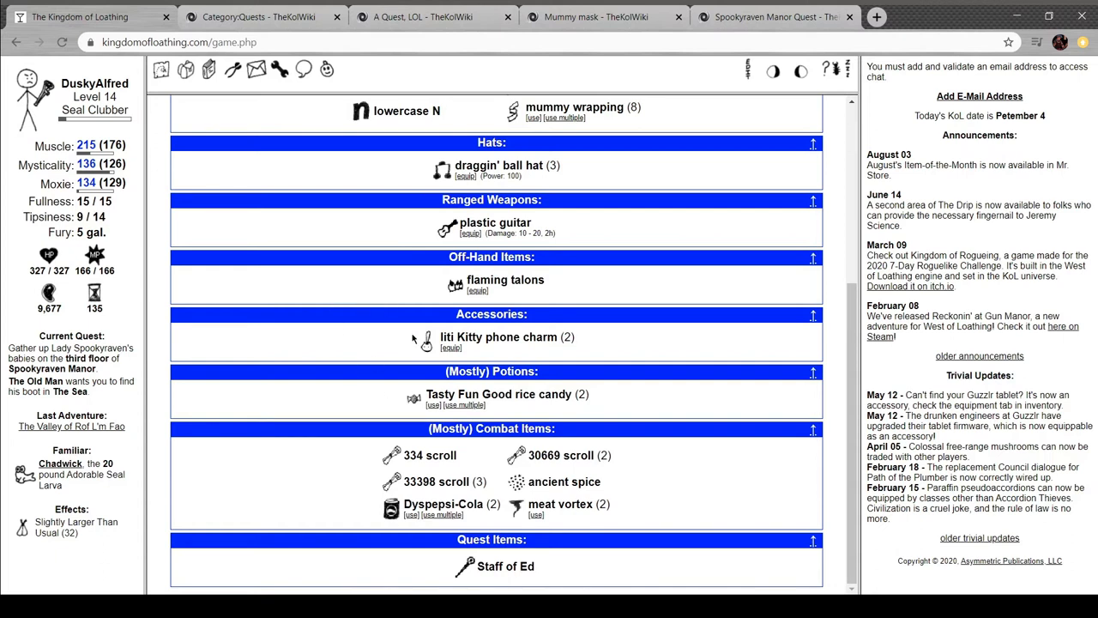
pyautogui.moveTo(810, 10)
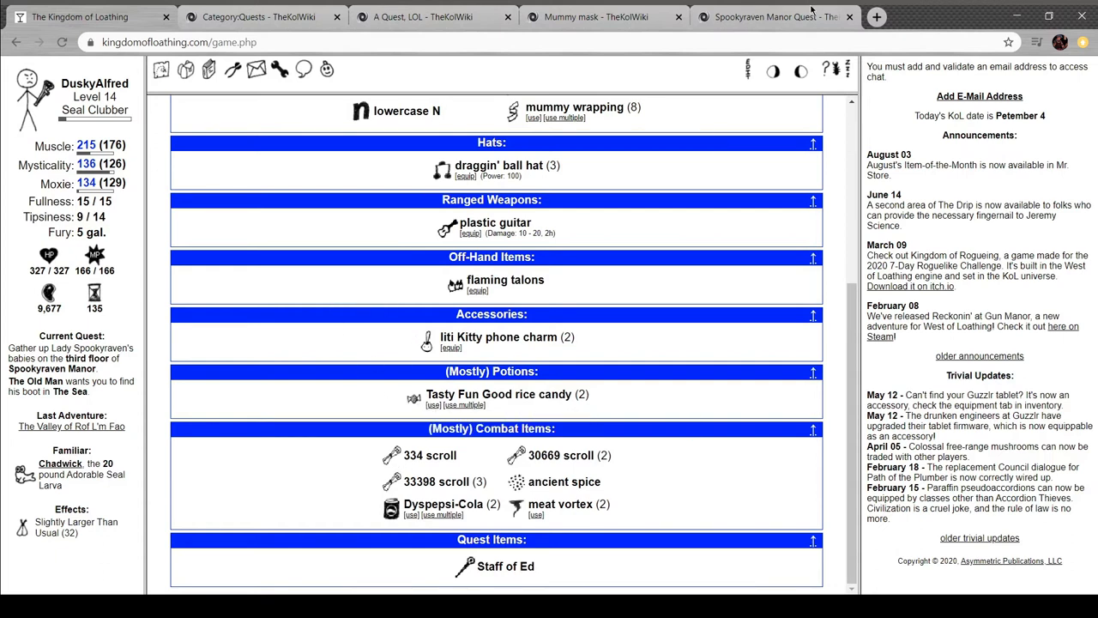
pyautogui.click(773, 17)
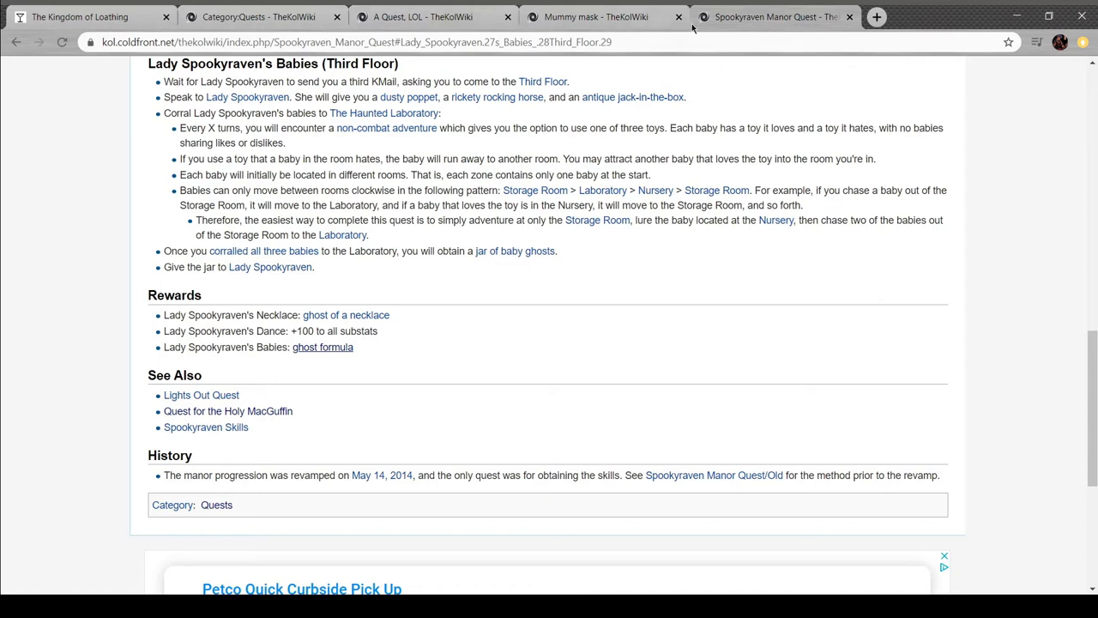
# Review the A Quest, LOL page's scroll combination tables and history
pyautogui.click(680, 18)
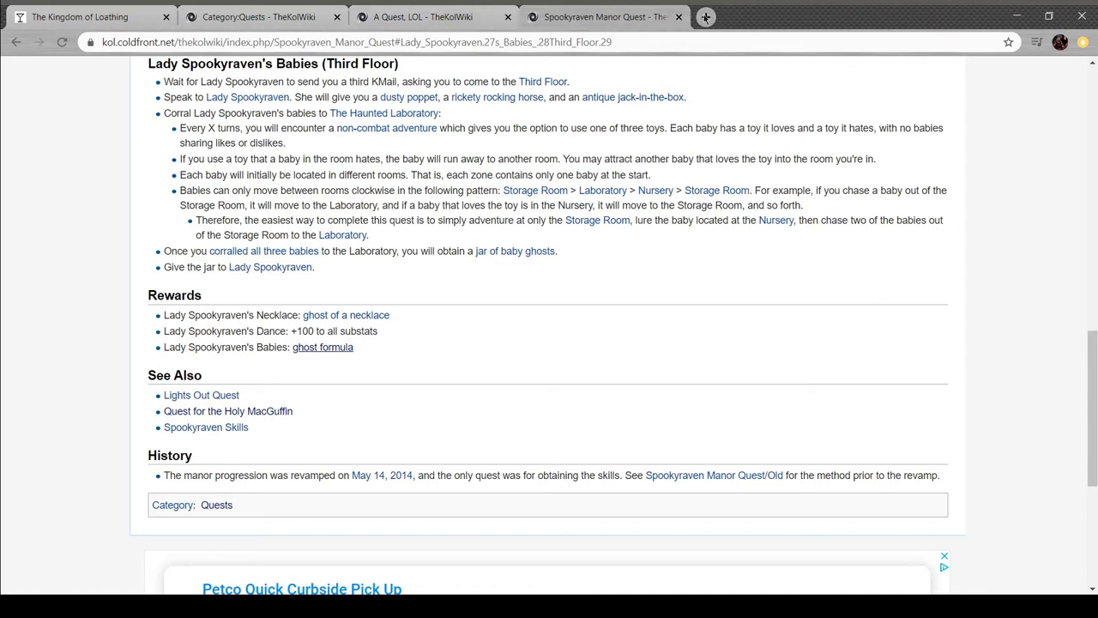
pyautogui.moveTo(479, 11)
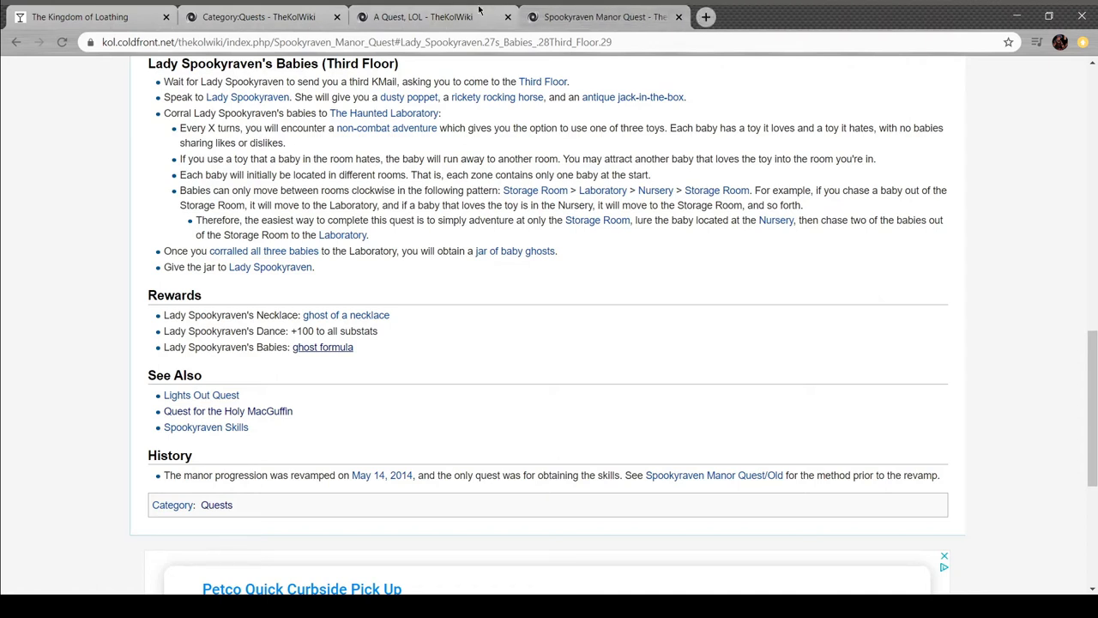
pyautogui.click(418, 17)
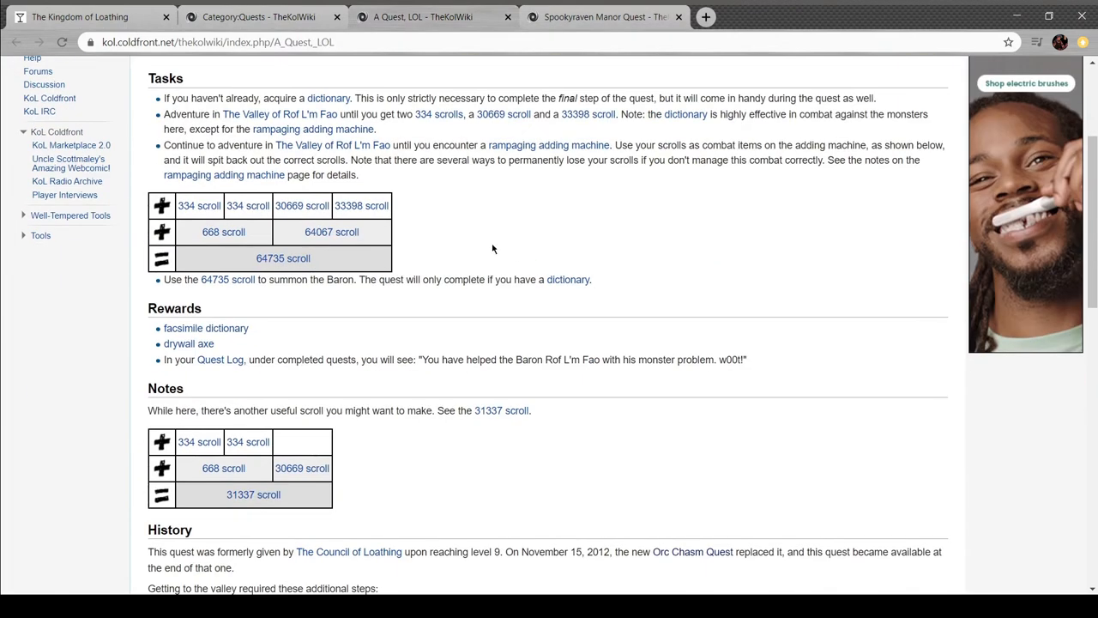
pyautogui.moveTo(441, 265)
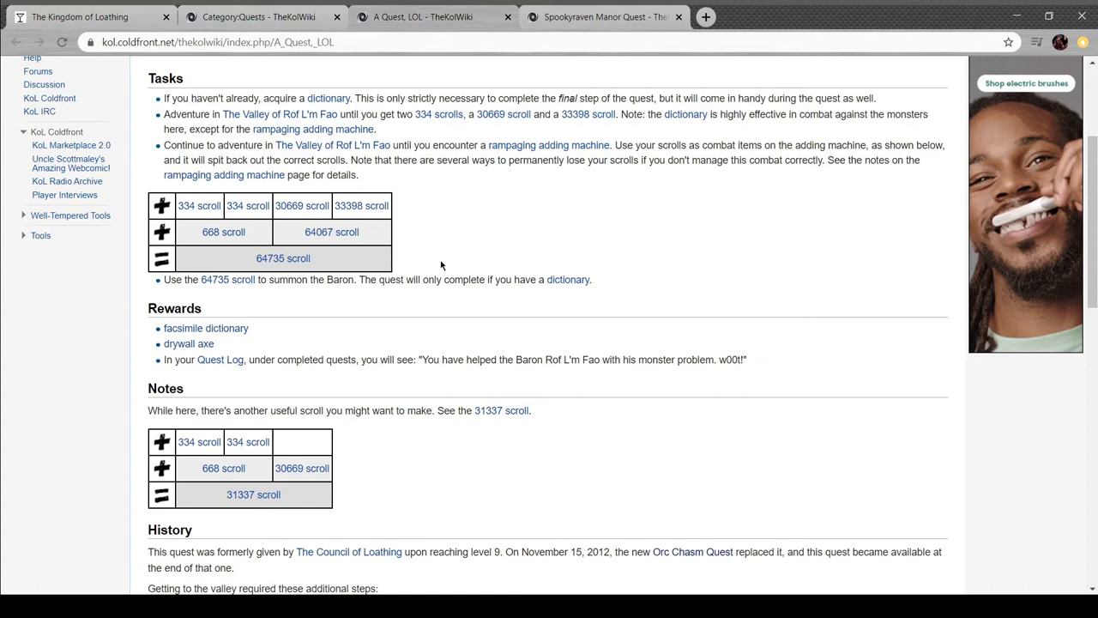
pyautogui.scroll(-3)
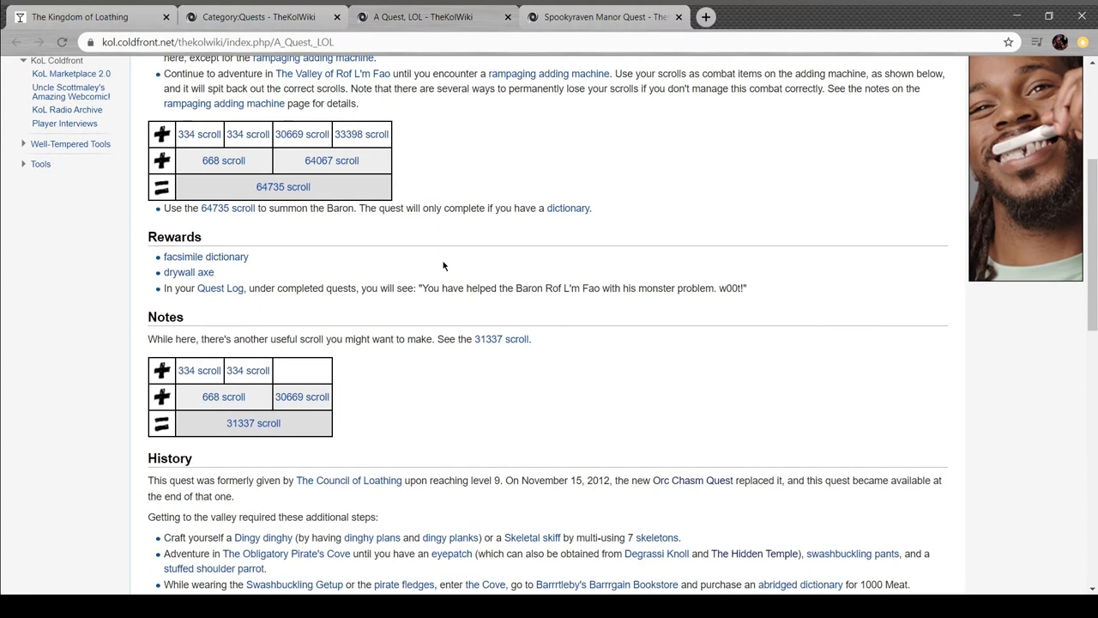
pyautogui.moveTo(182, 137)
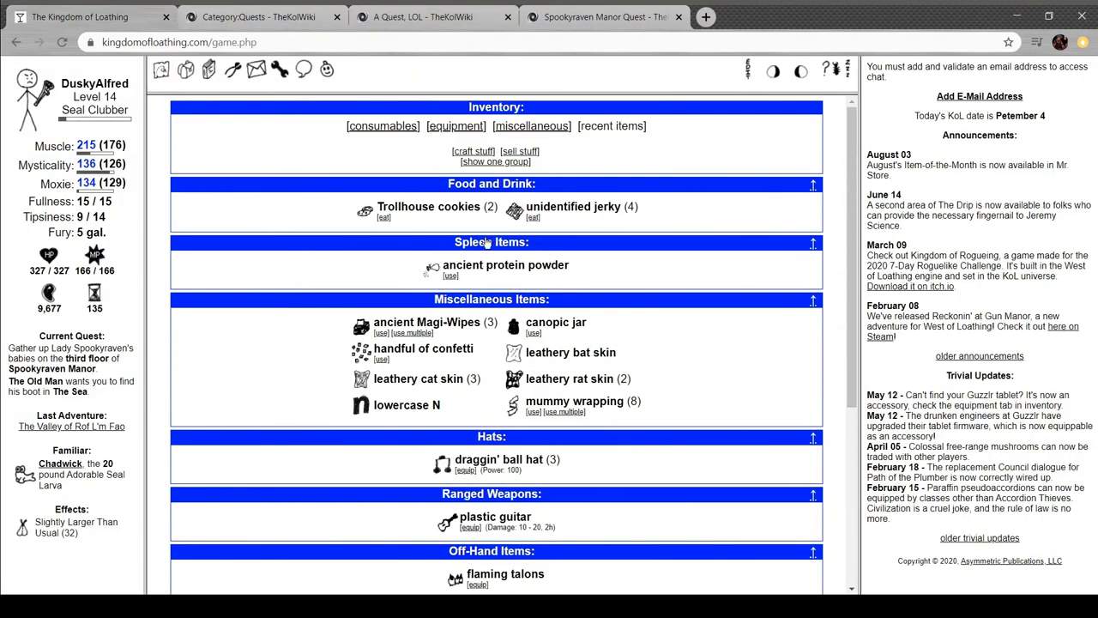
# Check the combine and smith crafting options and the 30669 scroll, then return to the A Quest, LOL page
pyautogui.click(474, 151)
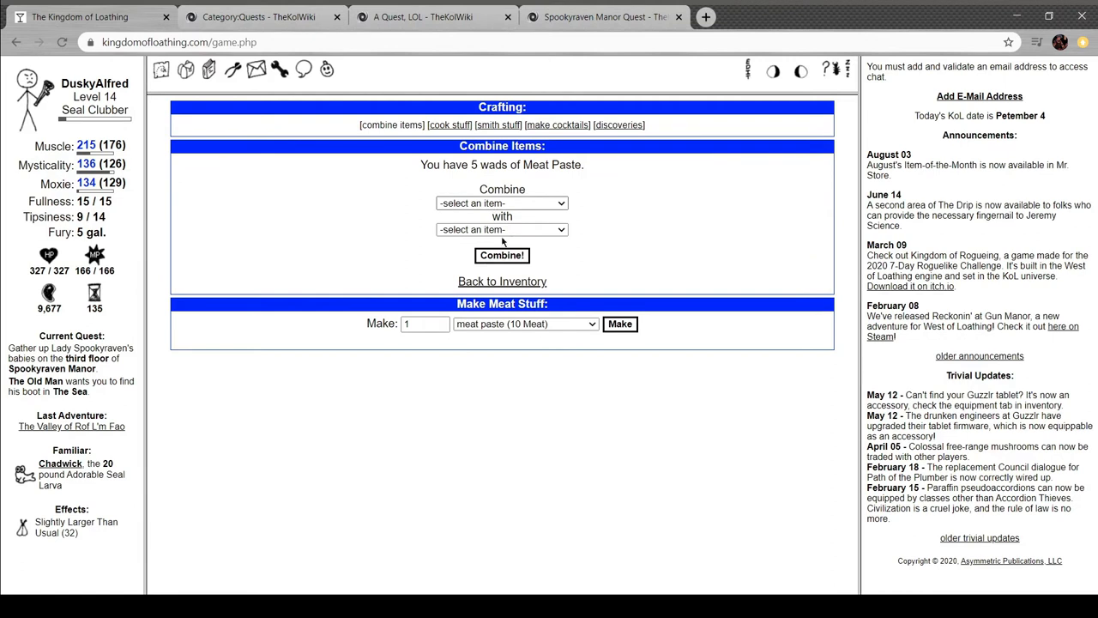
pyautogui.moveTo(518, 336)
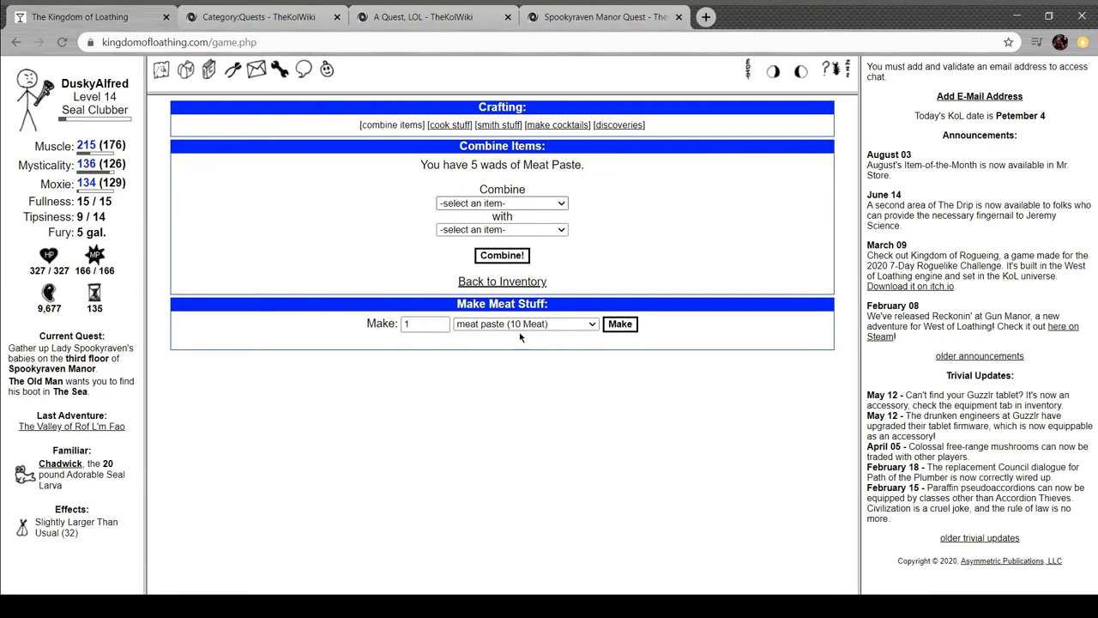
pyautogui.moveTo(606, 214)
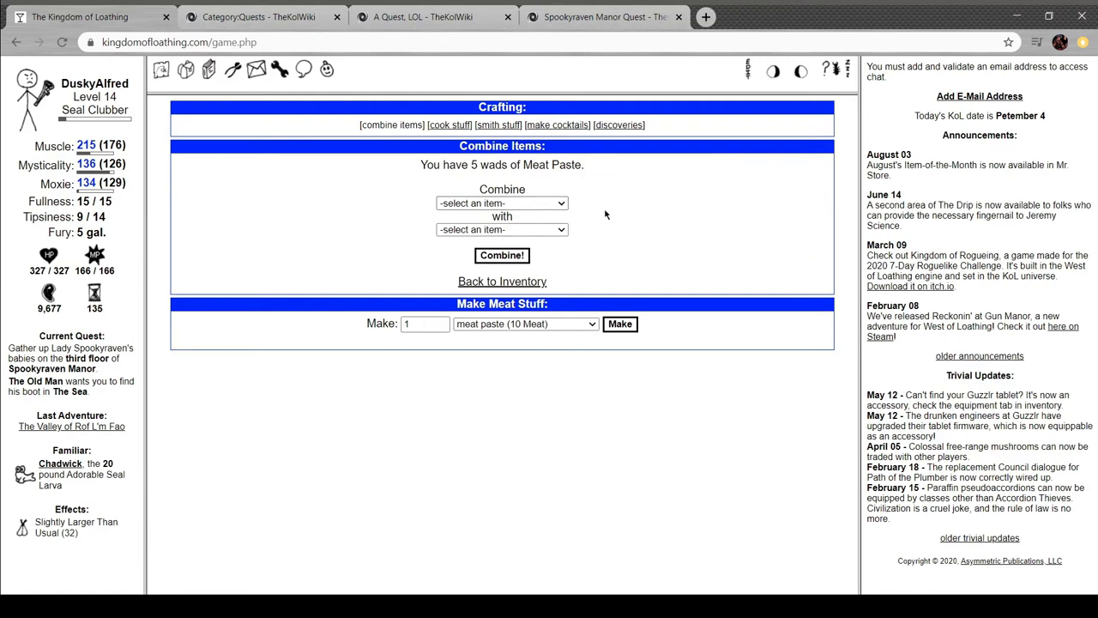
pyautogui.moveTo(529, 414)
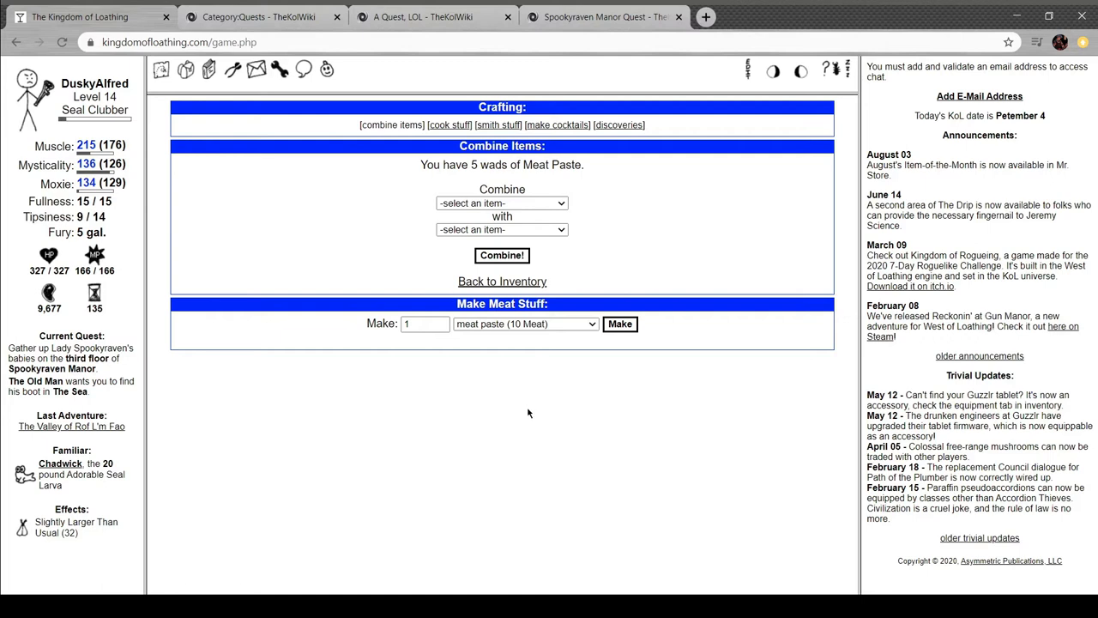
pyautogui.moveTo(480, 350)
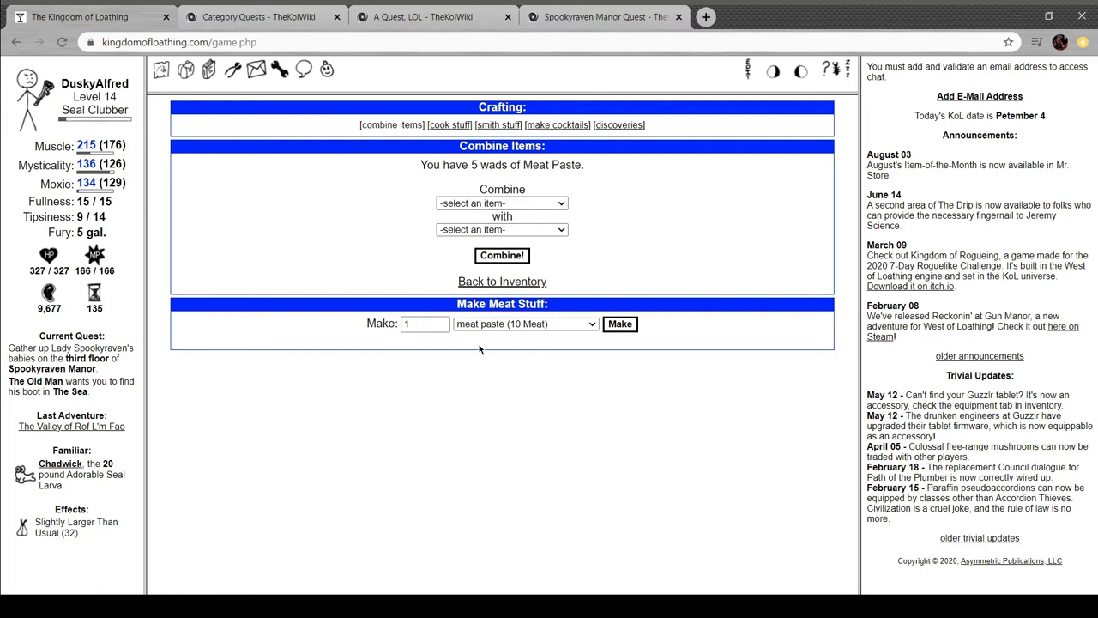
pyautogui.moveTo(484, 323)
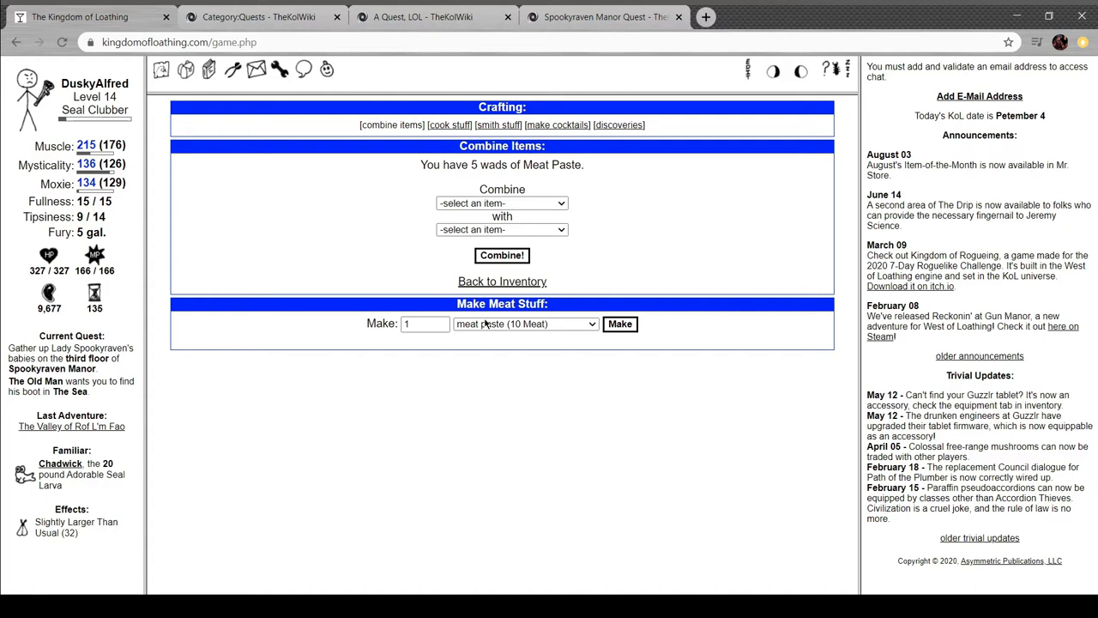
pyautogui.moveTo(438, 144)
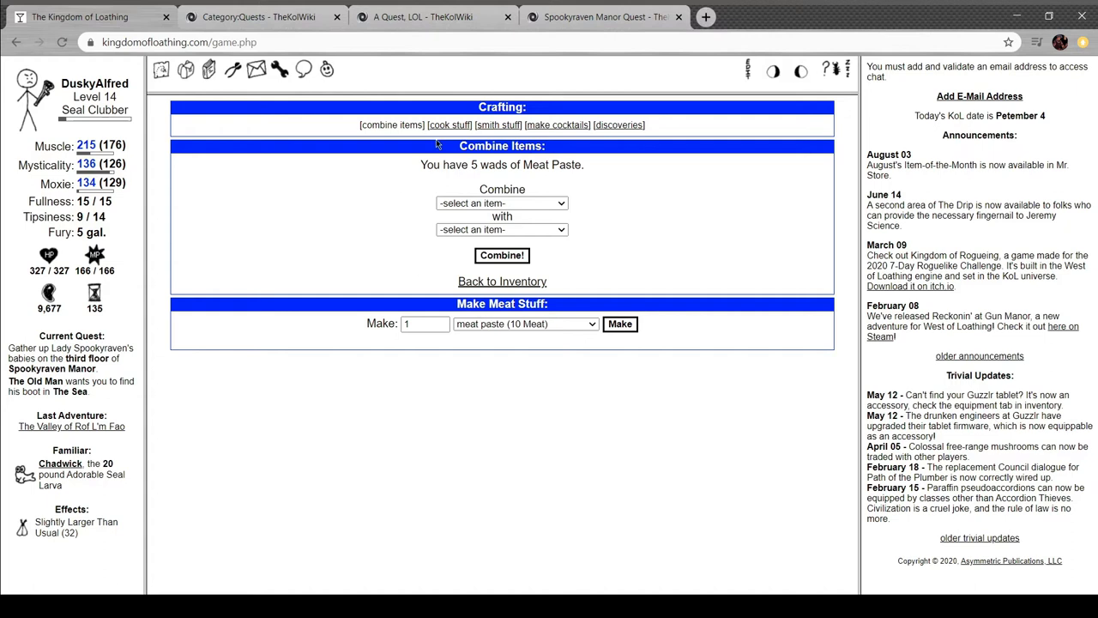
pyautogui.click(501, 281)
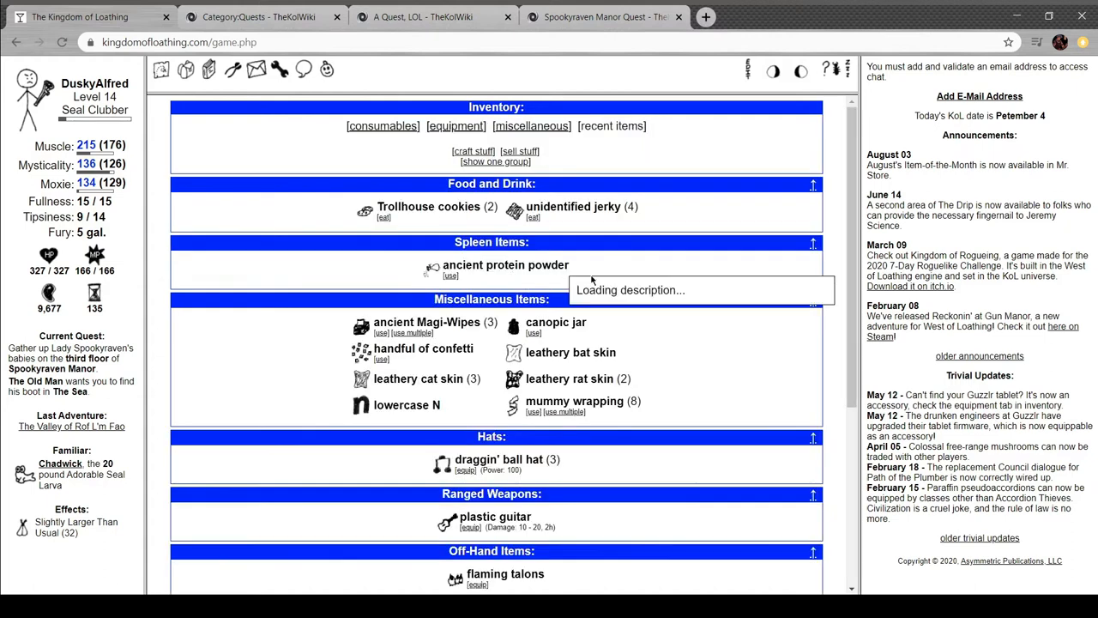
pyautogui.scroll(-3)
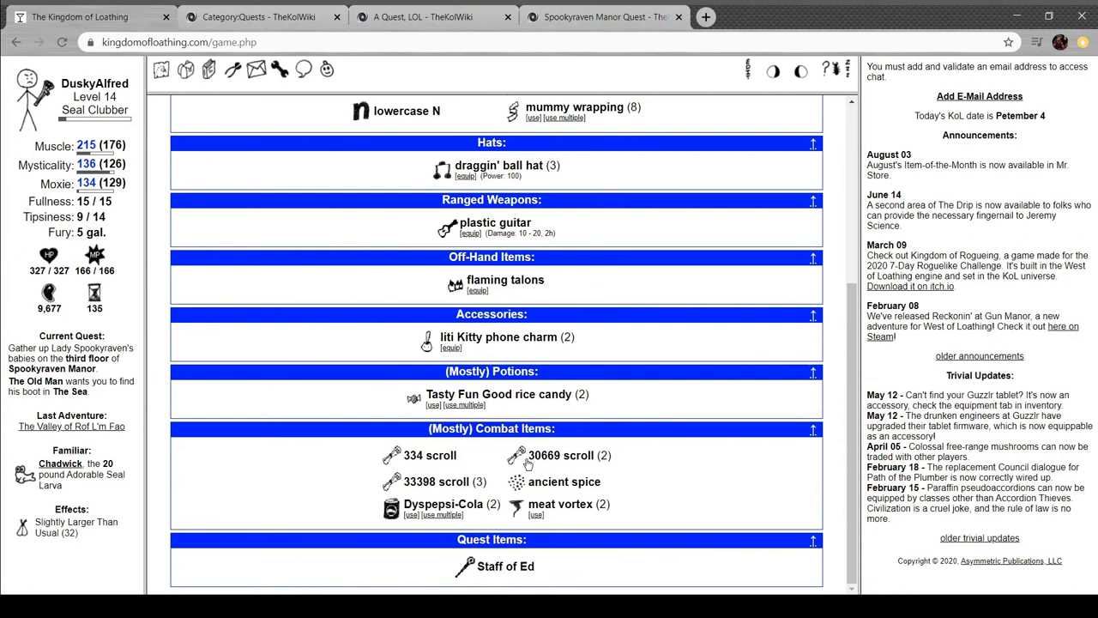
pyautogui.moveTo(528, 455)
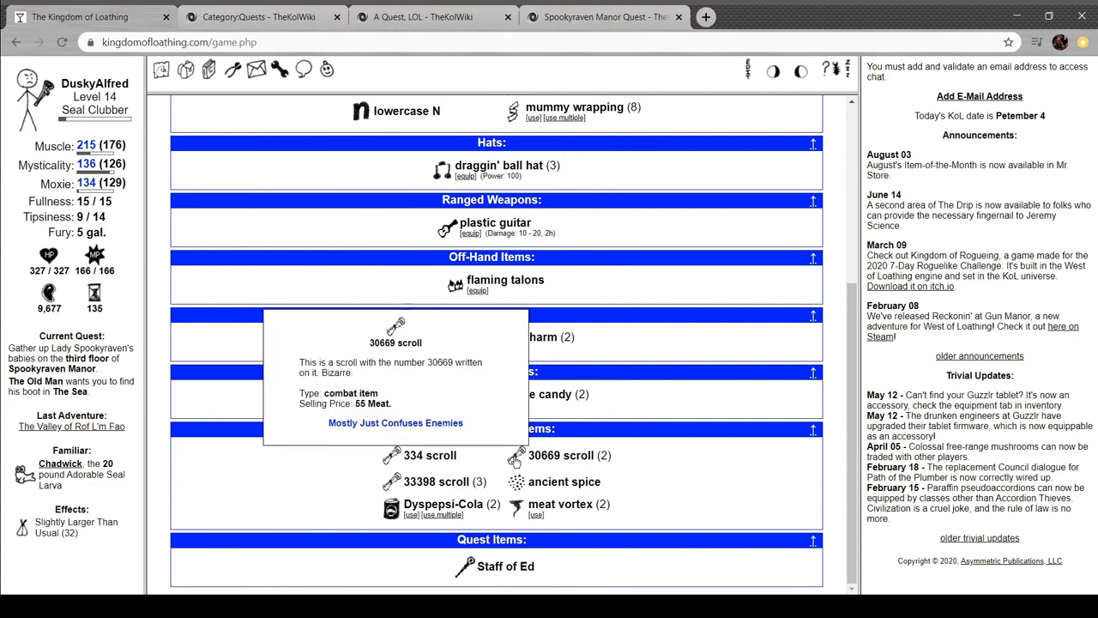
pyautogui.scroll(3)
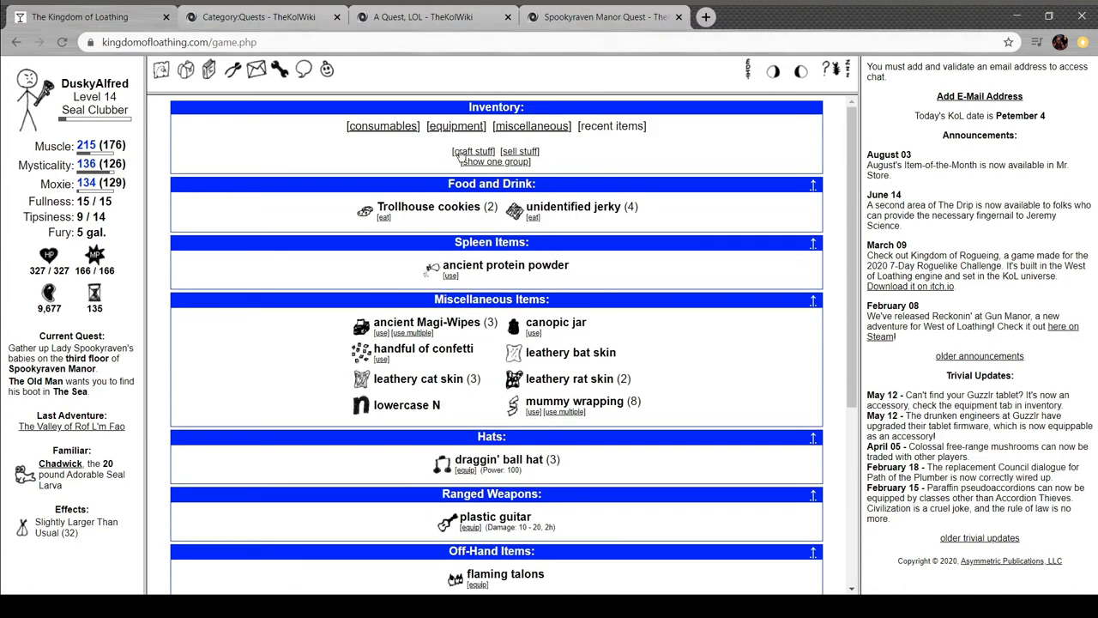
pyautogui.click(474, 151)
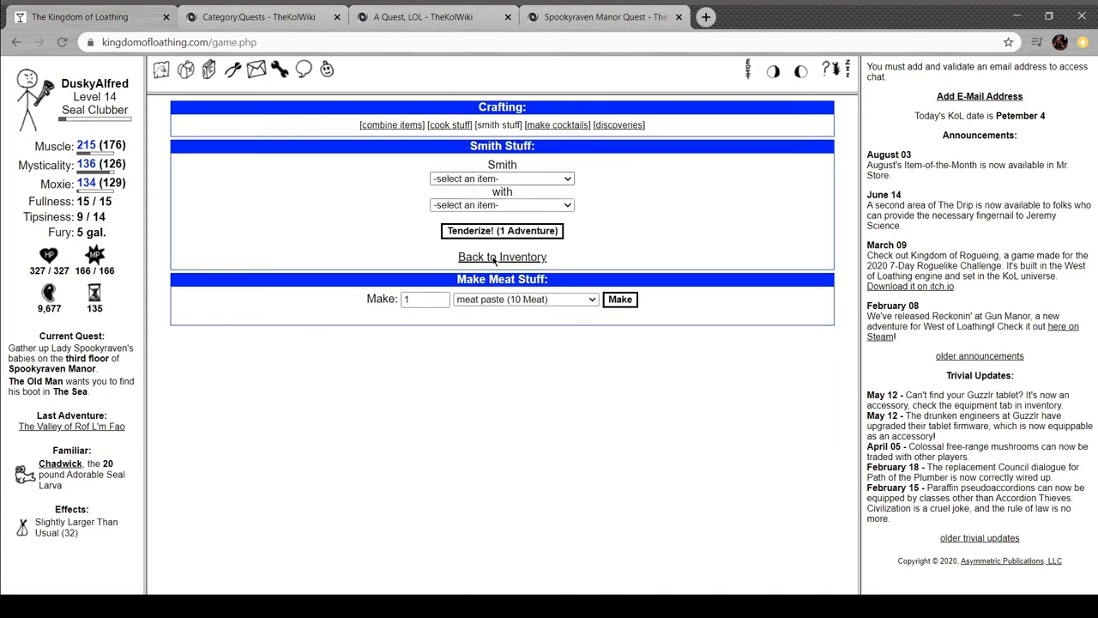
pyautogui.moveTo(508, 368)
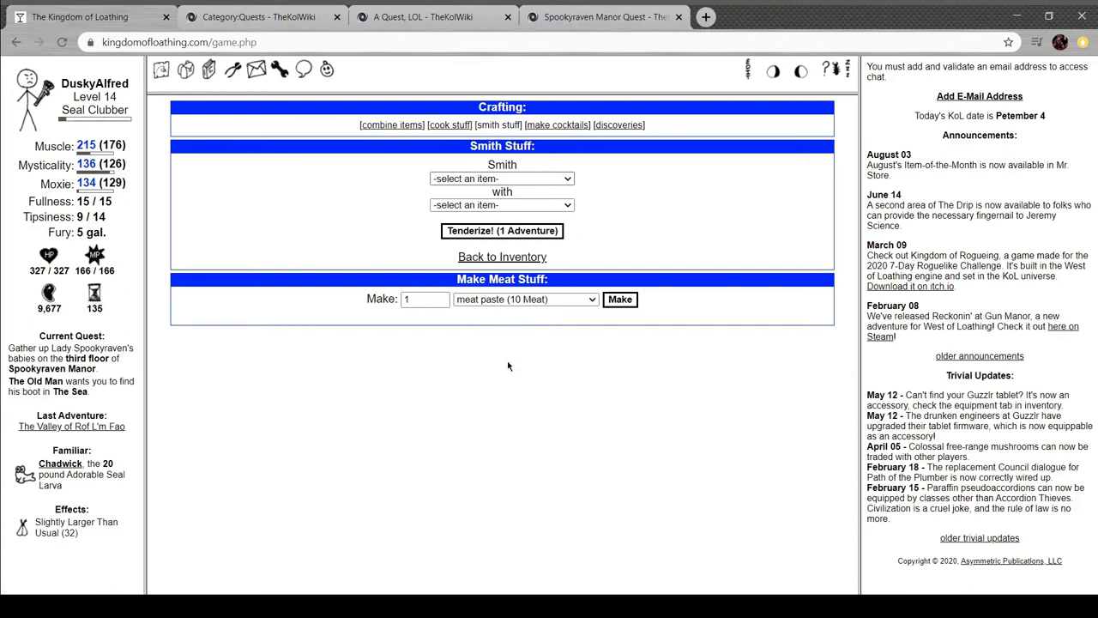
pyautogui.moveTo(501, 361)
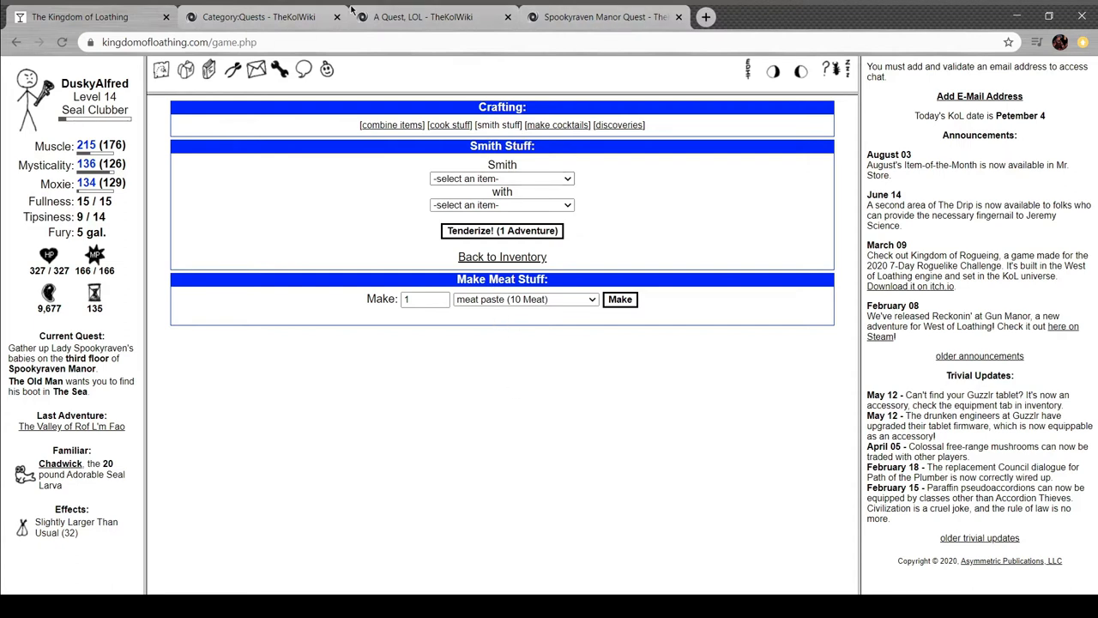
pyautogui.click(421, 17)
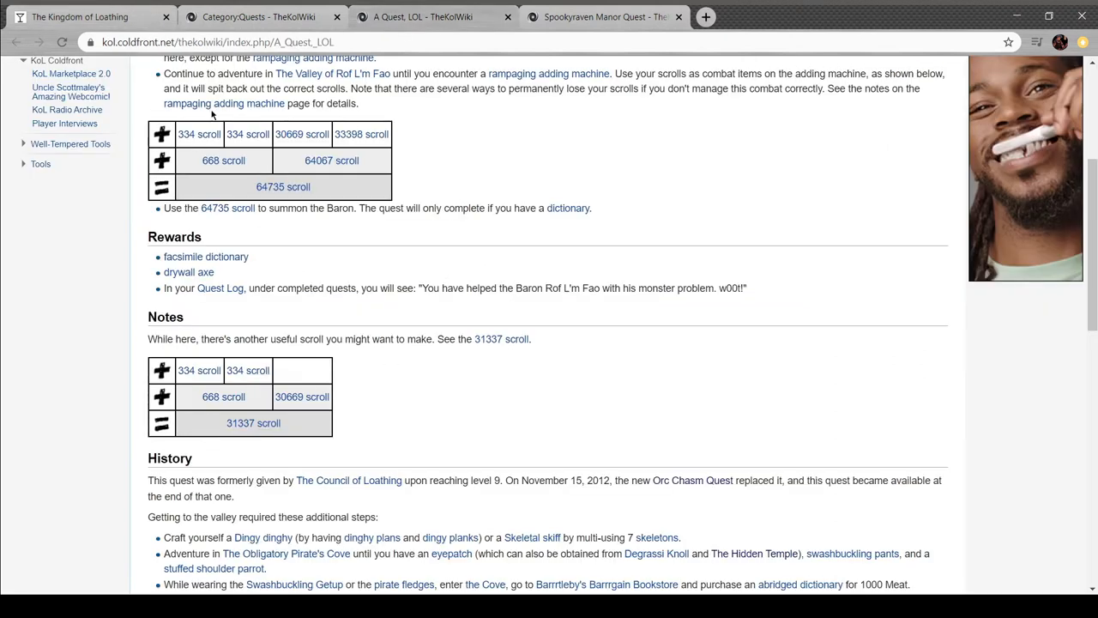
pyautogui.moveTo(161, 138)
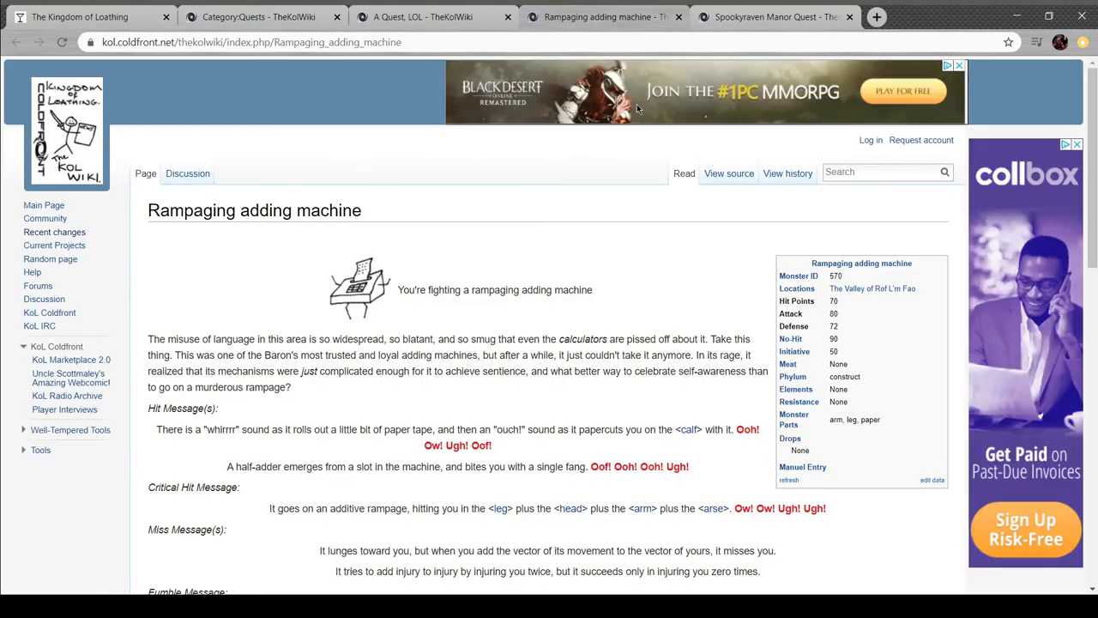
pyautogui.moveTo(656, 110)
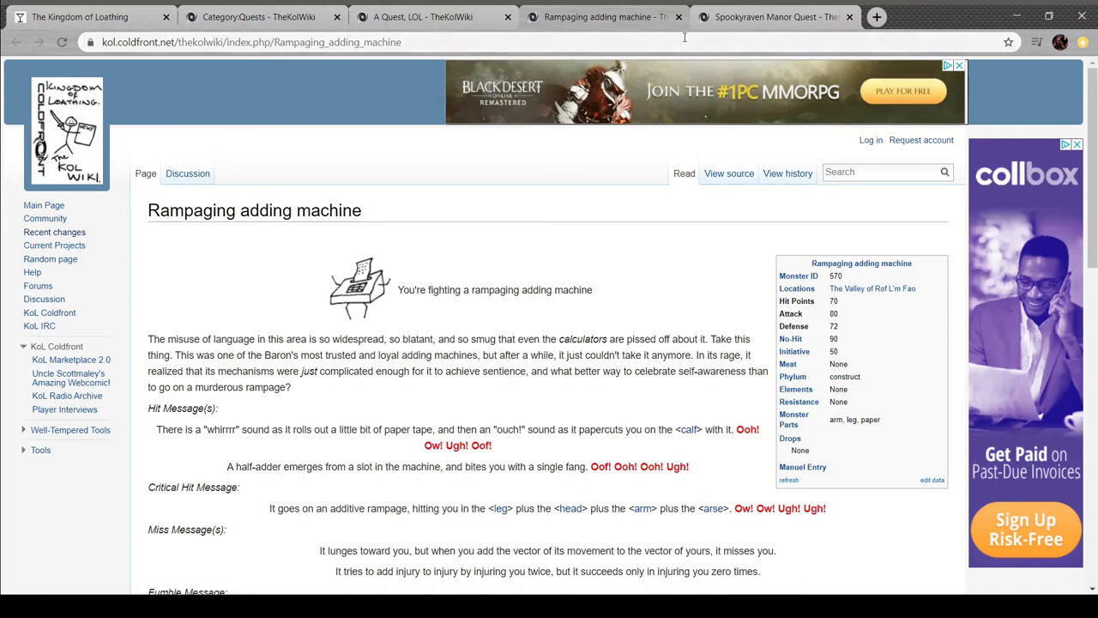
# Switch from the wiki back to the game's Valley of Rof L'm Fao adventure
pyautogui.click(680, 18)
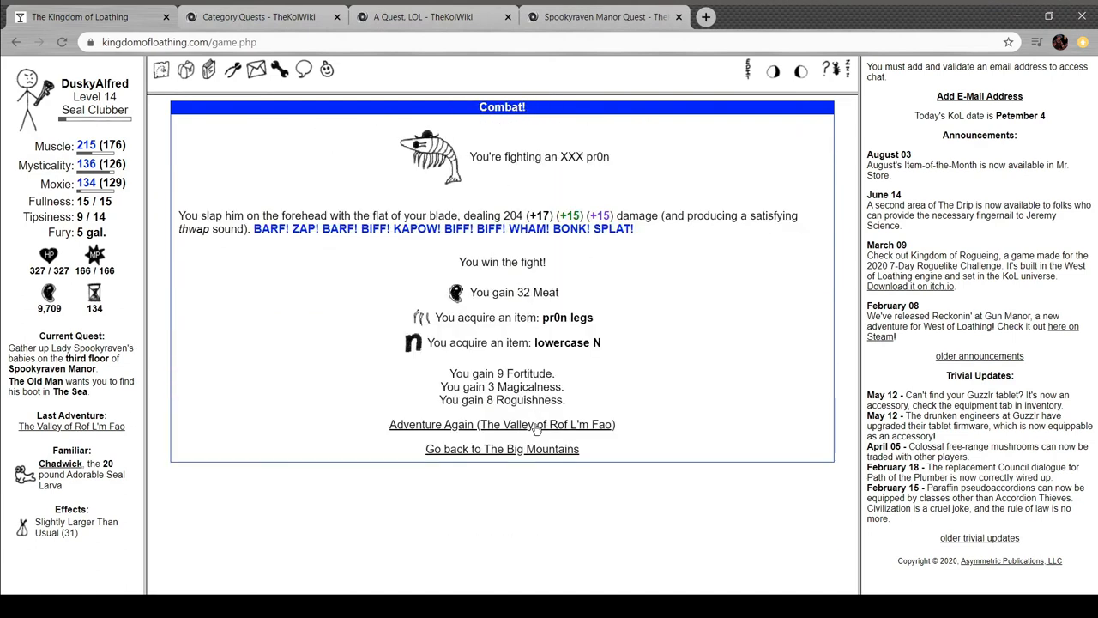
# Feed the 30669 and 33398 scrolls to the adding machine for a 64067 scroll, then finish it with the machete
pyautogui.click(501, 424)
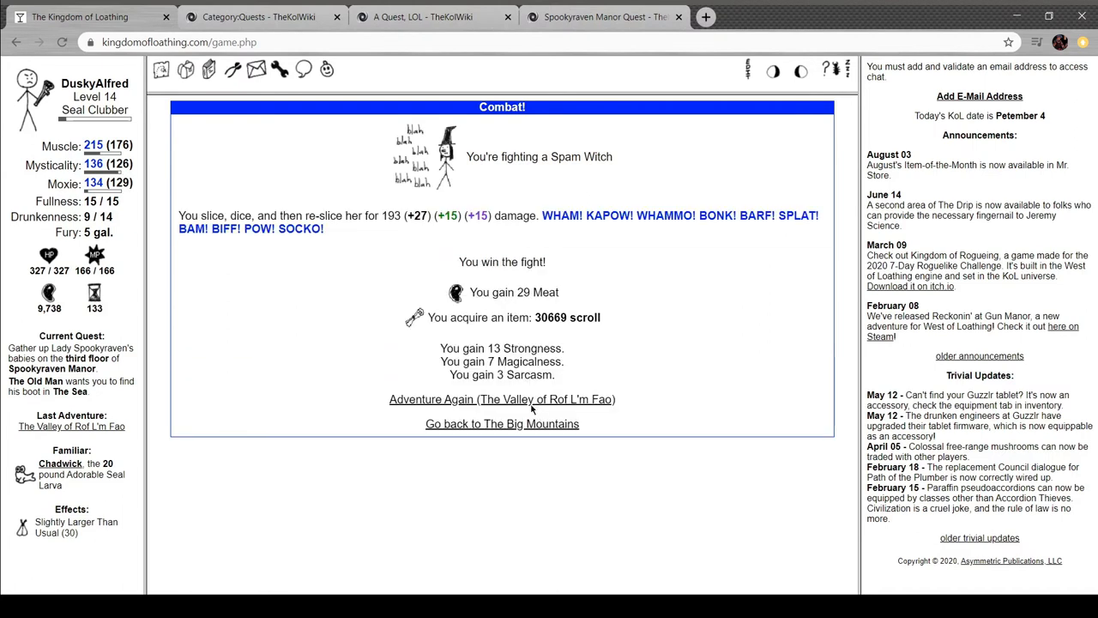
pyautogui.click(501, 398)
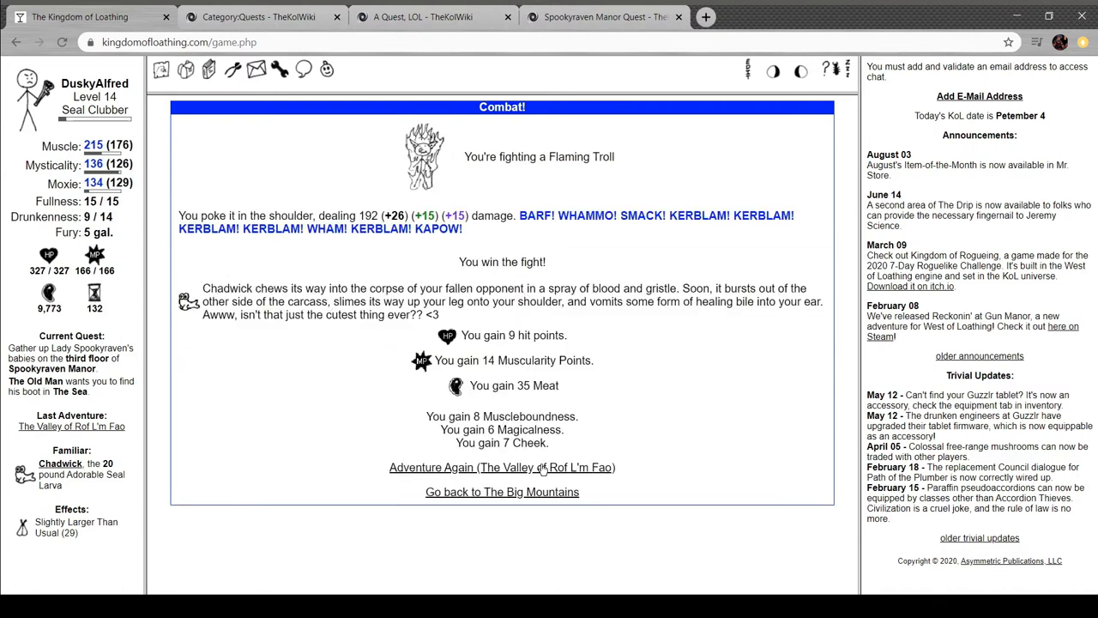
pyautogui.click(501, 466)
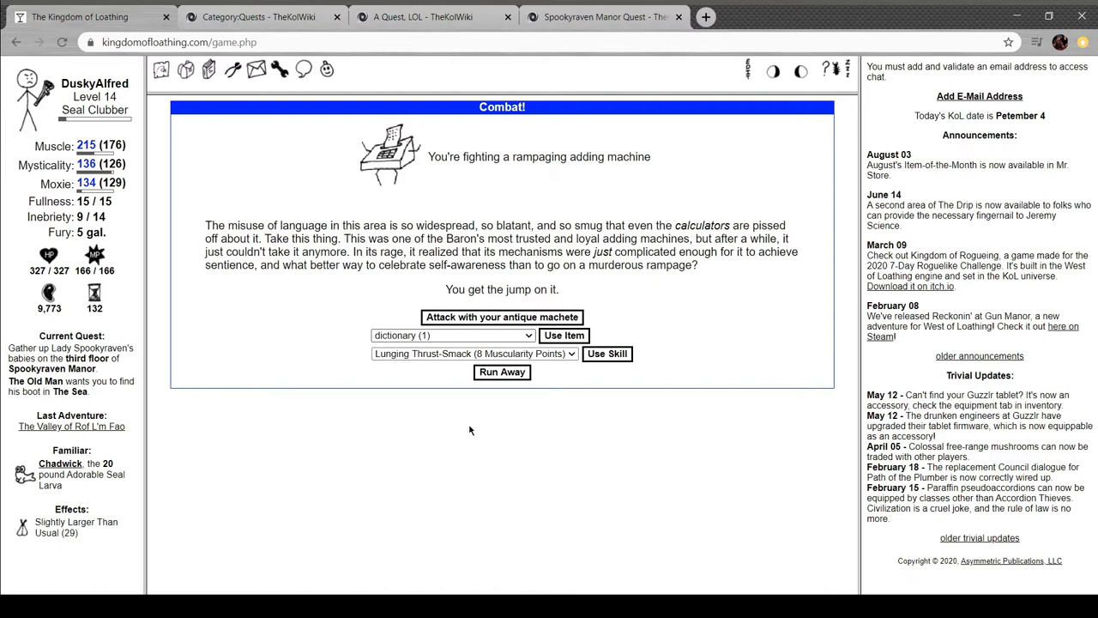
pyautogui.click(563, 334)
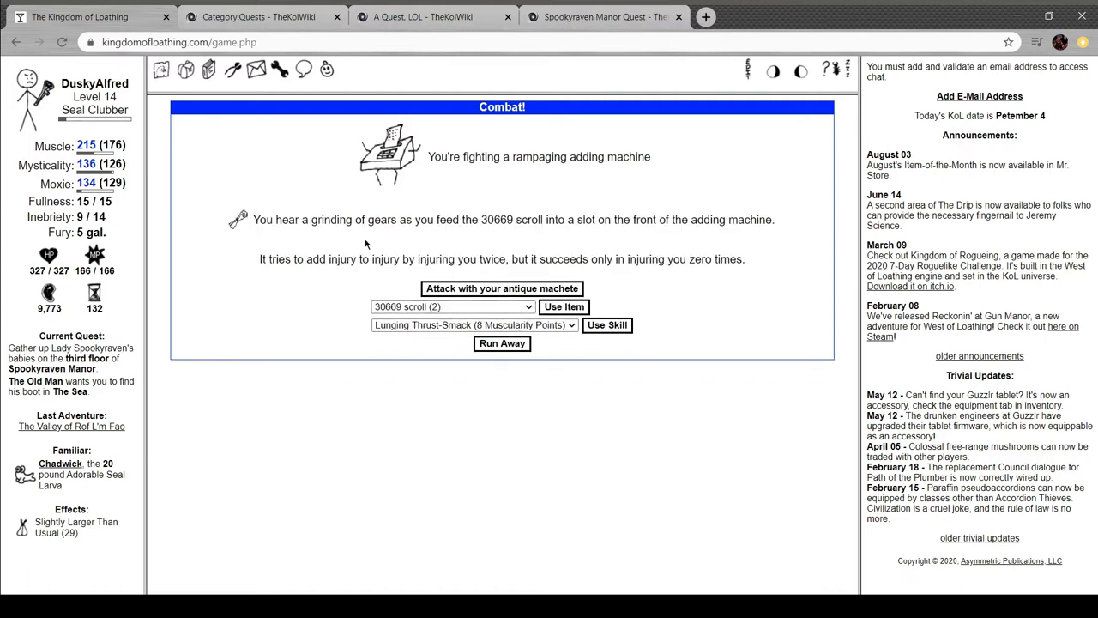
pyautogui.moveTo(484, 234)
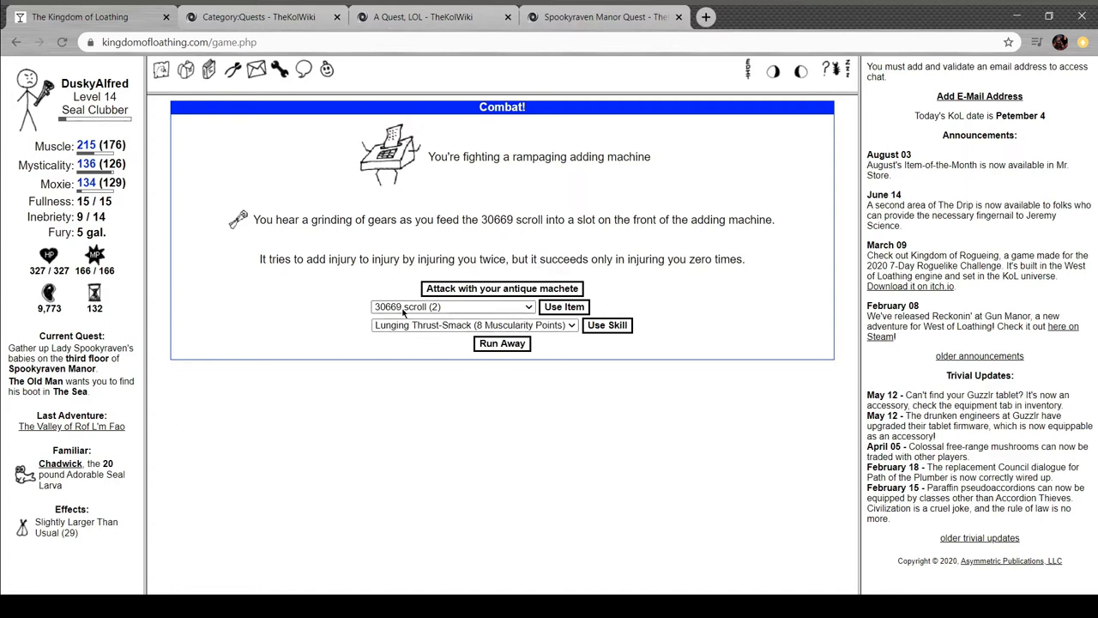
pyautogui.click(453, 305)
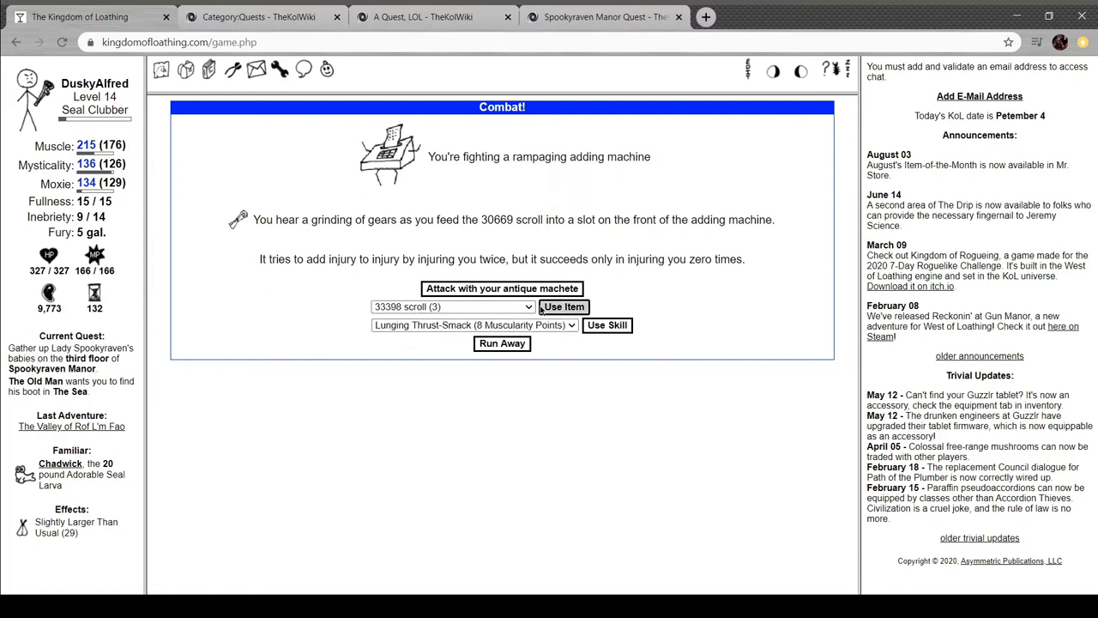
pyautogui.click(563, 305)
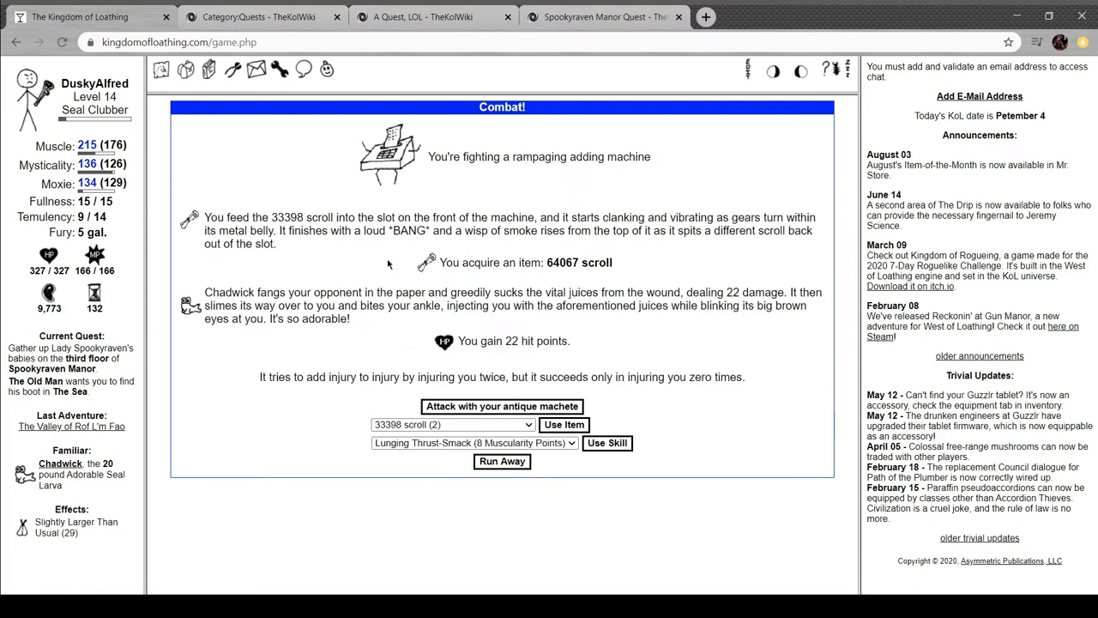
pyautogui.moveTo(554, 274)
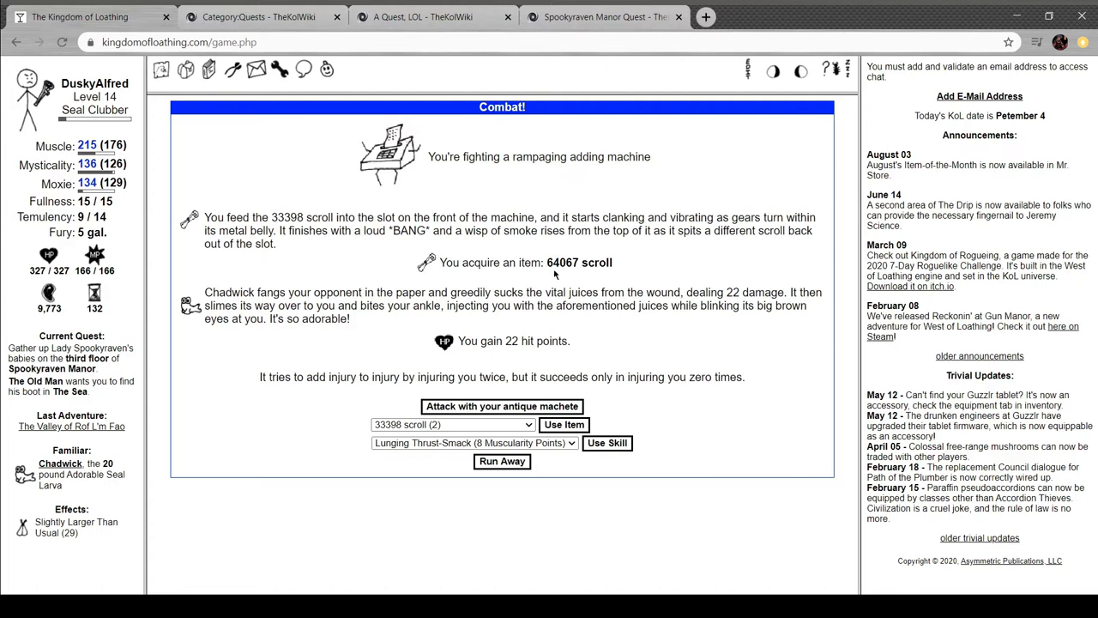
pyautogui.moveTo(554, 398)
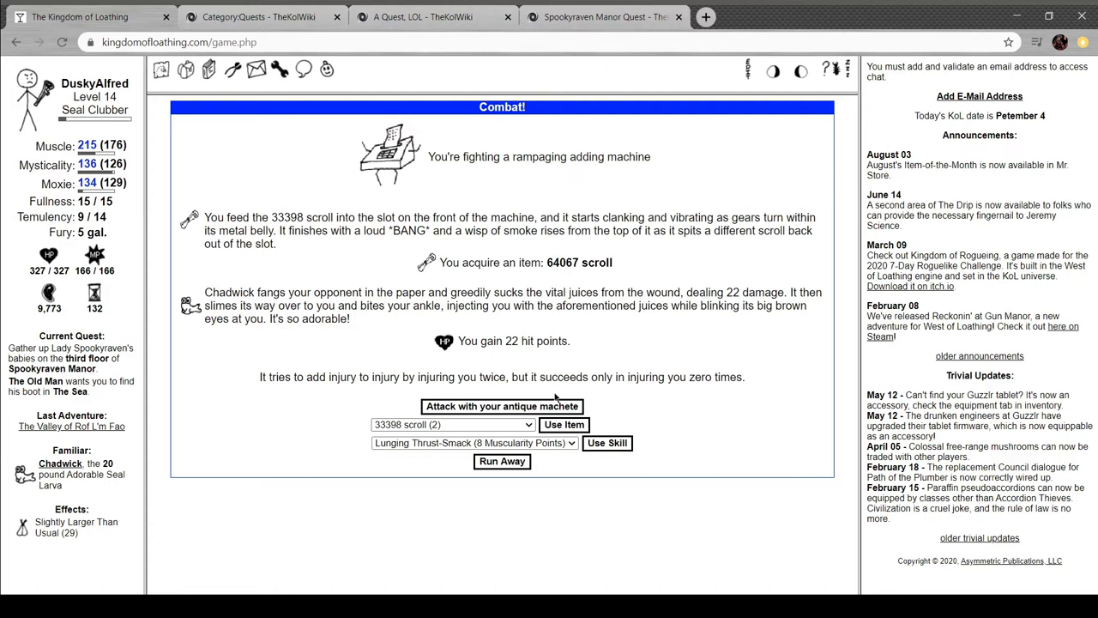
pyautogui.click(501, 405)
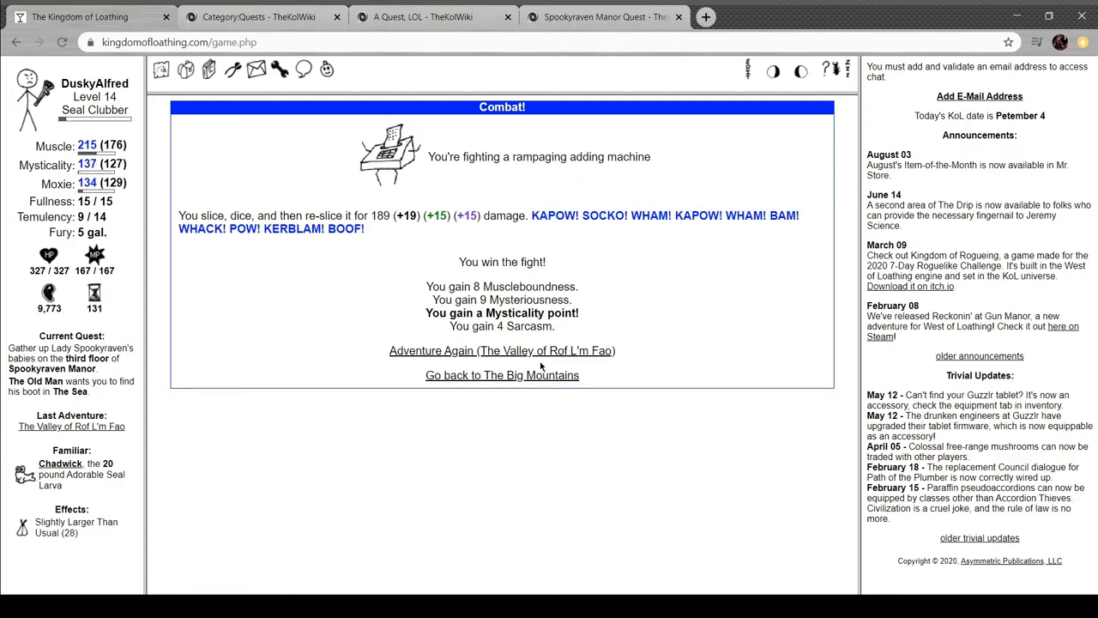
# Win four more valley fights with the antique machete, gaining 33398 and 30669 scrolls, then head to the wiki's Quests list
pyautogui.click(501, 350)
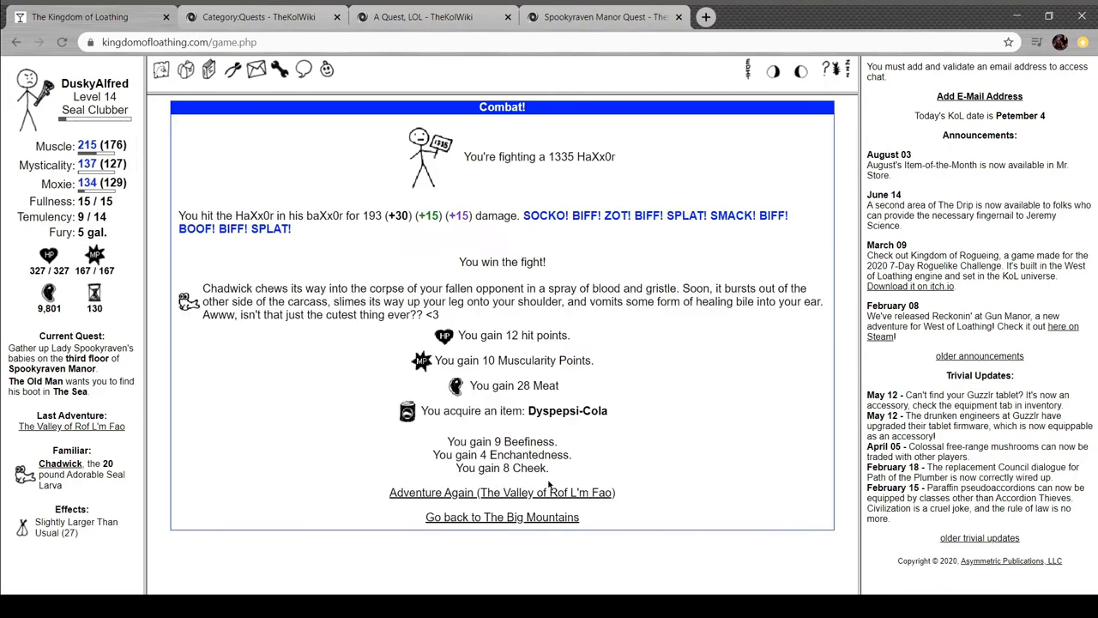
pyautogui.click(501, 491)
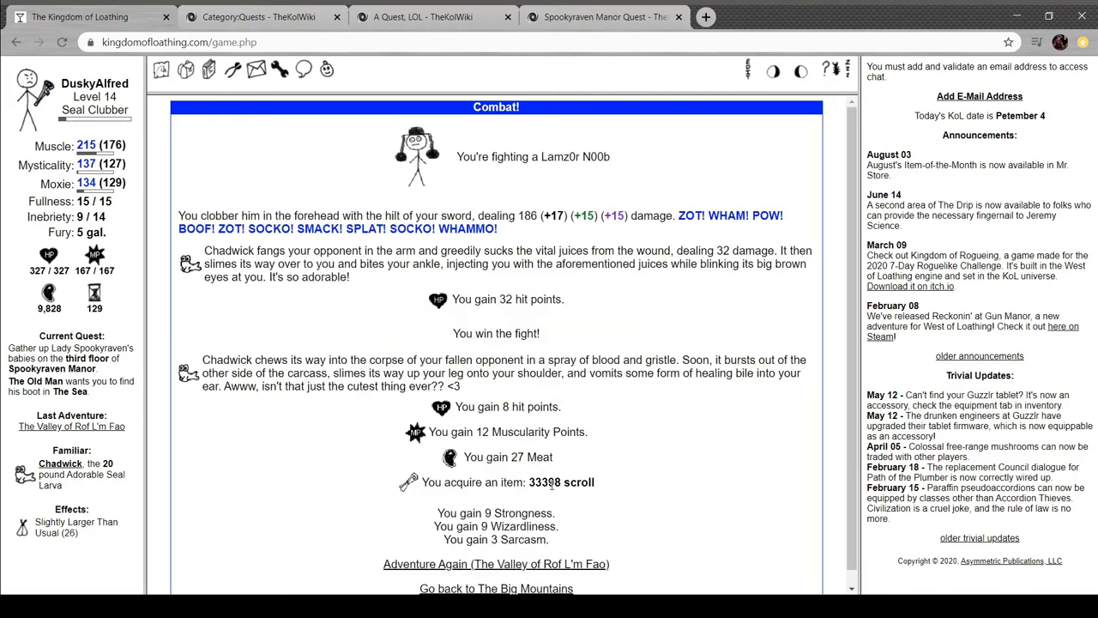
pyautogui.click(496, 563)
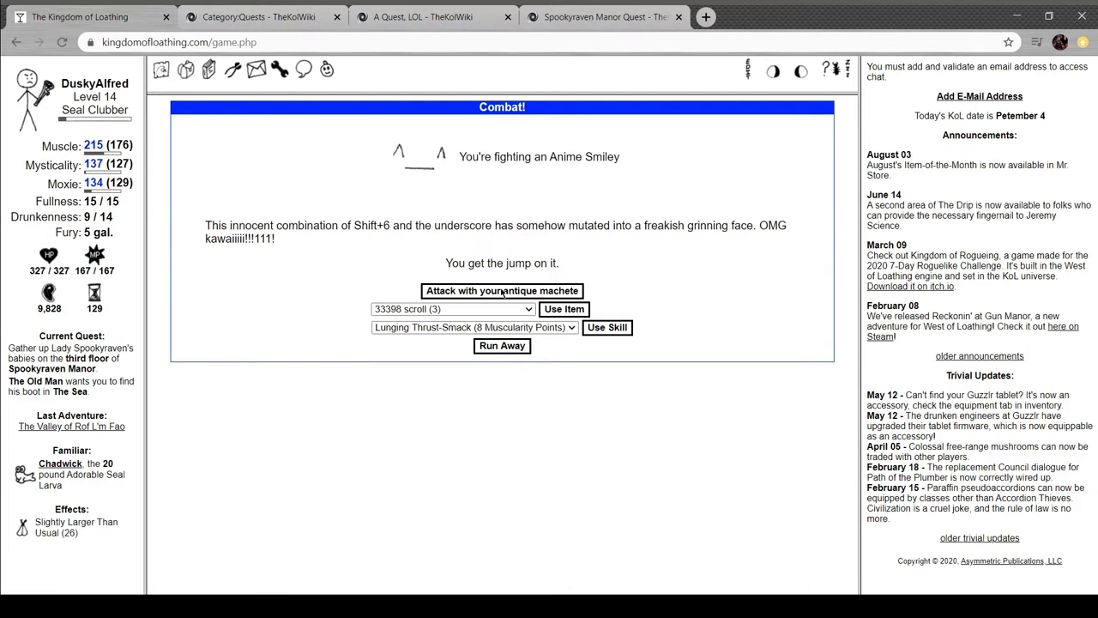
pyautogui.click(501, 290)
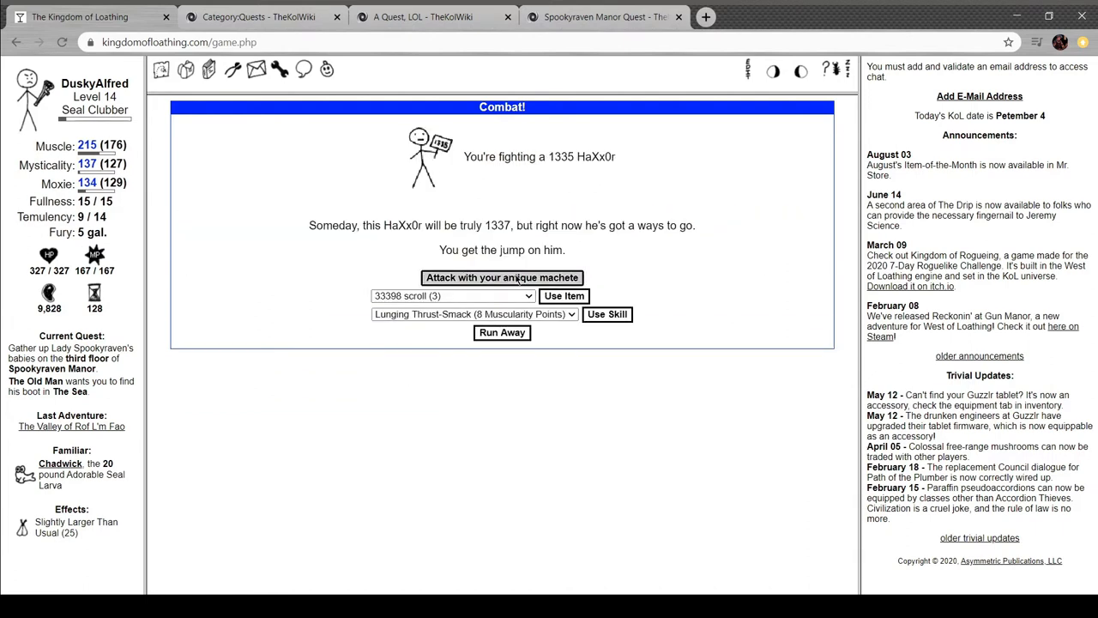
pyautogui.click(501, 278)
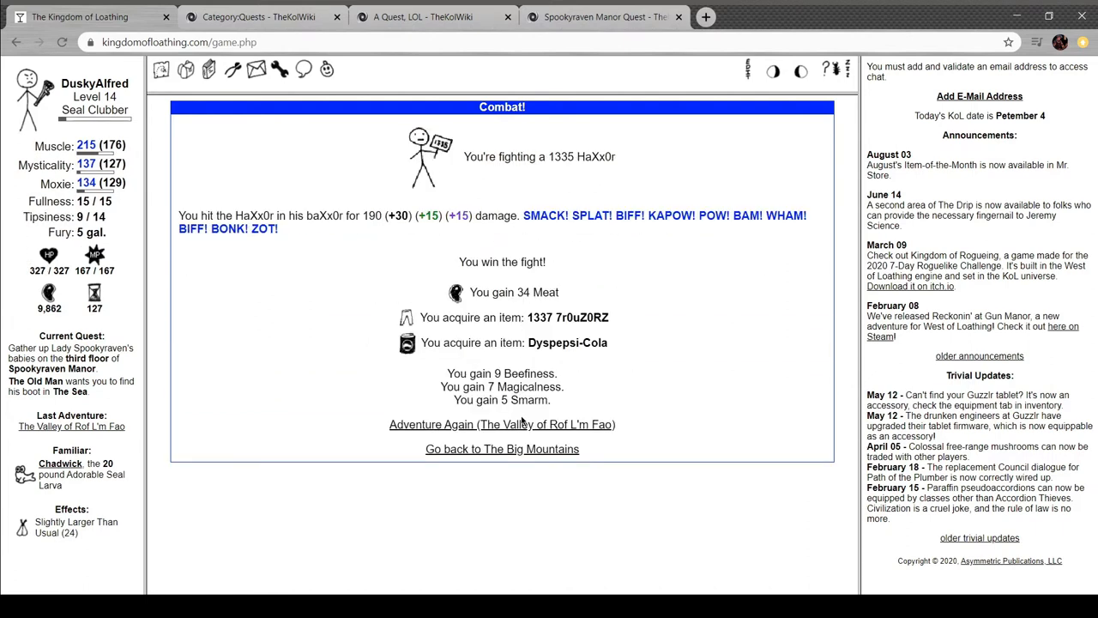
pyautogui.moveTo(532, 436)
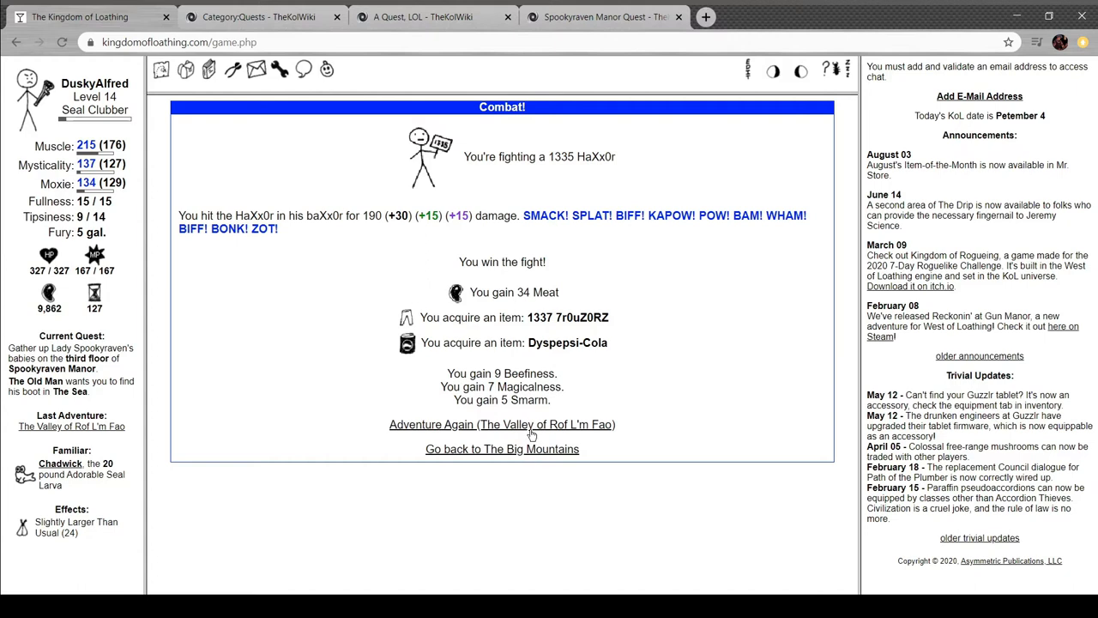
pyautogui.click(501, 424)
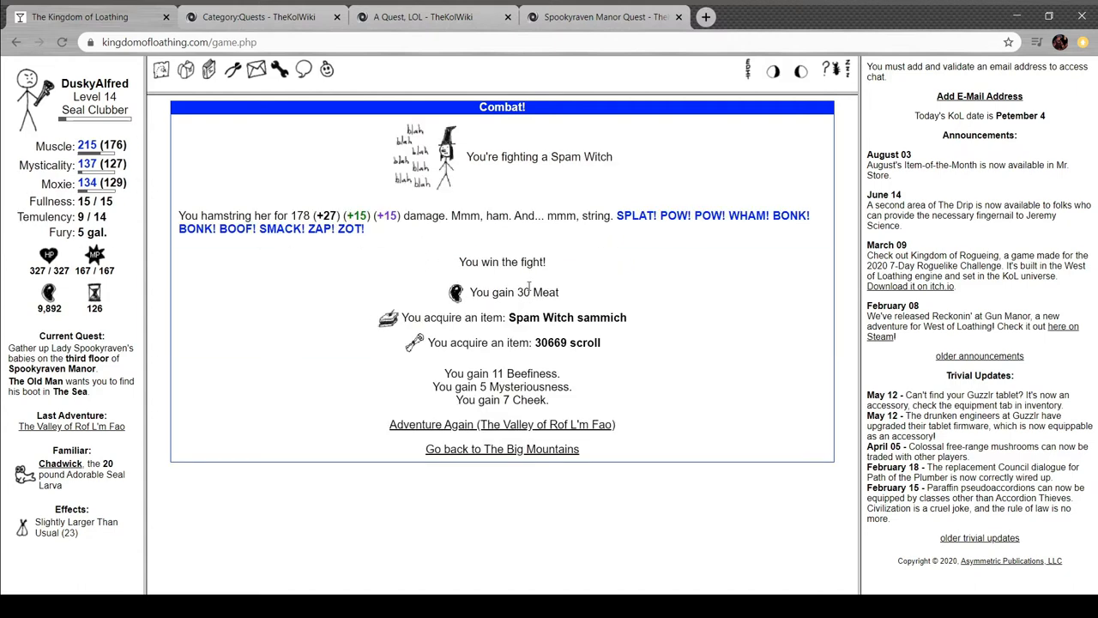
pyautogui.click(258, 18)
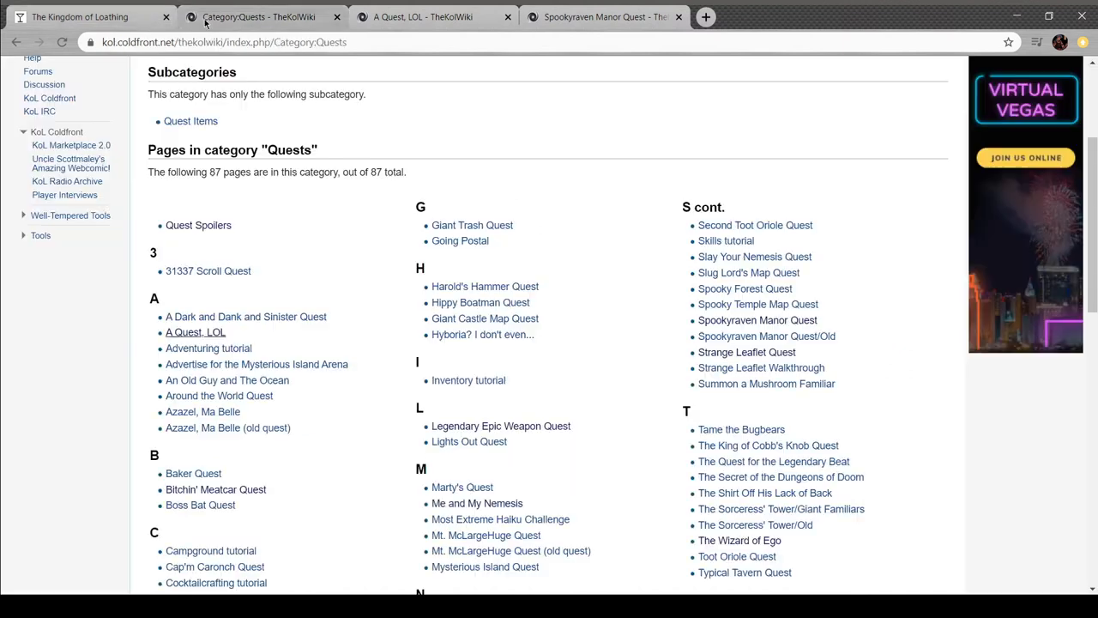
# Check the quest log, then open the Repair the Elves' Shield Generator article from Category:Quests
pyautogui.click(79, 17)
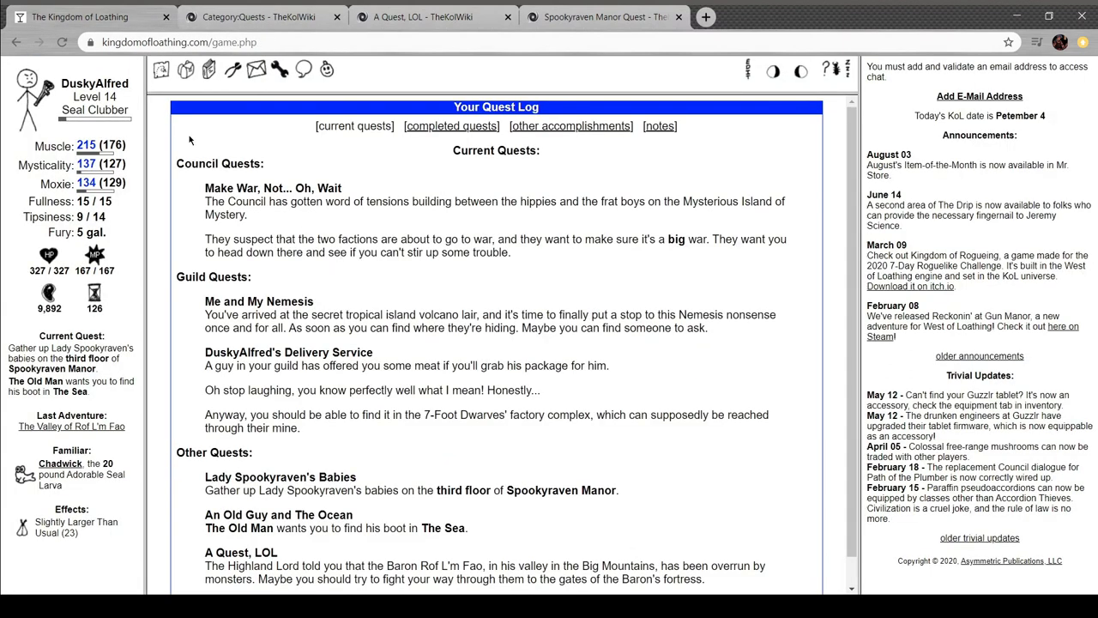
pyautogui.click(258, 17)
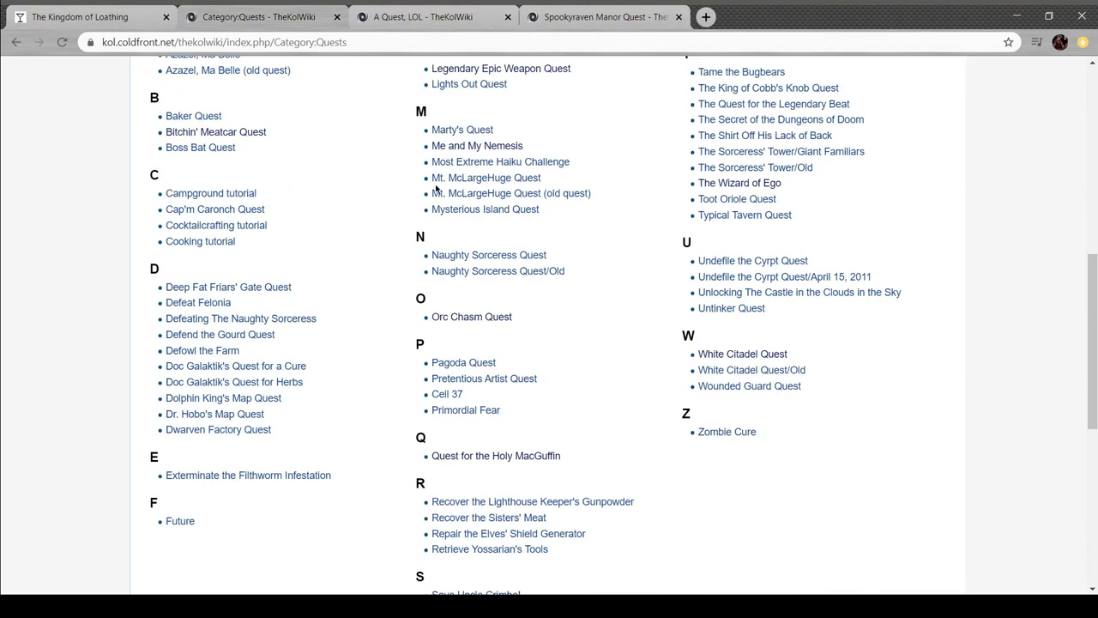
pyautogui.moveTo(461, 130)
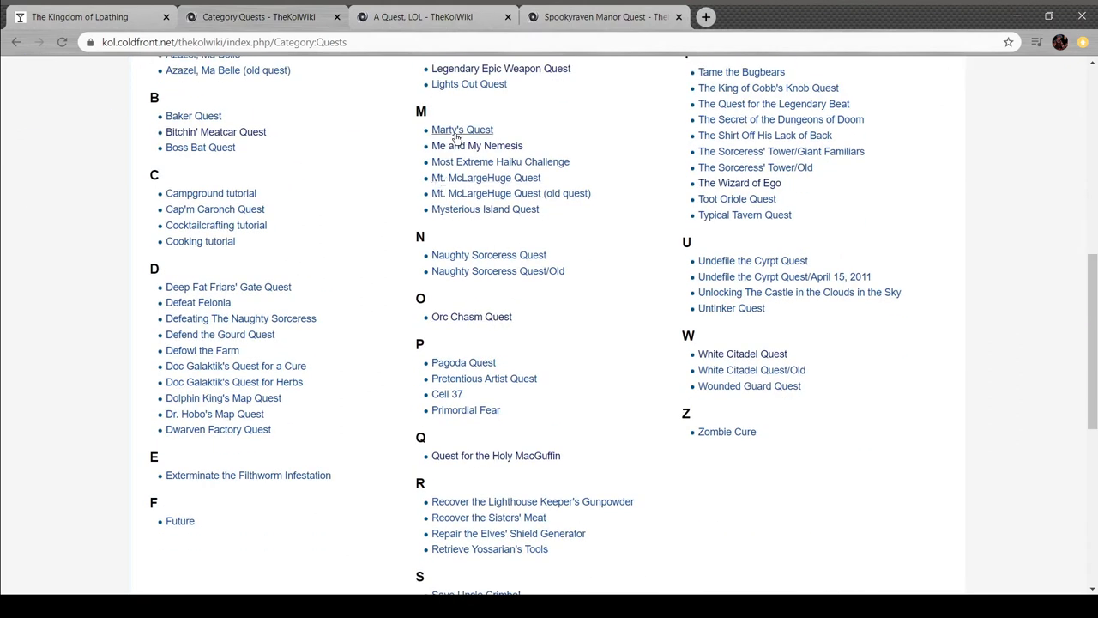
pyautogui.moveTo(325, 250)
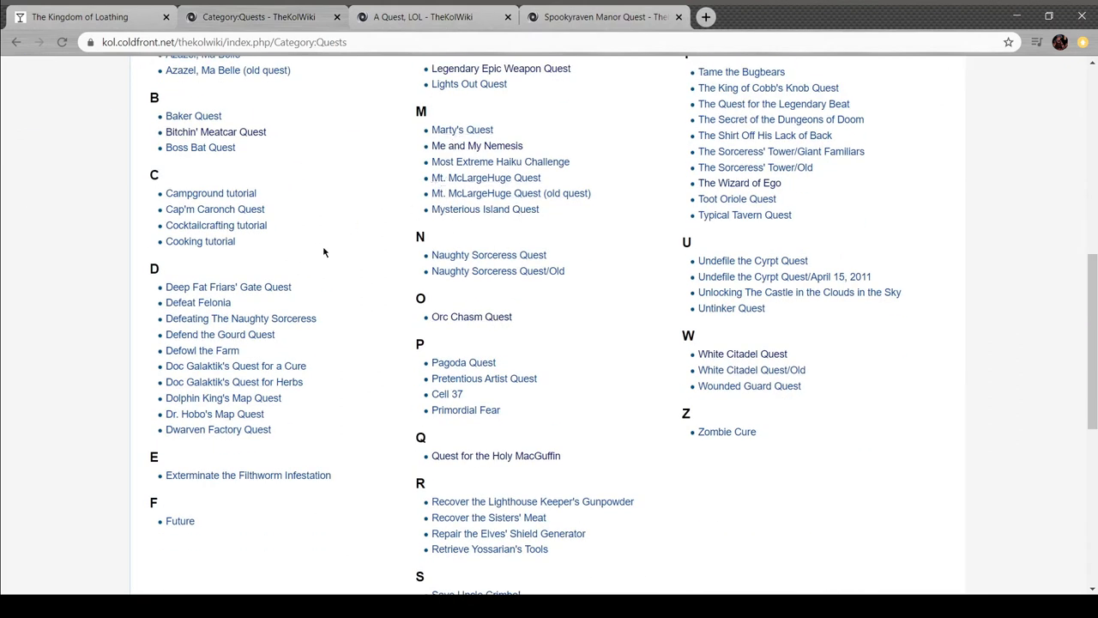
pyautogui.scroll(-3)
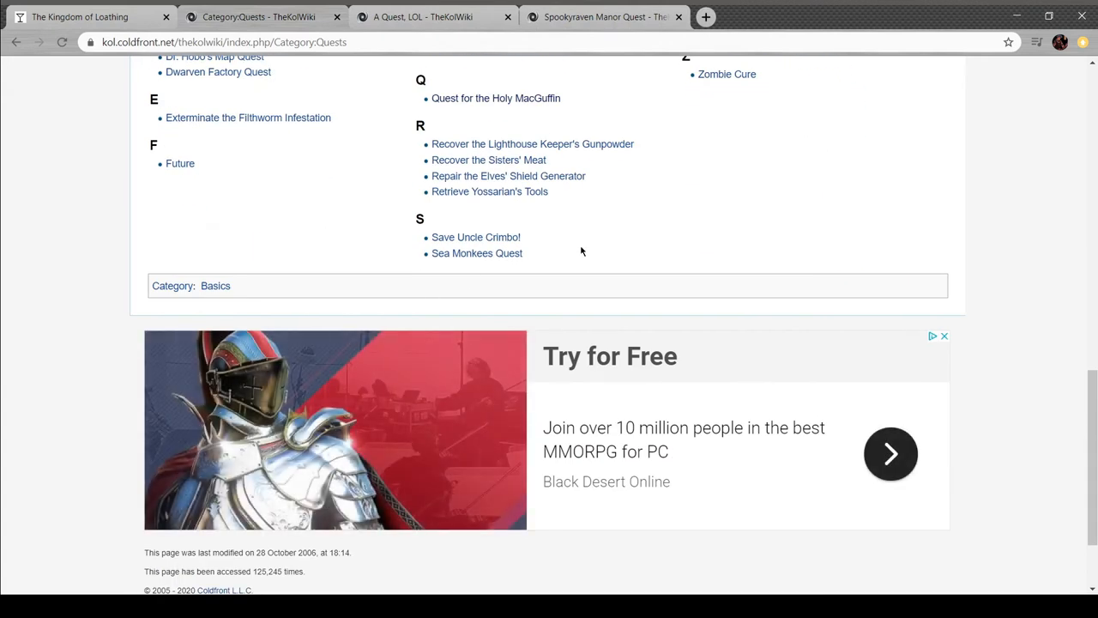
pyautogui.scroll(3)
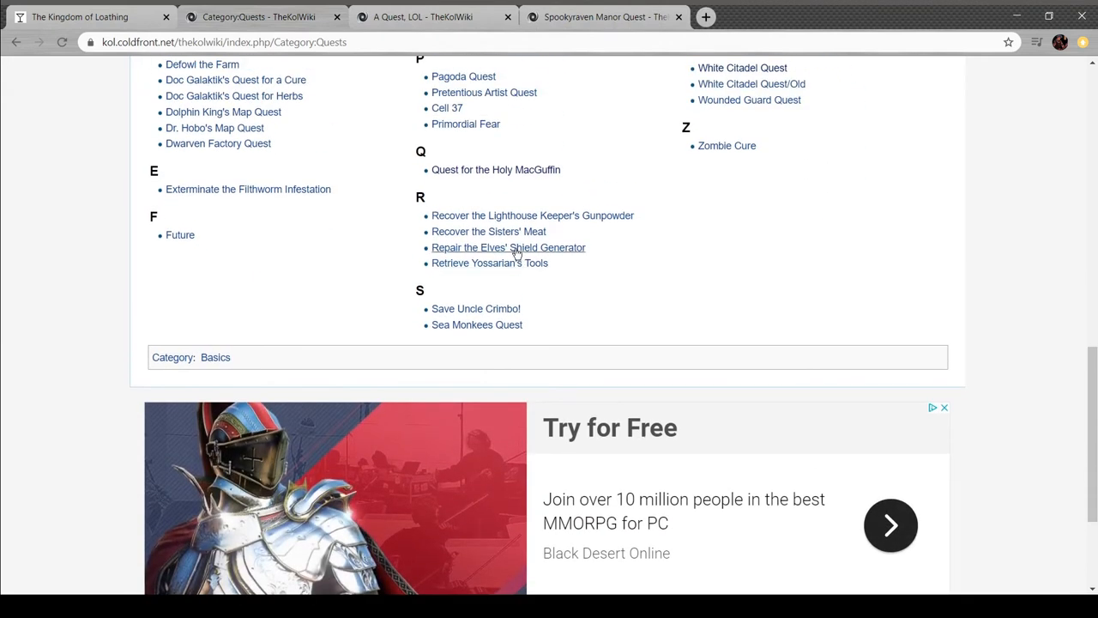
pyautogui.click(508, 247)
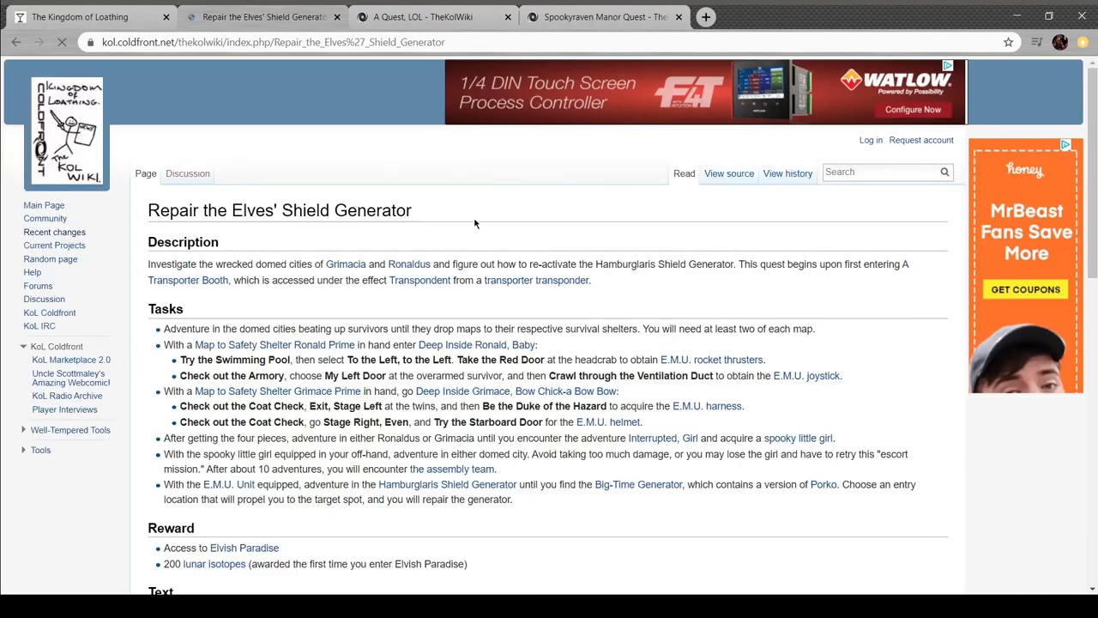
# Go back to Category:Quests and switch to the newly opened Me and My Nemesis quest article
pyautogui.scroll(-3)
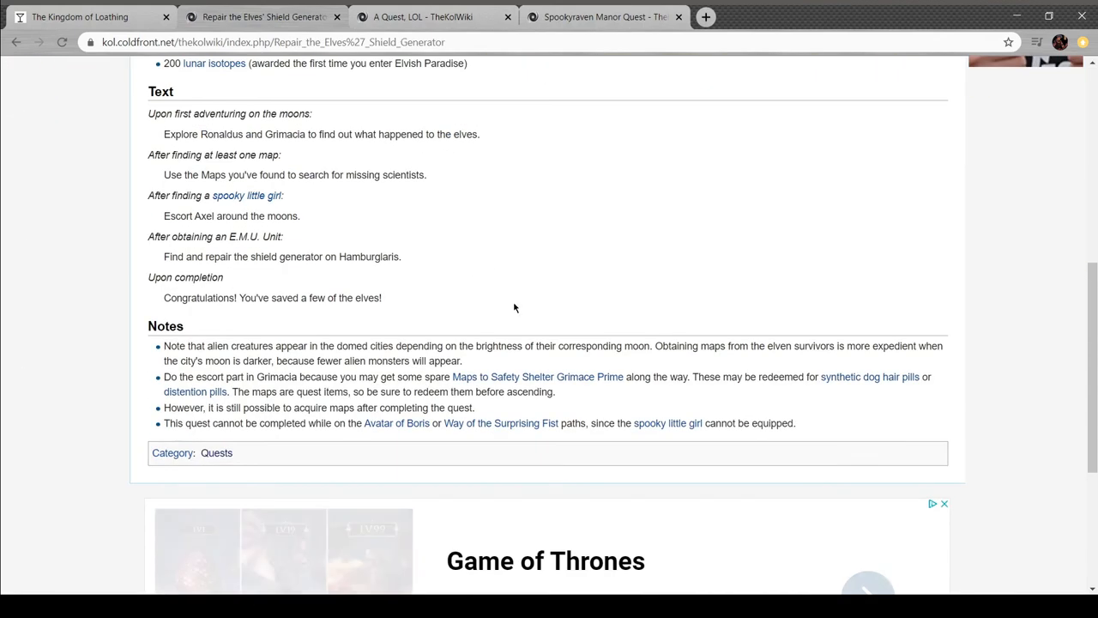
pyautogui.click(216, 453)
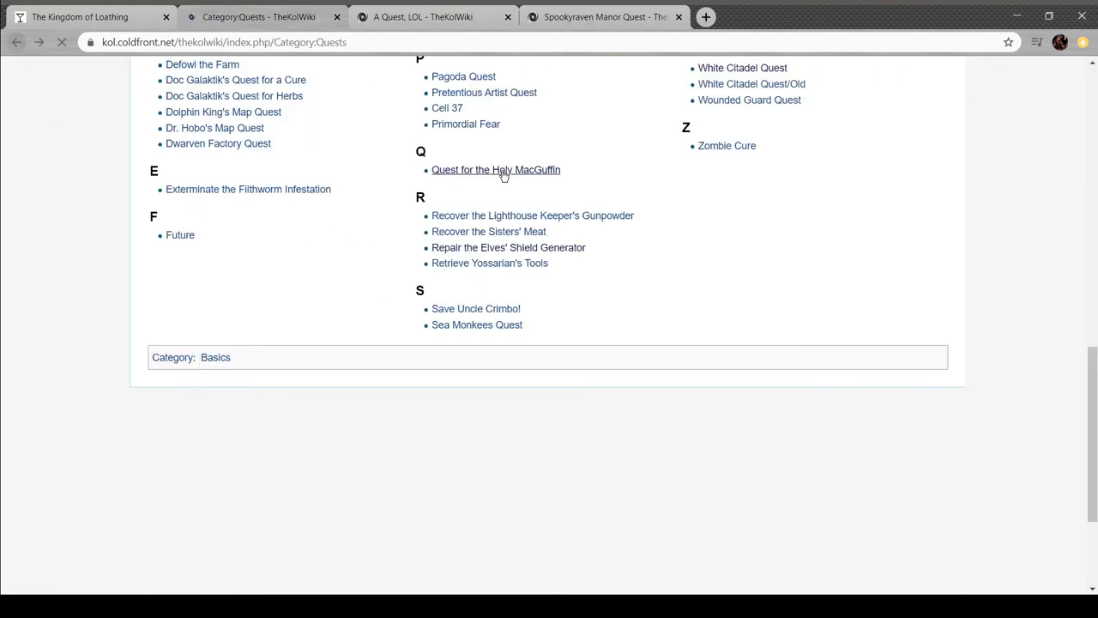
pyautogui.scroll(3)
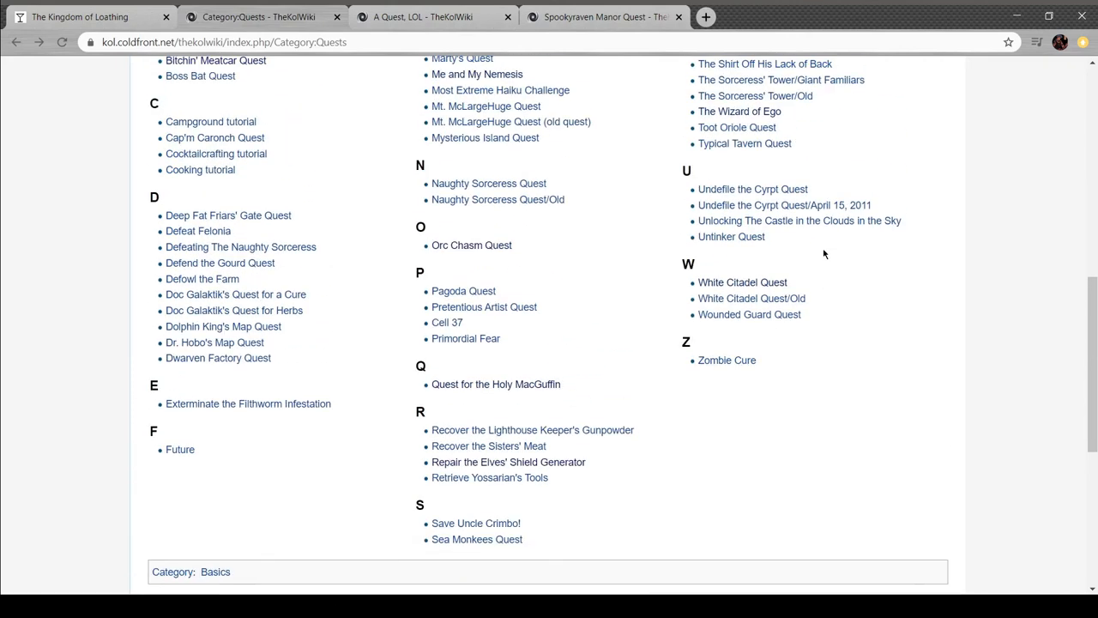
pyautogui.scroll(3)
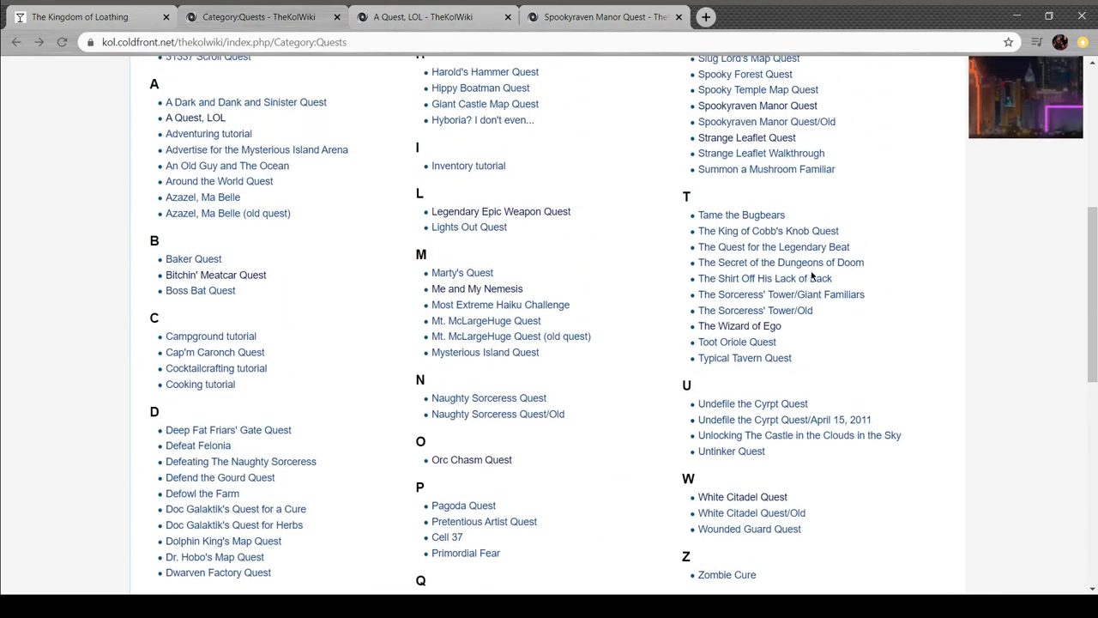
pyautogui.scroll(3)
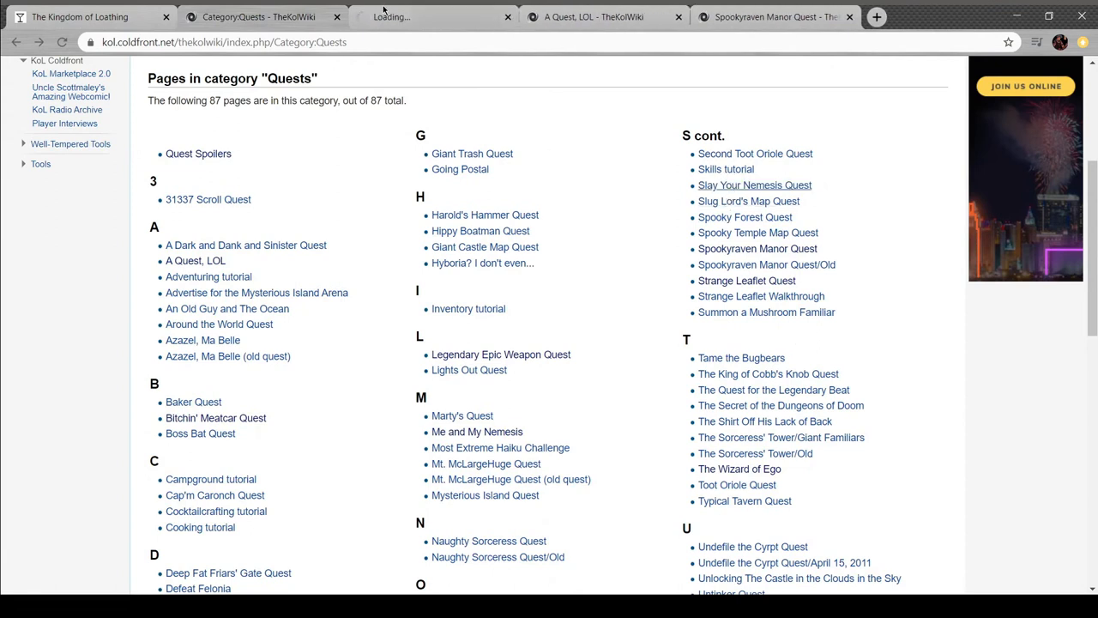
pyautogui.click(755, 186)
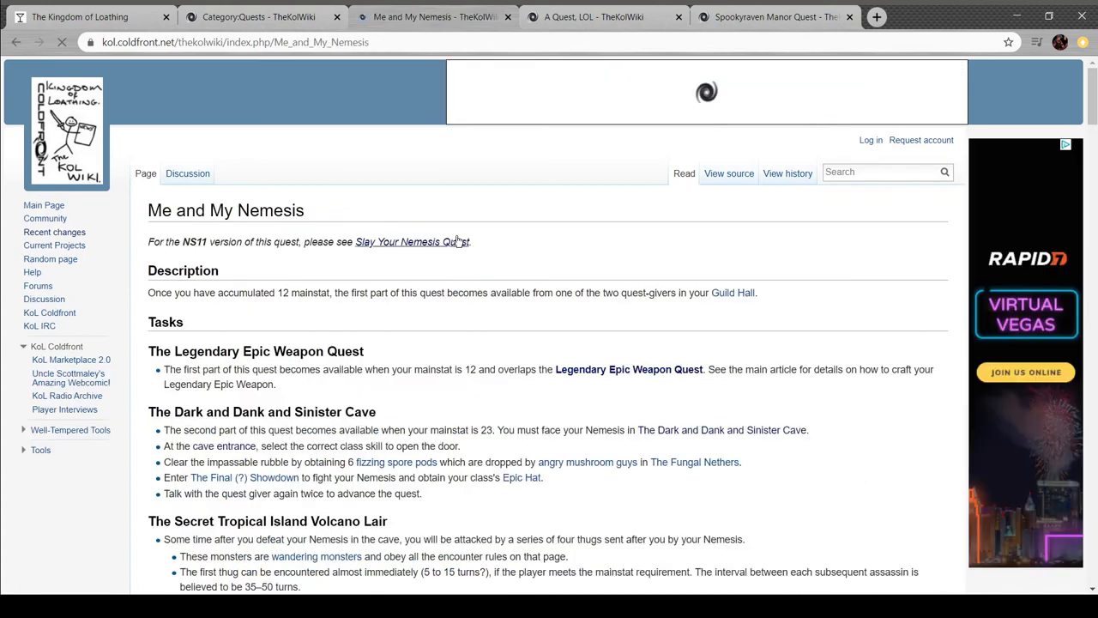
# Follow the Epic Hat link on the Me and My Nemesis page to the Epic Hats article
pyautogui.scroll(-3)
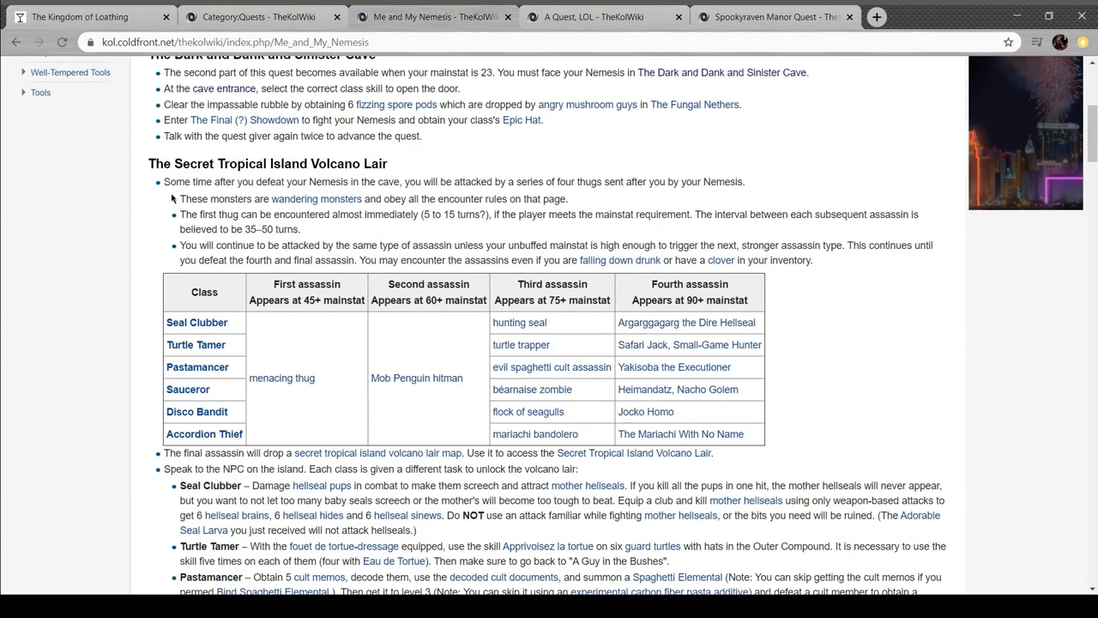
pyautogui.scroll(3)
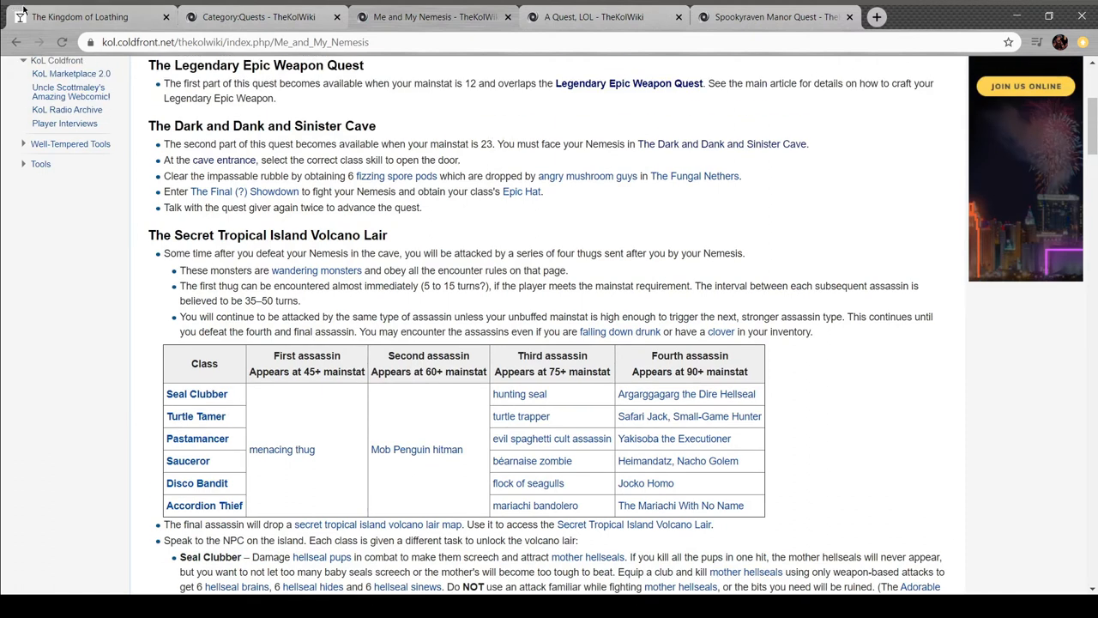
pyautogui.moveTo(498, 202)
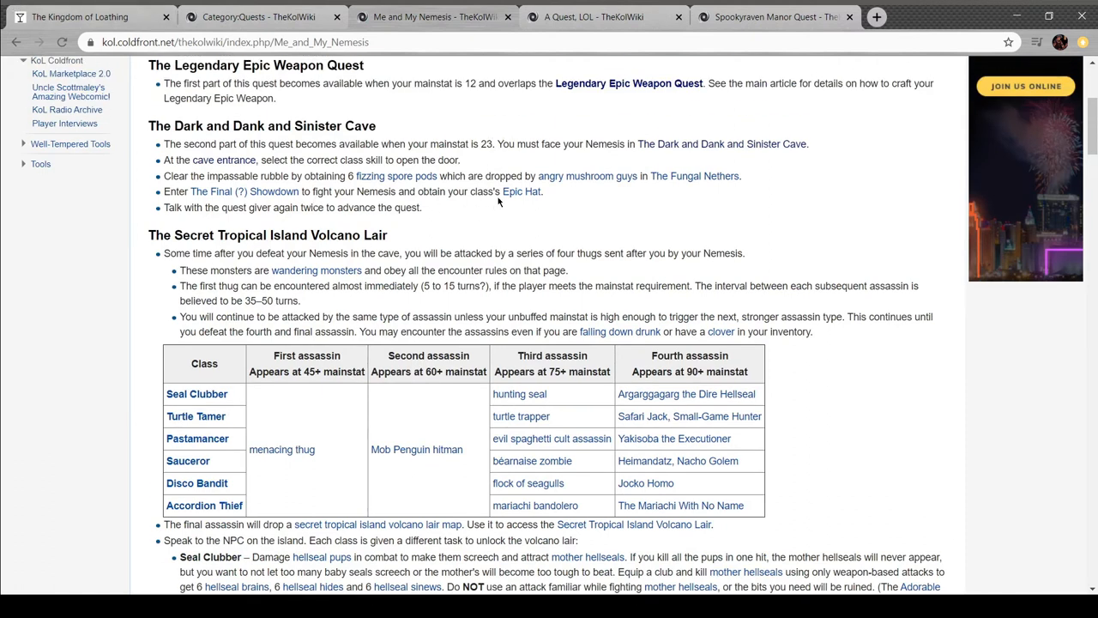
pyautogui.click(522, 192)
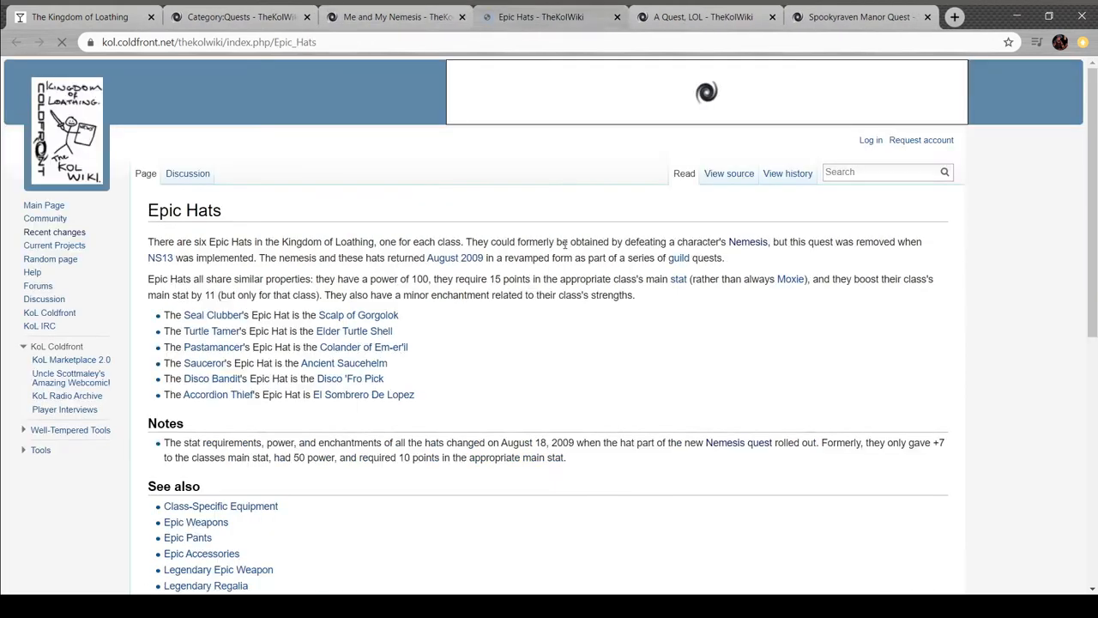
# Skim the Epic Hats page and close its tab to return to Me and My Nemesis
pyautogui.scroll(-3)
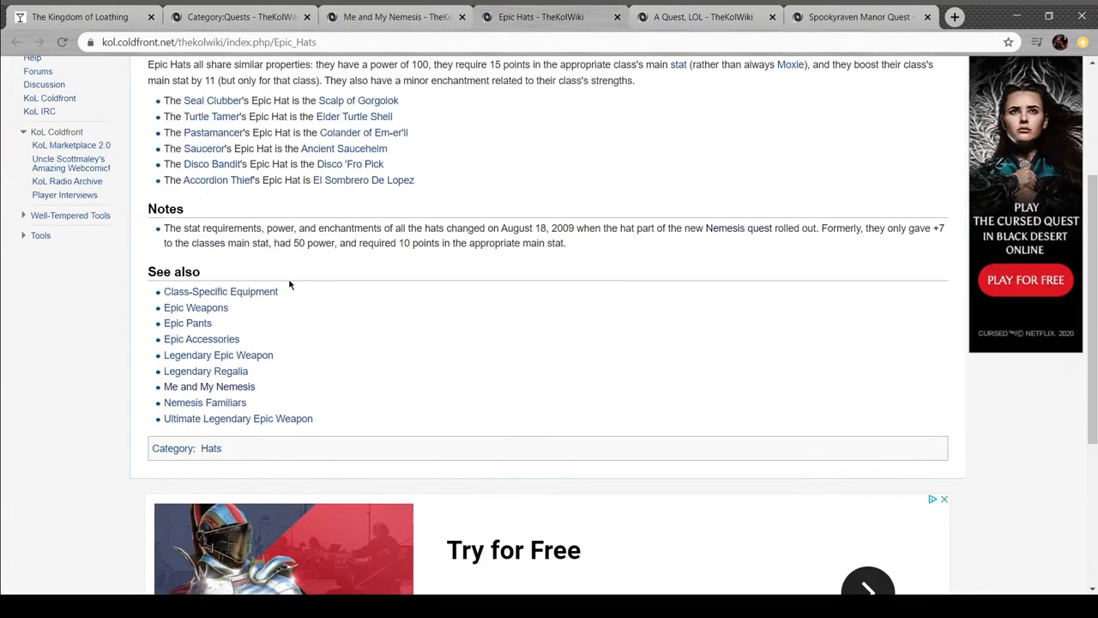
pyautogui.click(359, 100)
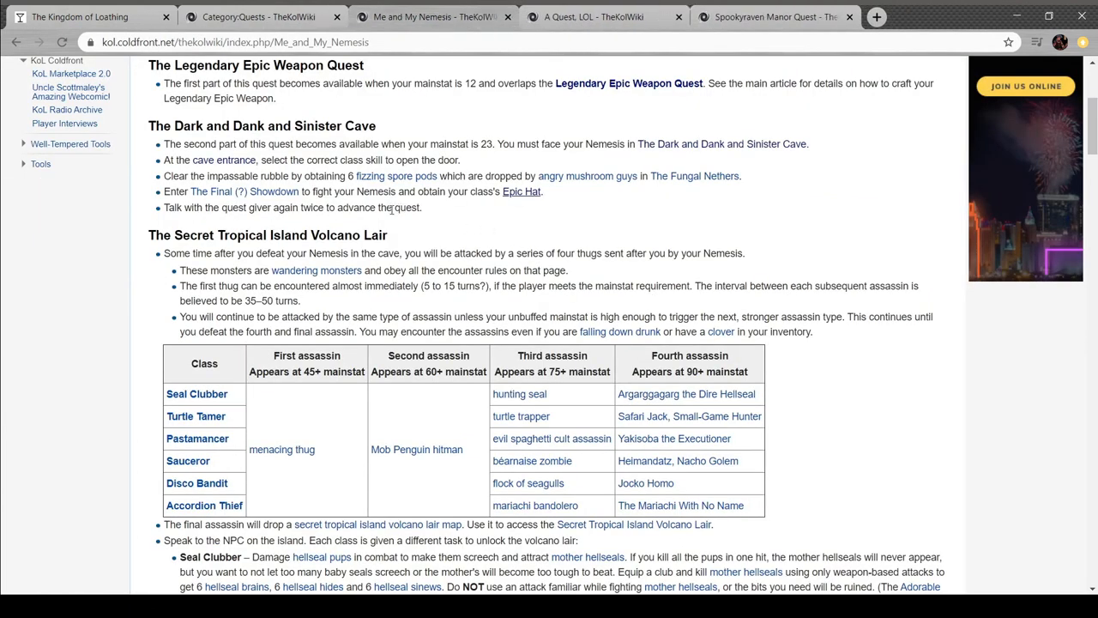
# Scroll the Nemesis guide to the class-specific Secret Tropical Island Volcano Lair instructions
pyautogui.scroll(-3)
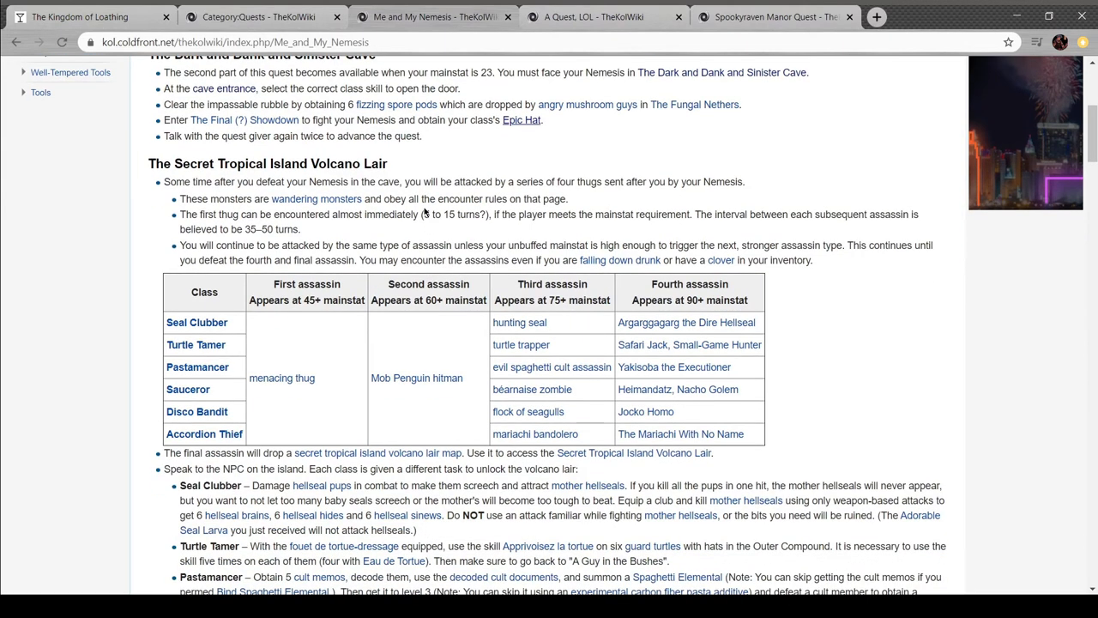
pyautogui.scroll(-3)
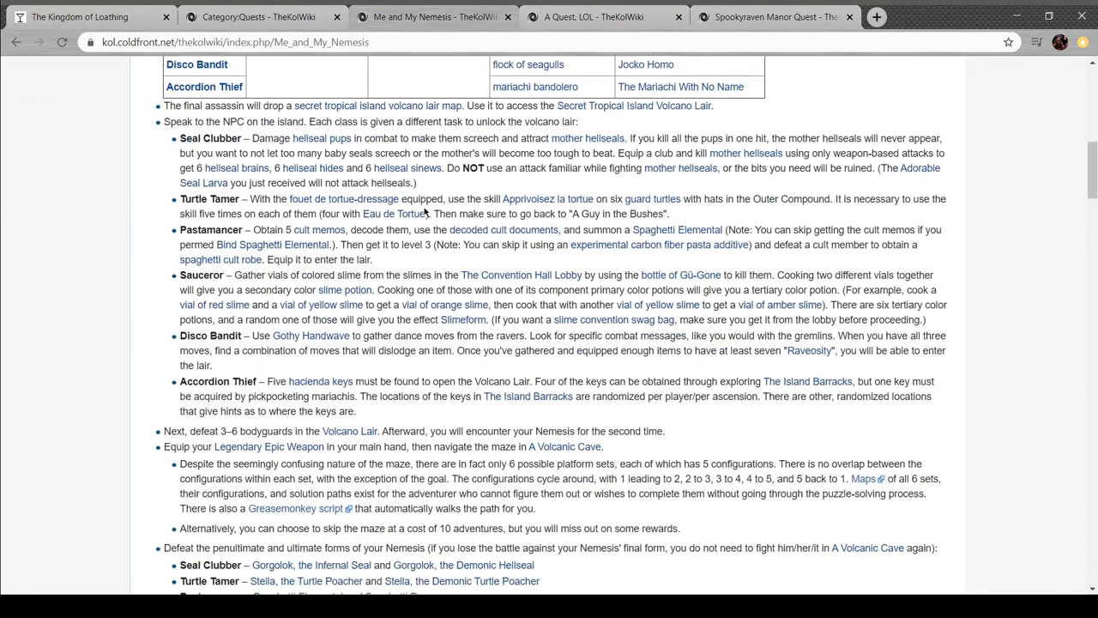
pyautogui.scroll(3)
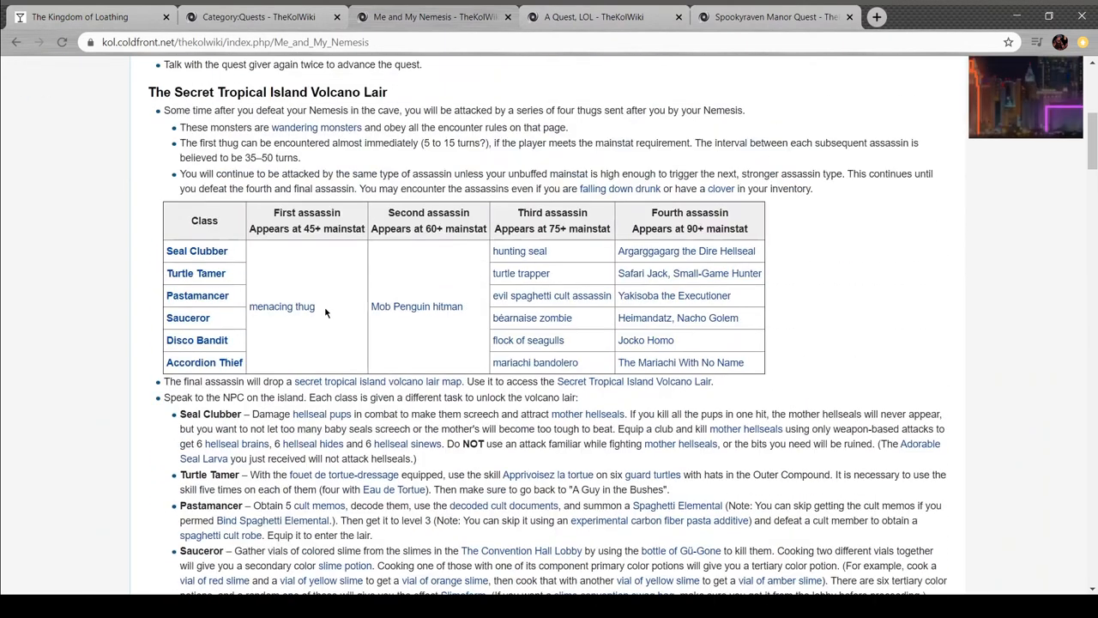
pyautogui.moveTo(384, 167)
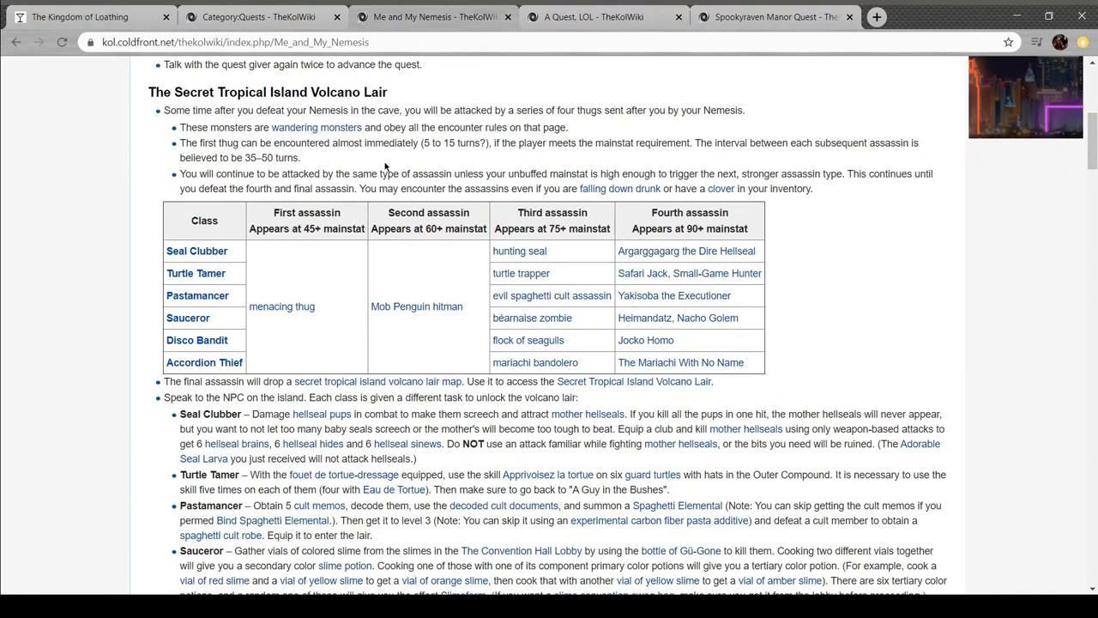
pyautogui.scroll(-3)
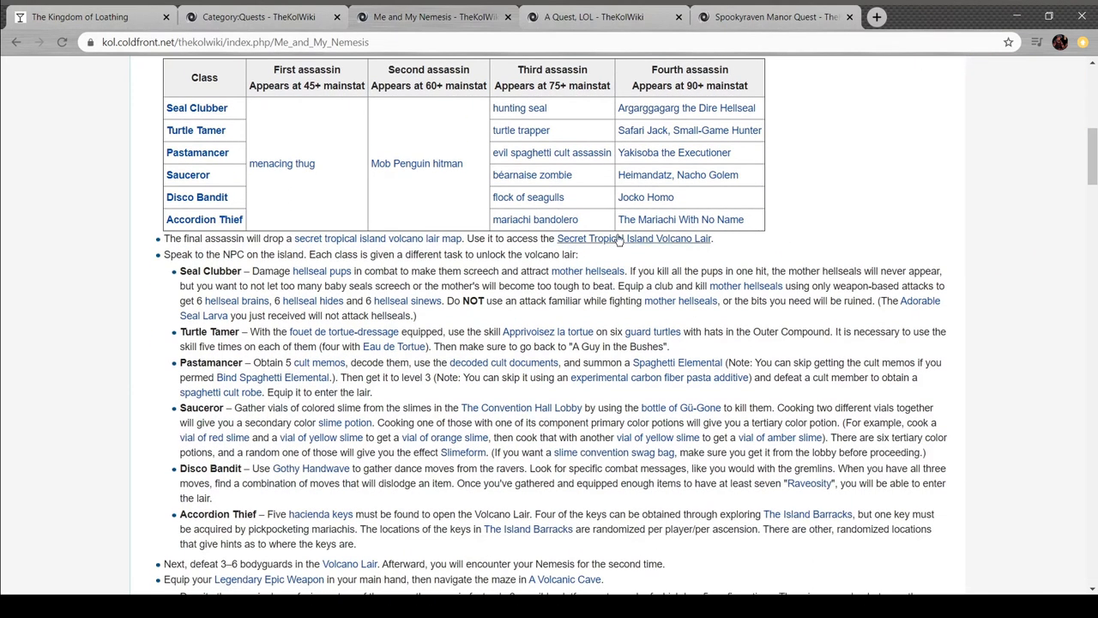
pyautogui.moveTo(672, 239)
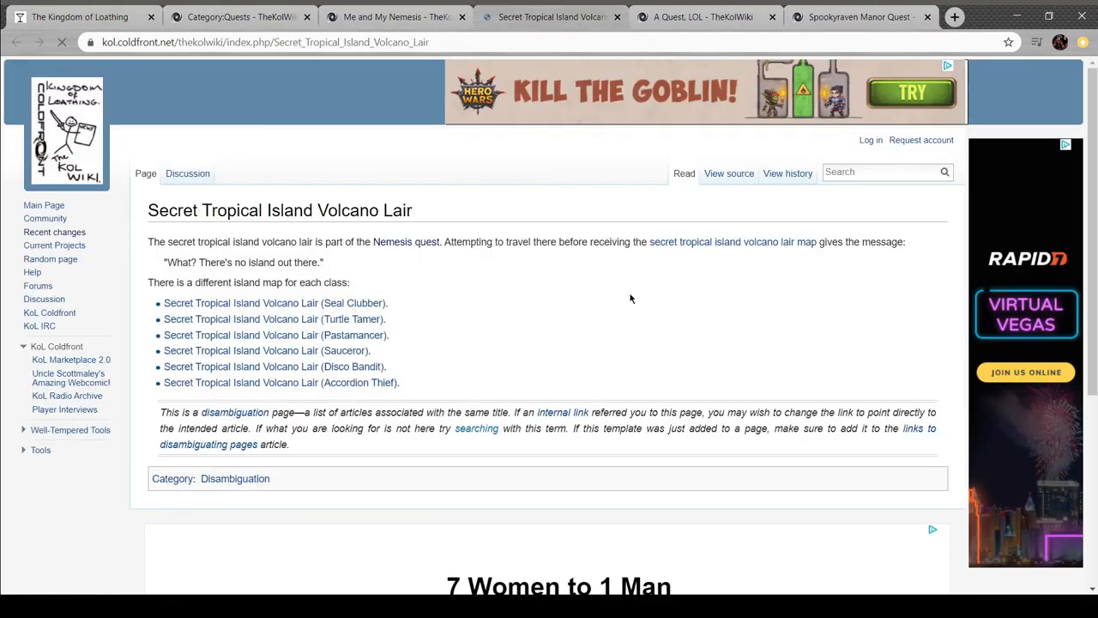
# Review the Seal Clubber volcano lair map page, then return to the Me and My Nemesis guide
pyautogui.click(274, 302)
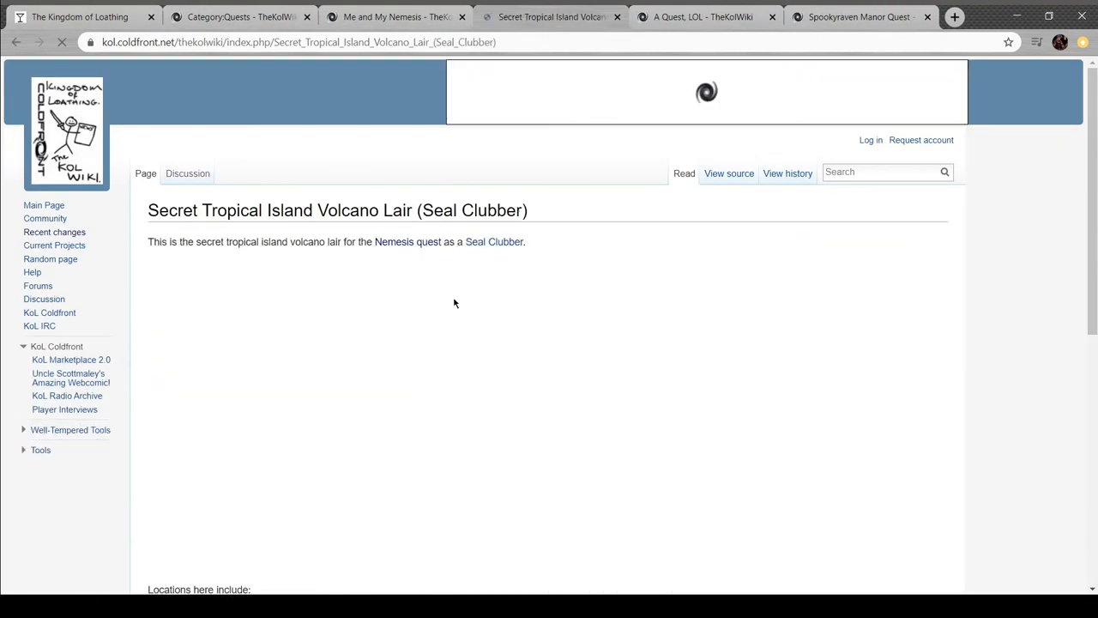
pyautogui.scroll(-3)
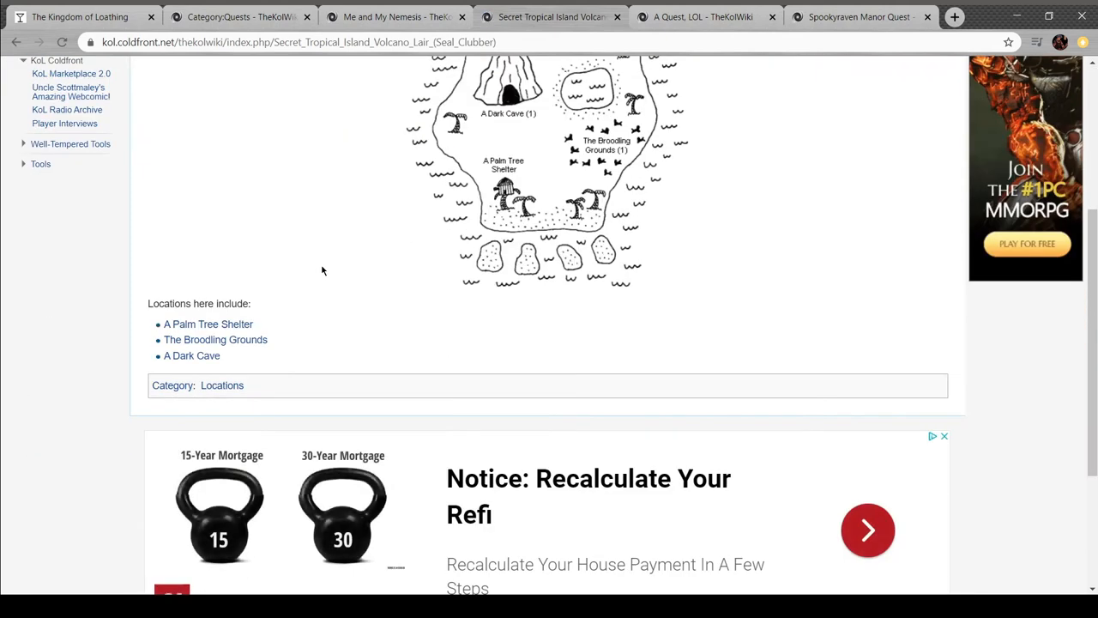
pyautogui.scroll(3)
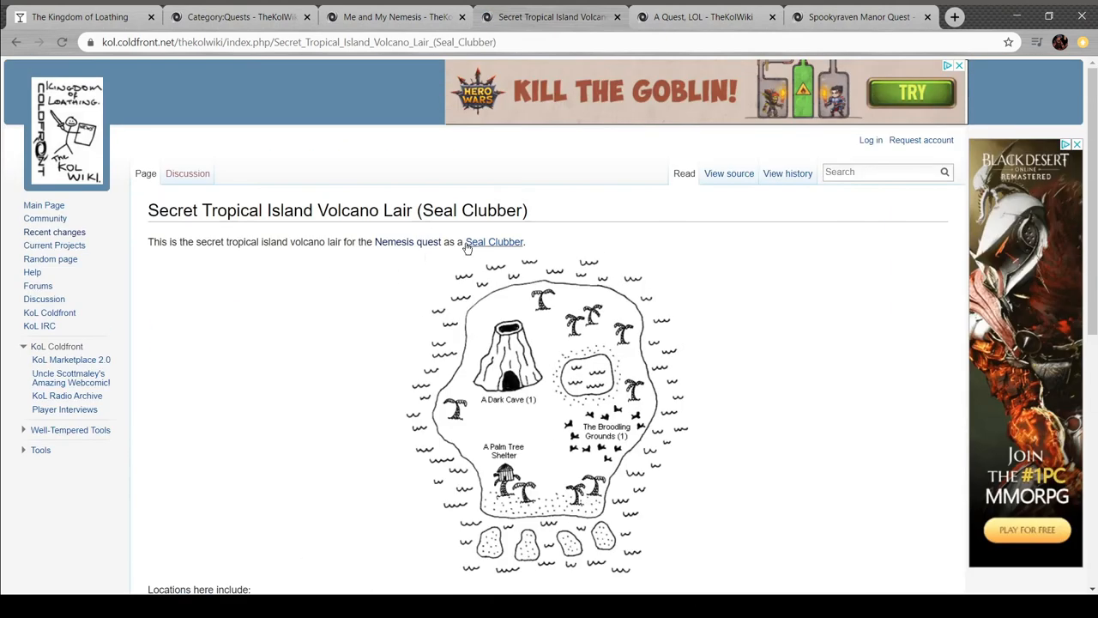
pyautogui.click(395, 17)
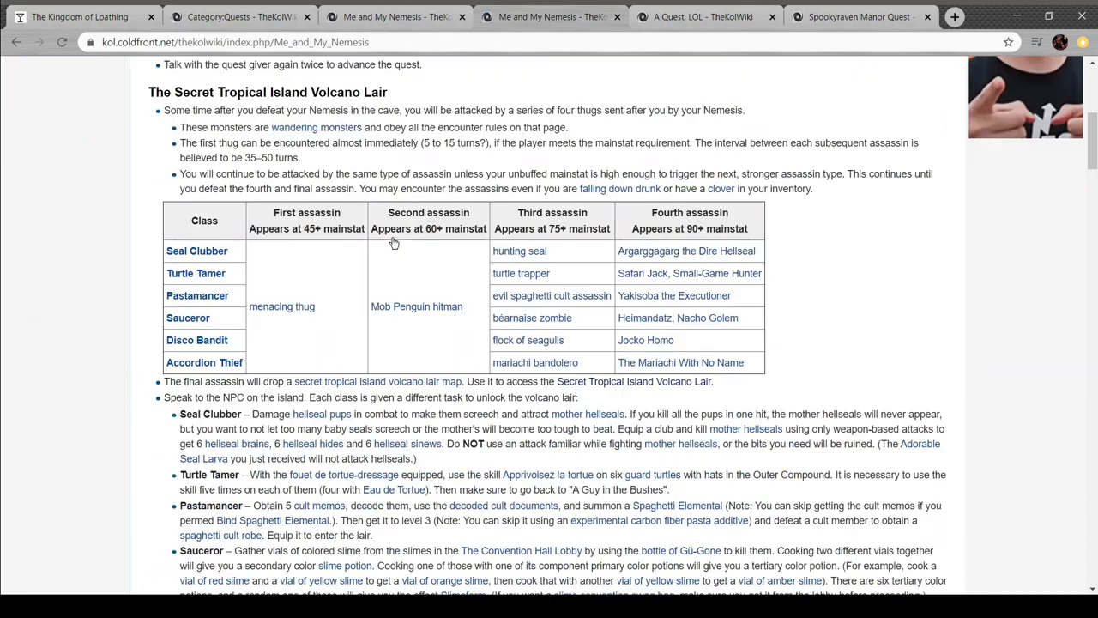
pyautogui.scroll(3)
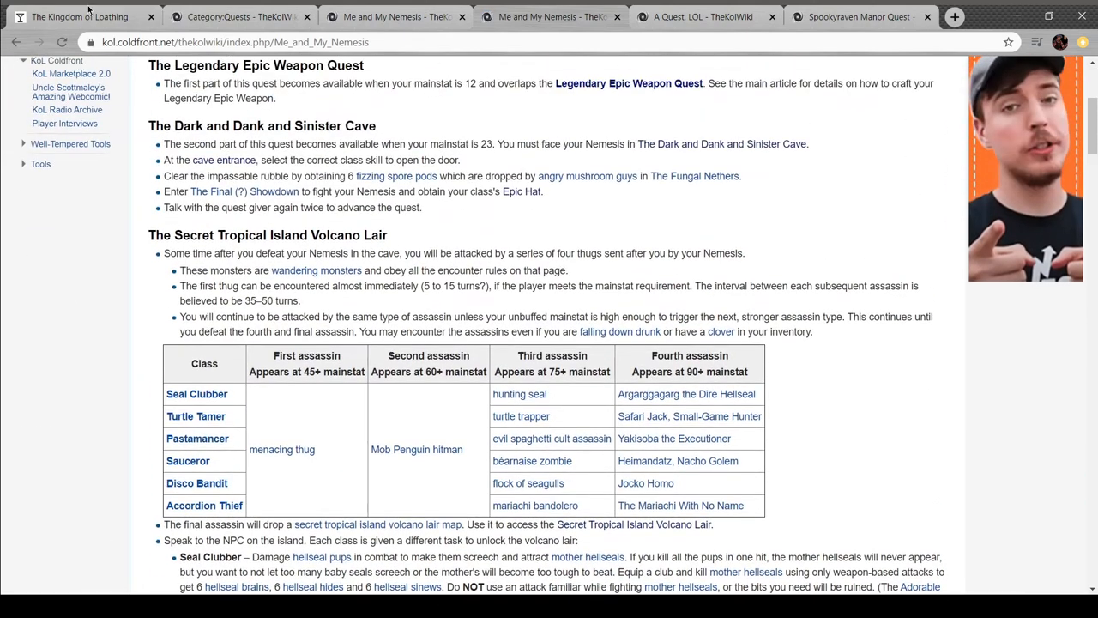
# Back in the game, beat a 7-Foot Dwarf in Itznotyerzitz Mine on Mt. McLargeHuge, winning a miner's helmet
pyautogui.click(82, 17)
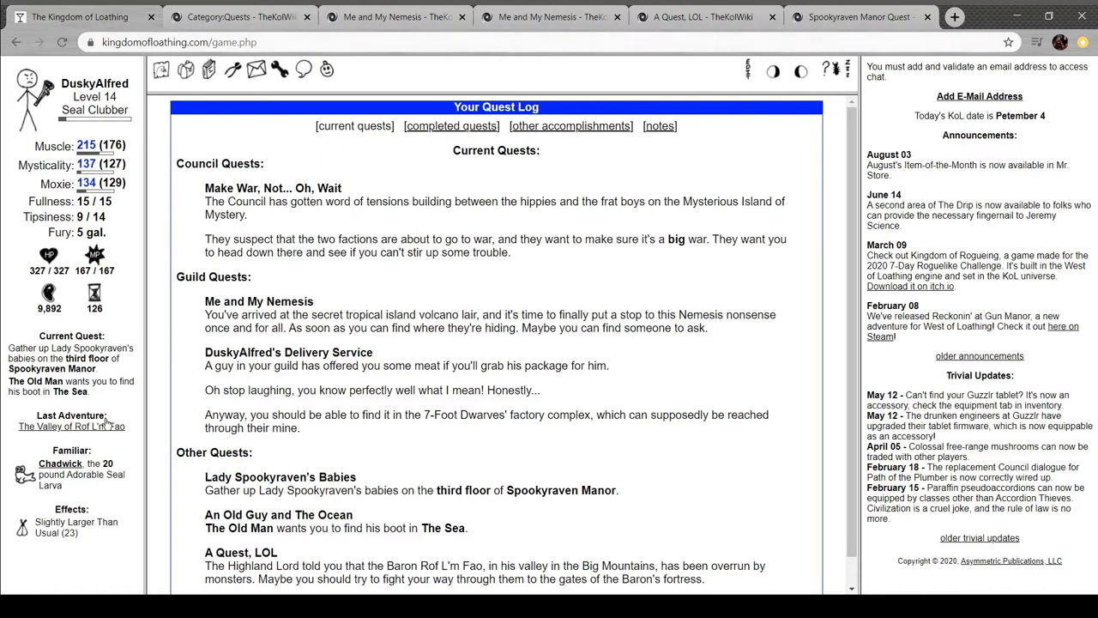
pyautogui.click(72, 425)
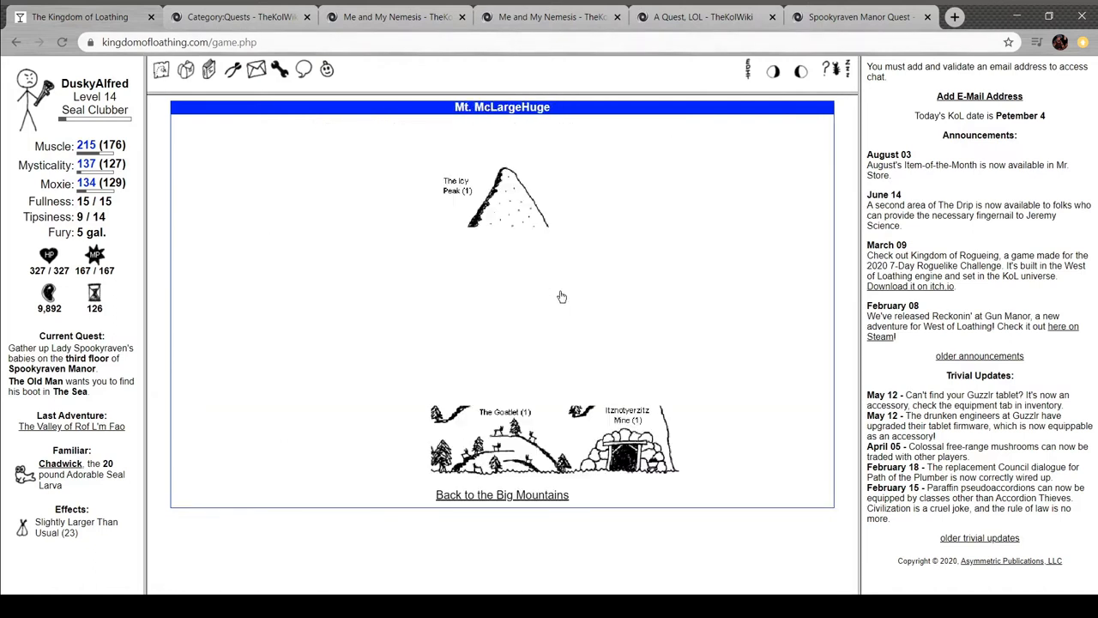
pyautogui.click(626, 438)
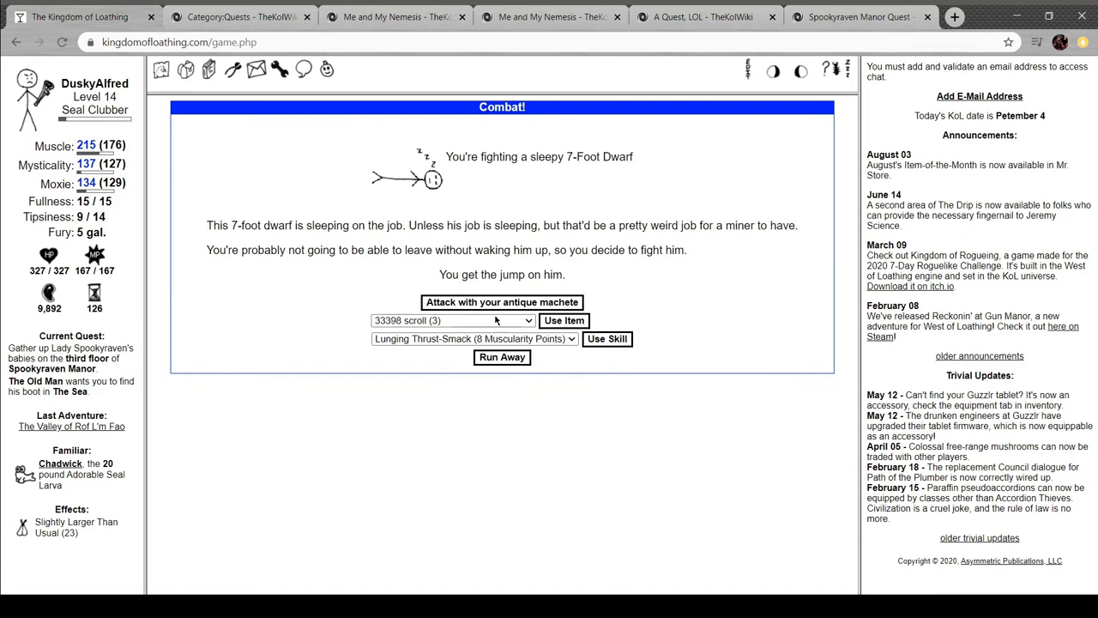
pyautogui.click(501, 302)
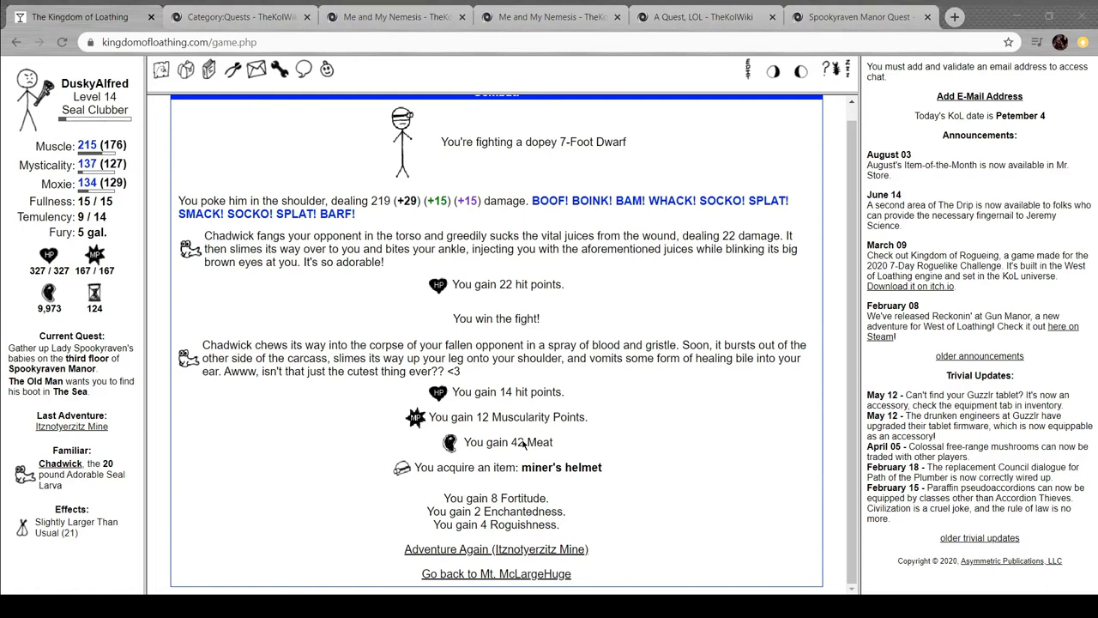
pyautogui.moveTo(381, 273)
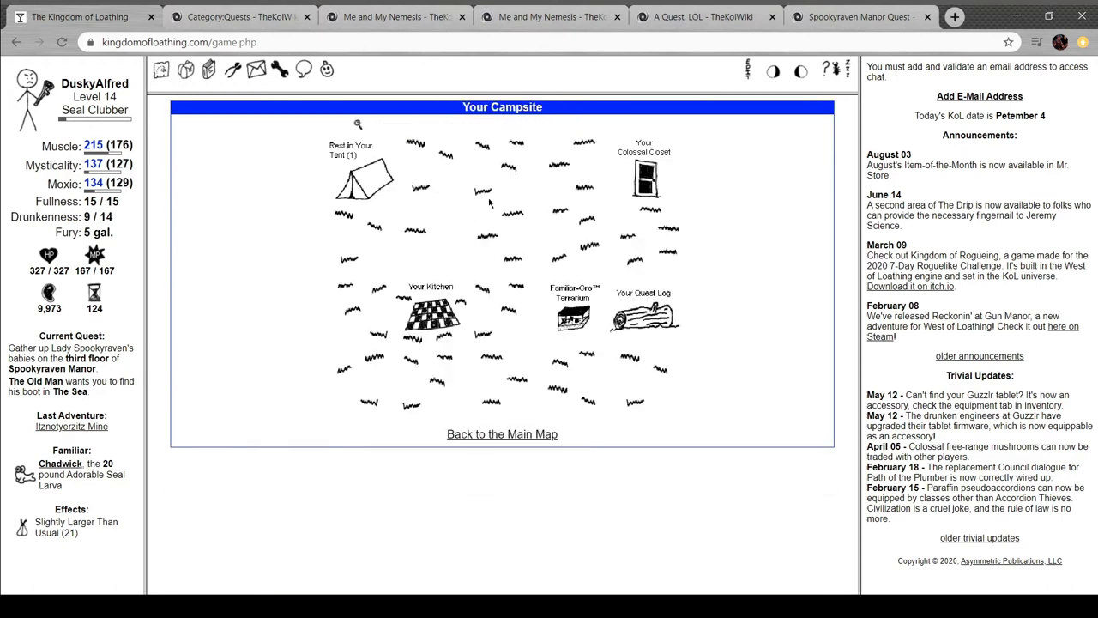
# Review the quest log including DuskyAlfred's Delivery Service, then go to the wiki's Quests category
pyautogui.click(644, 317)
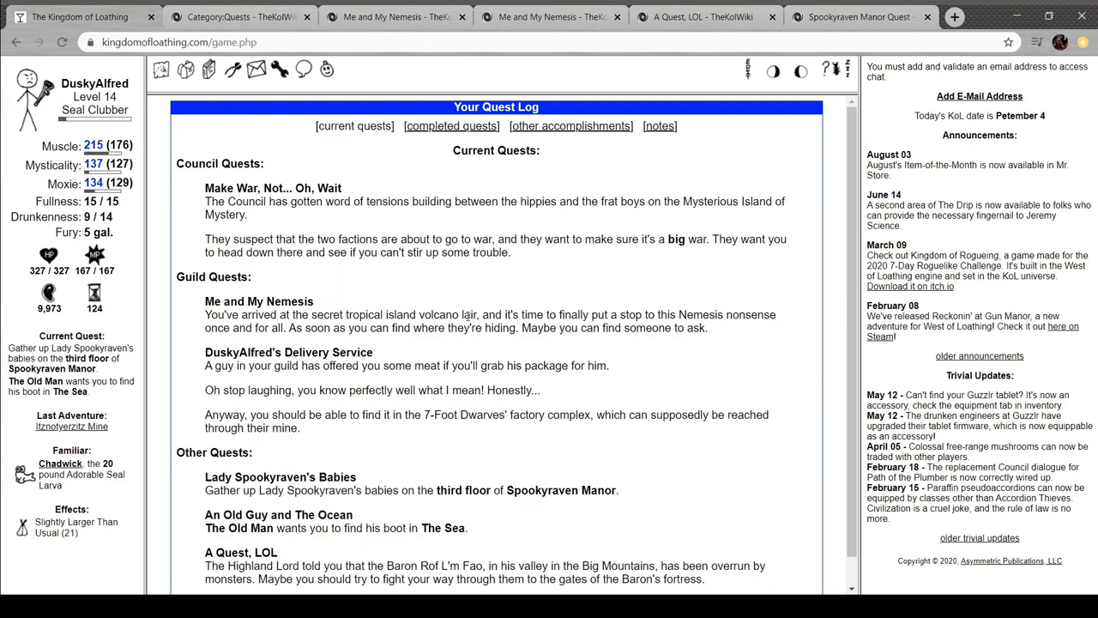
pyautogui.scroll(-3)
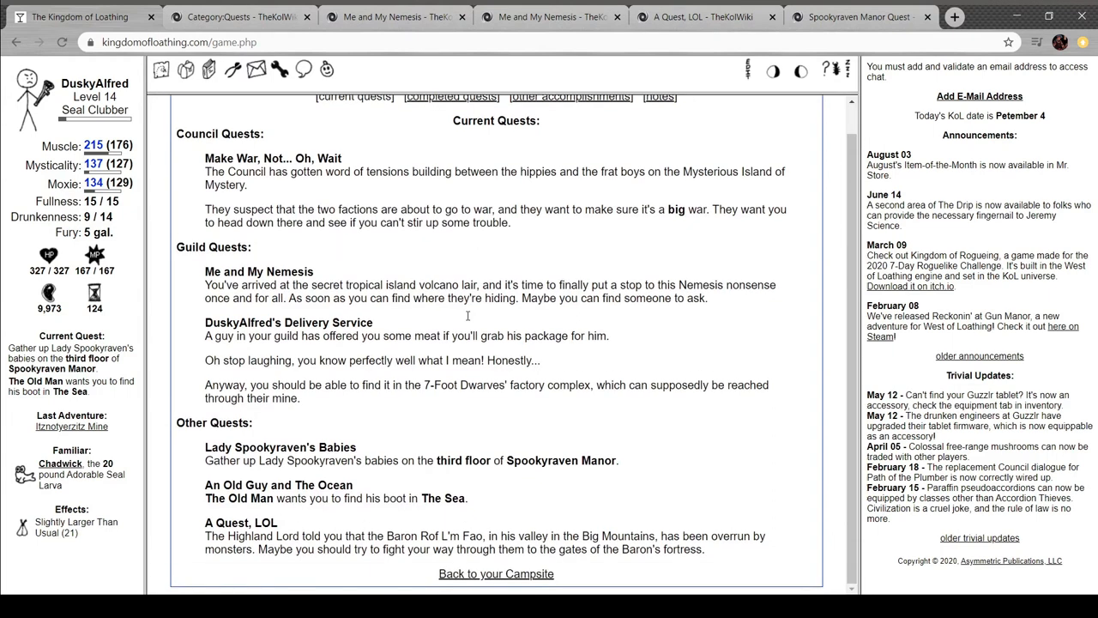
pyautogui.moveTo(346, 474)
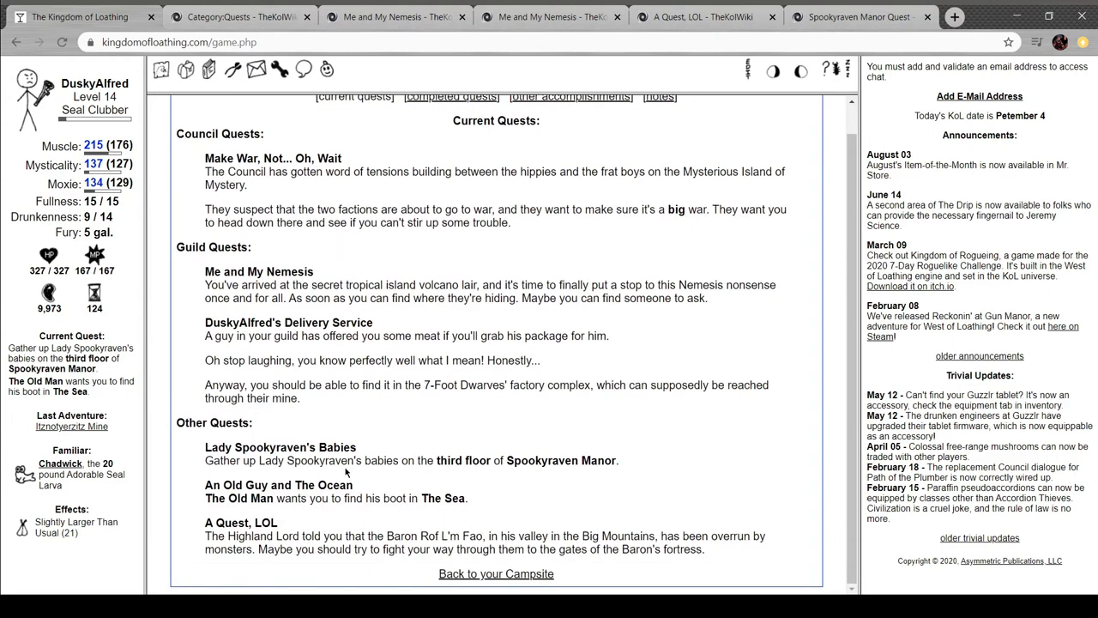
pyautogui.click(240, 17)
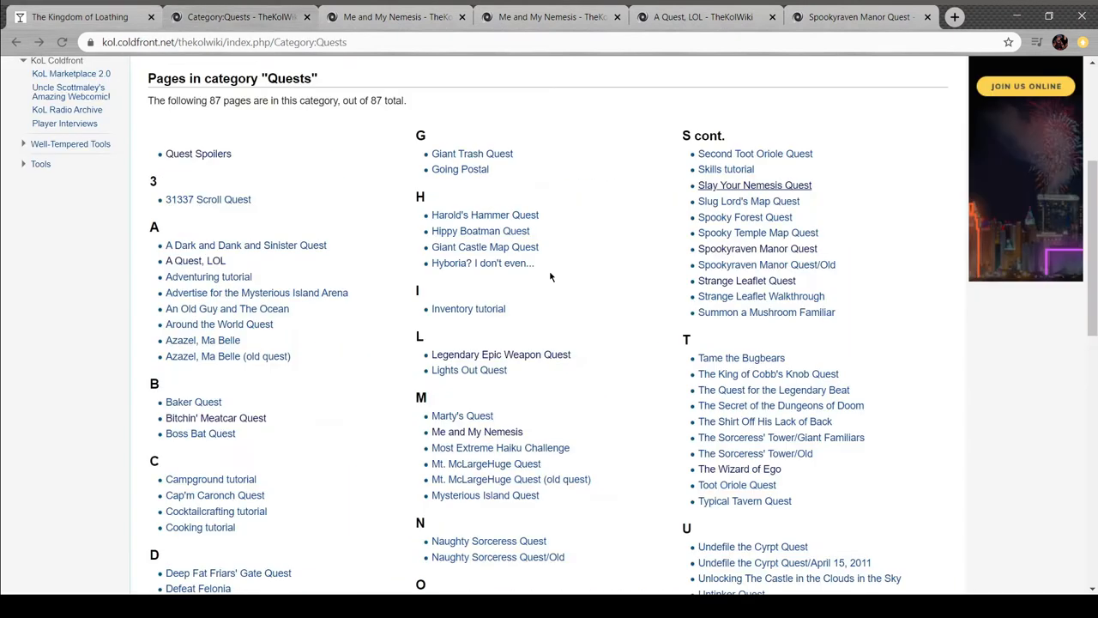
# Search the wiki for 'make wat' and open the Make War, Not... Oh, Wait quest article
pyautogui.scroll(-3)
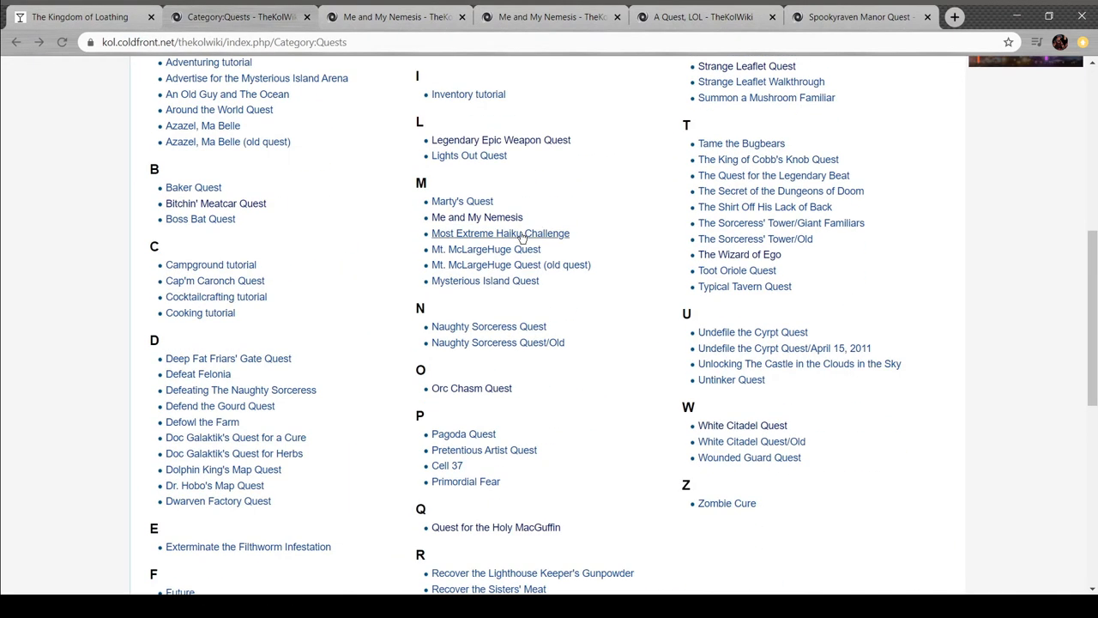
pyautogui.scroll(-3)
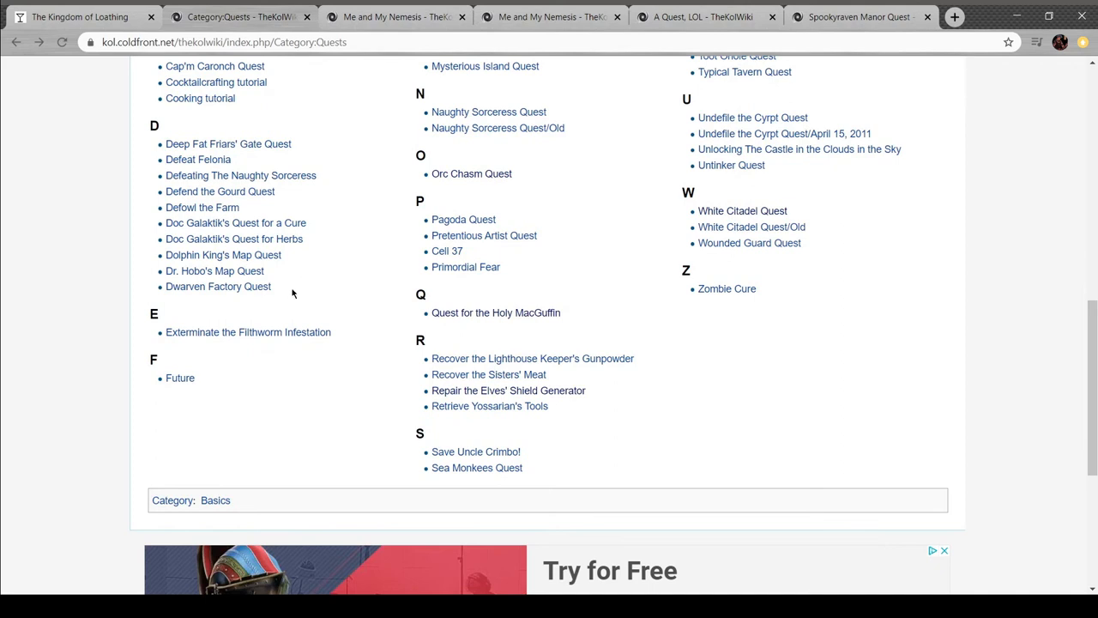
pyautogui.scroll(3)
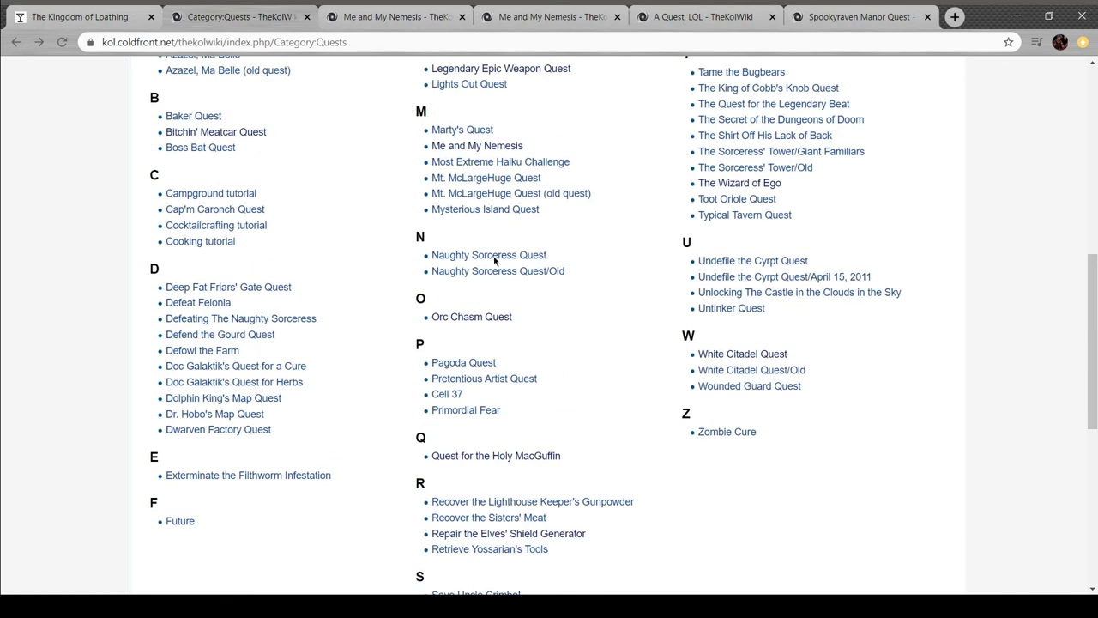
pyautogui.scroll(3)
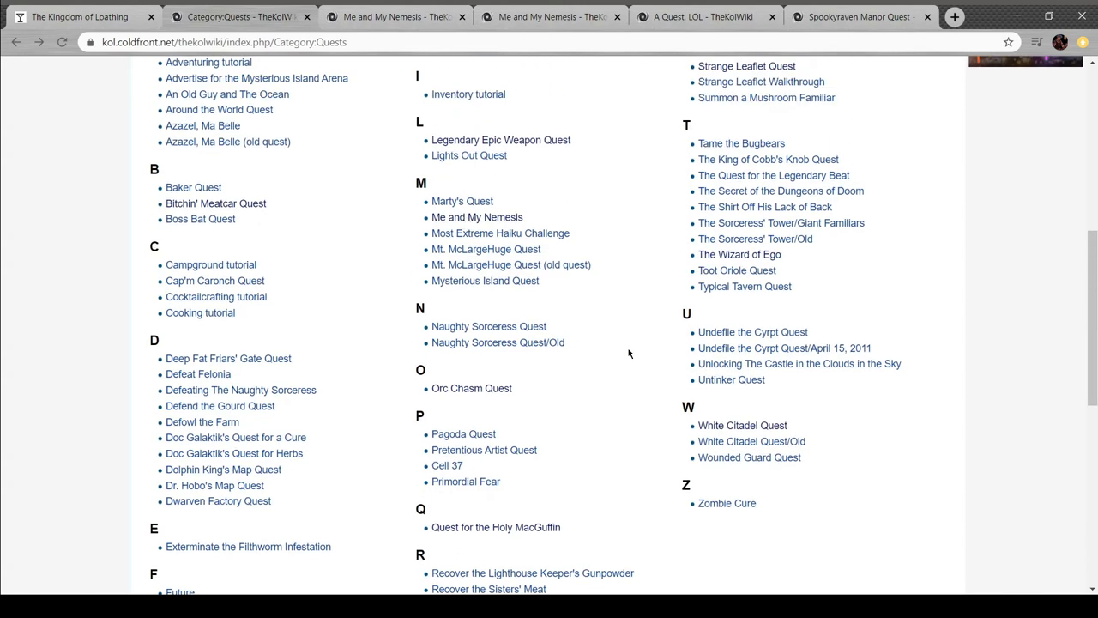
pyautogui.scroll(3)
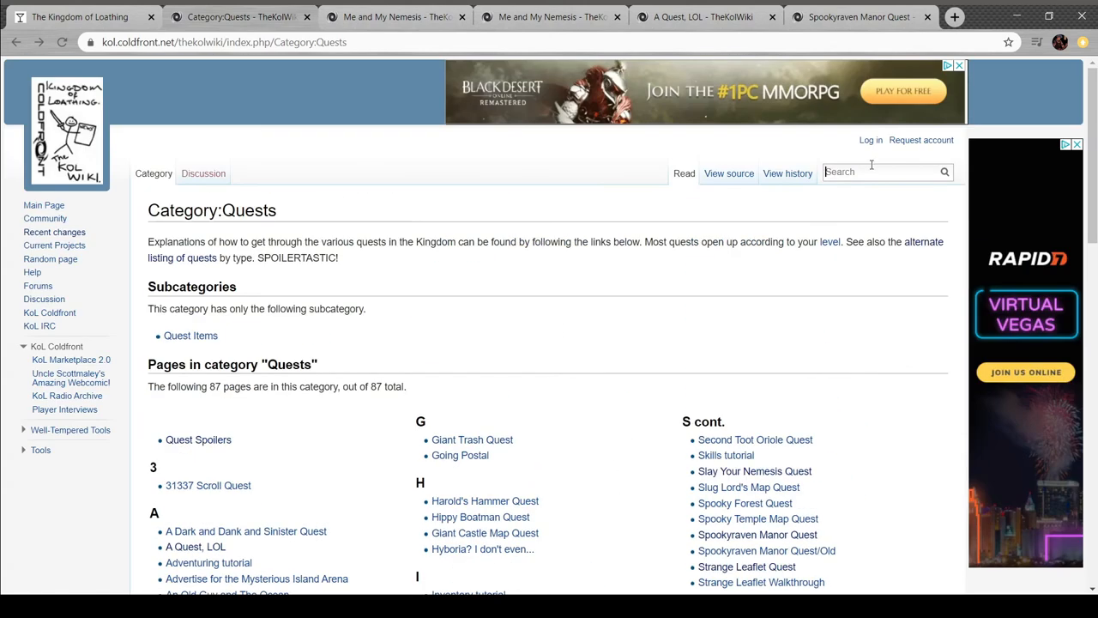
pyautogui.write('make wat')
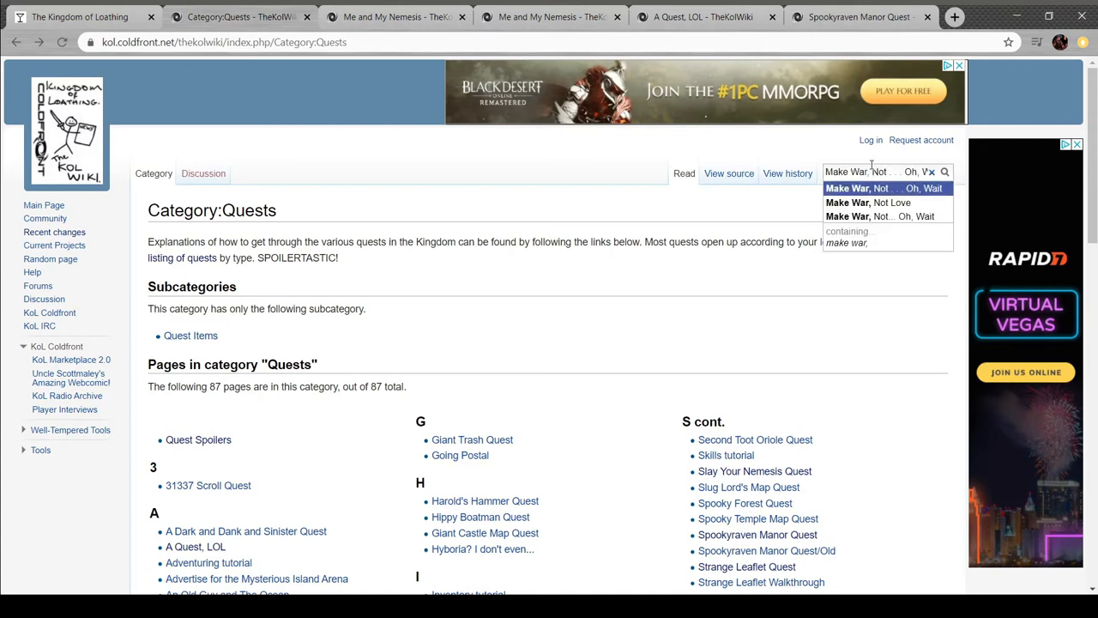
pyautogui.click(883, 188)
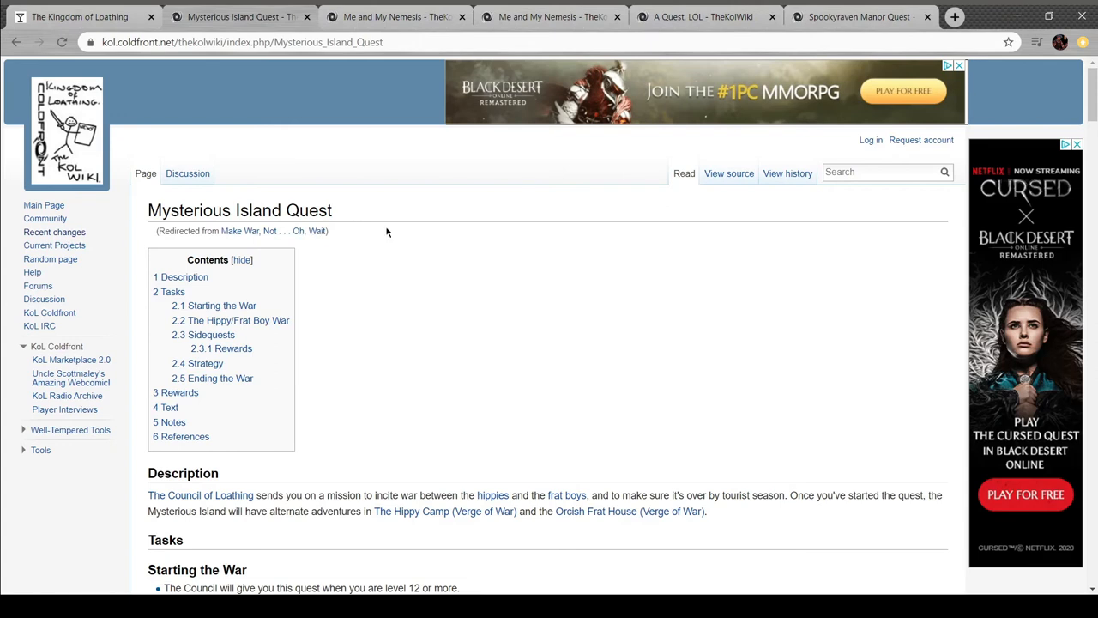
# Read down the Mysterious Island Quest guide, leave the Council to the map, and return to the guide
pyautogui.scroll(-3)
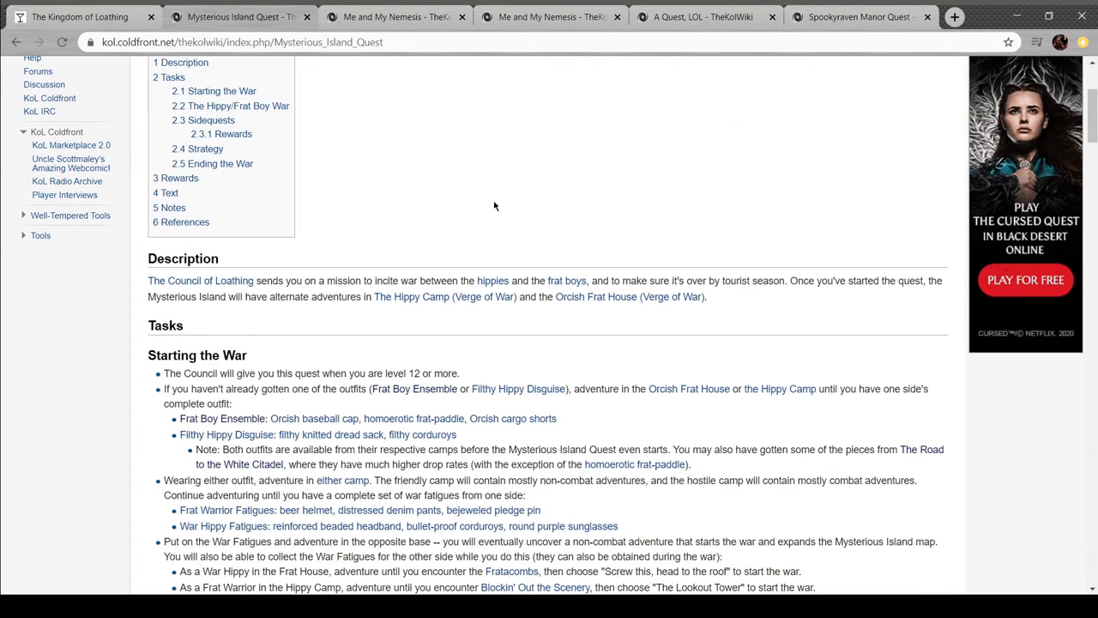
pyautogui.scroll(-3)
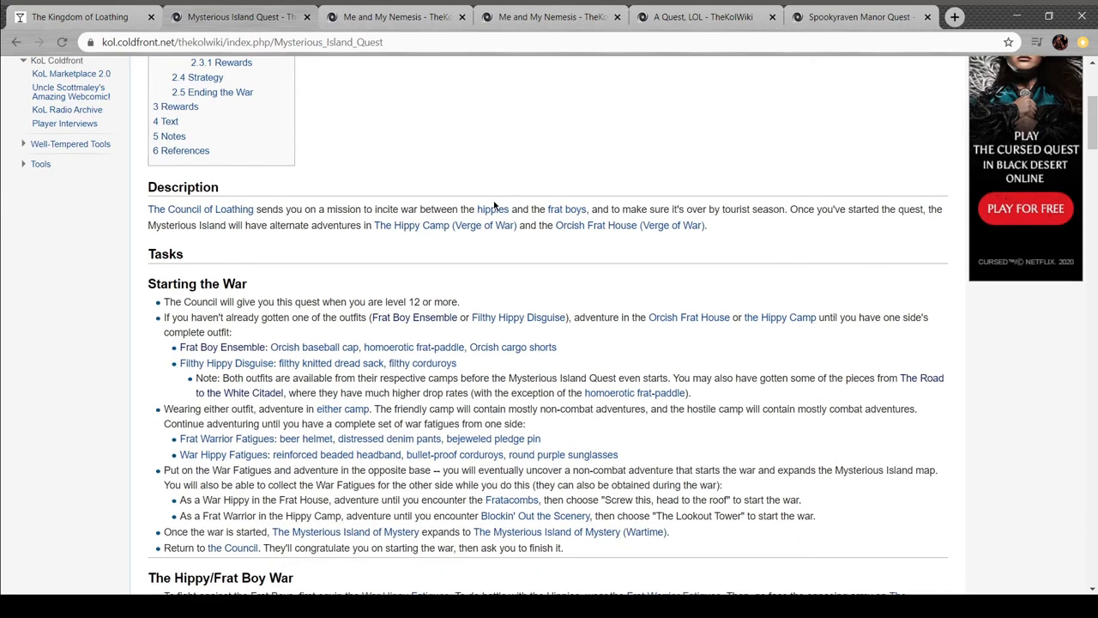
pyautogui.scroll(-3)
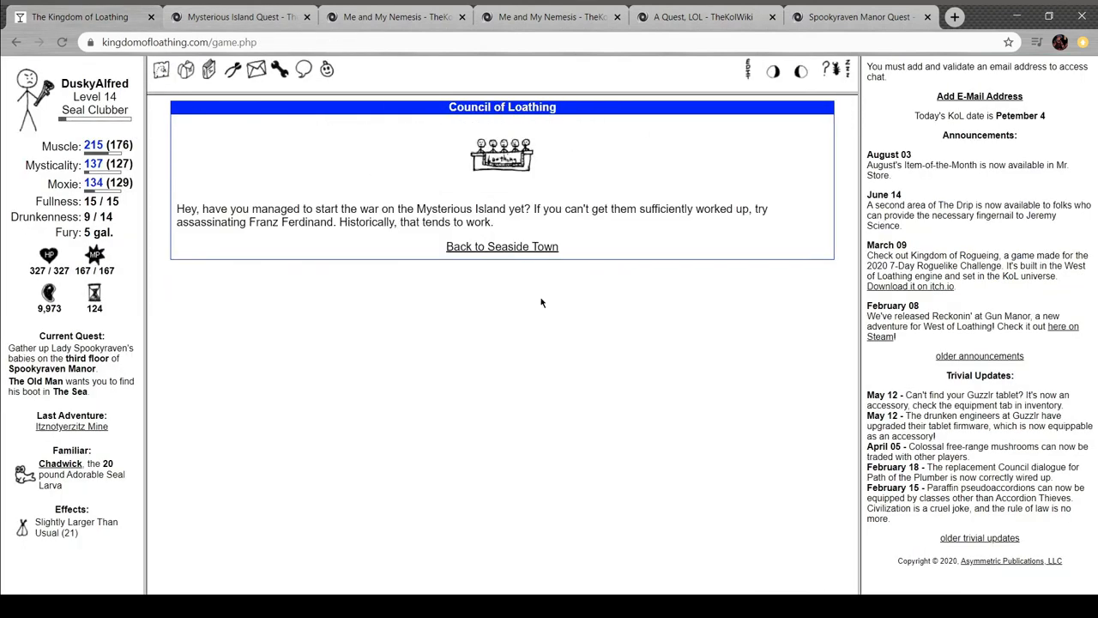
pyautogui.click(502, 247)
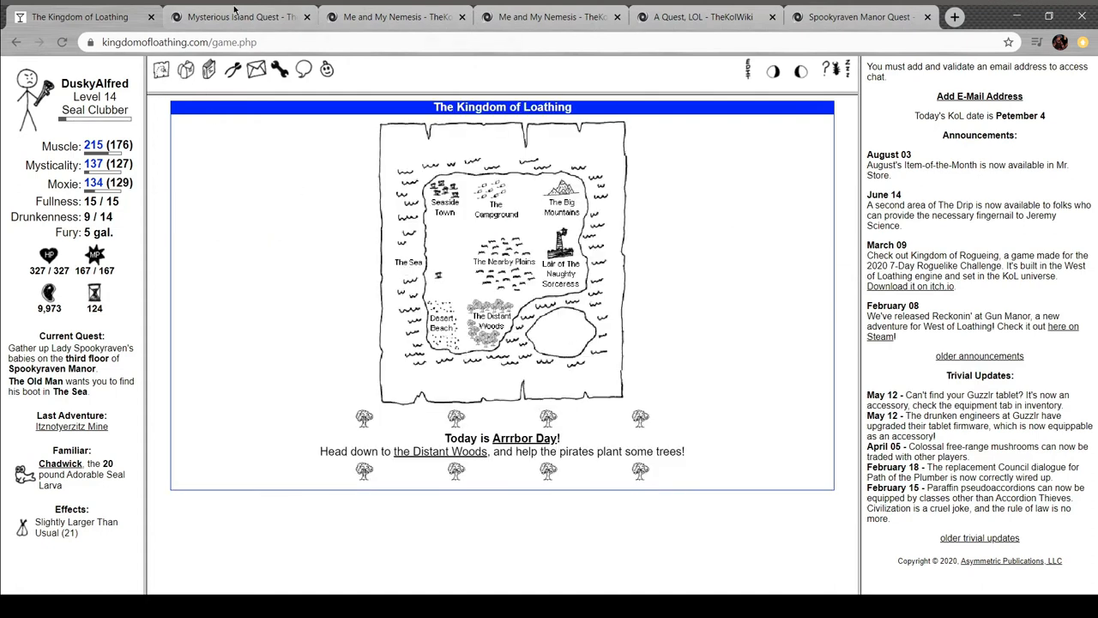
pyautogui.click(239, 18)
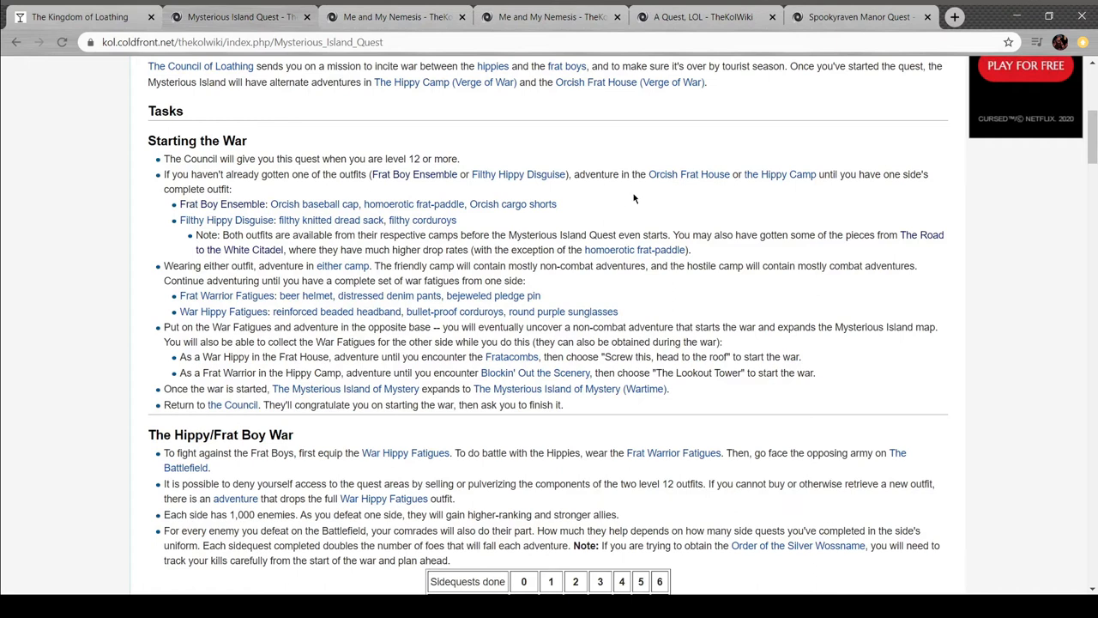
# Continue through the quest guide and follow the link to the Mysterious Island of Mystery article
pyautogui.scroll(-3)
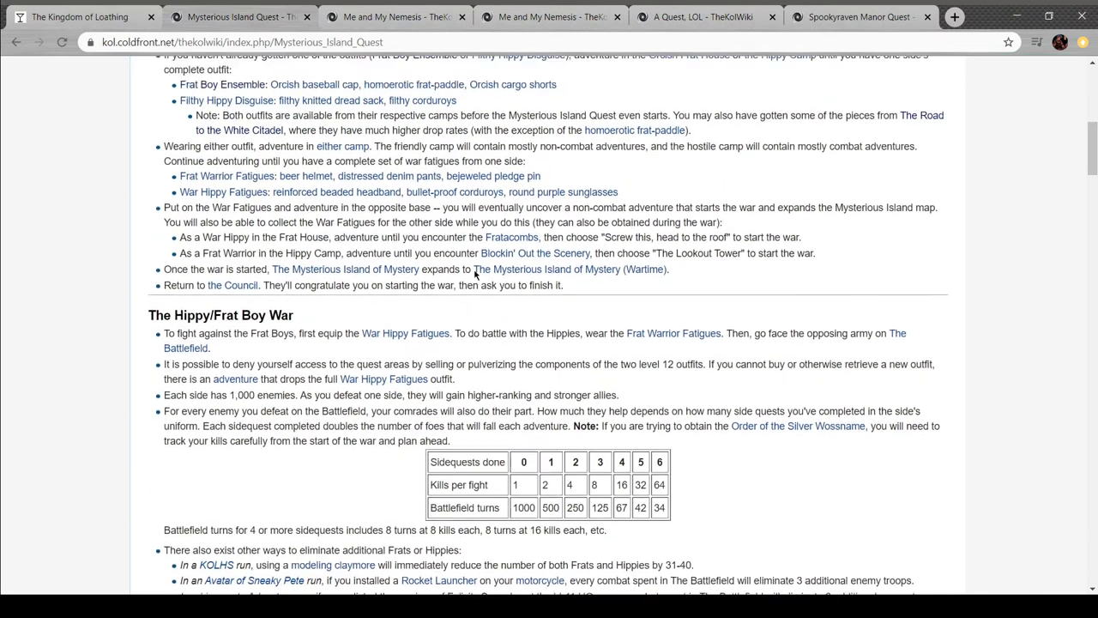
pyautogui.scroll(3)
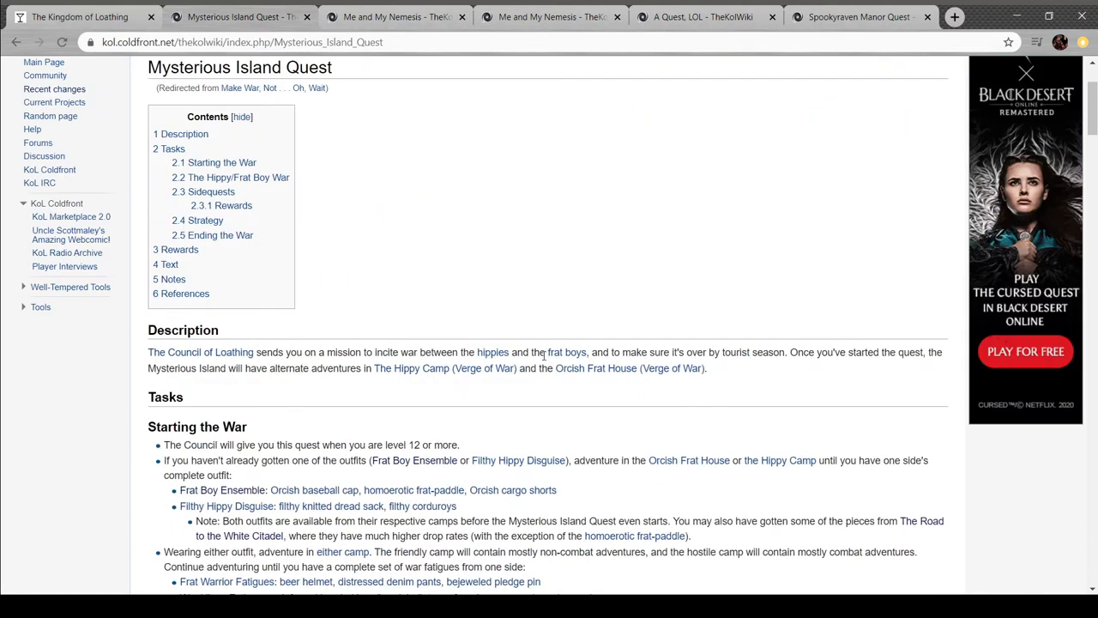
pyautogui.moveTo(524, 336)
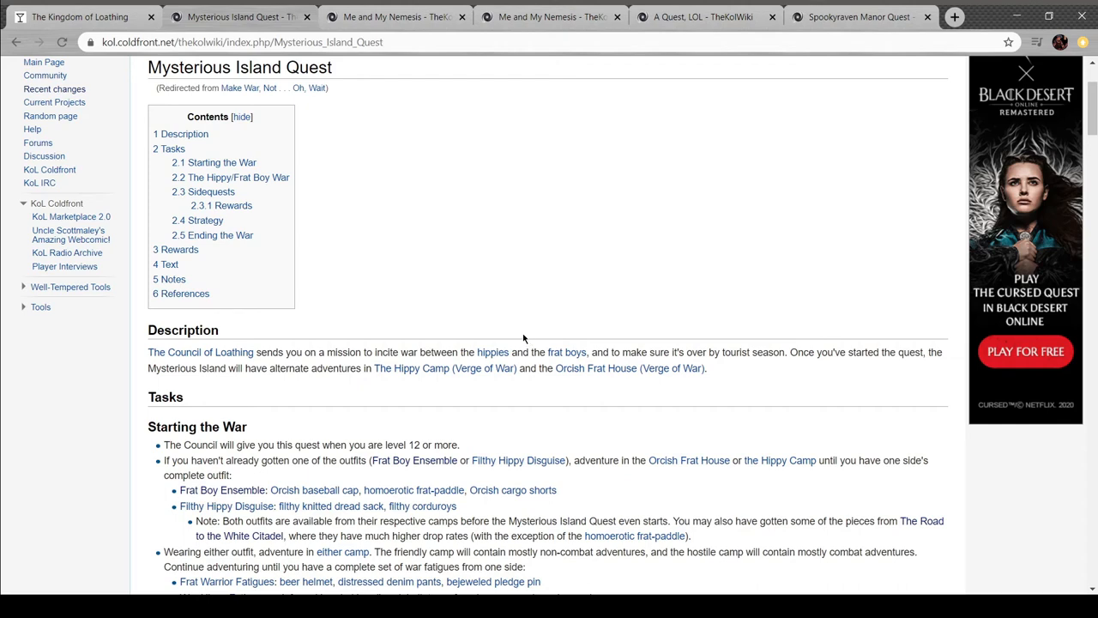
pyautogui.scroll(-3)
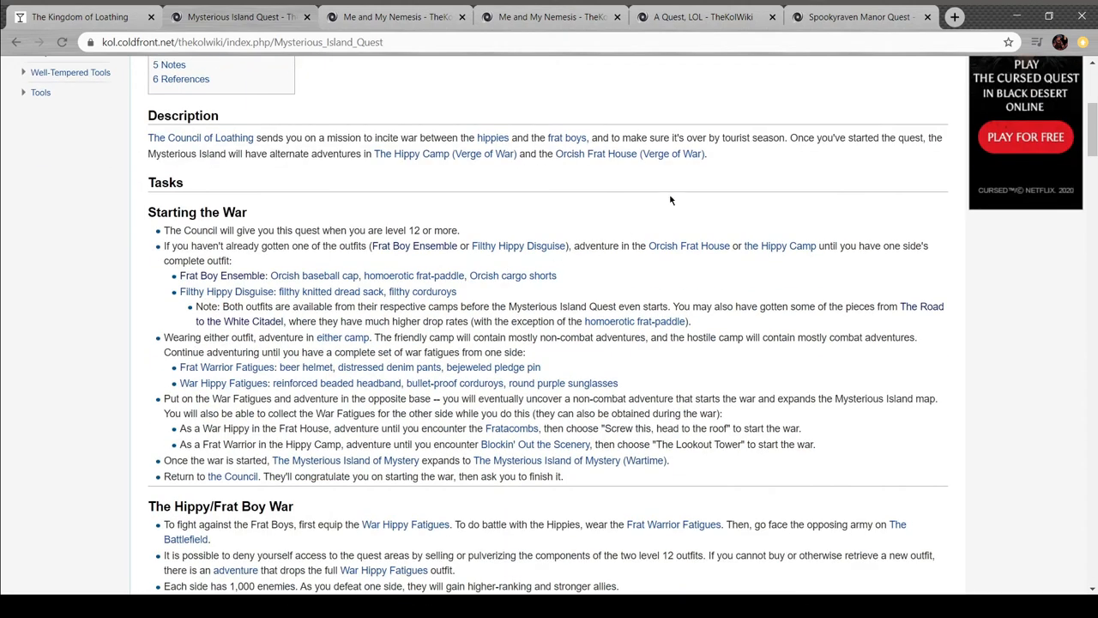
pyautogui.scroll(-3)
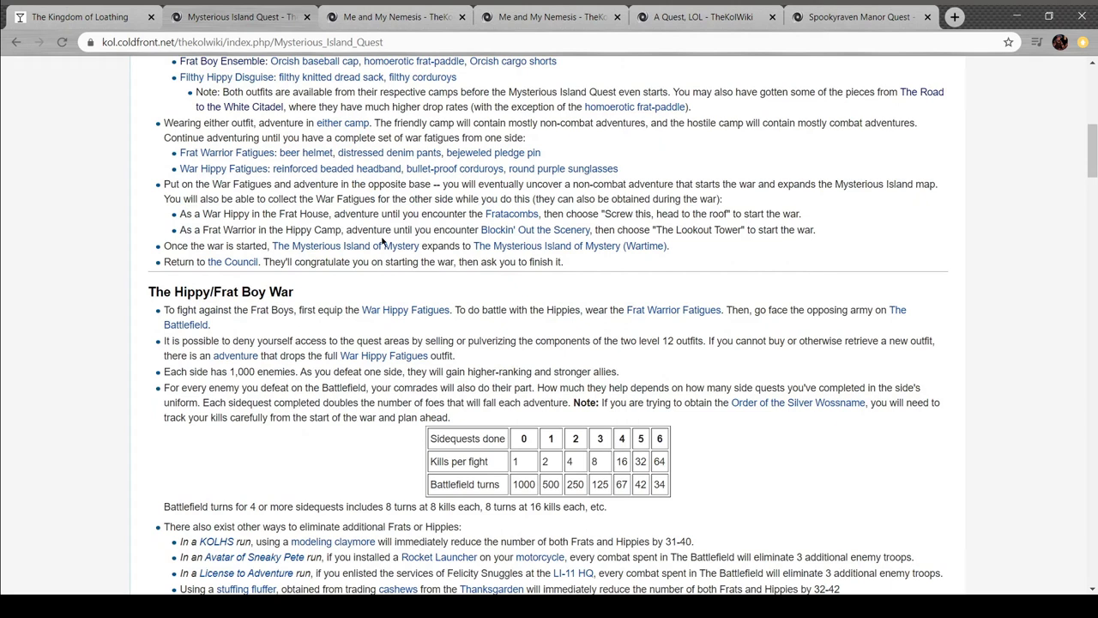
pyautogui.click(343, 245)
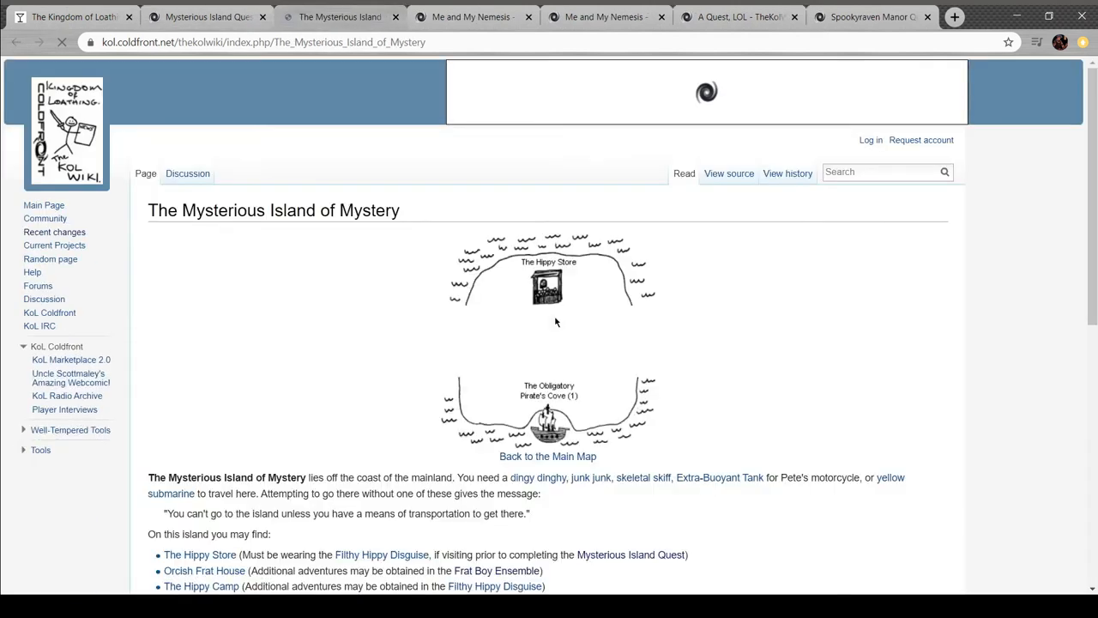
# Read the Mysterious Island of Mystery article to its references, then return to the game's kingdom map
pyautogui.scroll(-3)
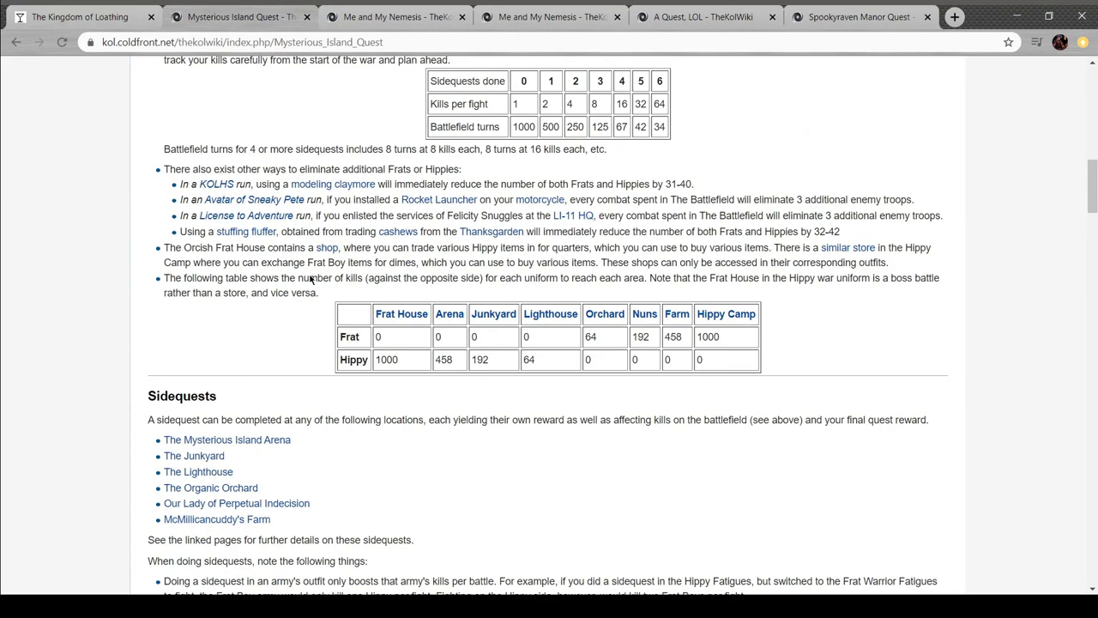
pyautogui.scroll(-3)
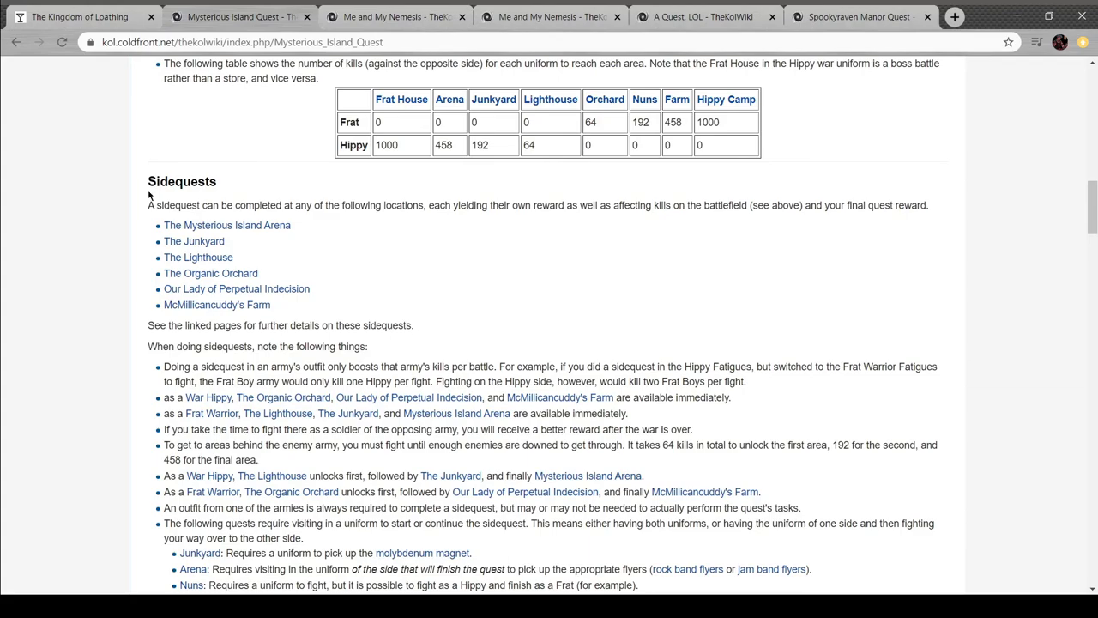
pyautogui.scroll(-3)
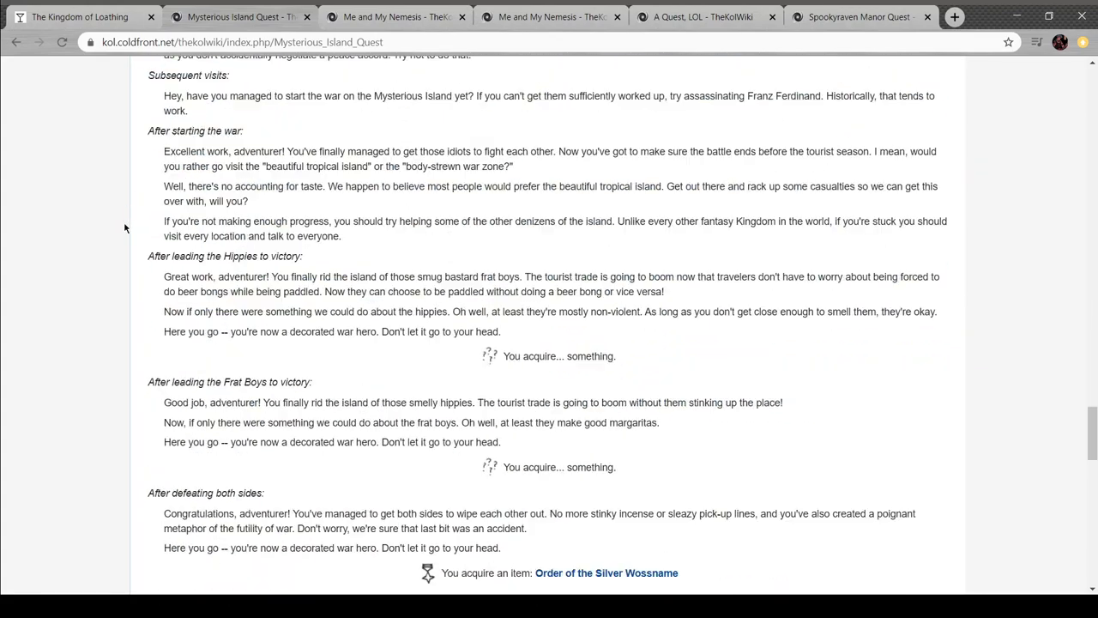
pyautogui.scroll(-3)
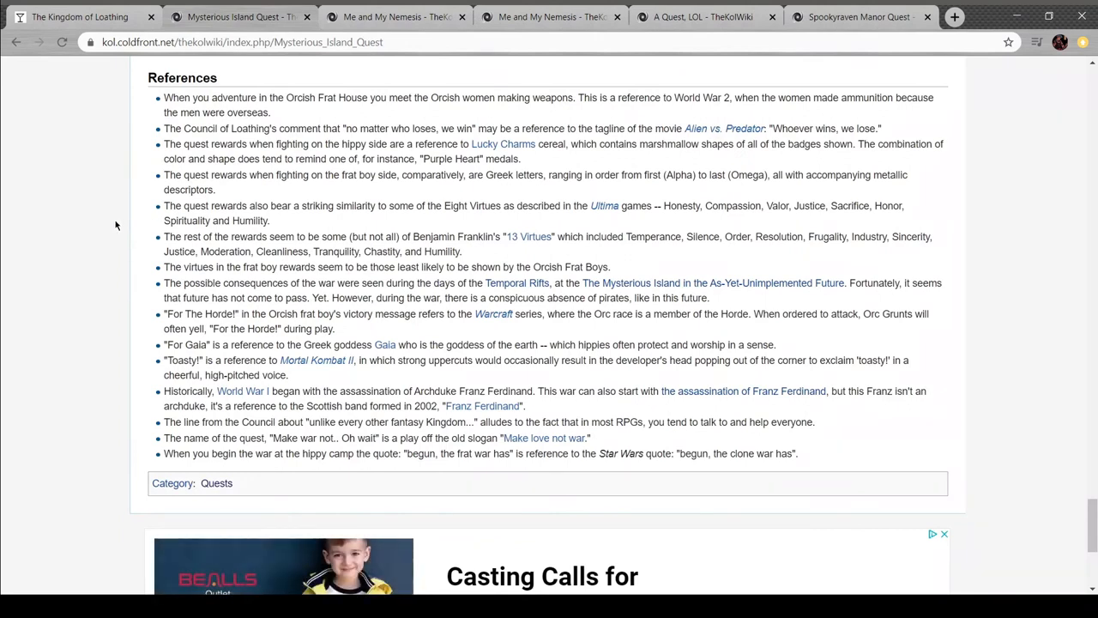
pyautogui.moveTo(1040, 503)
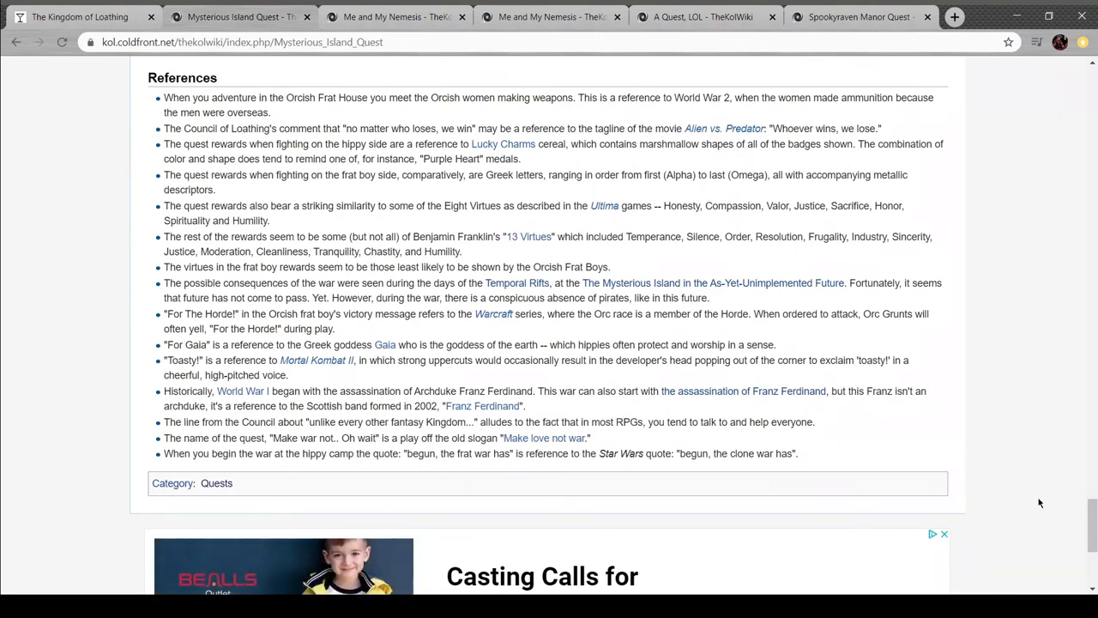
pyautogui.moveTo(1019, 503)
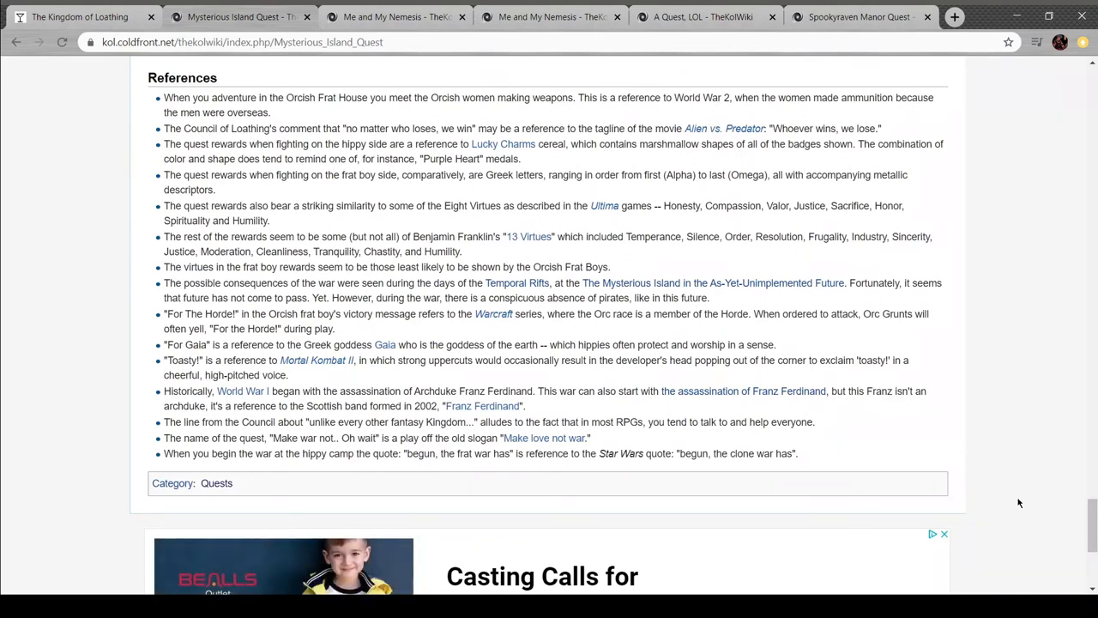
pyautogui.scroll(3)
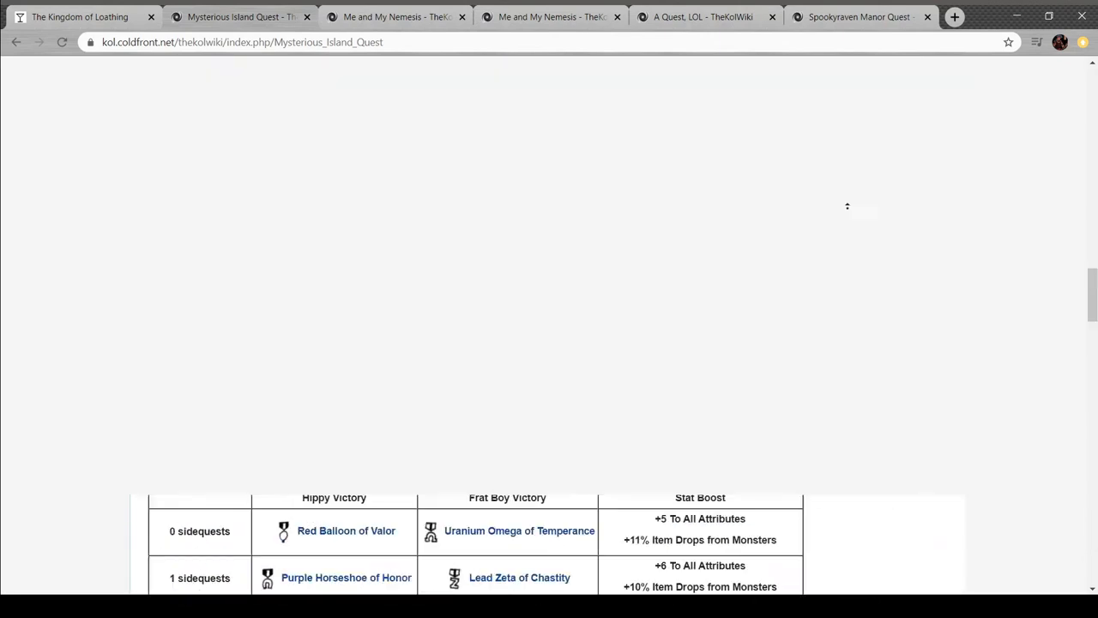
pyautogui.scroll(3)
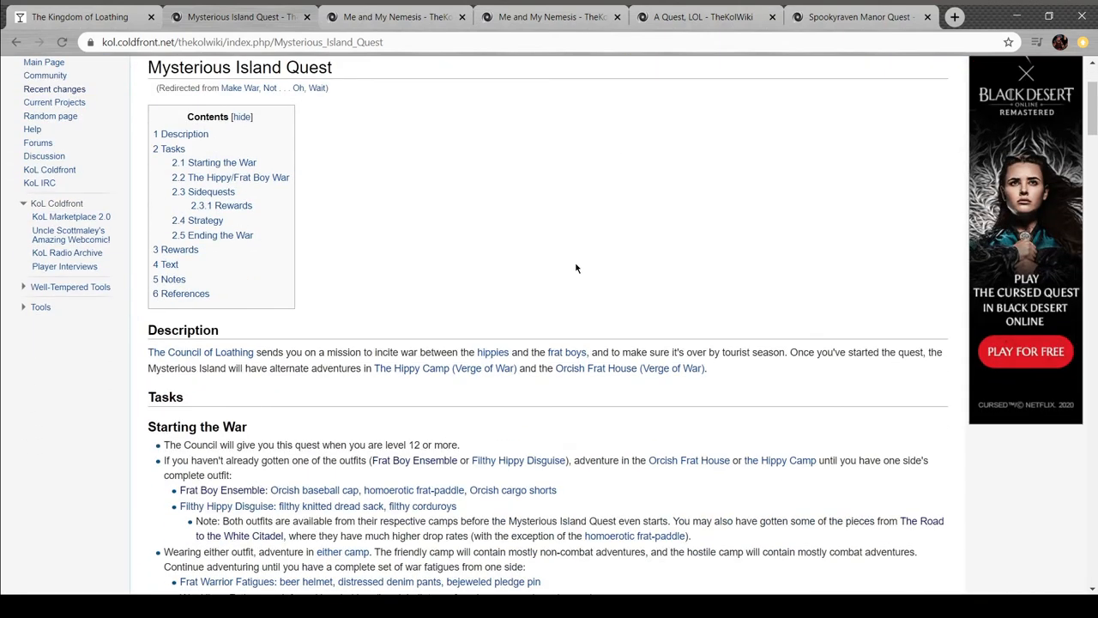
pyautogui.scroll(-3)
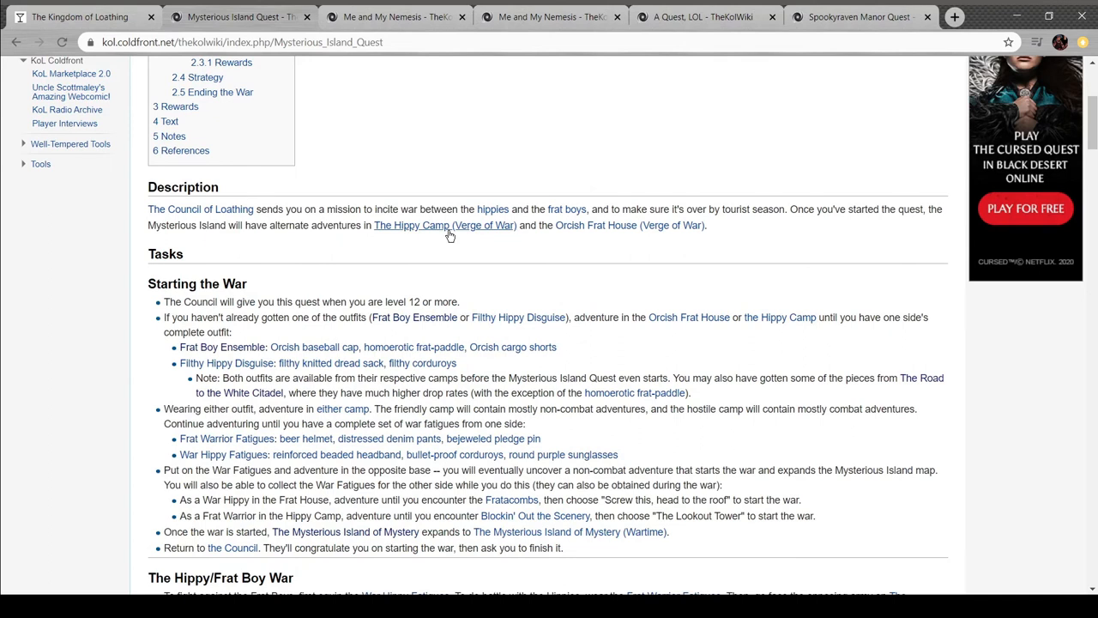
pyautogui.moveTo(460, 203)
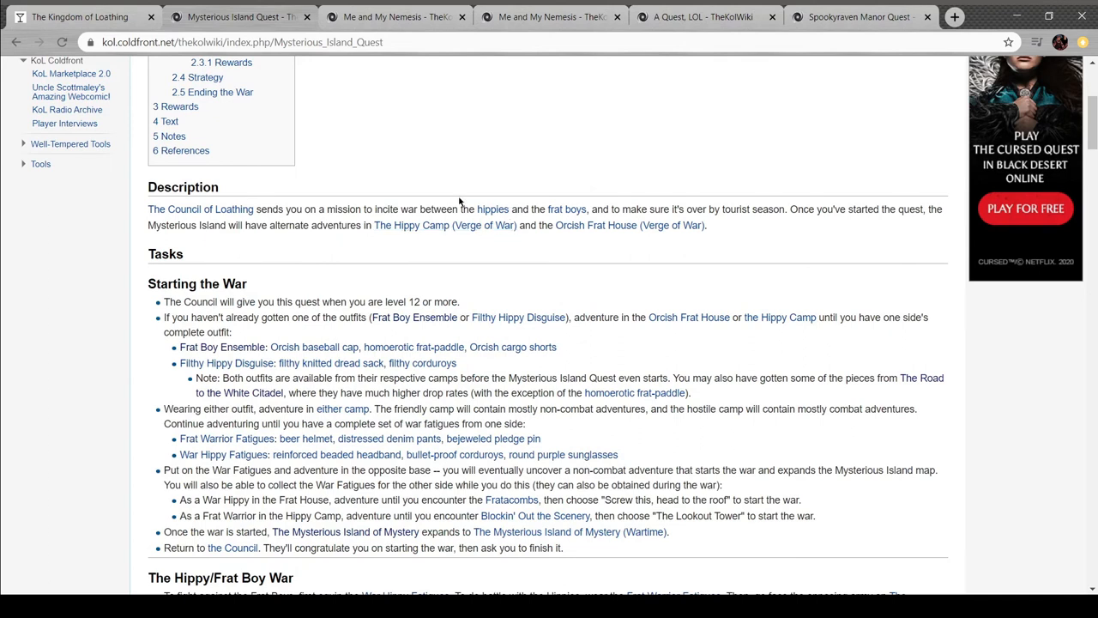
pyautogui.click(82, 18)
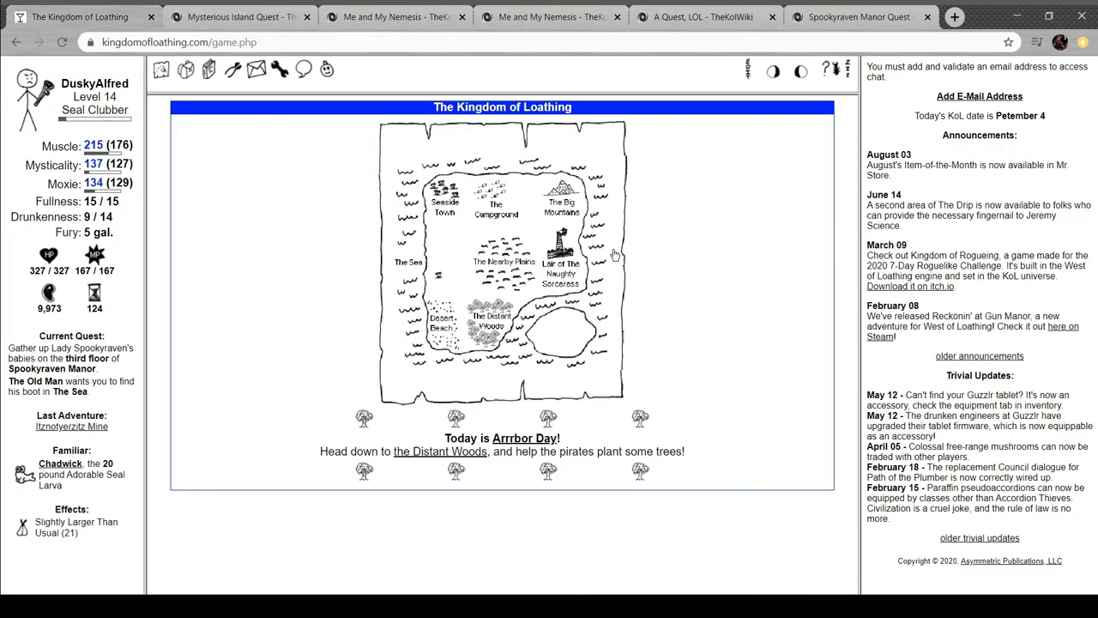
# Go to Desert Beach, visit The Shore, Inc. gift shop and buy a souvenir crate with trip scrip
pyautogui.click(505, 261)
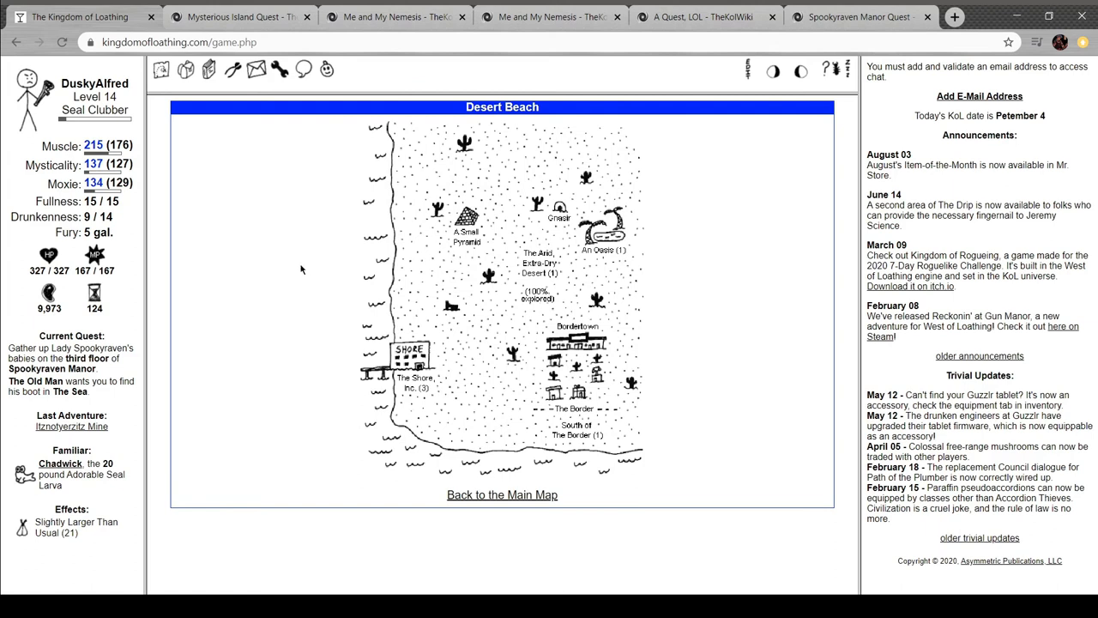
pyautogui.click(415, 355)
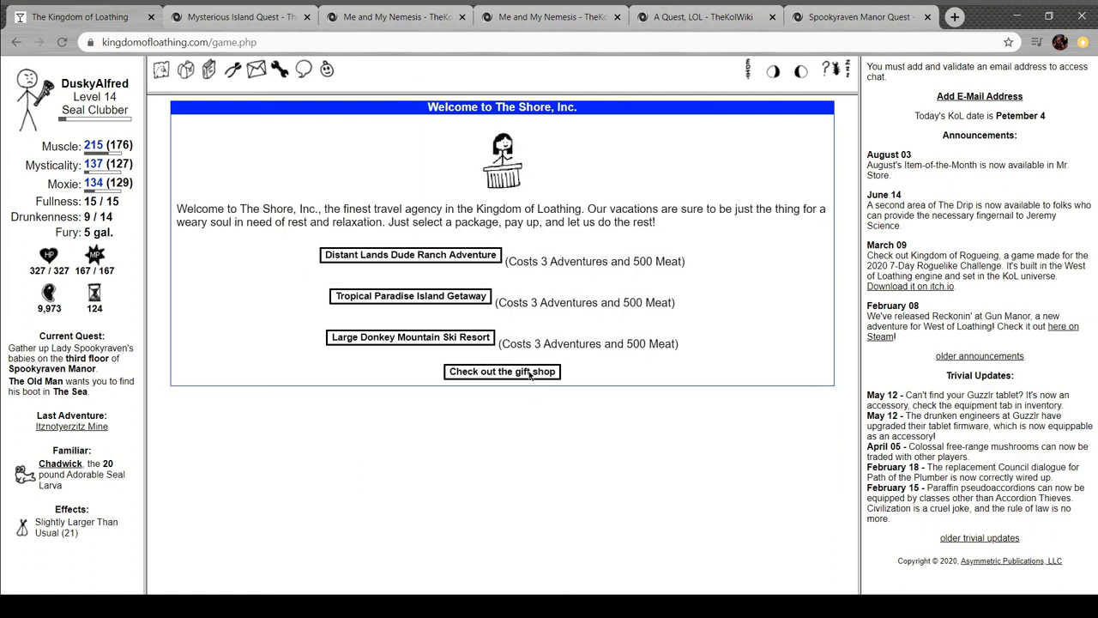
pyautogui.click(501, 371)
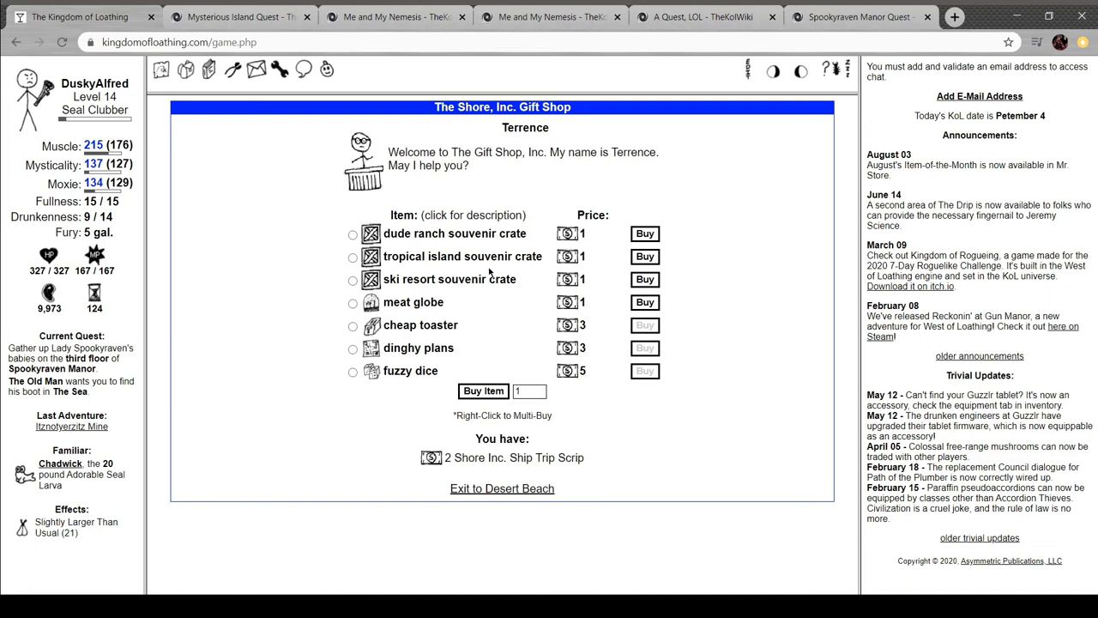
pyautogui.moveTo(676, 281)
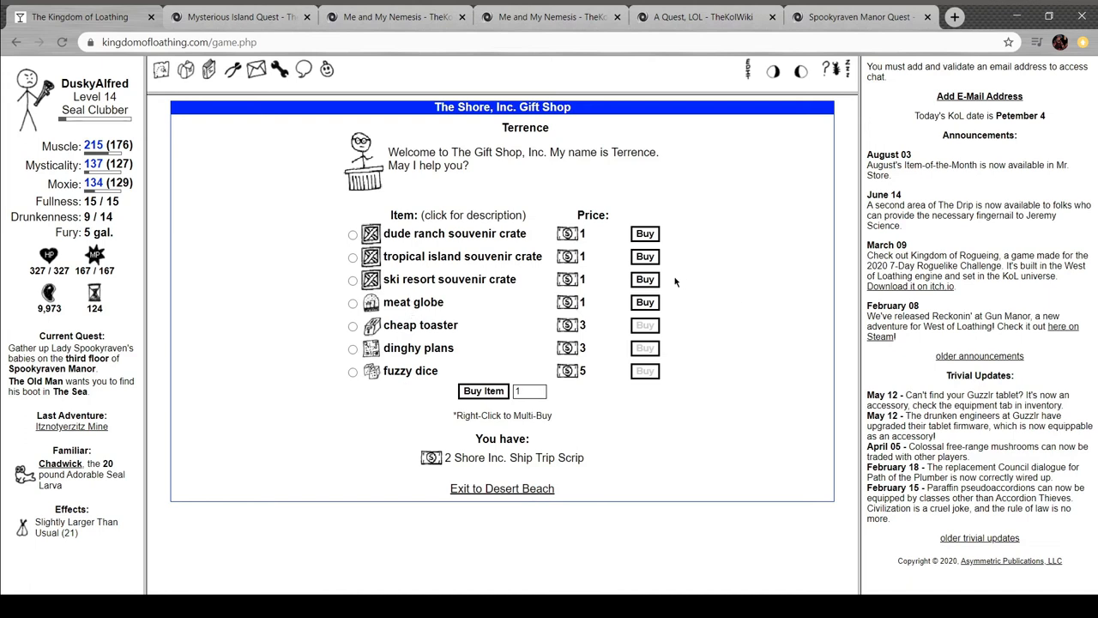
pyautogui.click(645, 278)
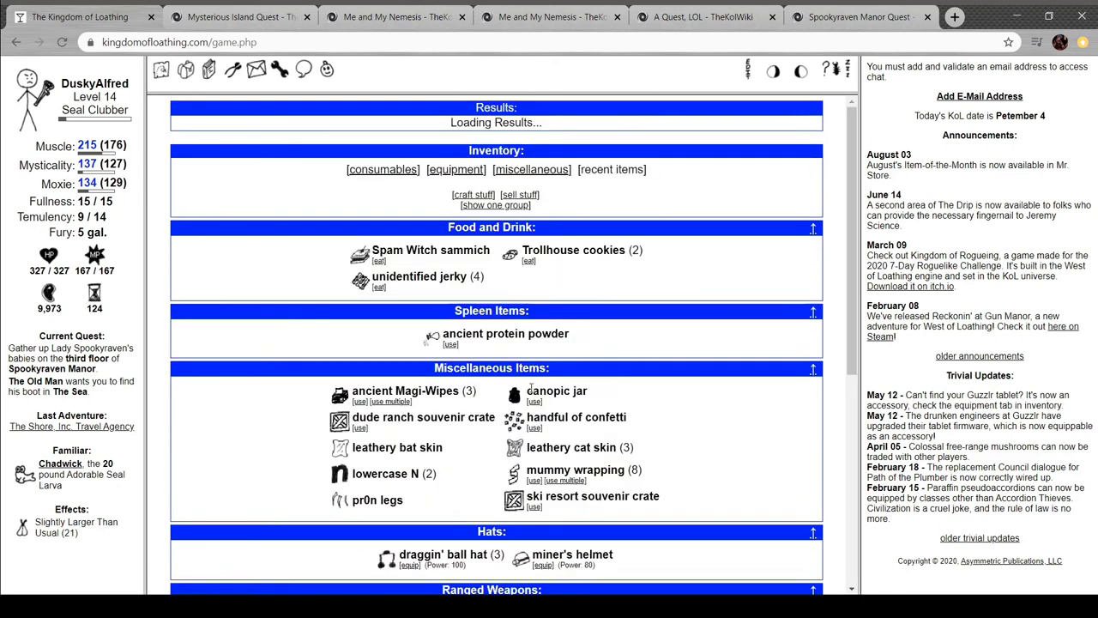
# Unpack the souvenir crates for vodka and whiskey, review the consumables, then switch to the quest wiki
pyautogui.click(534, 506)
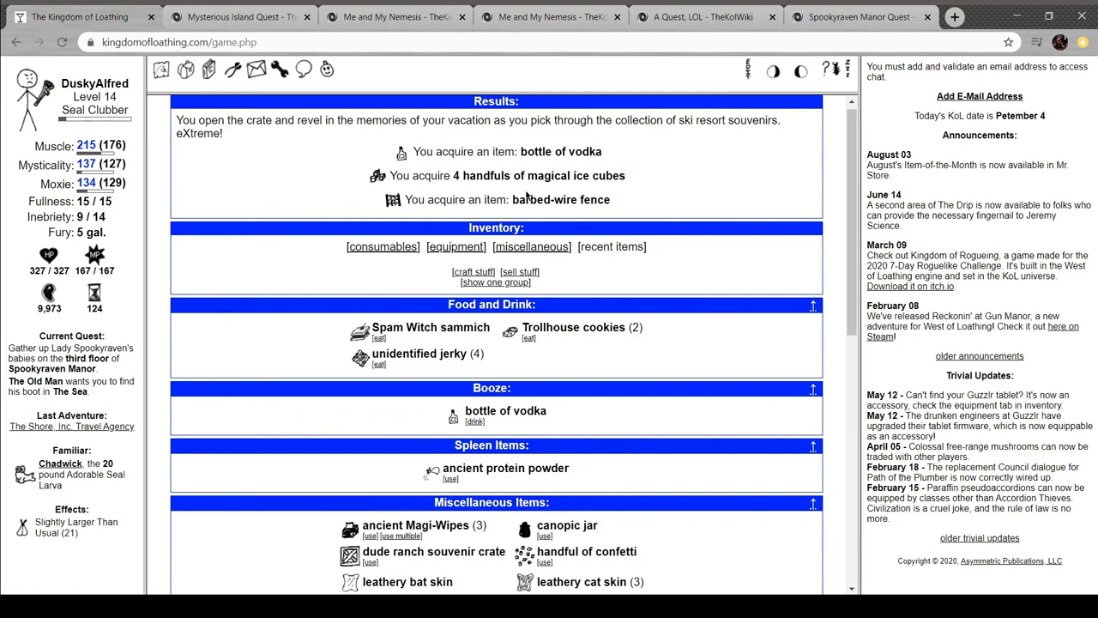
pyautogui.click(371, 563)
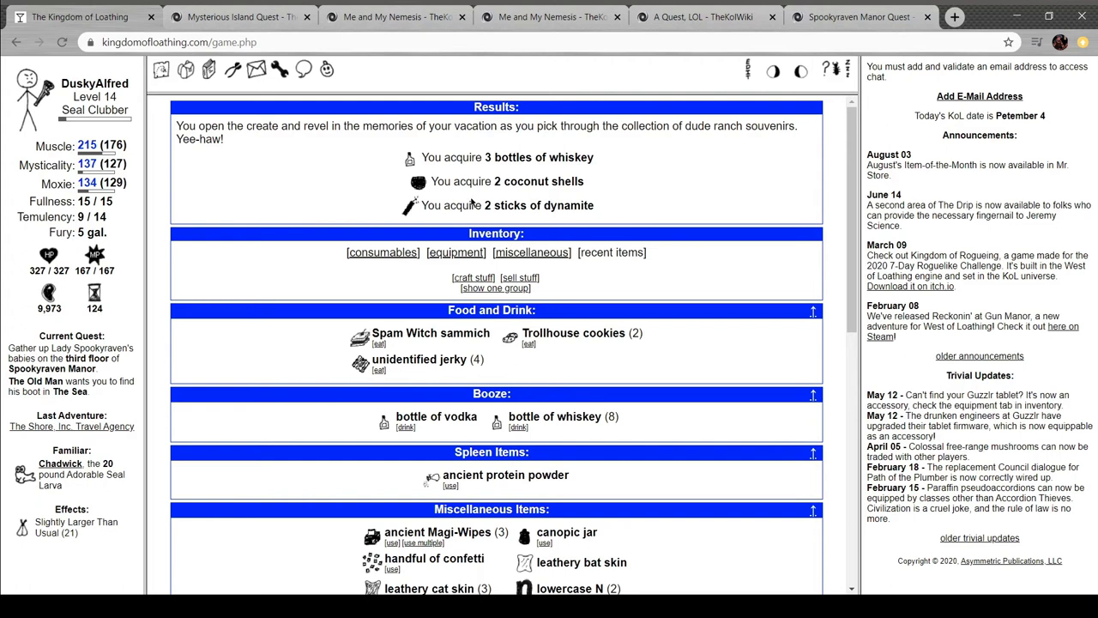
pyautogui.scroll(-3)
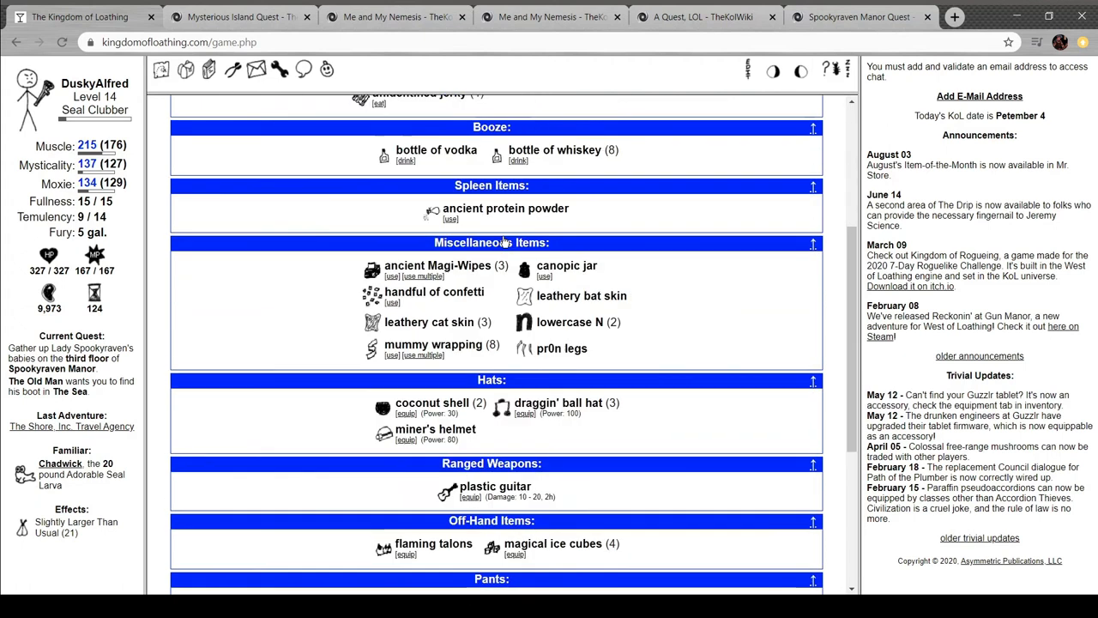
pyautogui.scroll(-3)
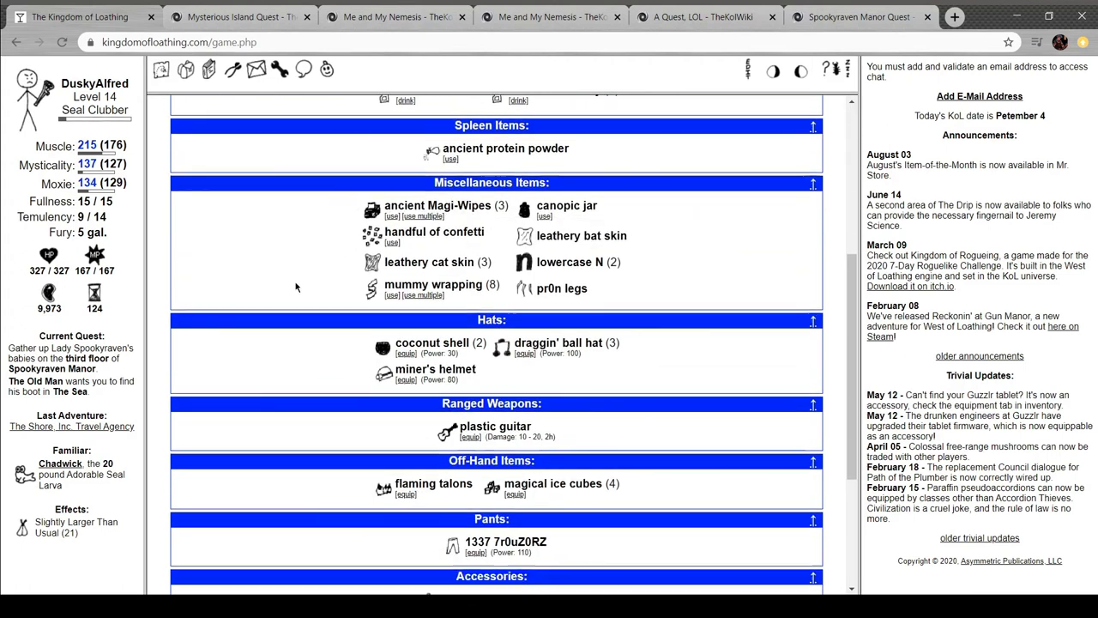
pyautogui.click(241, 18)
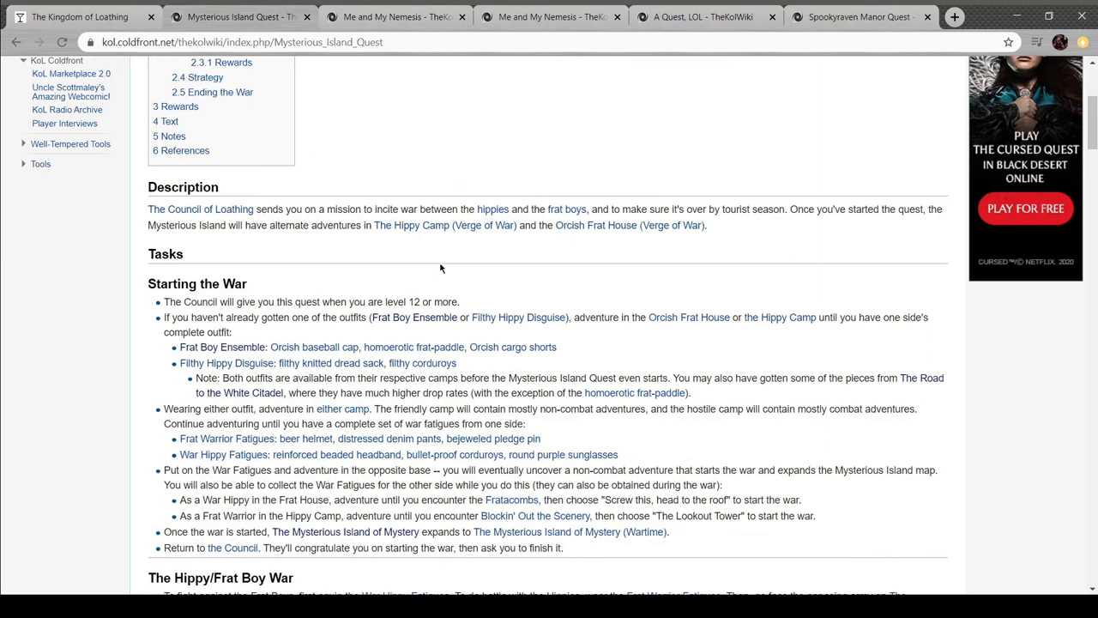
# Scroll the Mysterious Island Quest page to its Tasks section
pyautogui.scroll(3)
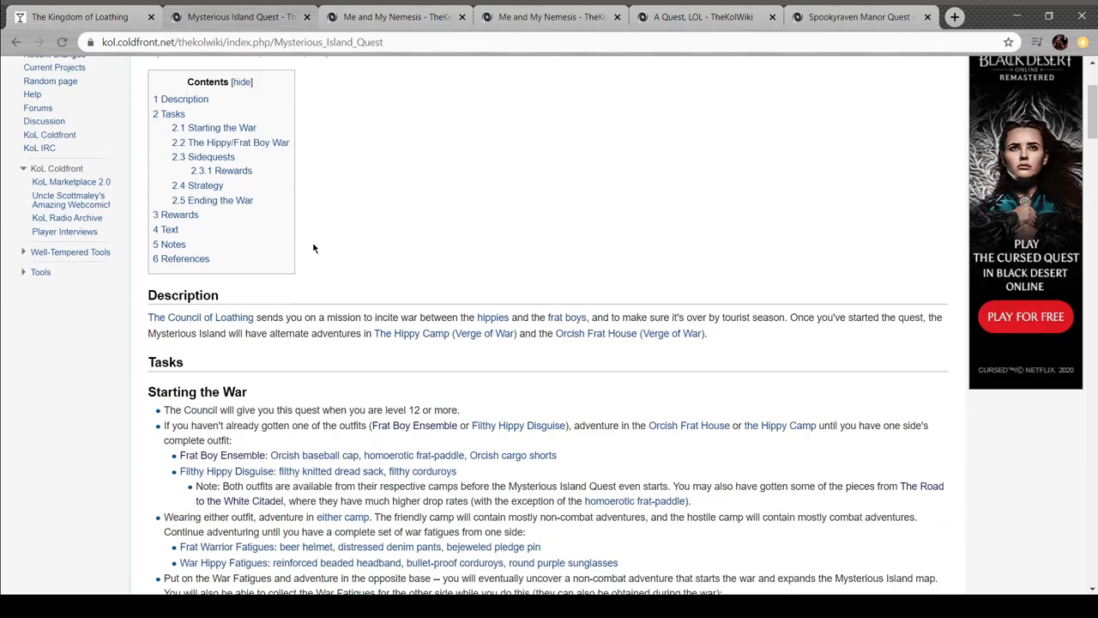
pyautogui.scroll(-3)
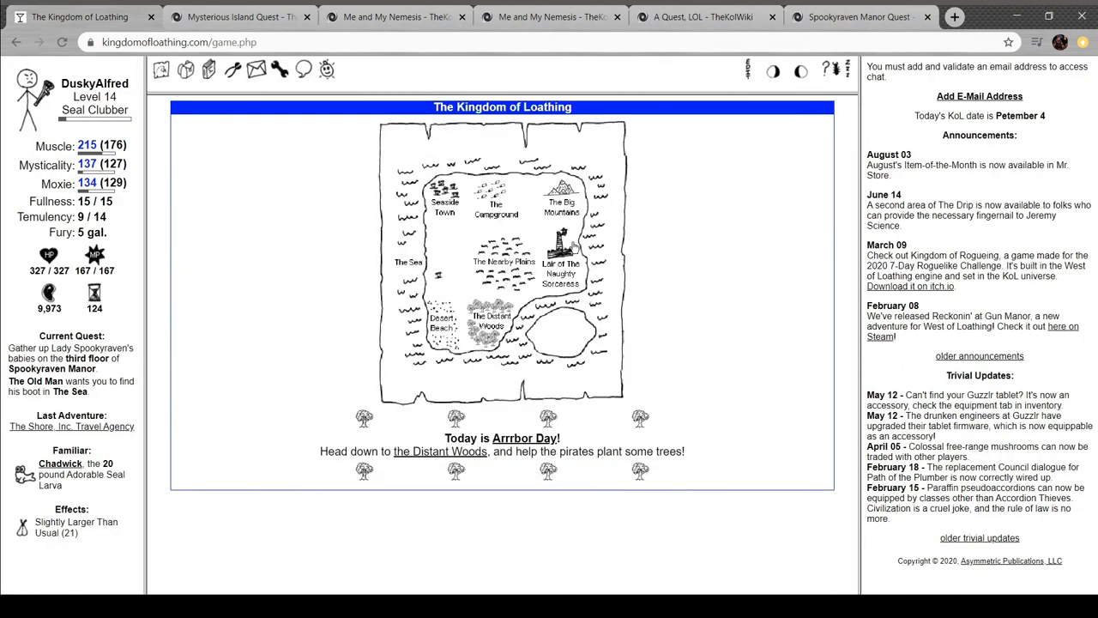
# Explore the Big Mountains: fight in the Fungal Nethers, visit the Highlands and Mt. Noob, then return to the main map
pyautogui.click(561, 206)
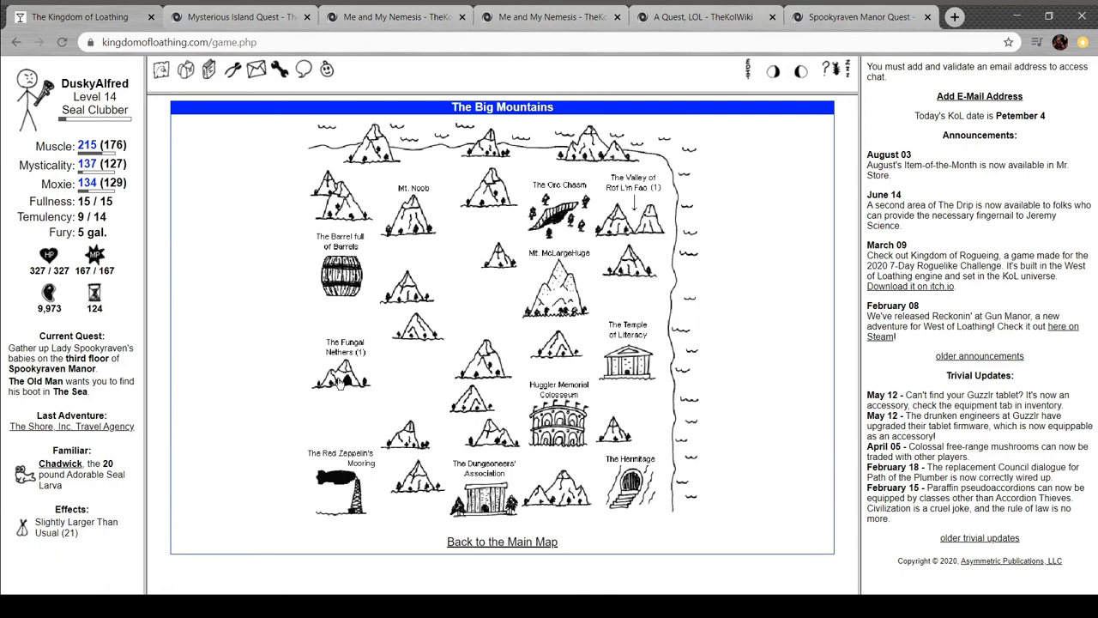
pyautogui.click(342, 369)
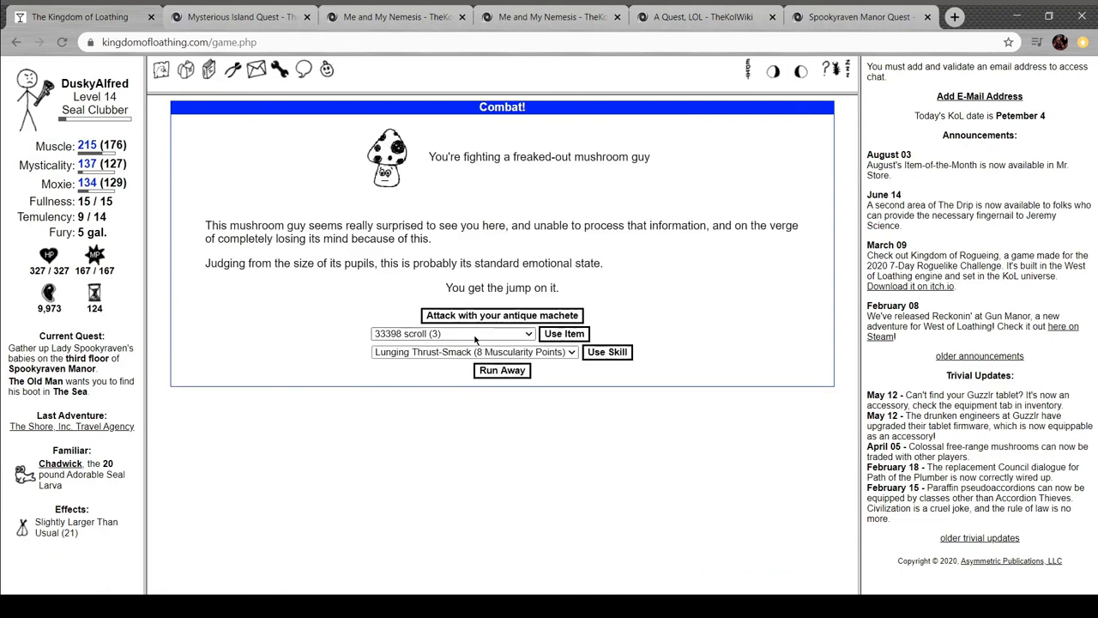
pyautogui.click(501, 316)
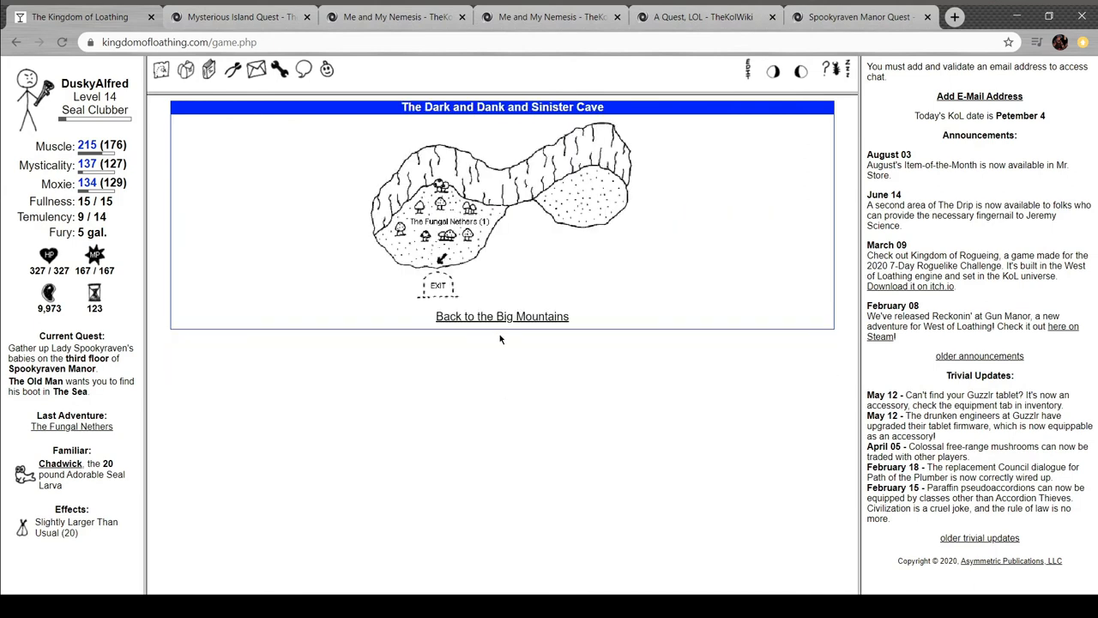
pyautogui.click(501, 316)
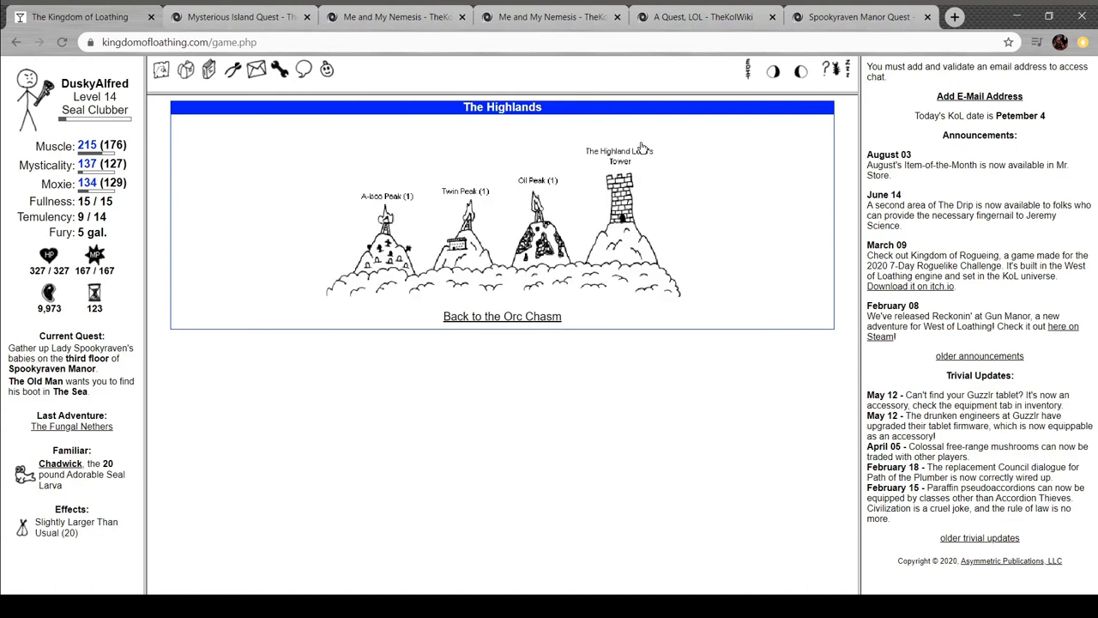
pyautogui.click(502, 316)
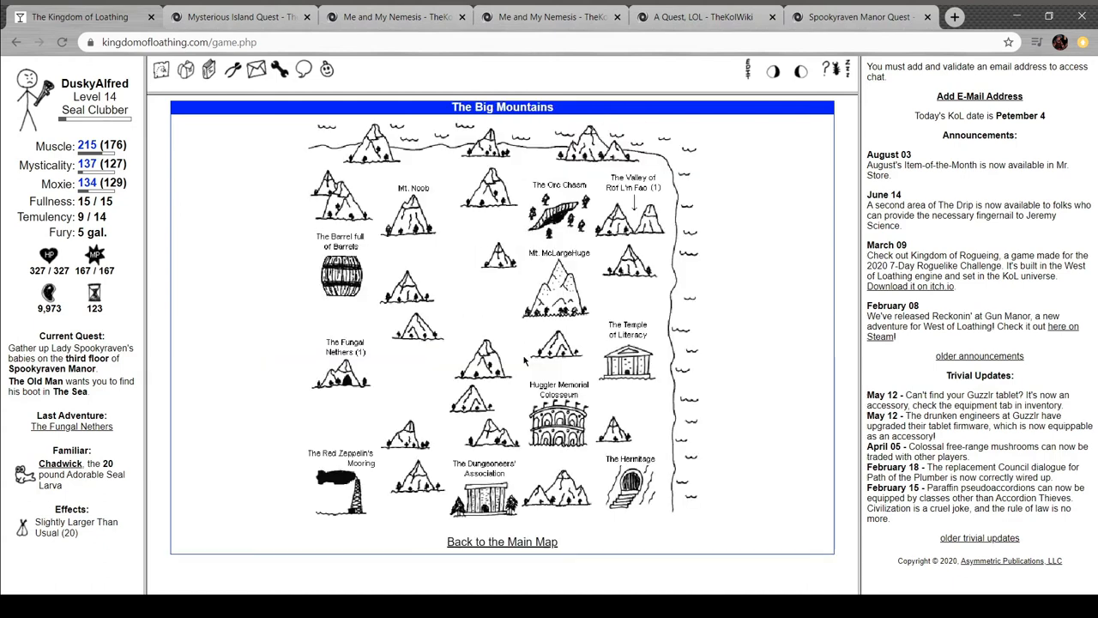
pyautogui.click(411, 206)
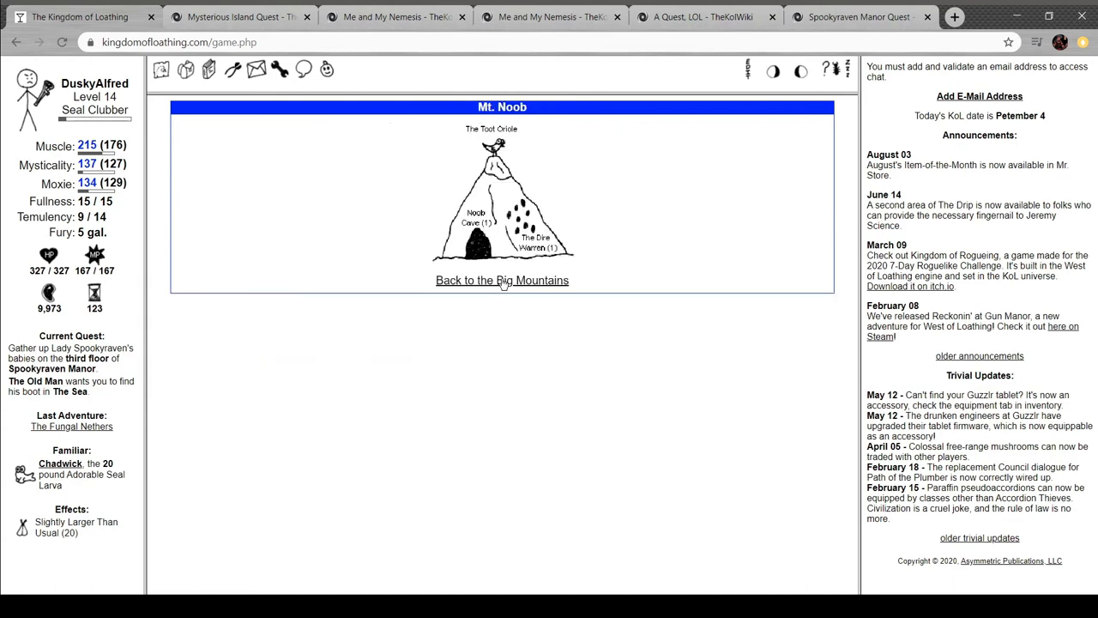
pyautogui.click(501, 280)
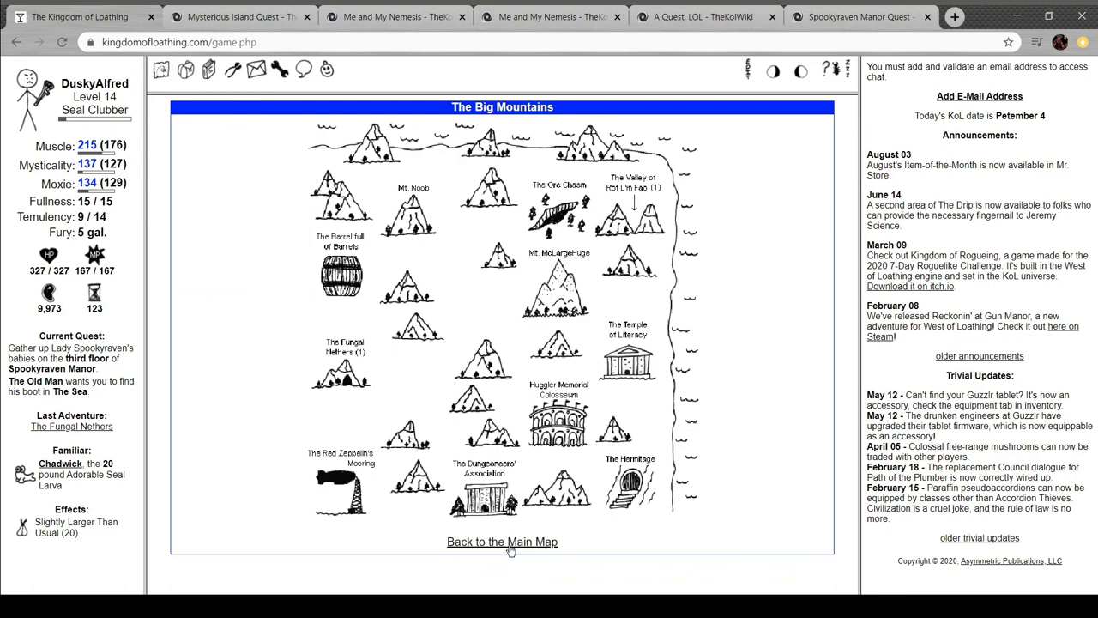
pyautogui.click(501, 543)
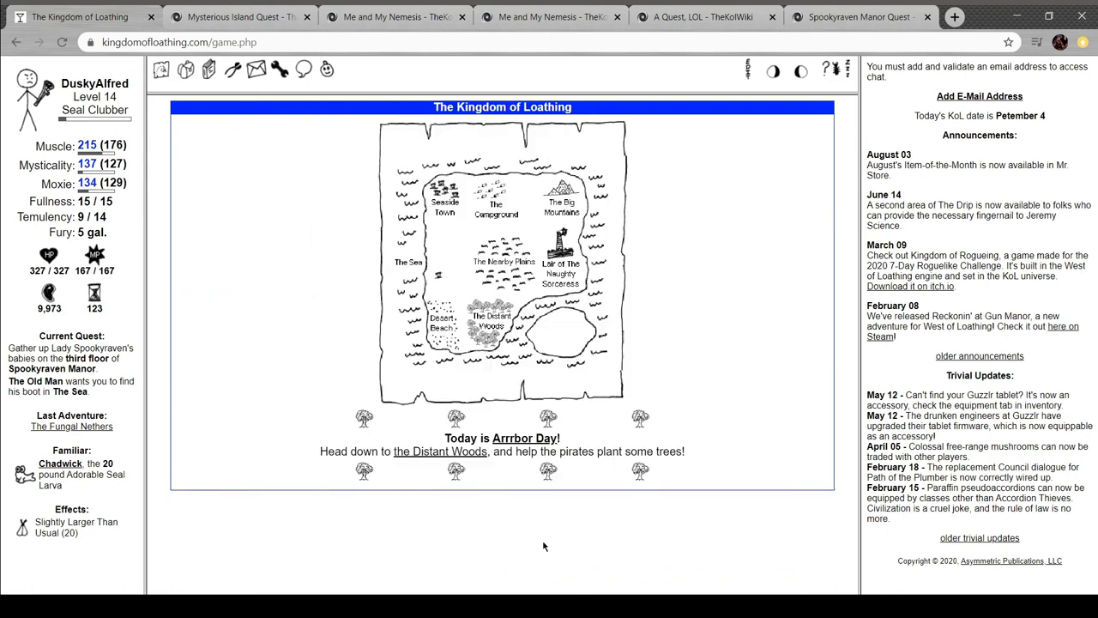
# Visit Desert Beach, the Hidden City and the Arrrboretum, ask the Old Man about his boot, then return to the wiki
pyautogui.click(443, 323)
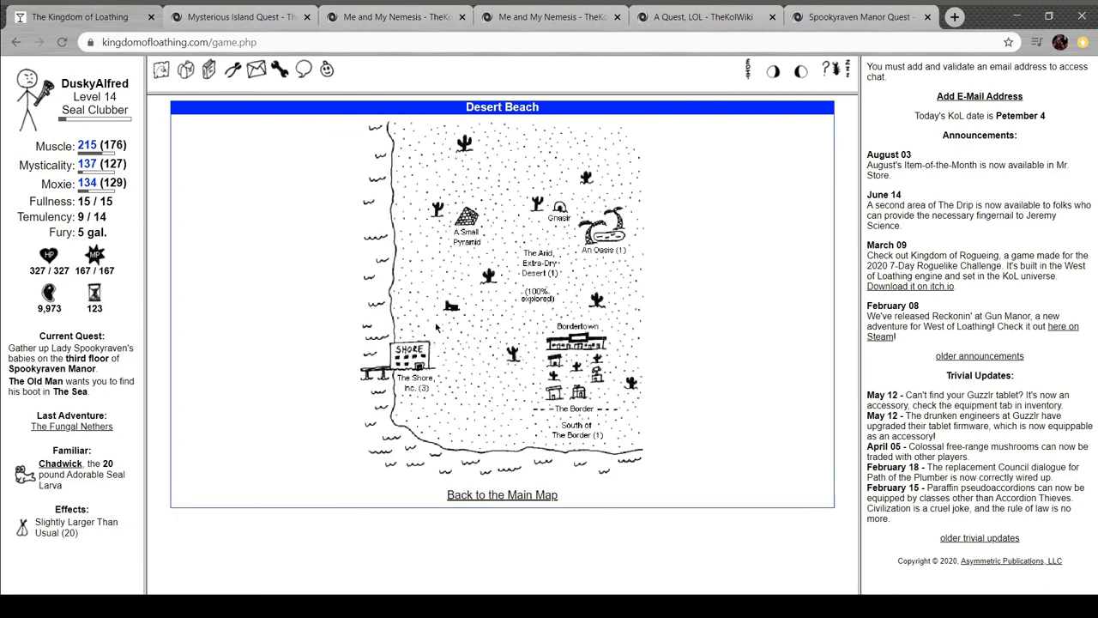
pyautogui.moveTo(518, 494)
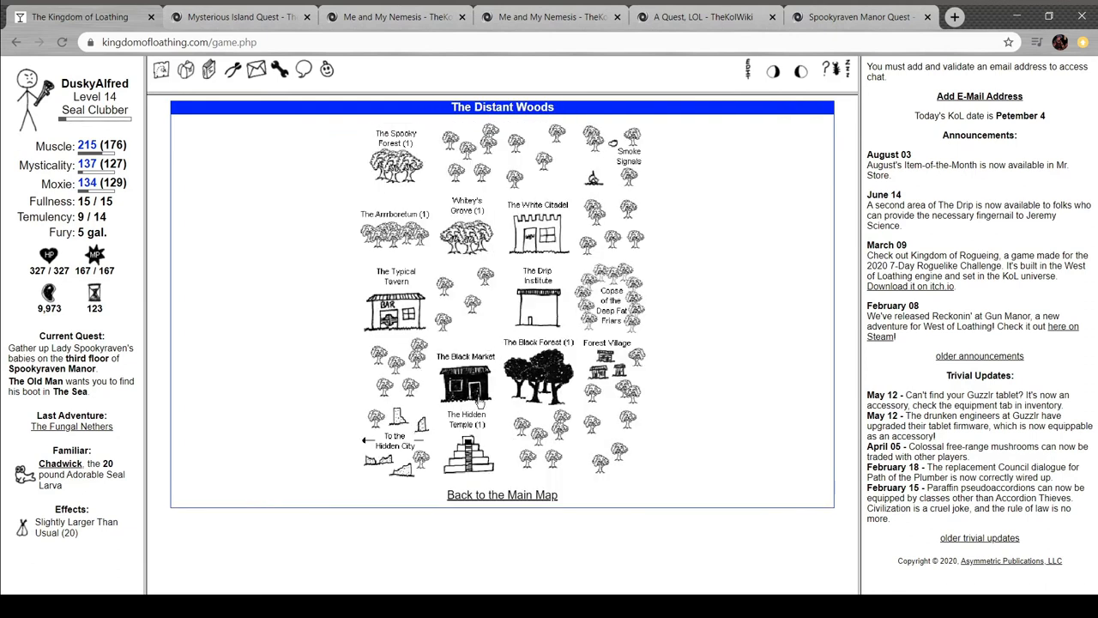
pyautogui.click(395, 440)
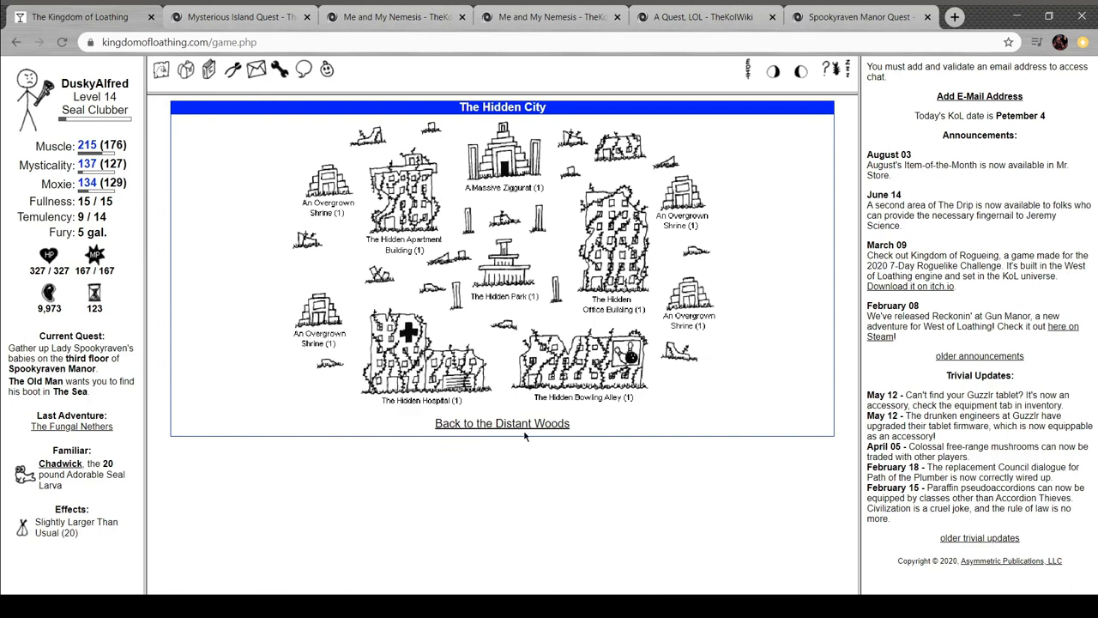
pyautogui.click(501, 423)
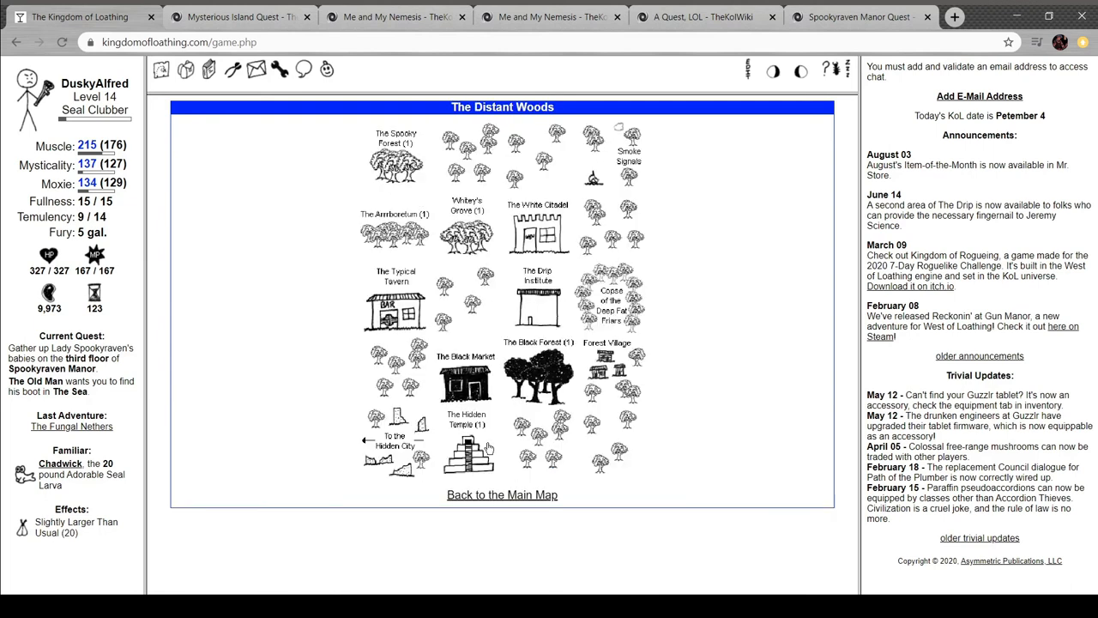
pyautogui.click(395, 212)
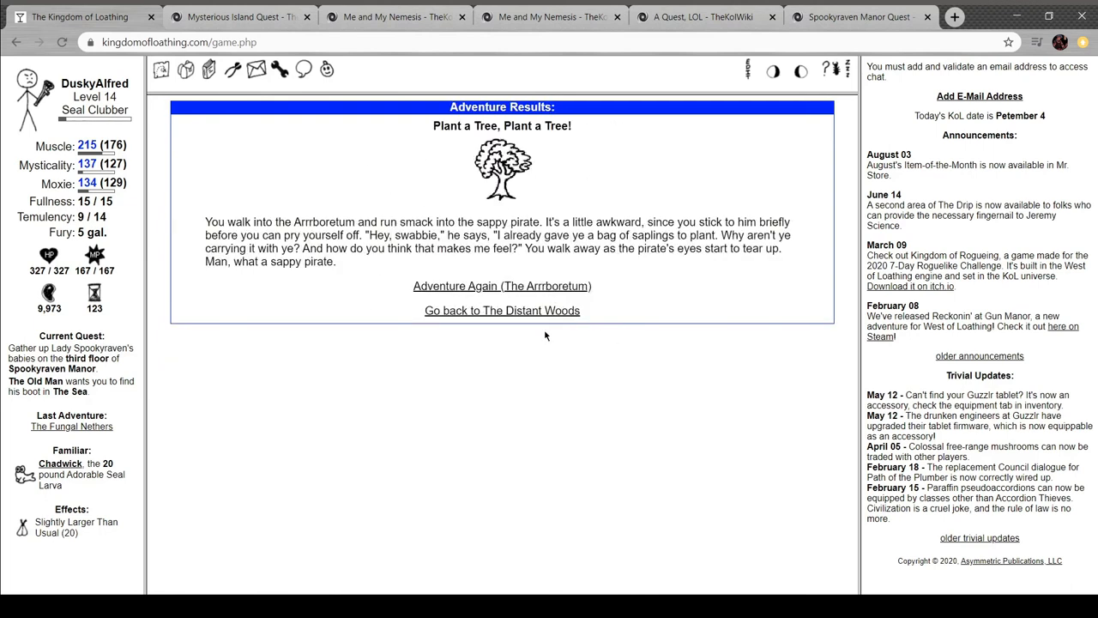
pyautogui.click(501, 308)
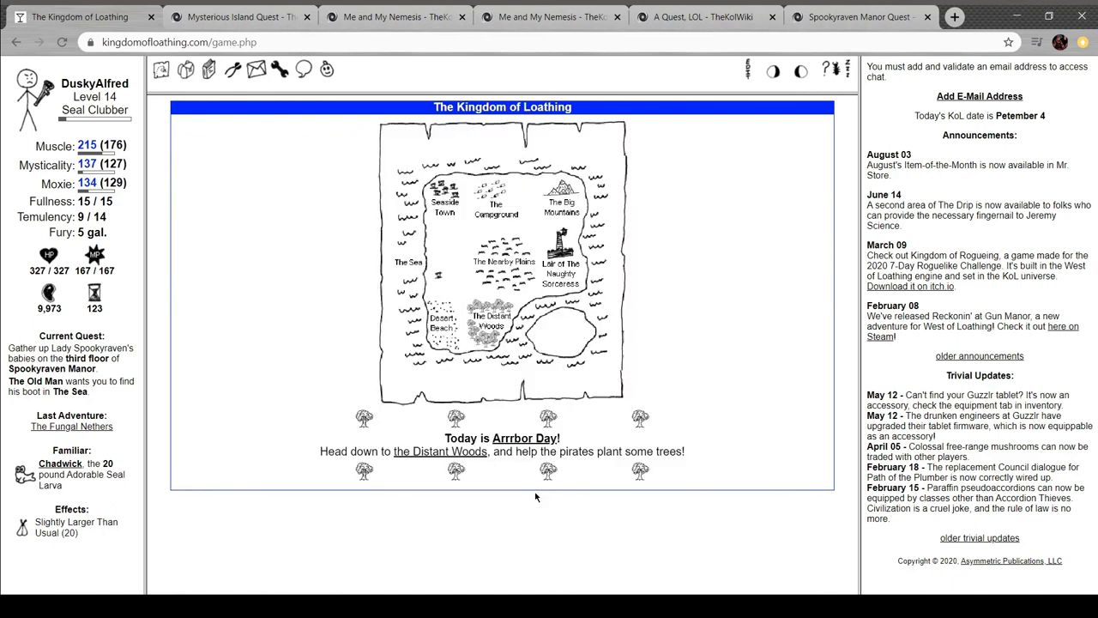
pyautogui.moveTo(502, 267)
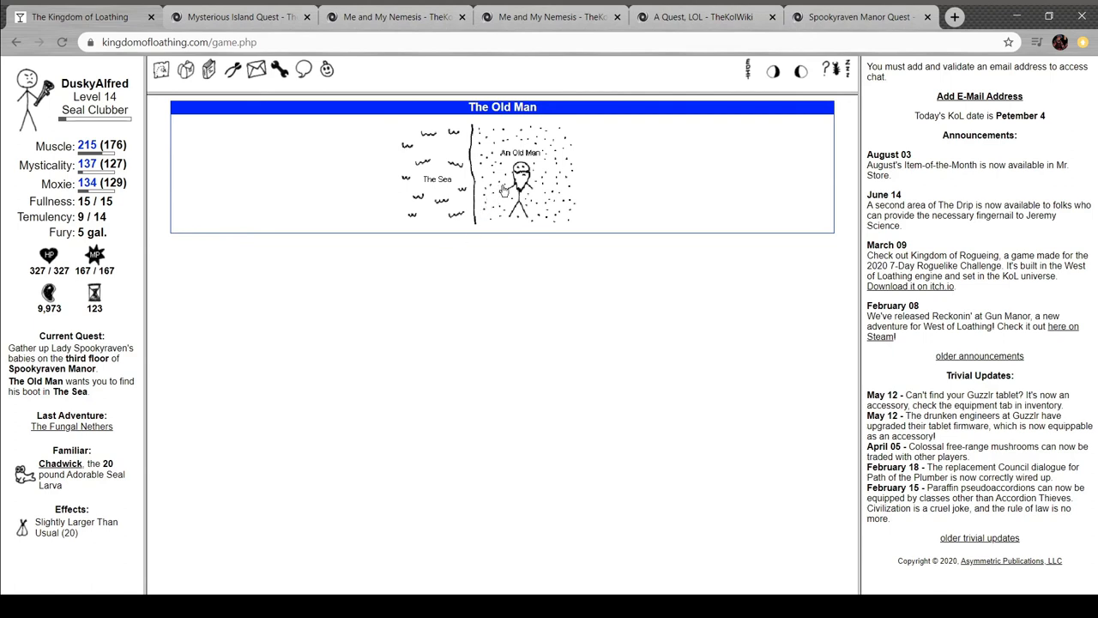
pyautogui.click(518, 180)
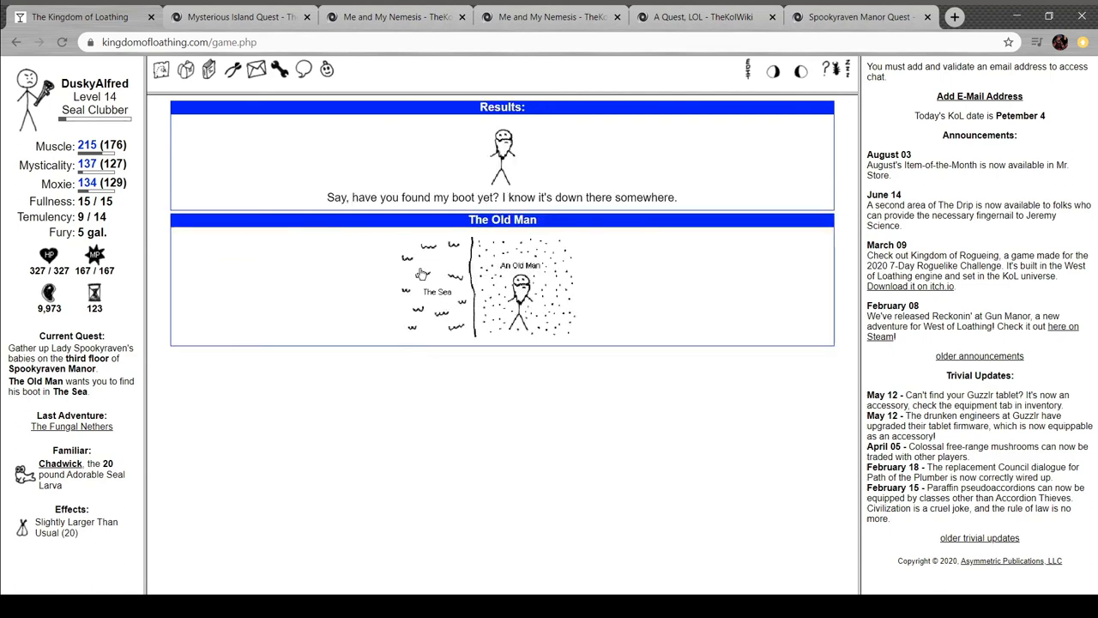
pyautogui.click(239, 17)
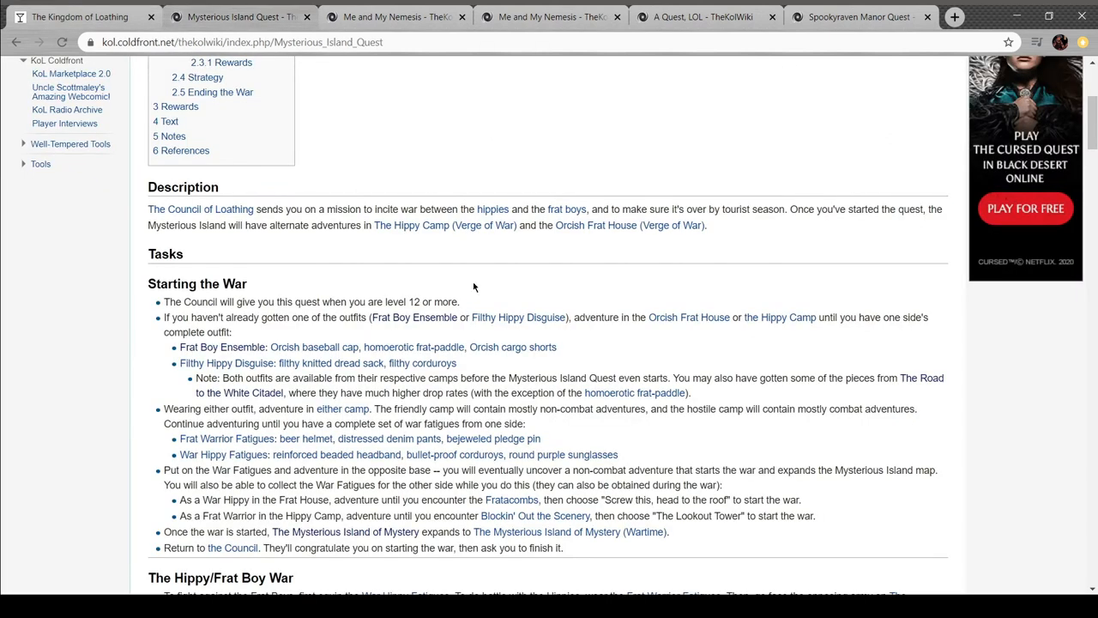
pyautogui.moveTo(388, 299)
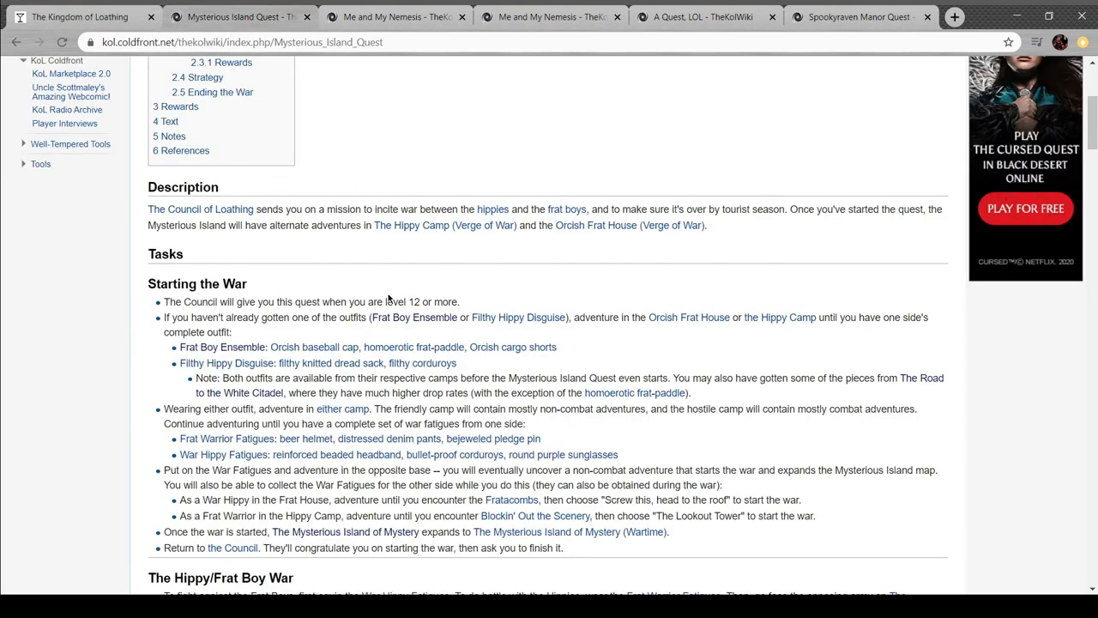
pyautogui.scroll(3)
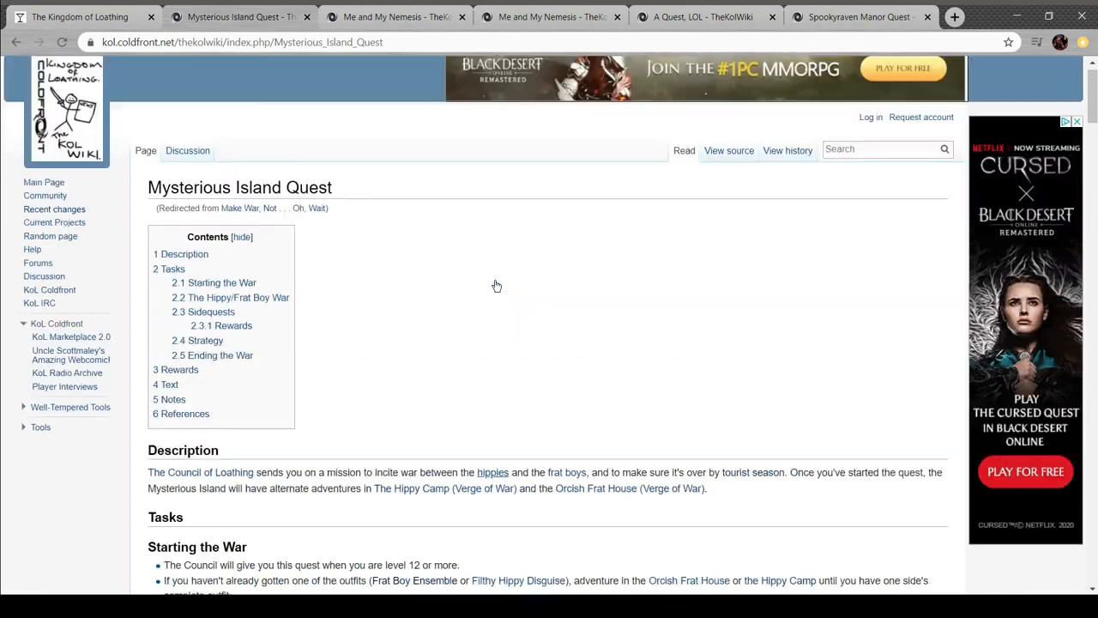
pyautogui.scroll(-3)
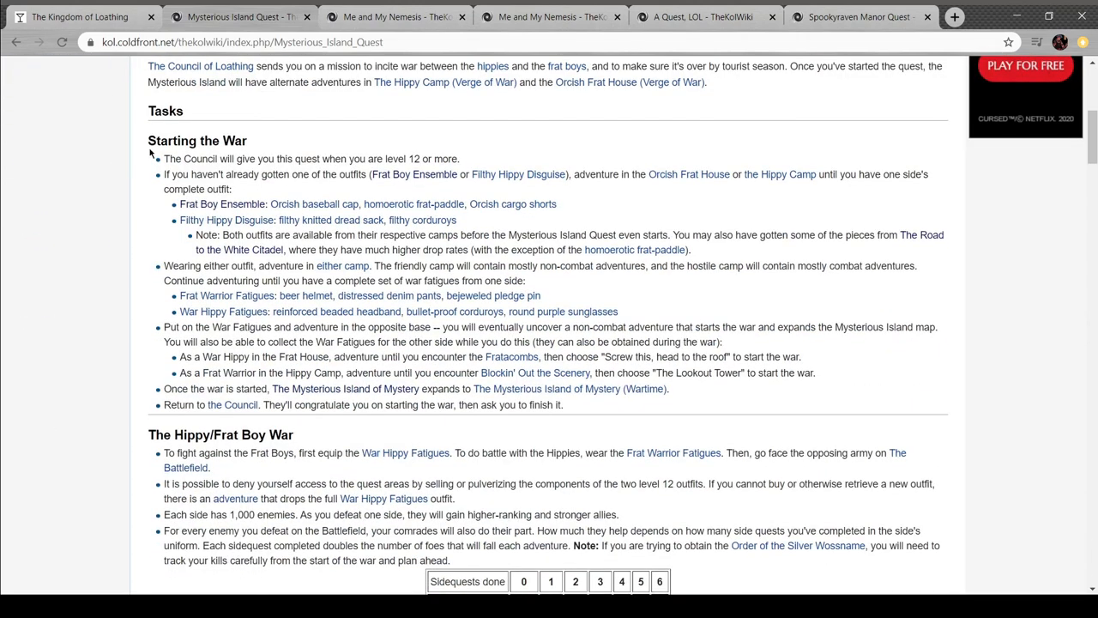
pyautogui.moveTo(179, 155)
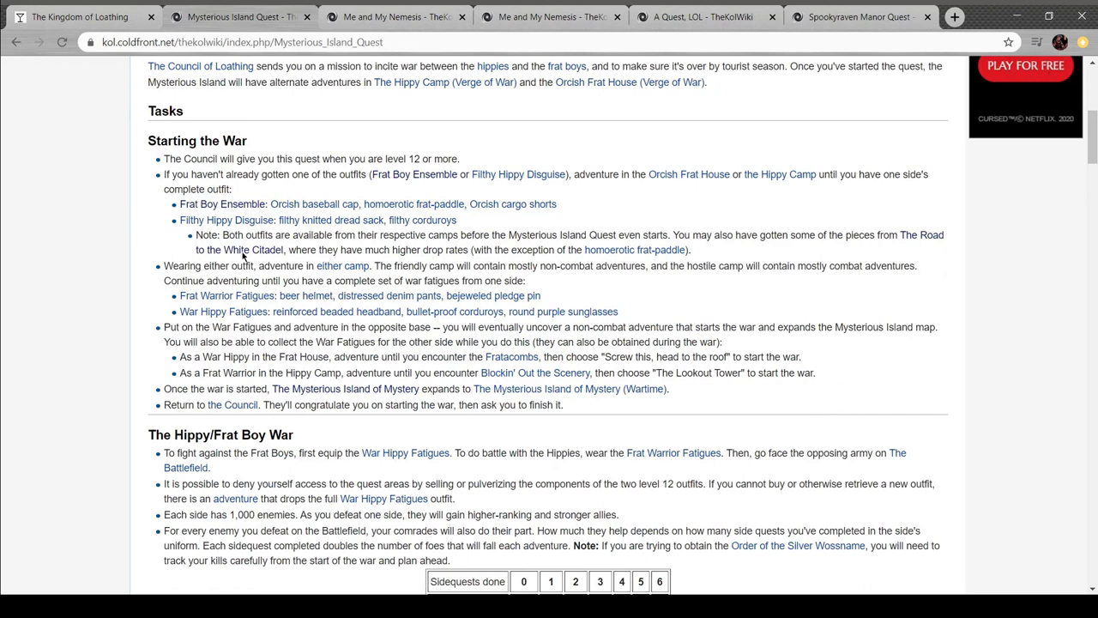
pyautogui.moveTo(491, 234)
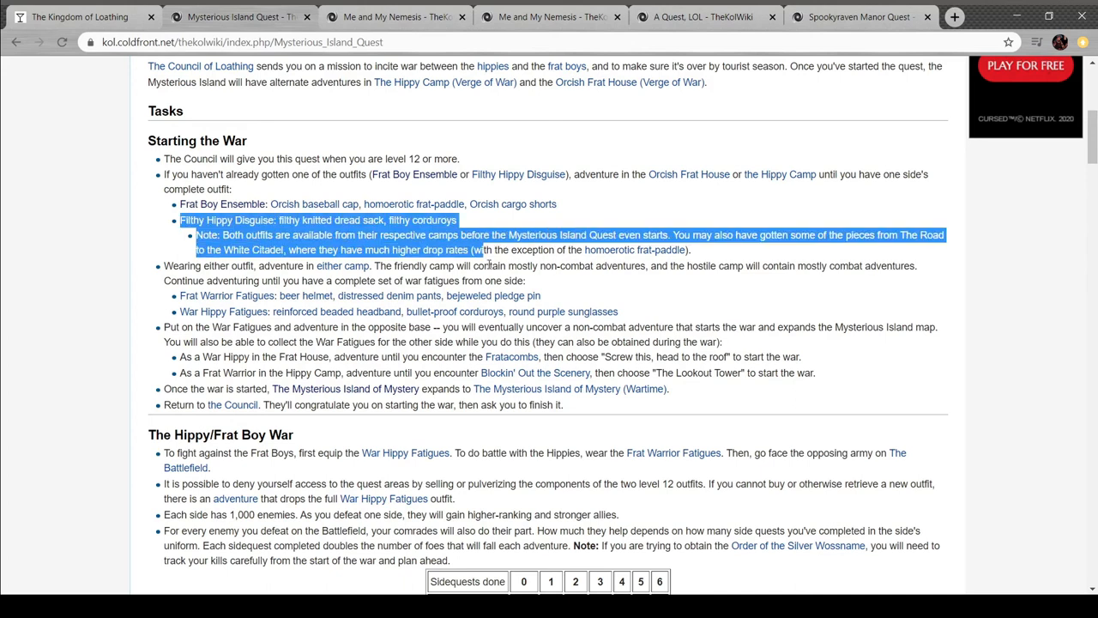
pyautogui.click(490, 271)
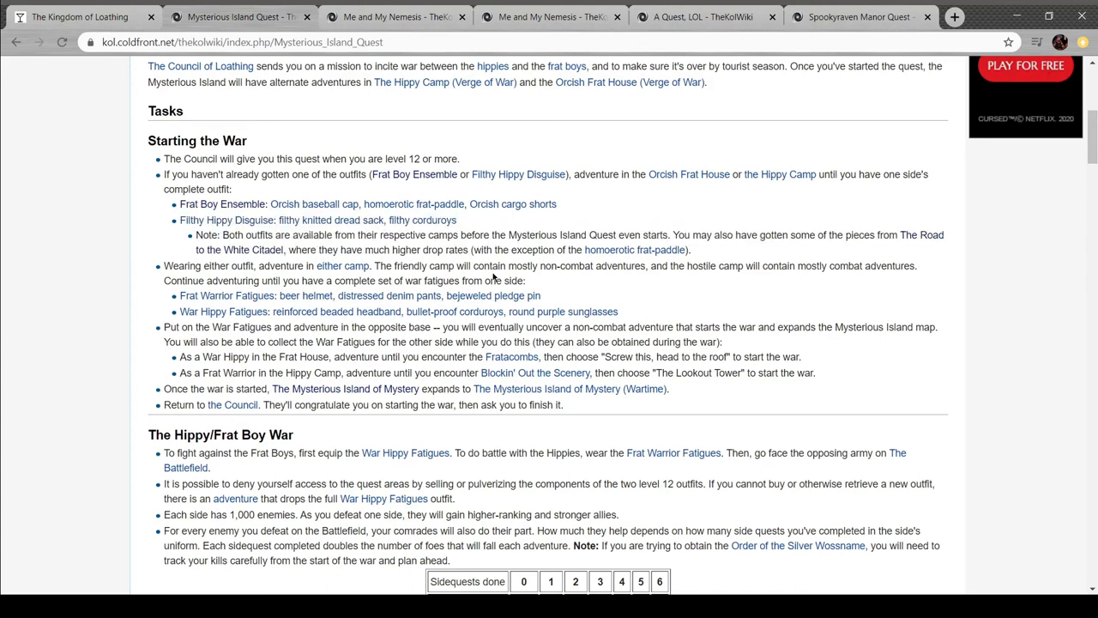
pyautogui.scroll(-3)
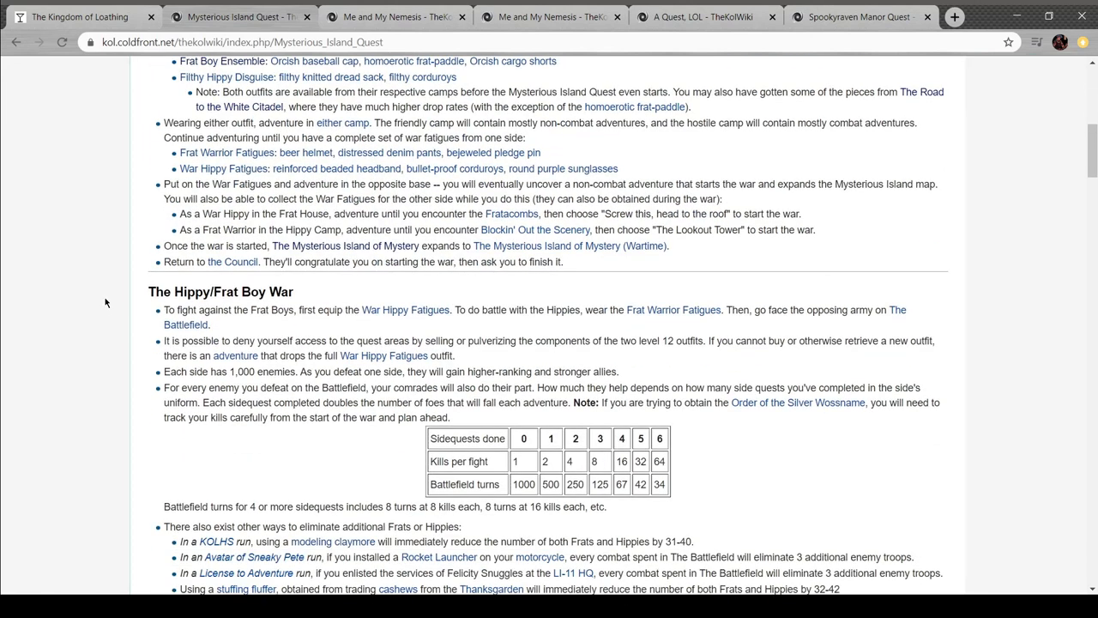
pyautogui.moveTo(120, 220)
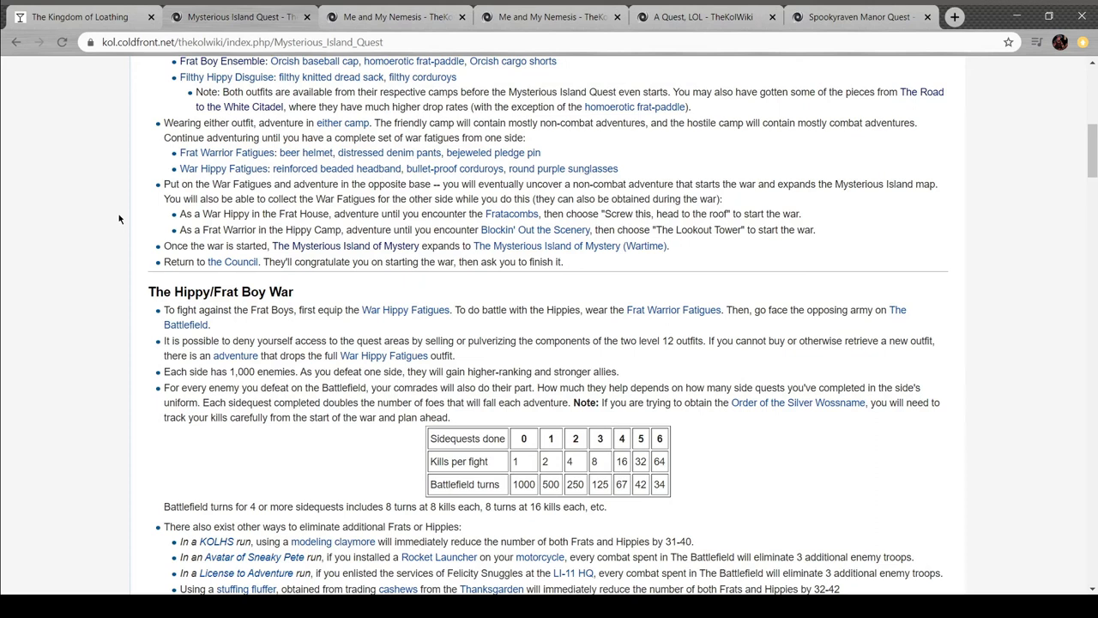
pyautogui.scroll(-3)
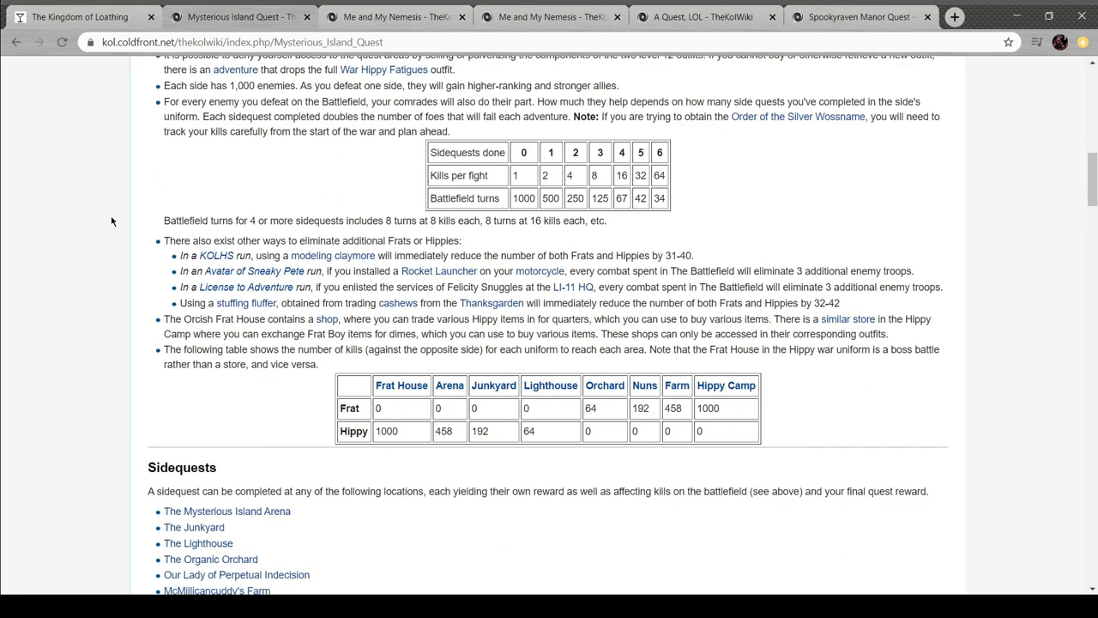
pyautogui.moveTo(218, 256)
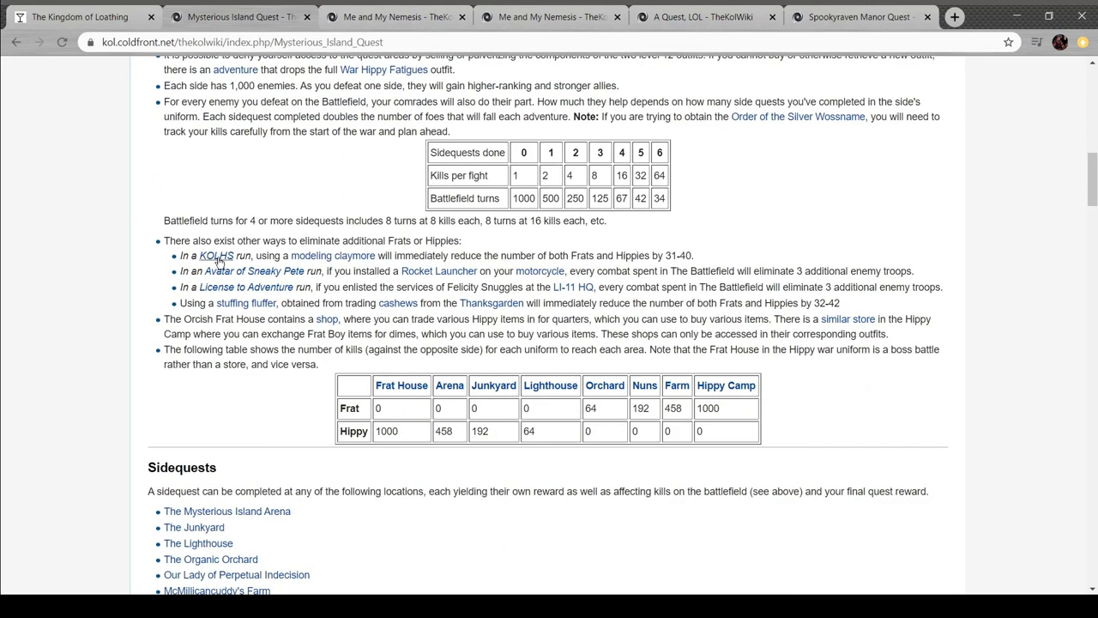
pyautogui.scroll(-3)
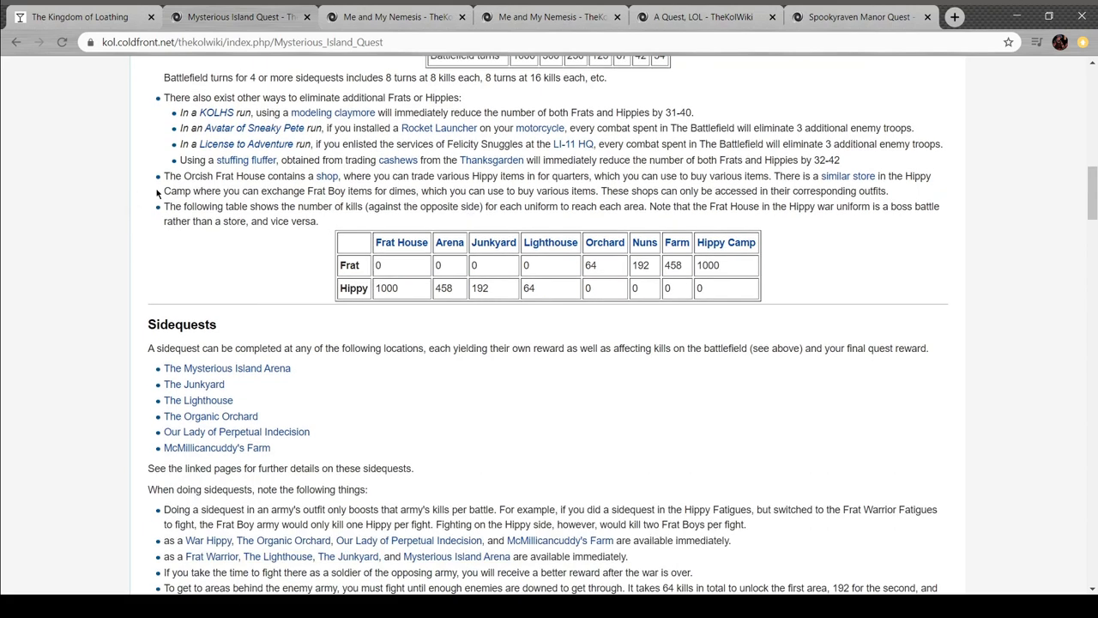
pyautogui.scroll(-3)
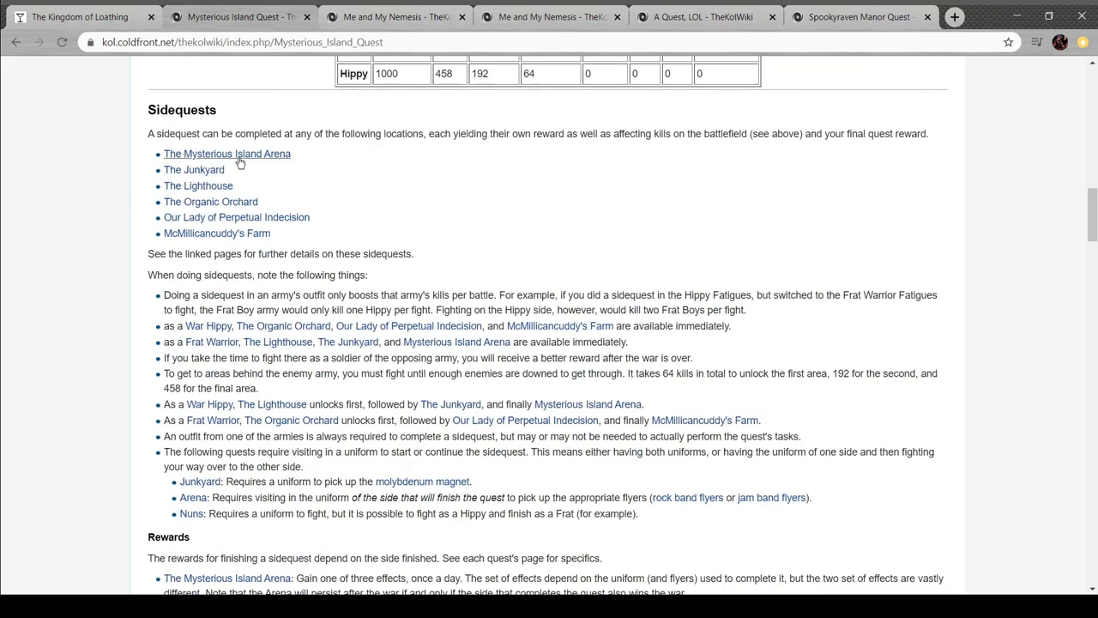
pyautogui.scroll(3)
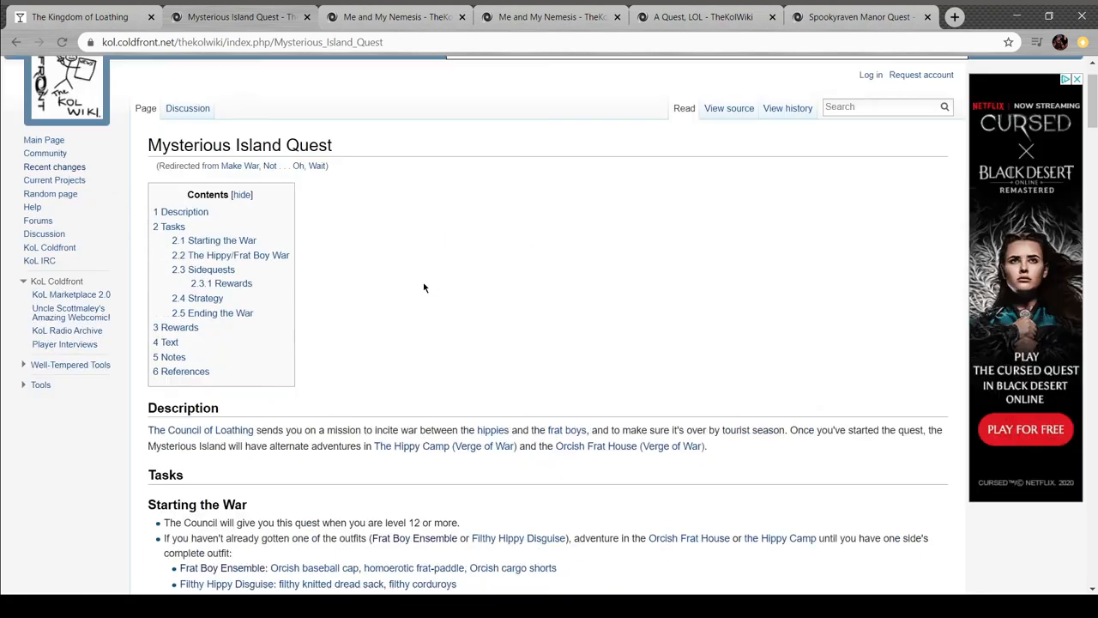
pyautogui.scroll(-3)
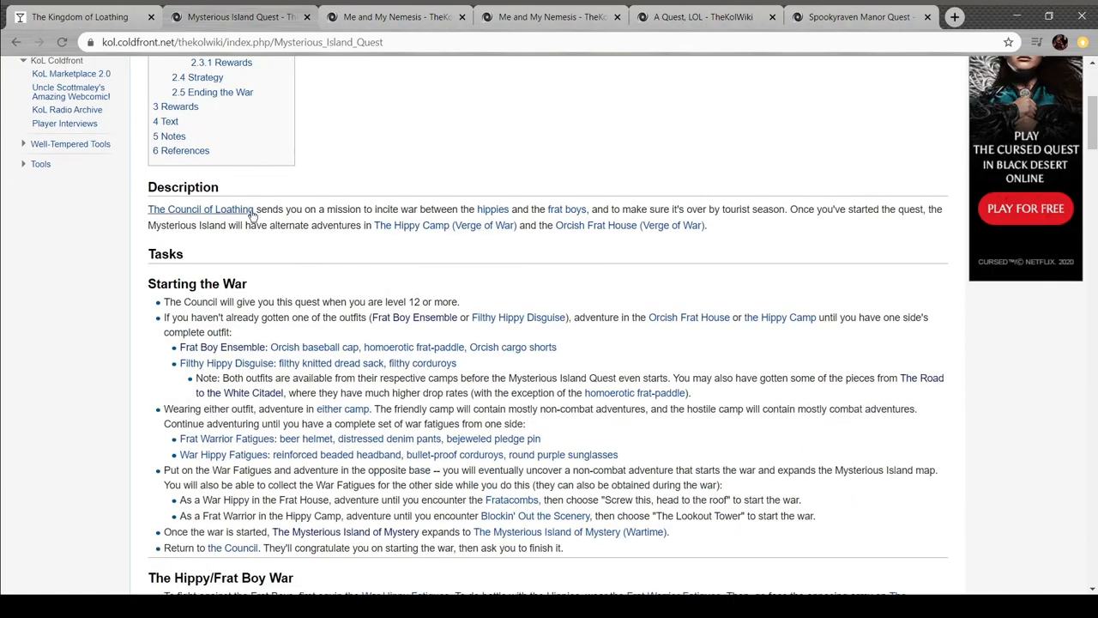
pyautogui.moveTo(457, 275)
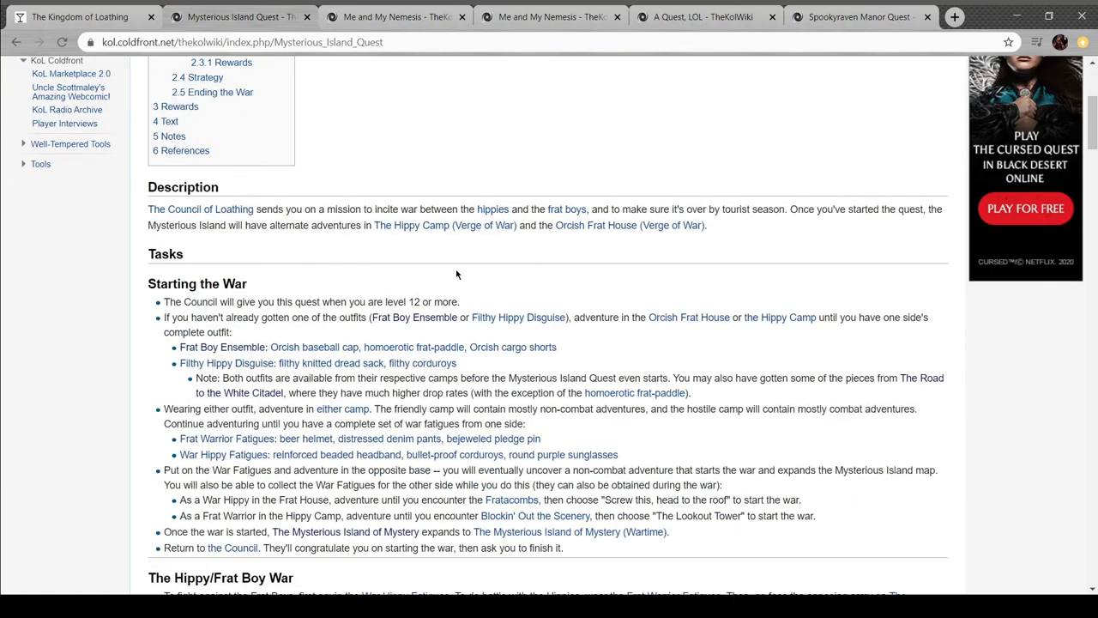
pyautogui.scroll(-3)
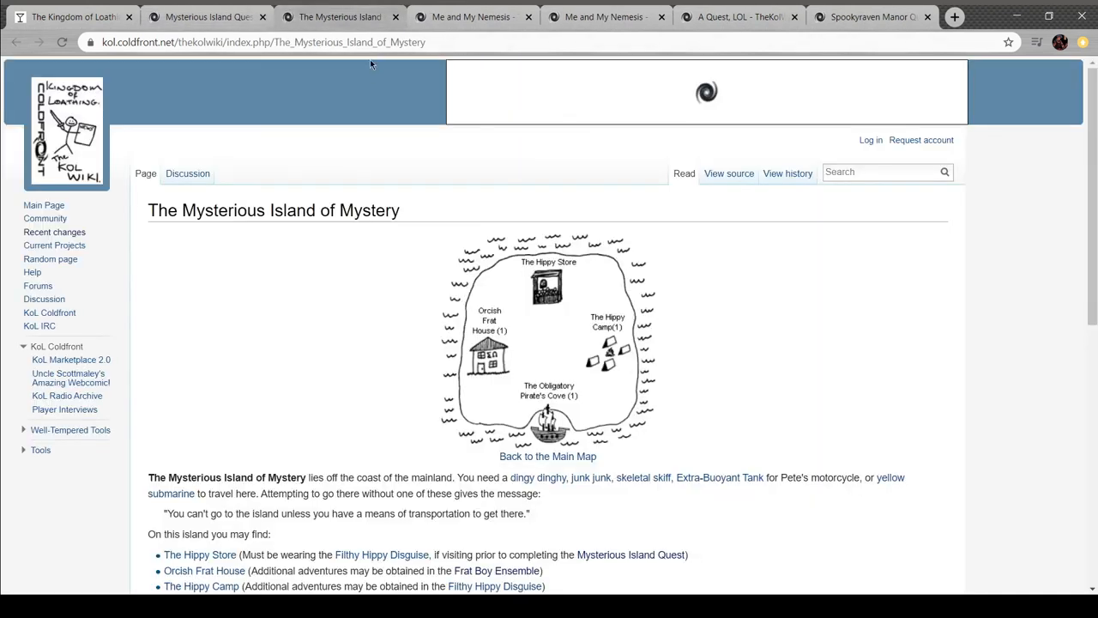
# Follow the yellow submarine link from the Mysterious Island of Mystery transportation section
pyautogui.scroll(-3)
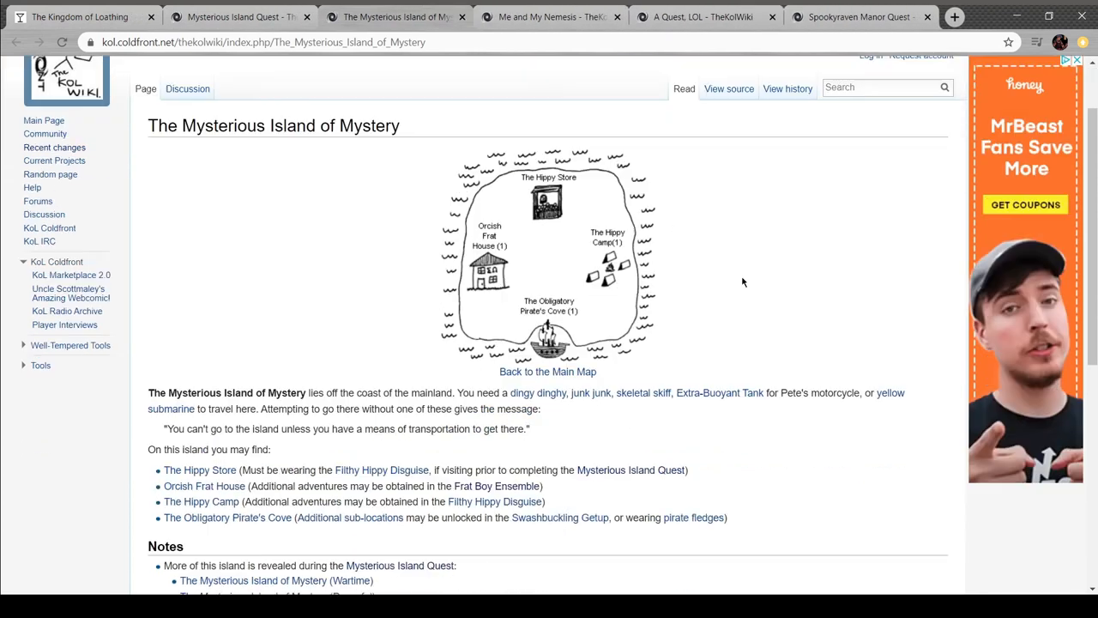
pyautogui.scroll(-3)
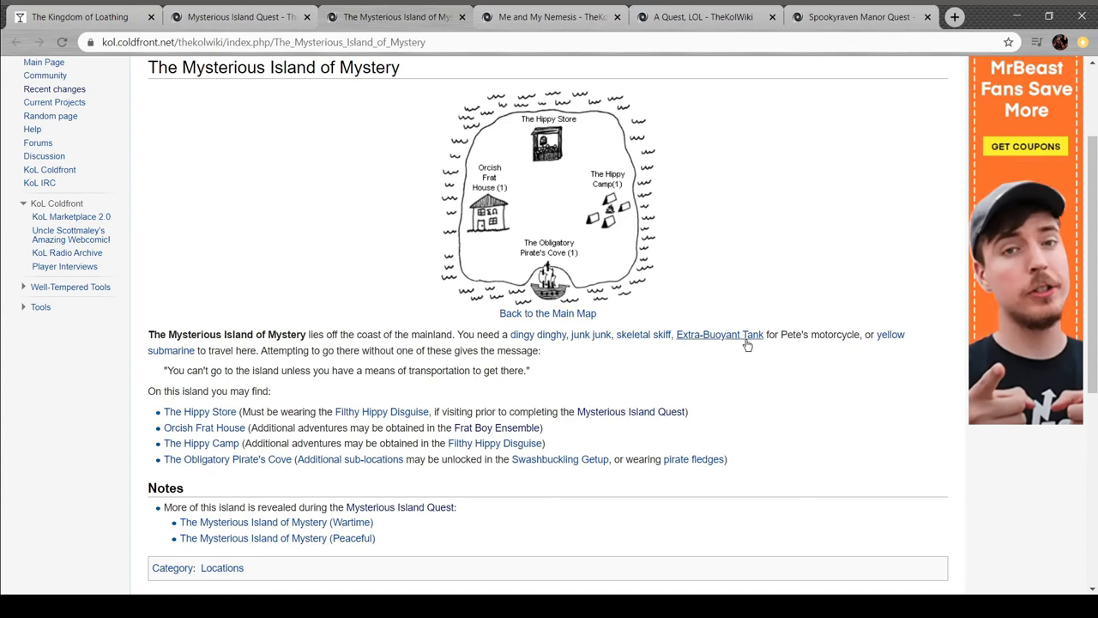
pyautogui.moveTo(900, 334)
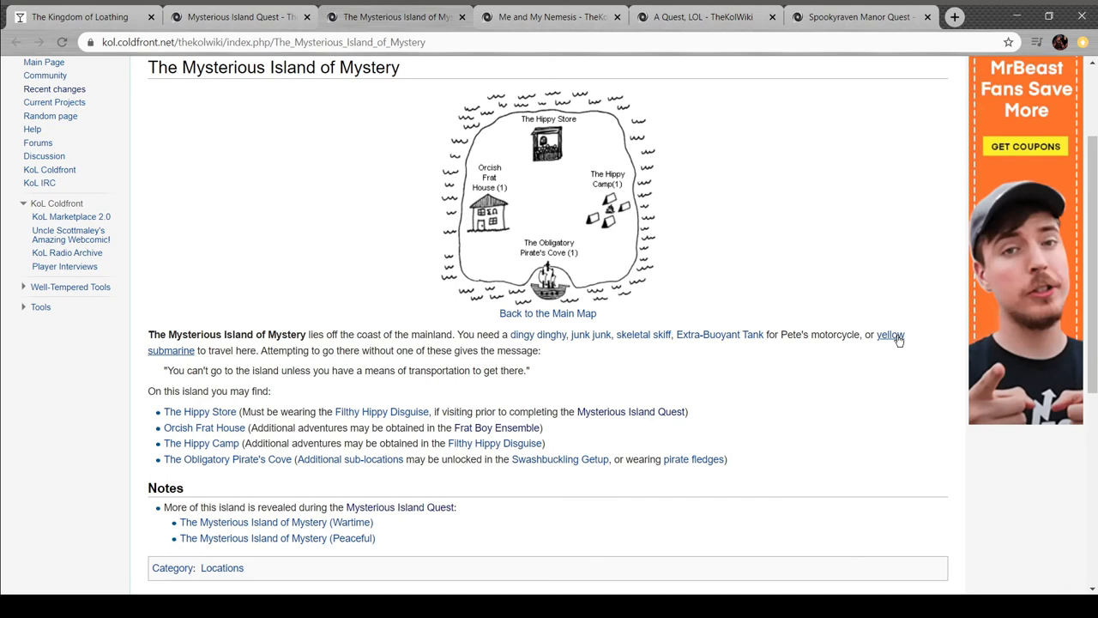
pyautogui.click(889, 335)
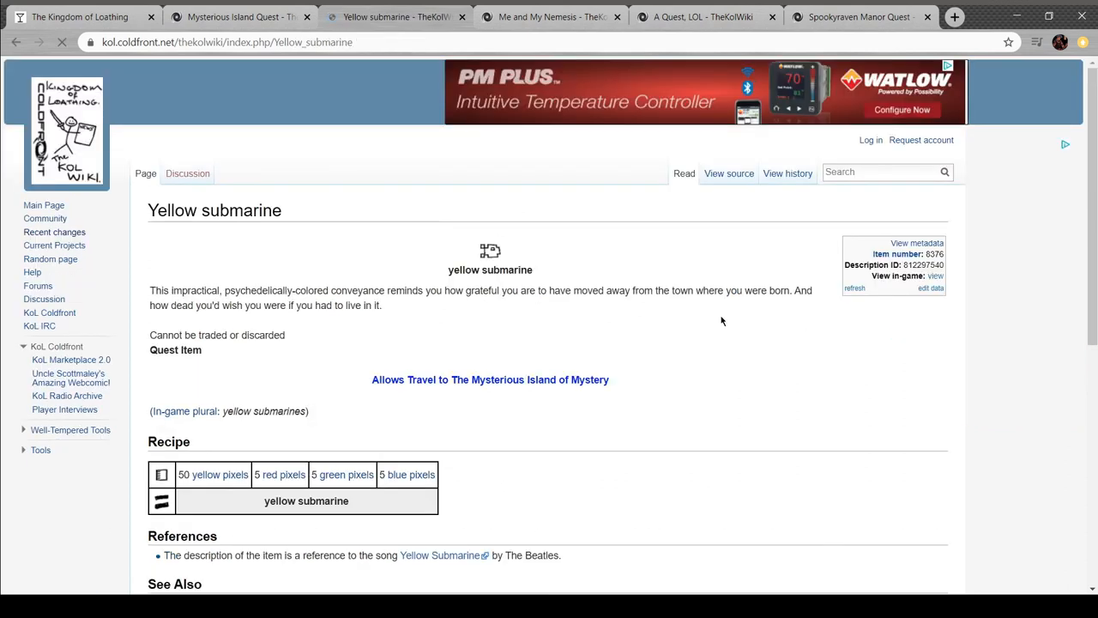
pyautogui.scroll(-3)
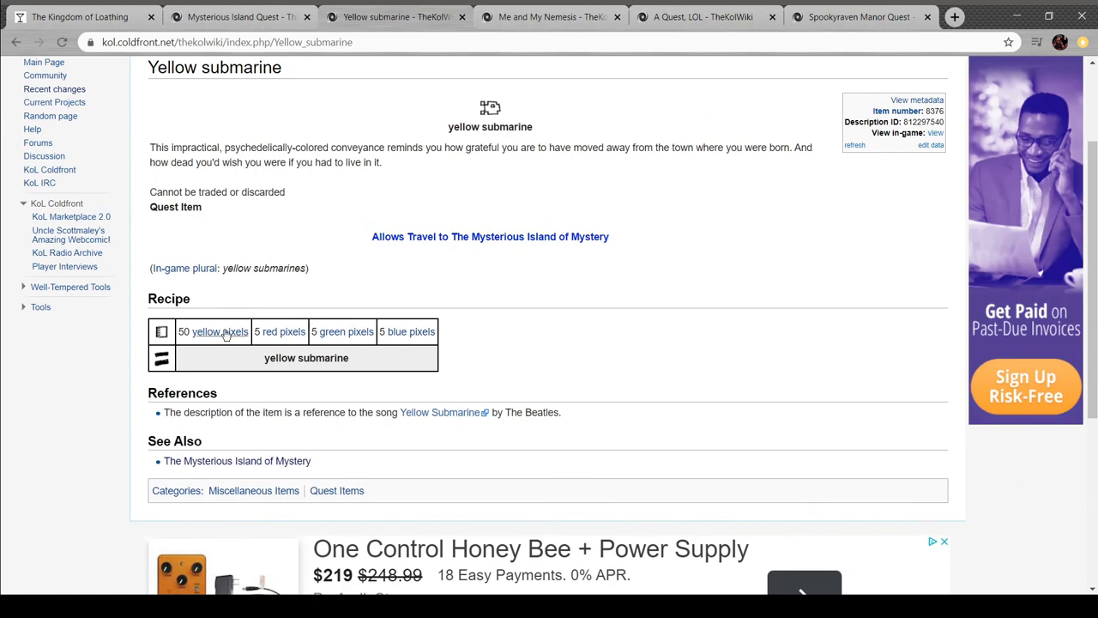
pyautogui.click(220, 331)
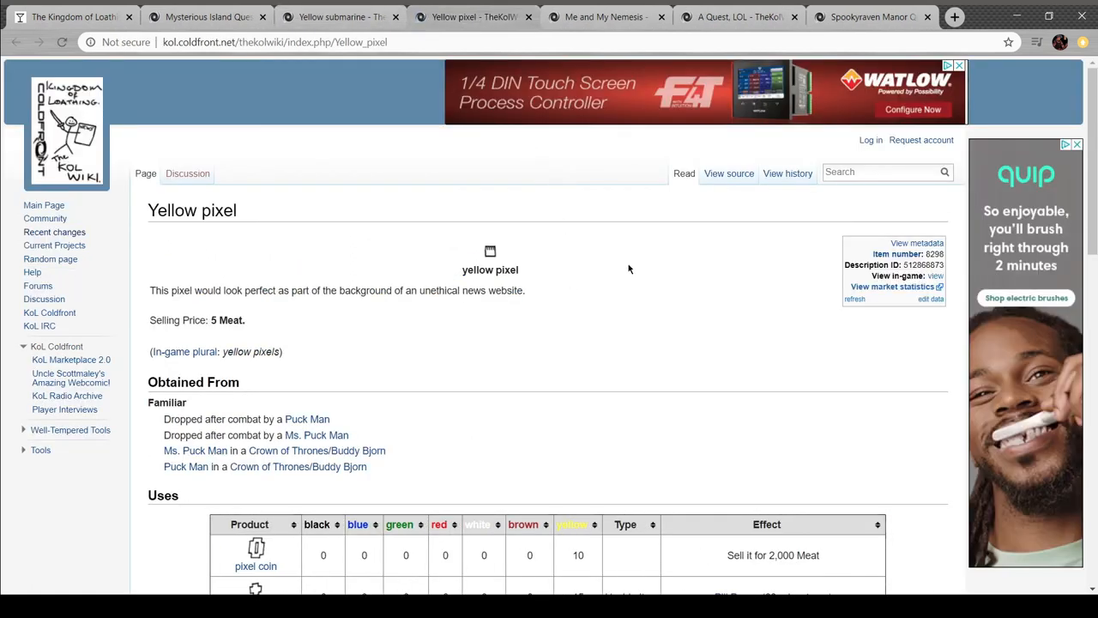
pyautogui.scroll(-3)
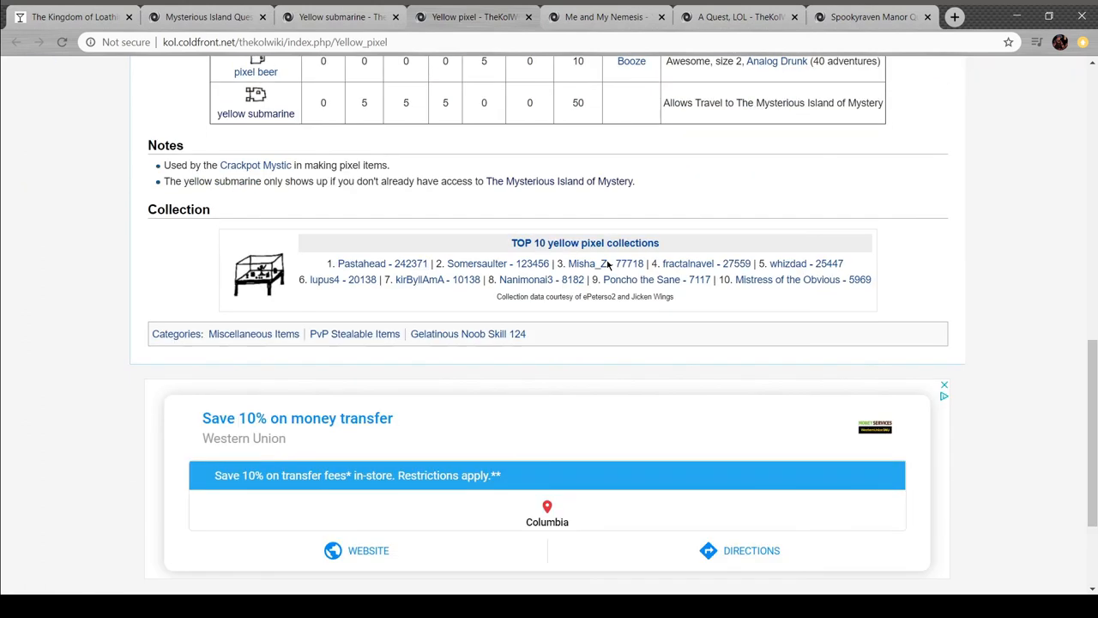
pyautogui.scroll(3)
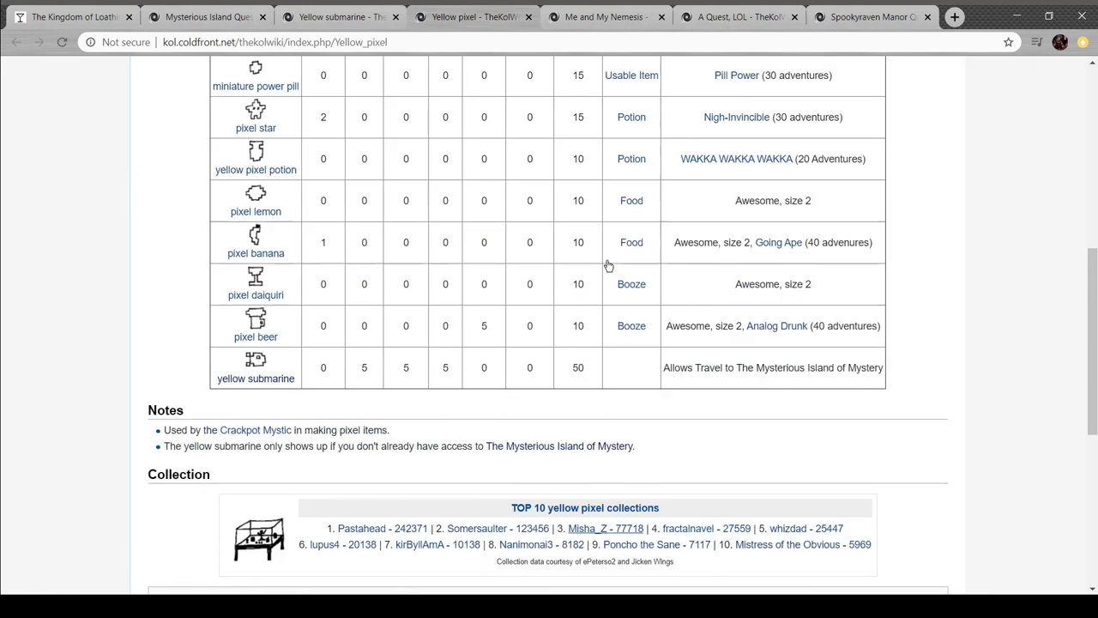
pyautogui.scroll(3)
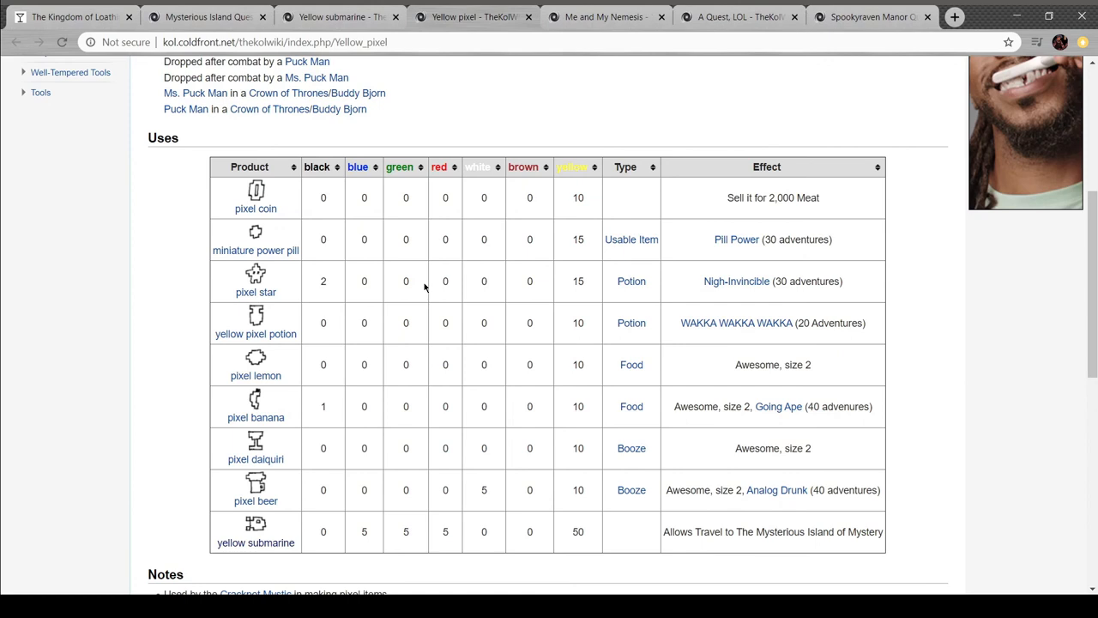
pyautogui.scroll(3)
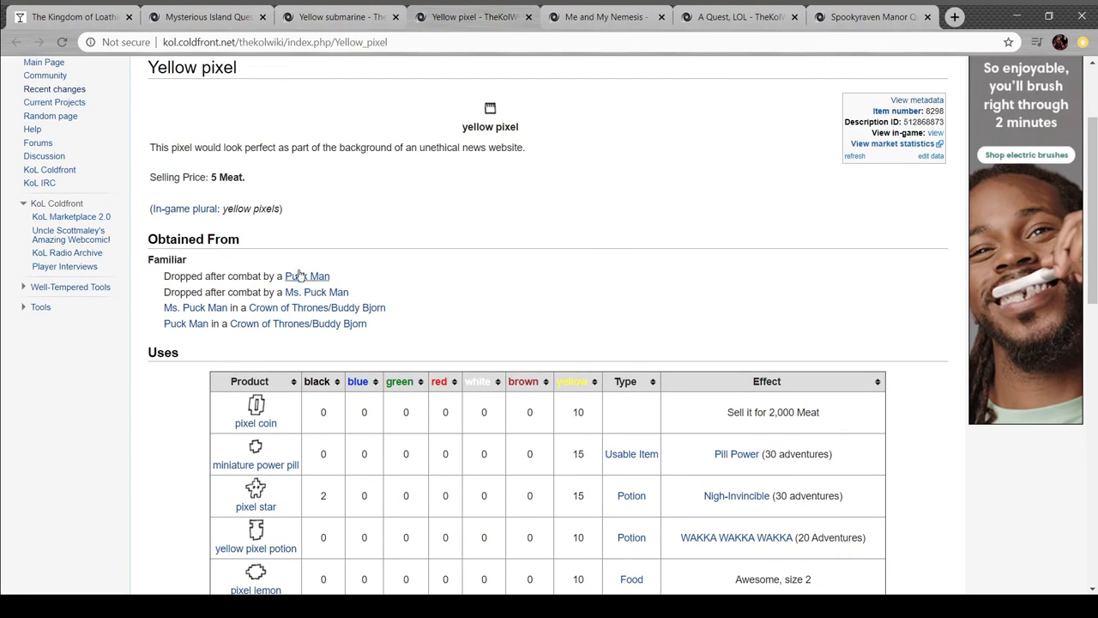
pyautogui.click(306, 275)
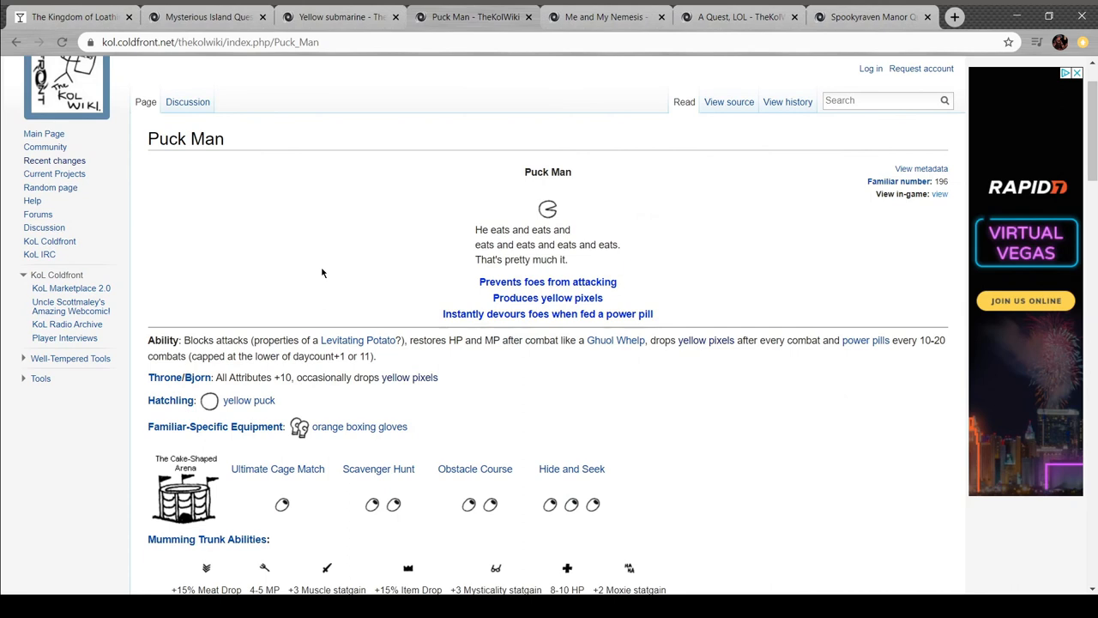
pyautogui.scroll(-3)
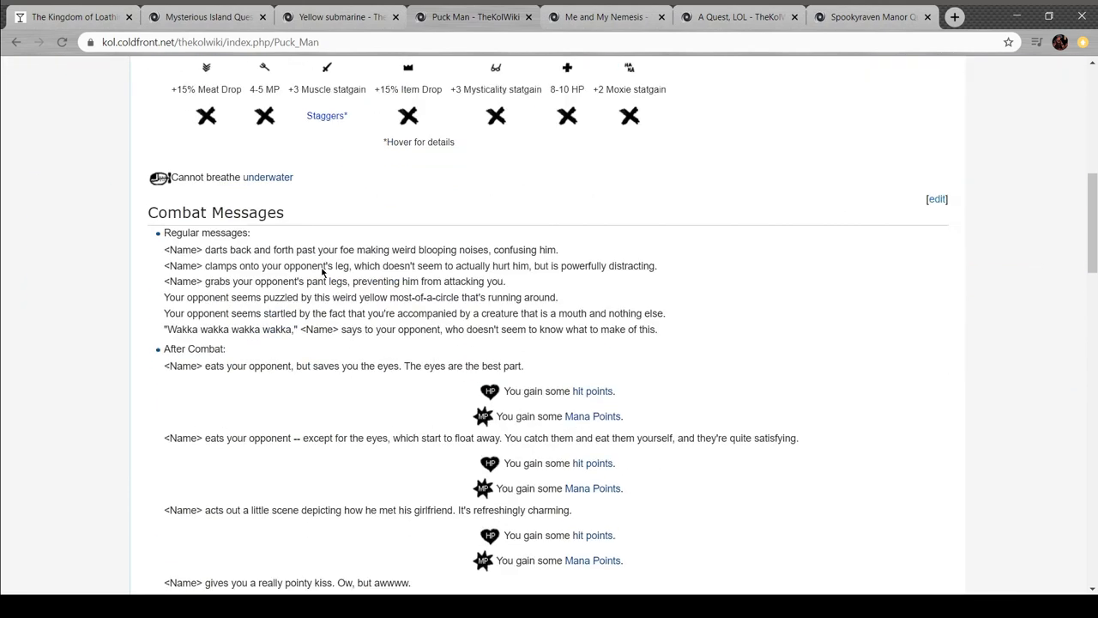
pyautogui.scroll(-3)
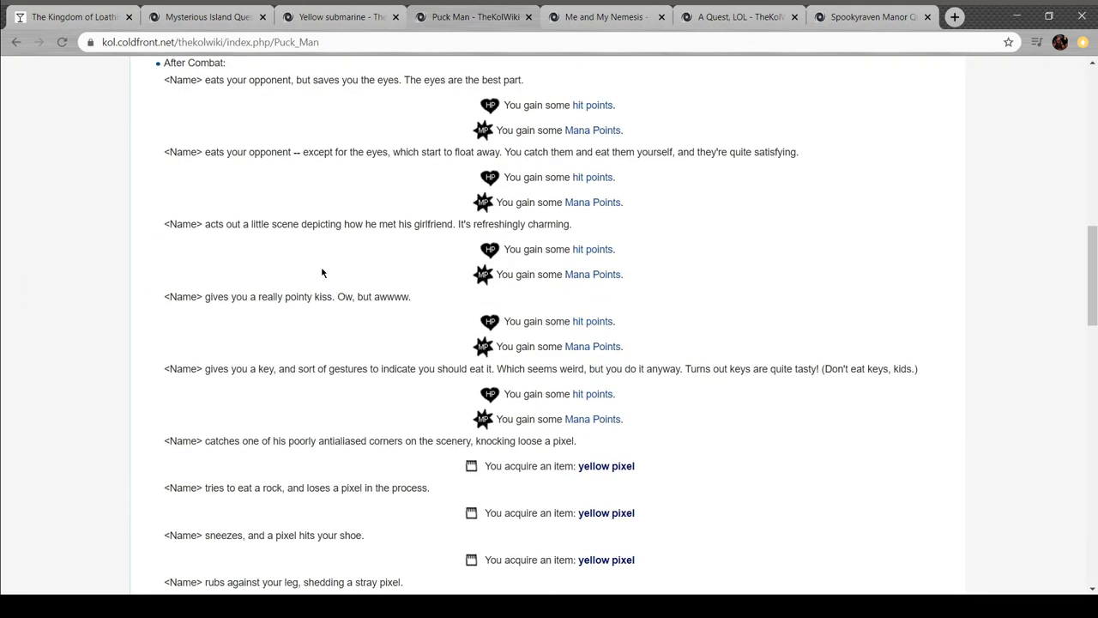
pyautogui.scroll(-3)
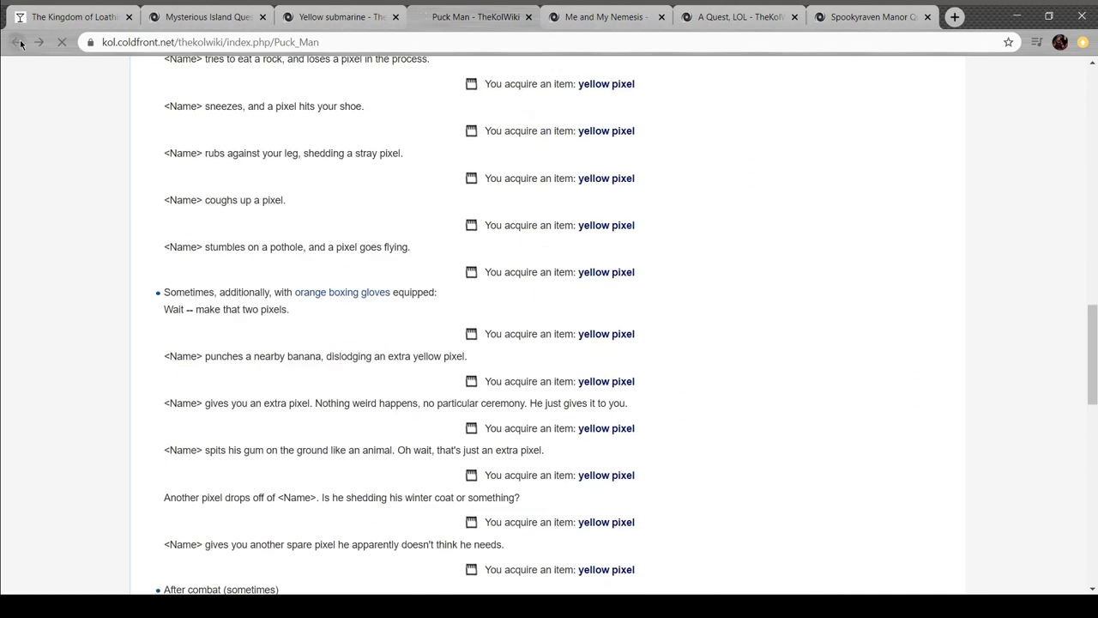
pyautogui.click(605, 82)
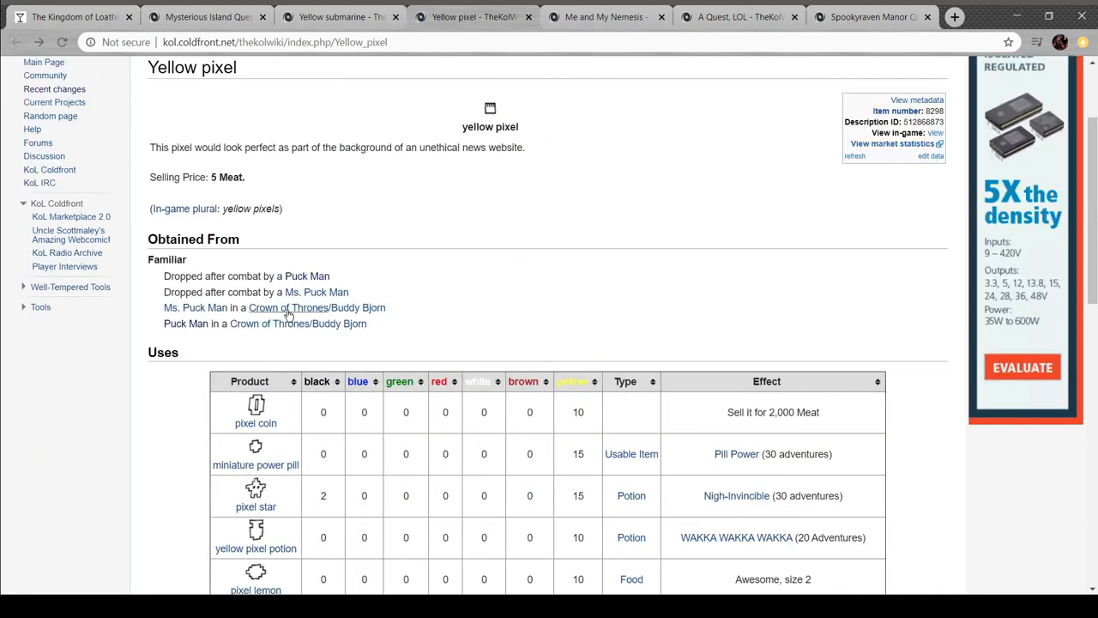
pyautogui.moveTo(366, 259)
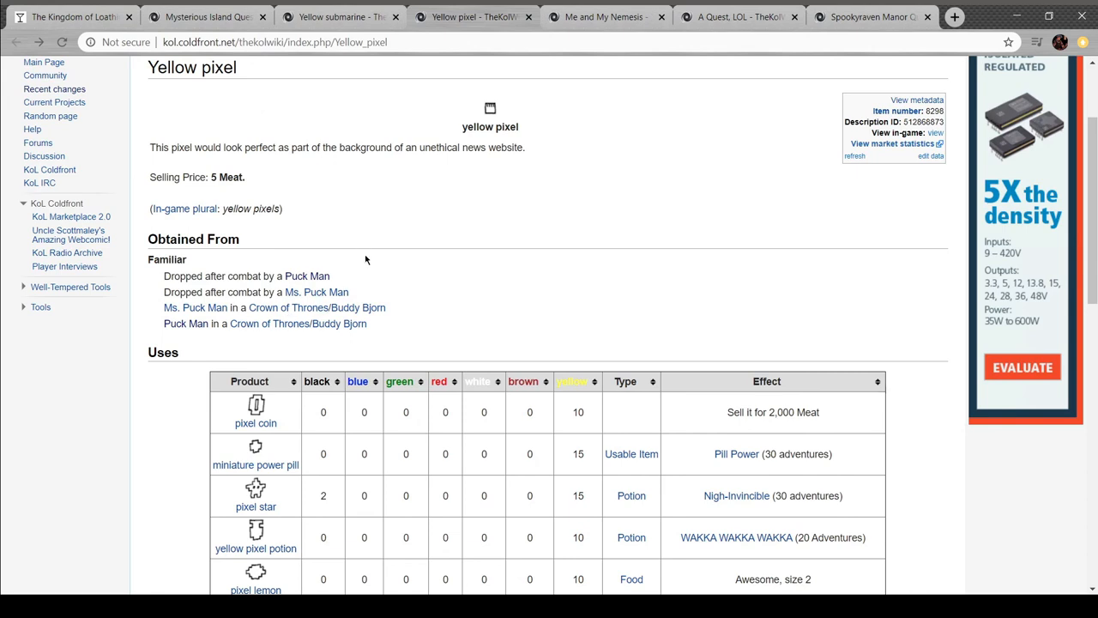
pyautogui.scroll(3)
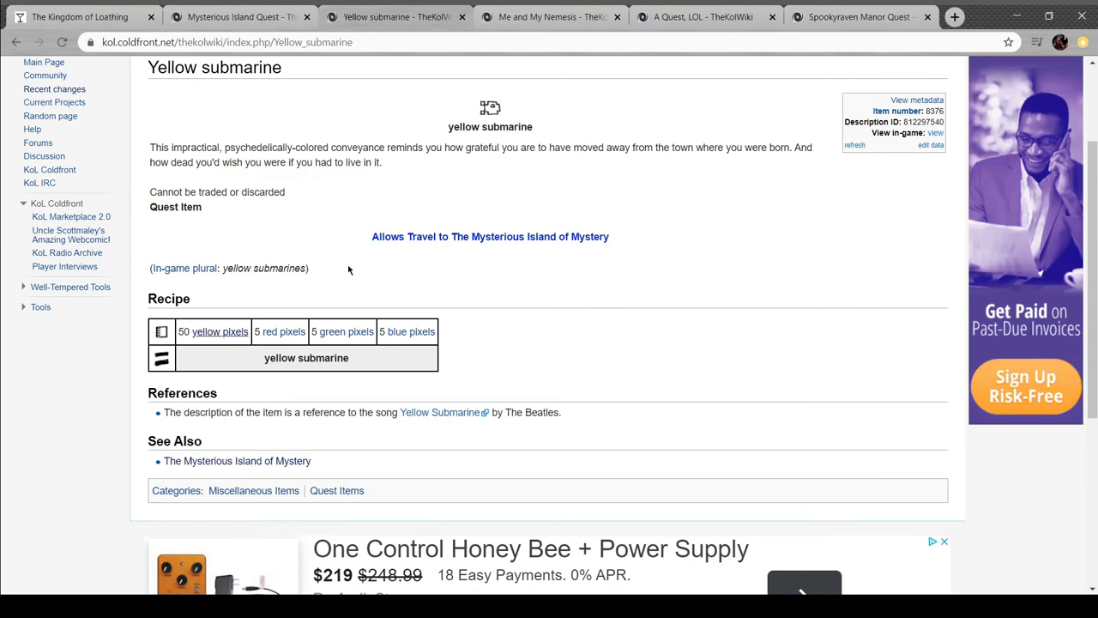
# Return to the Mysterious Island of Mystery page and read the dingy dinghy item article
pyautogui.scroll(3)
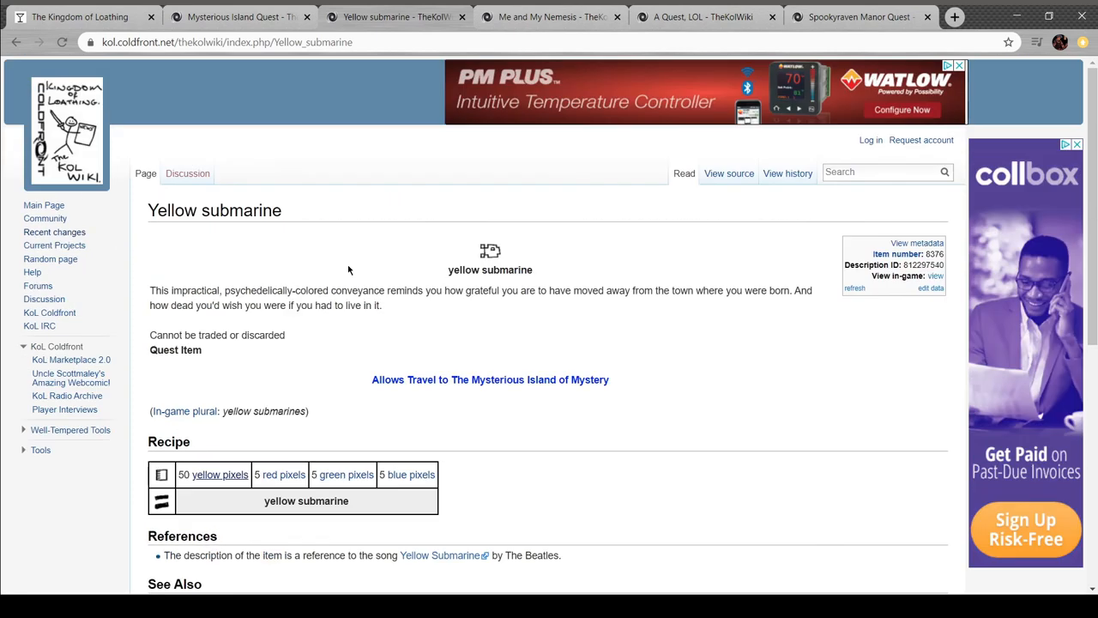
pyautogui.scroll(-3)
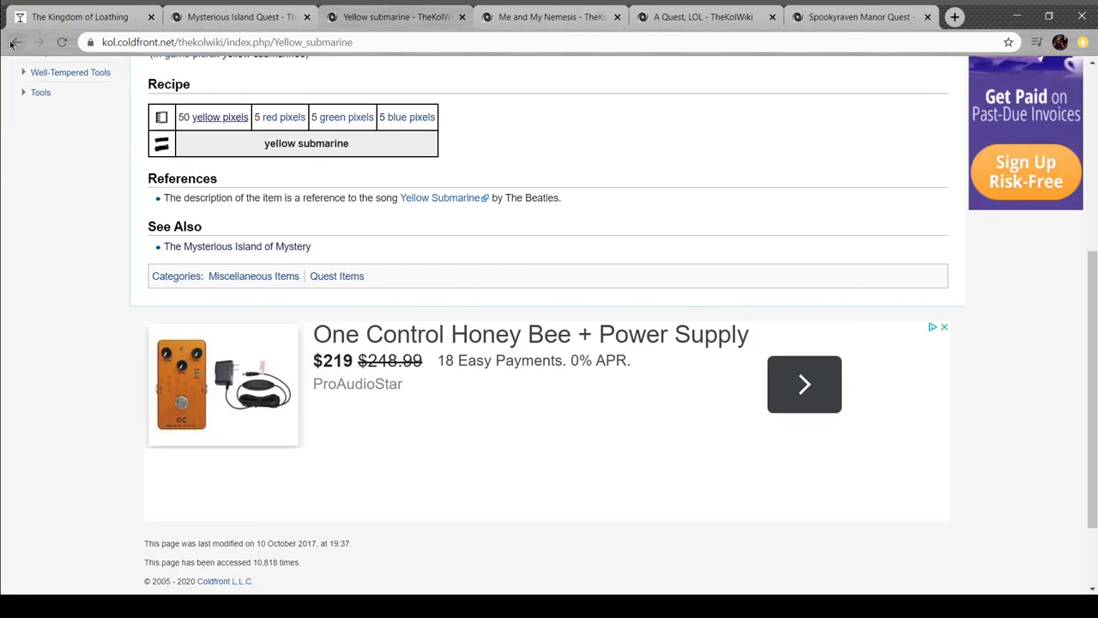
pyautogui.click(236, 247)
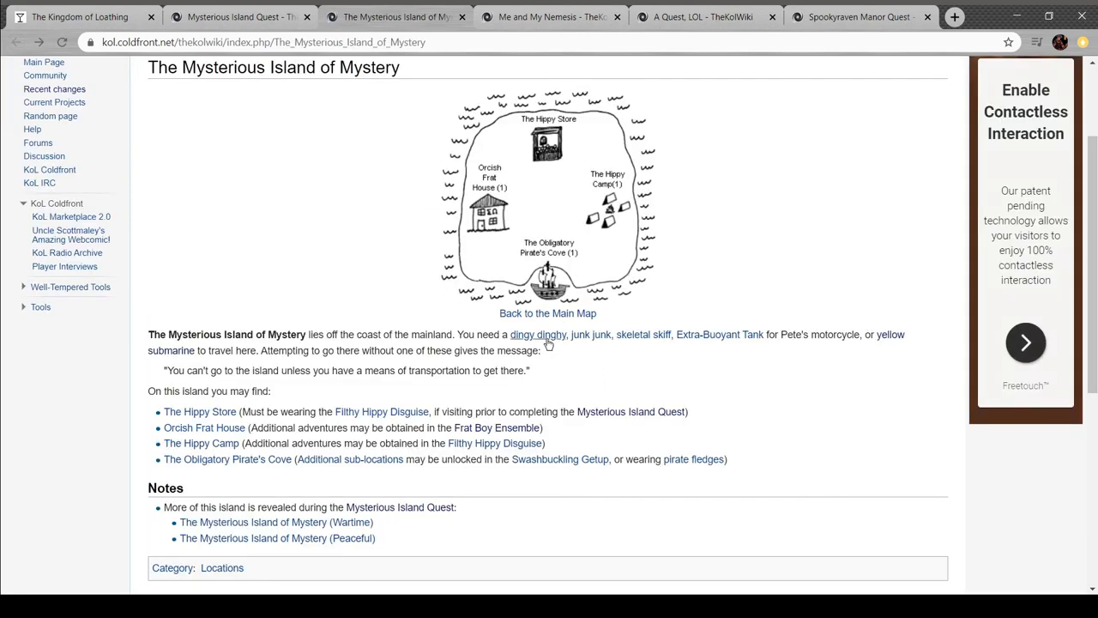
pyautogui.click(538, 333)
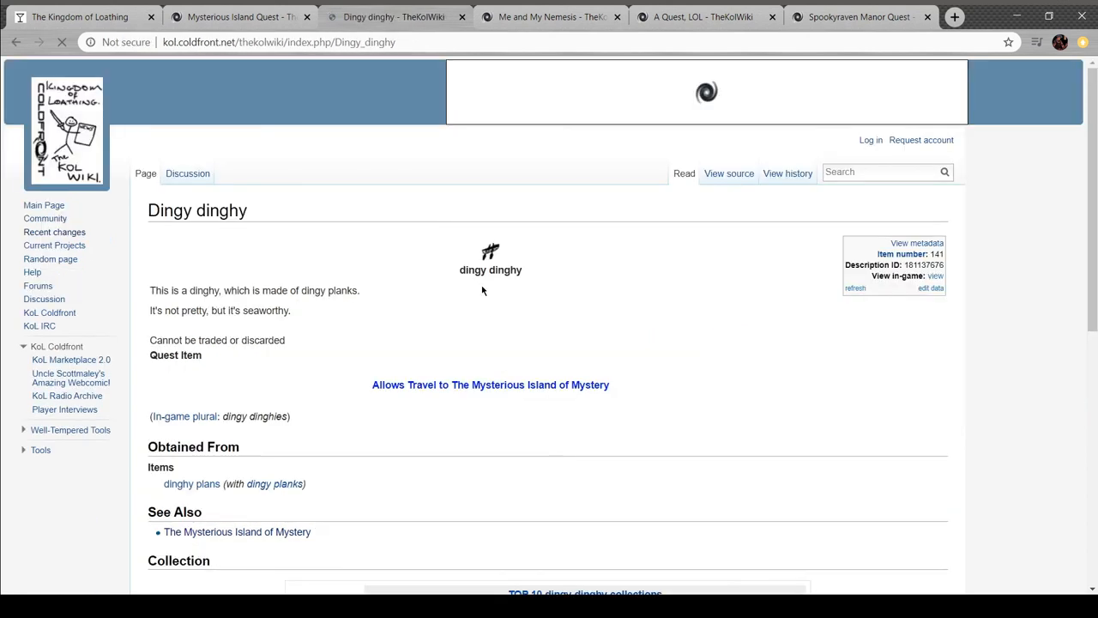
pyautogui.scroll(-3)
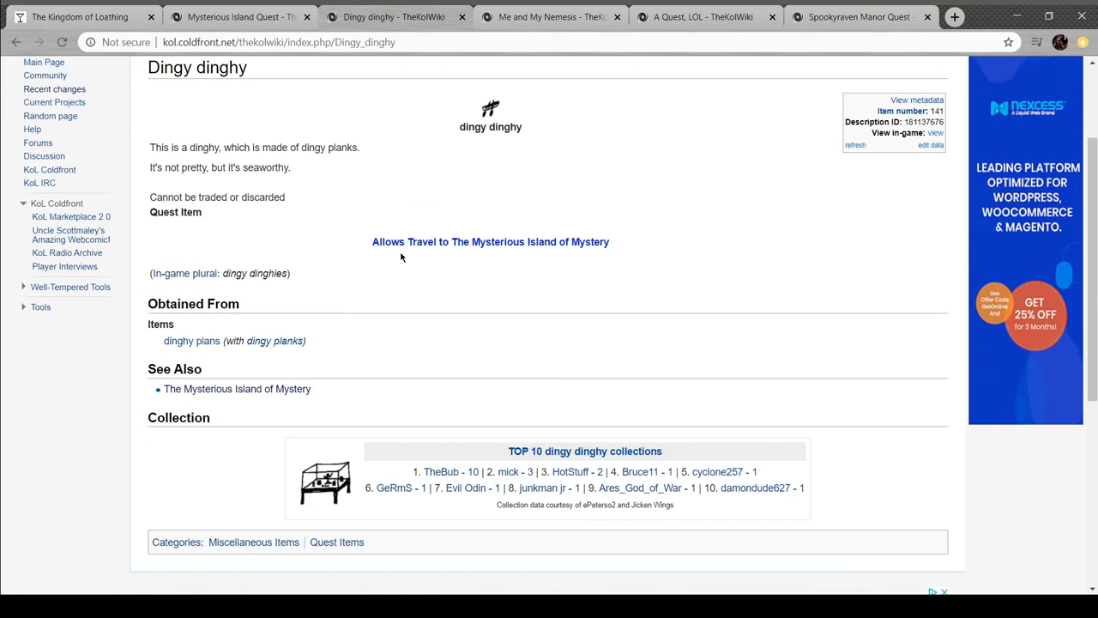
pyautogui.moveTo(275, 340)
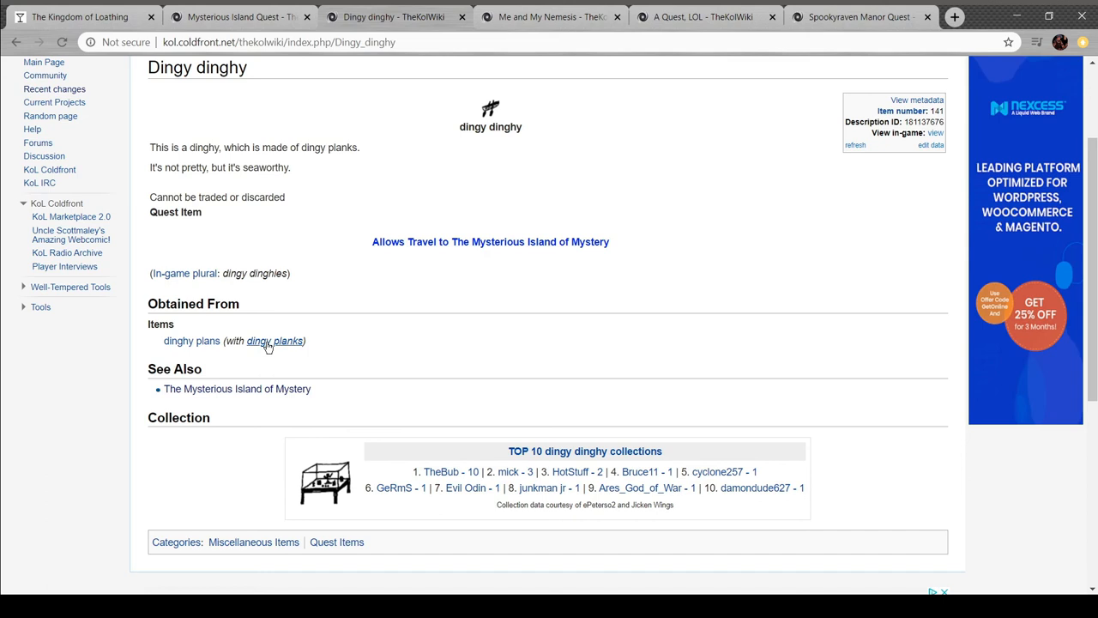
pyautogui.moveTo(192, 340)
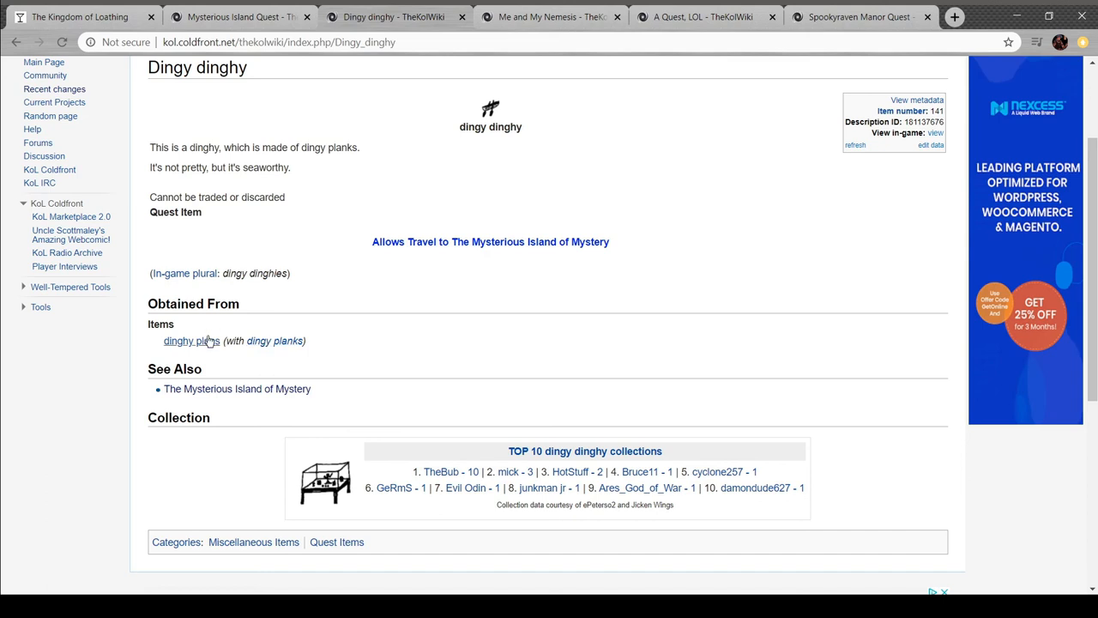
# Read the dinghy plans and dingy planks articles, then switch back to the game's Shore travel agency
pyautogui.click(190, 340)
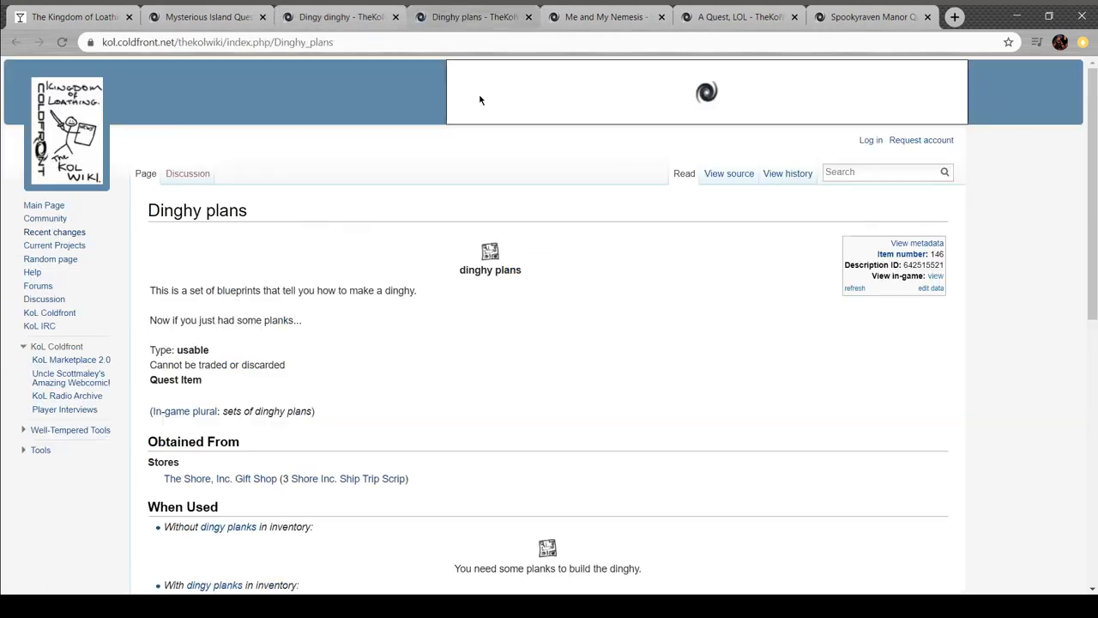
pyautogui.scroll(-3)
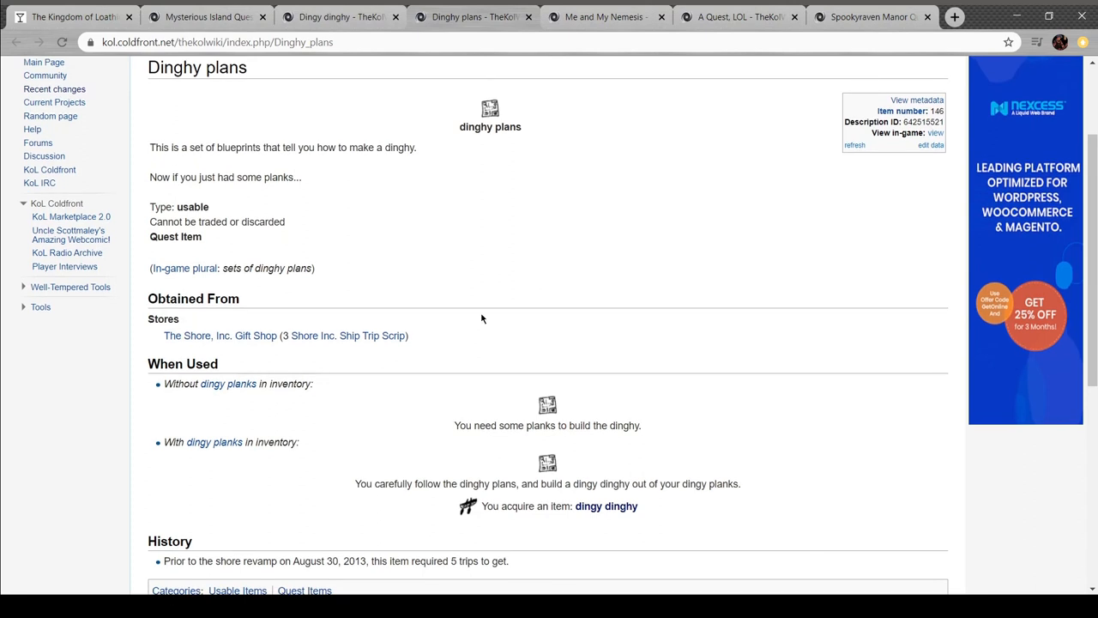
pyautogui.moveTo(457, 281)
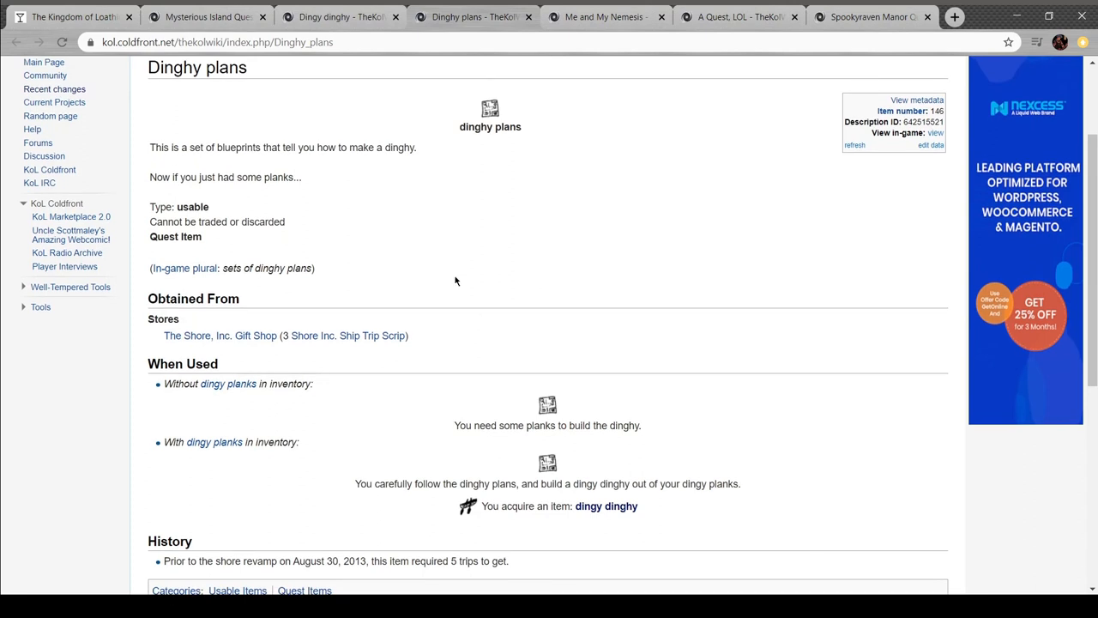
pyautogui.moveTo(213, 443)
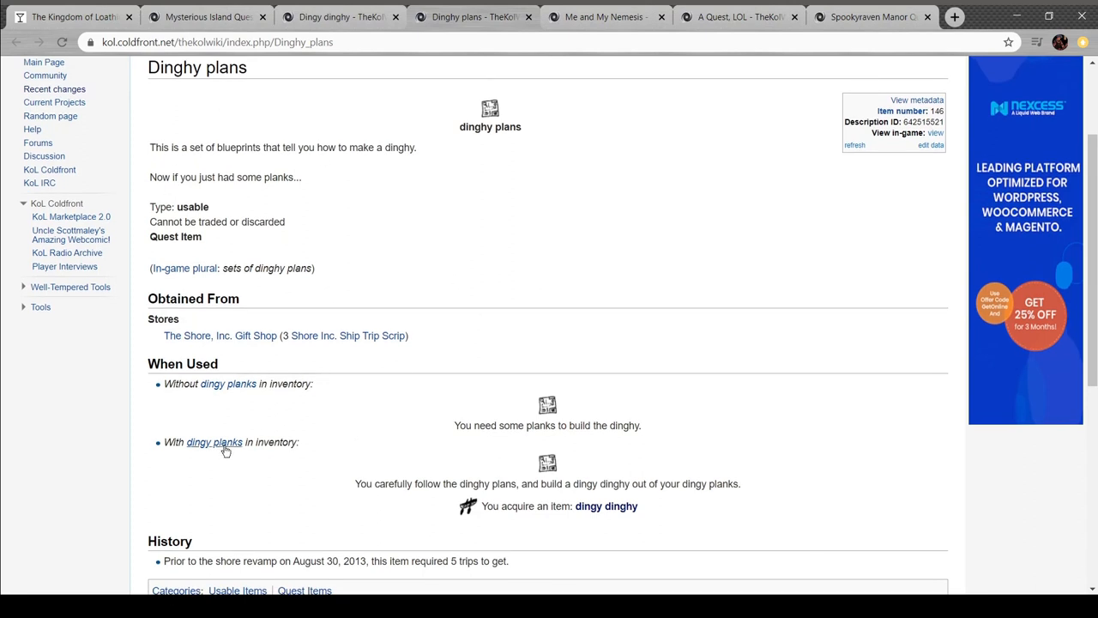
pyautogui.click(212, 443)
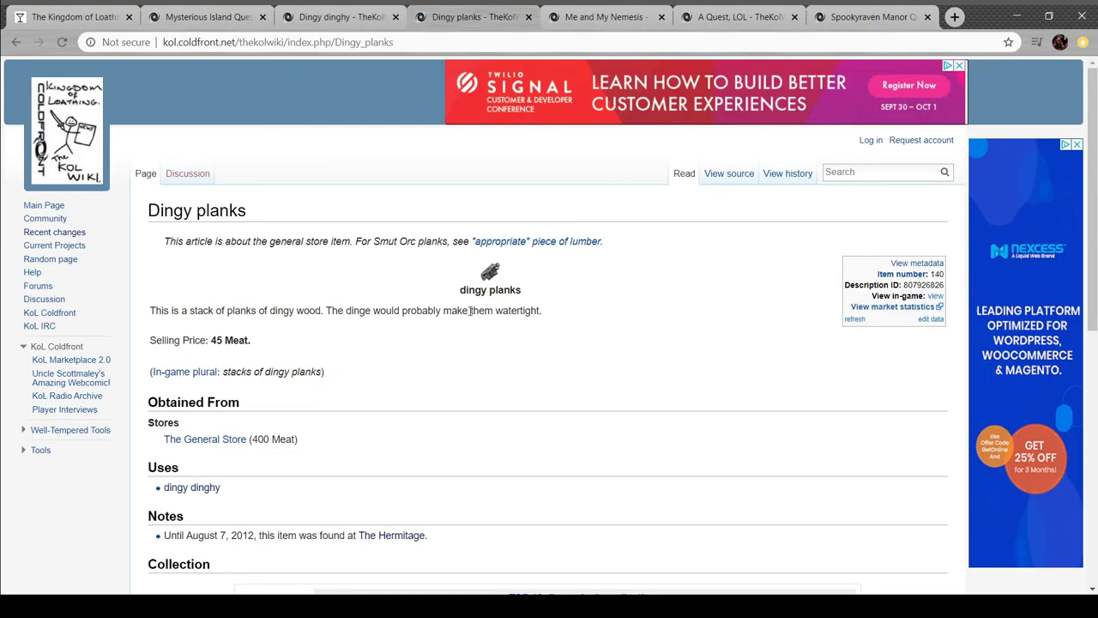
pyautogui.scroll(-3)
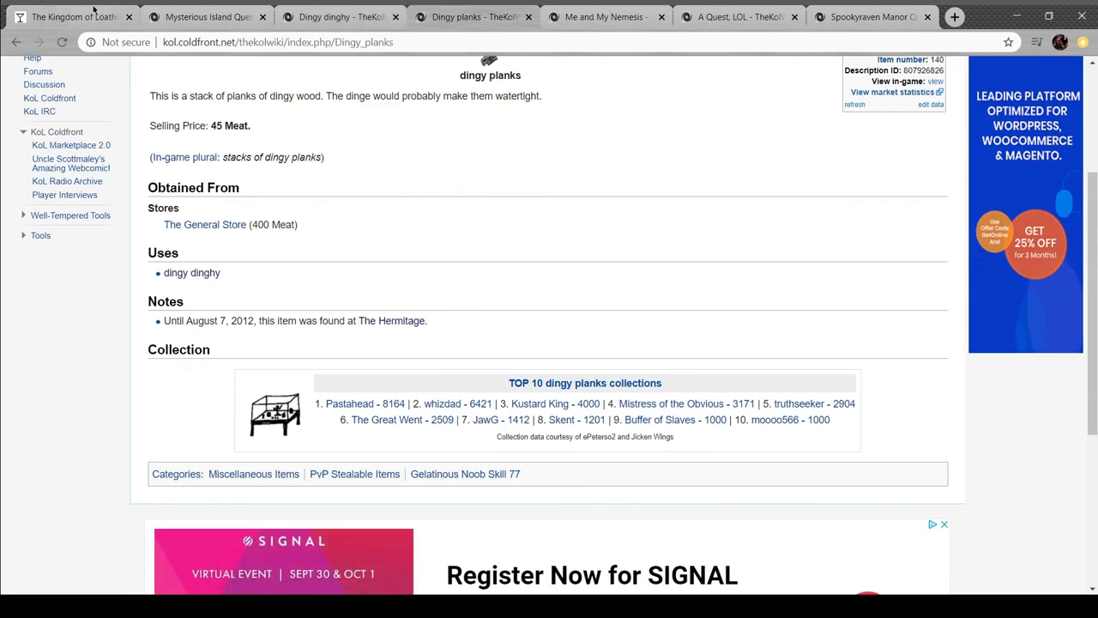
pyautogui.click(72, 18)
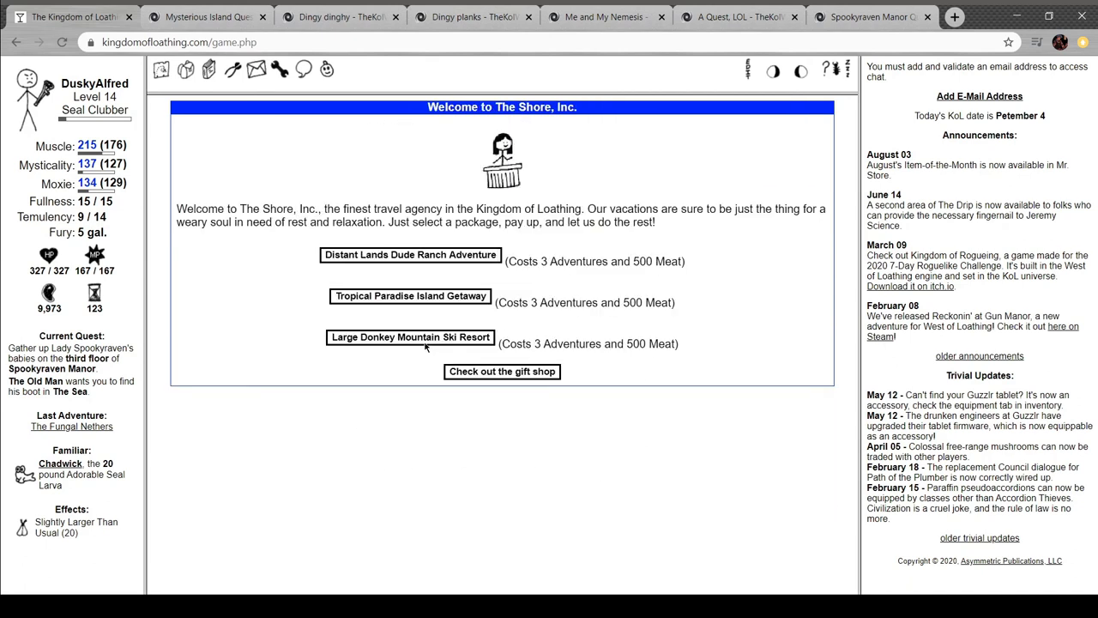
# Take two Distant Lands vacations for trip scrip, then buy the dinghy plans at the Shore gift shop
pyautogui.click(410, 254)
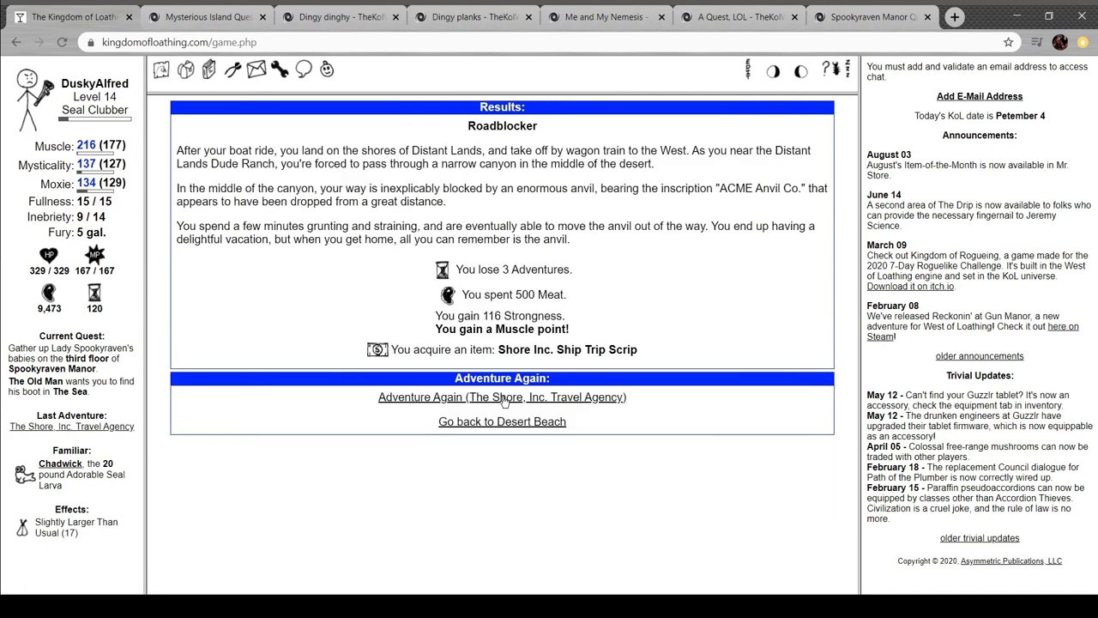
pyautogui.click(501, 397)
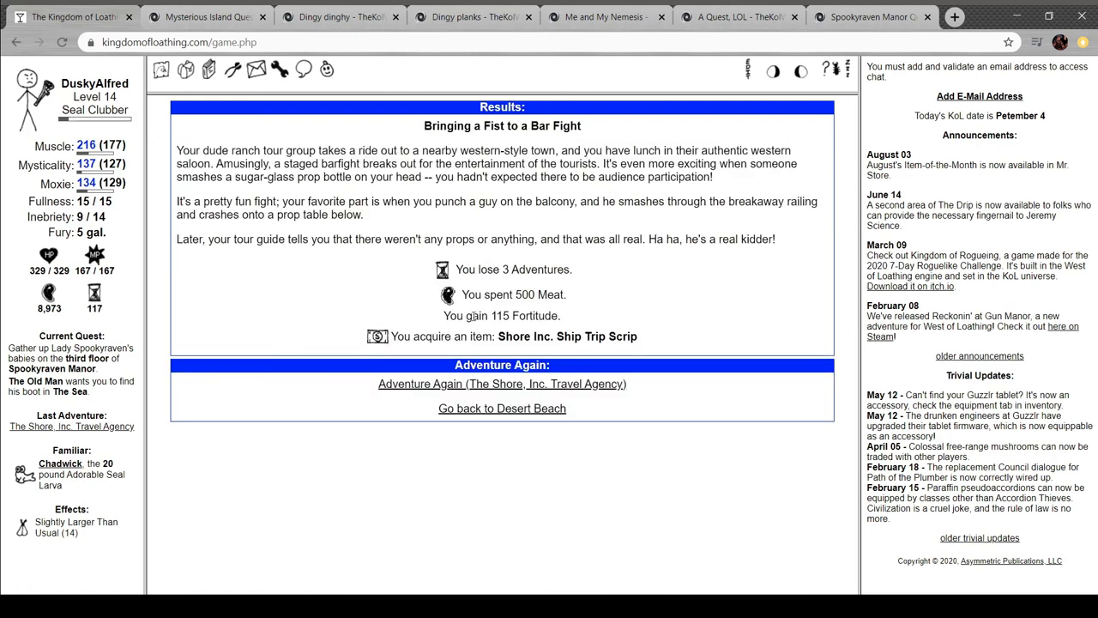
pyautogui.click(501, 384)
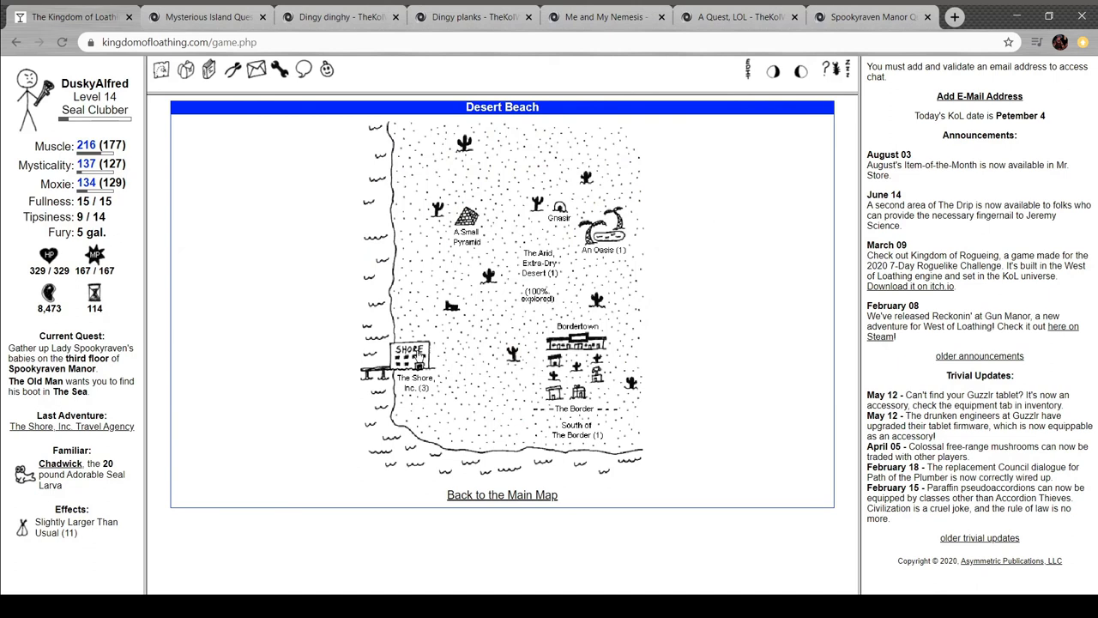
pyautogui.click(415, 378)
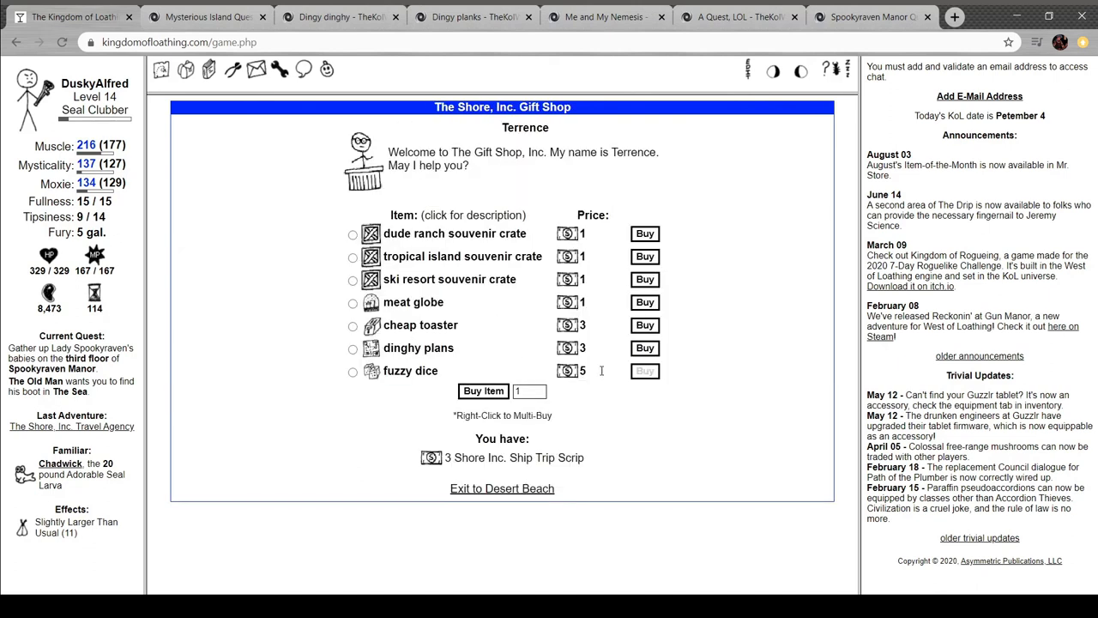
pyautogui.click(645, 346)
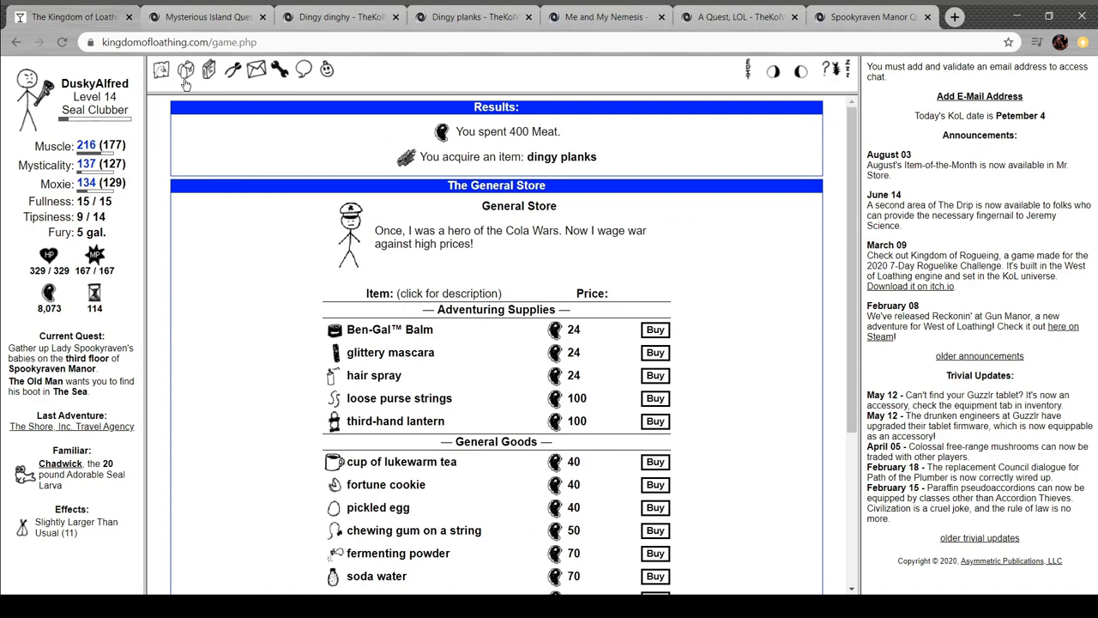
# Use the dinghy plans from the inventory's quest items to build the dingy dinghy
pyautogui.click(185, 69)
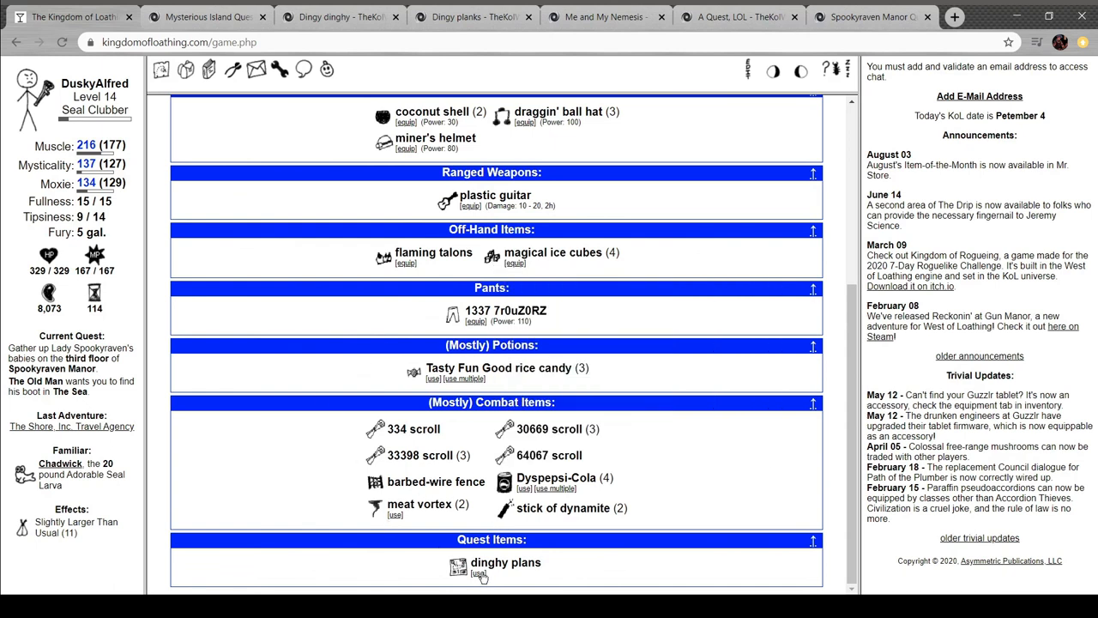
pyautogui.moveTo(459, 566)
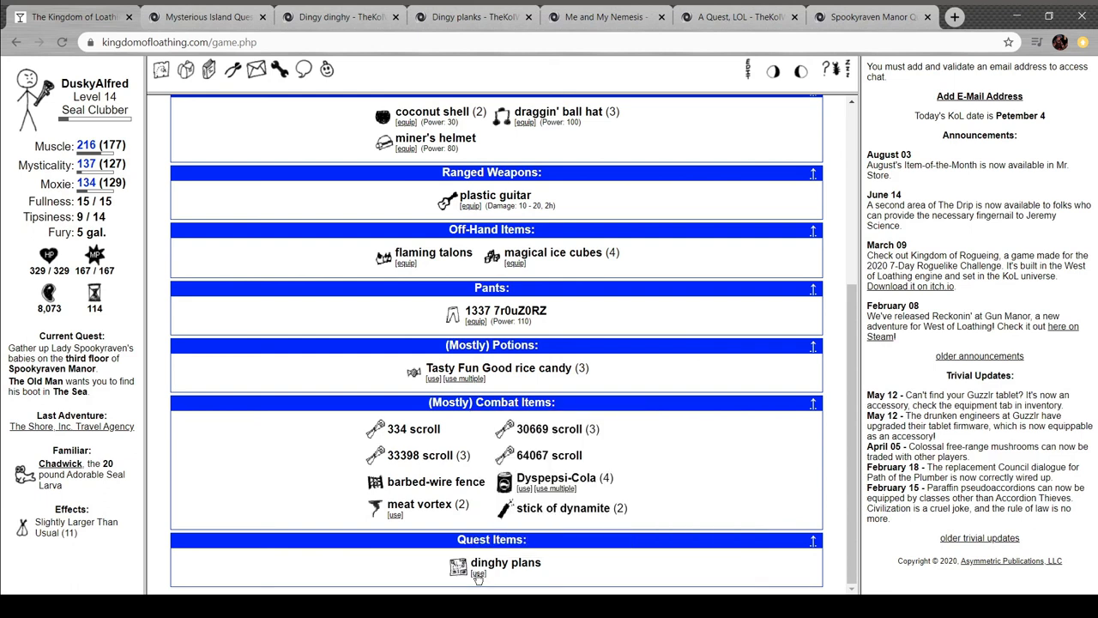
pyautogui.click(477, 573)
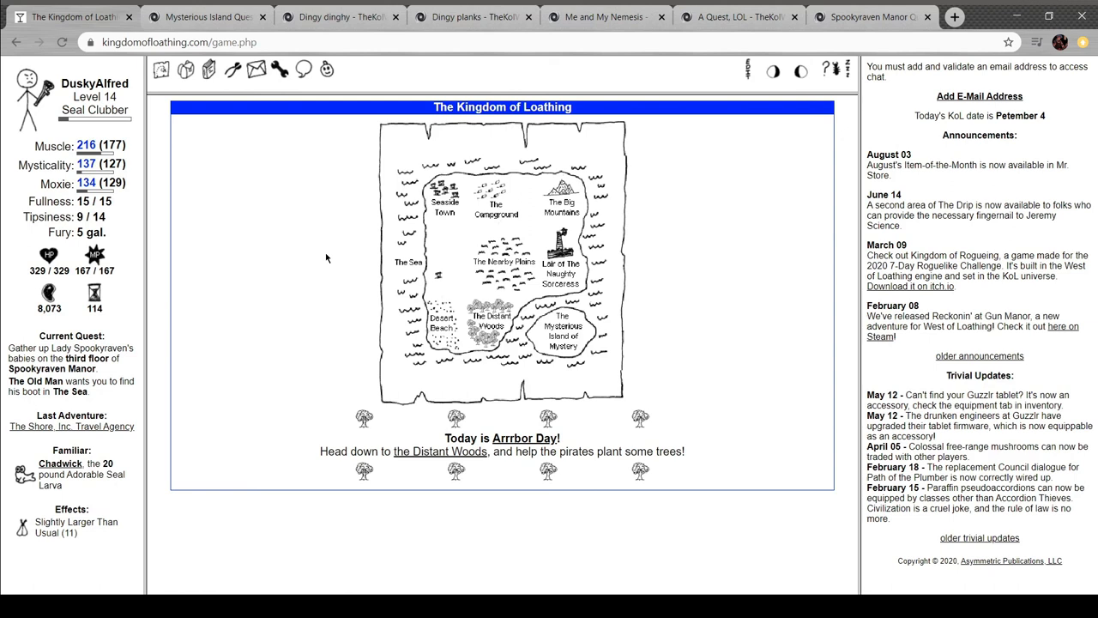
# Drink the bottle of vodka from the inventory for 3 adventures, then return to the kingdom map
pyautogui.click(186, 69)
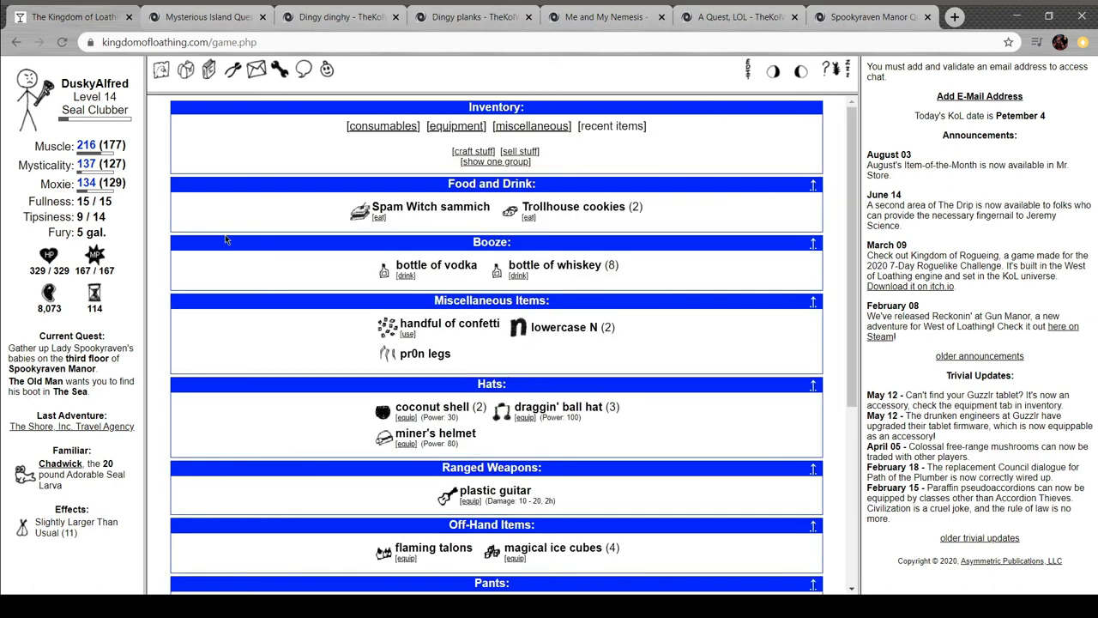
pyautogui.click(405, 274)
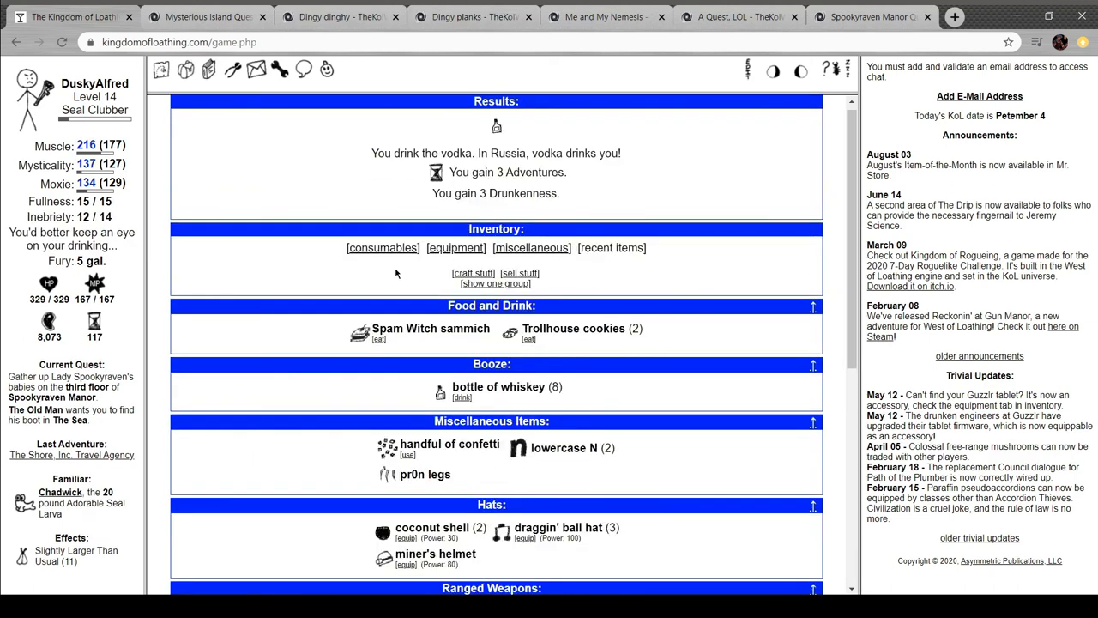
pyautogui.click(161, 69)
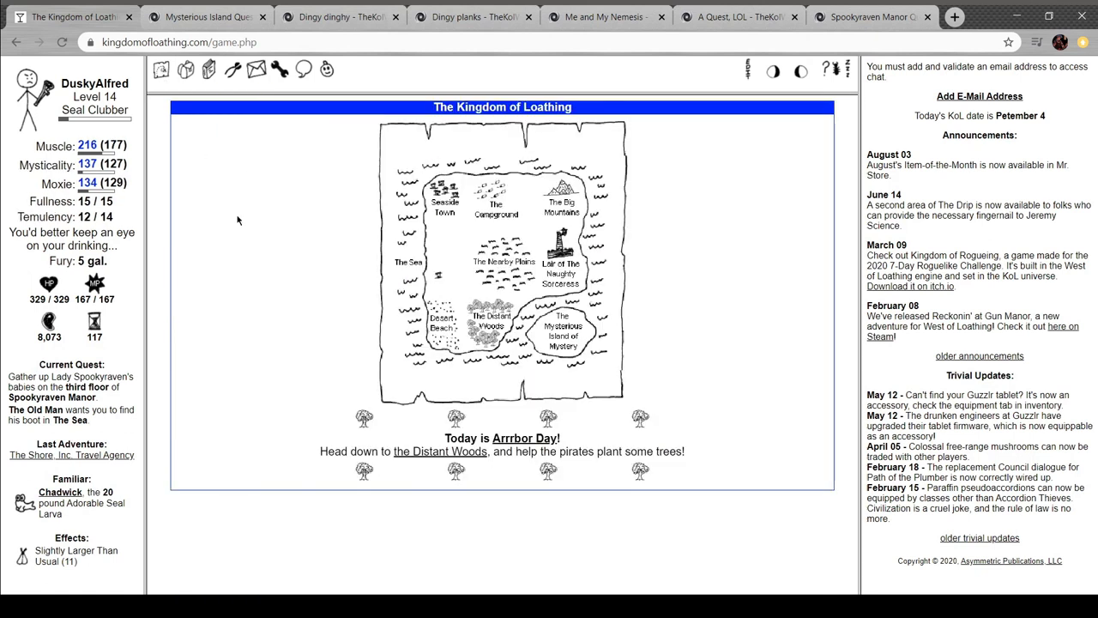
pyautogui.moveTo(571, 325)
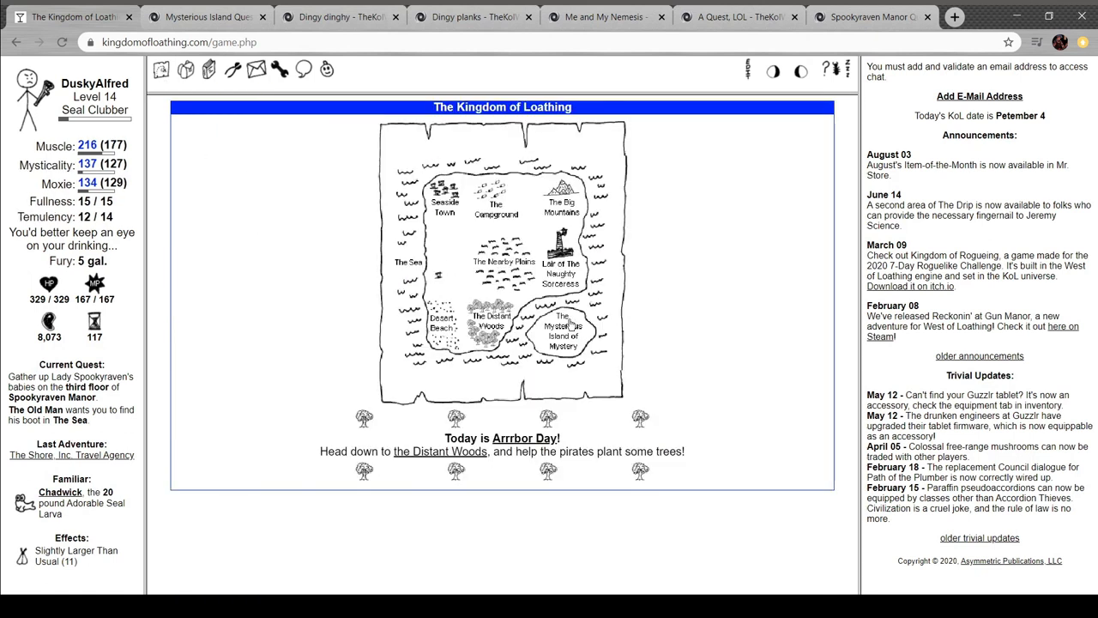
pyautogui.moveTo(749, 297)
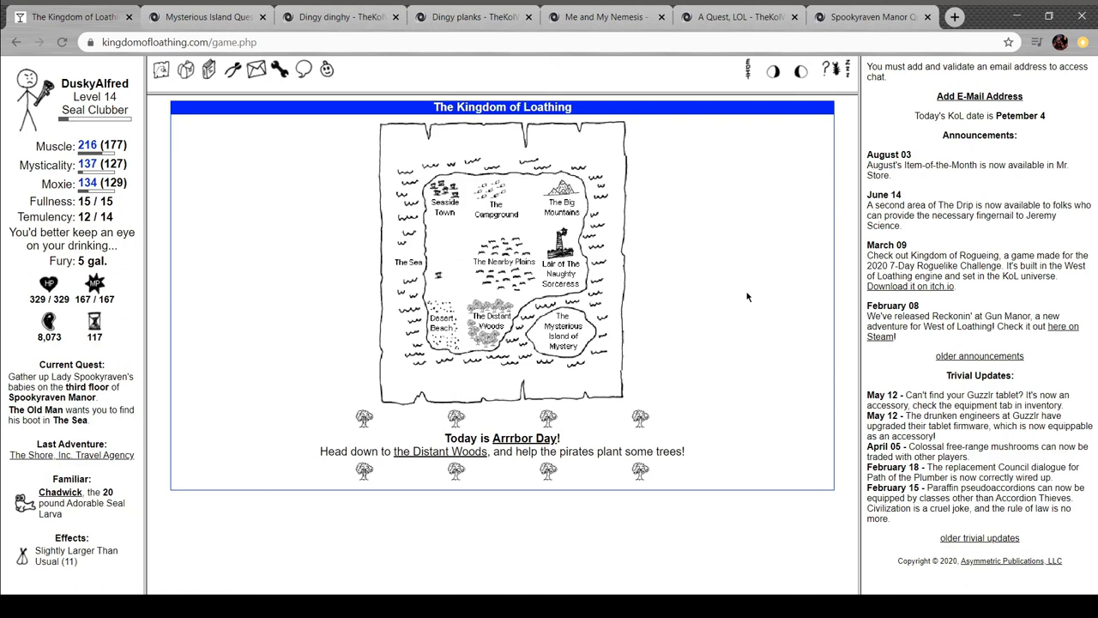
pyautogui.moveTo(814, 556)
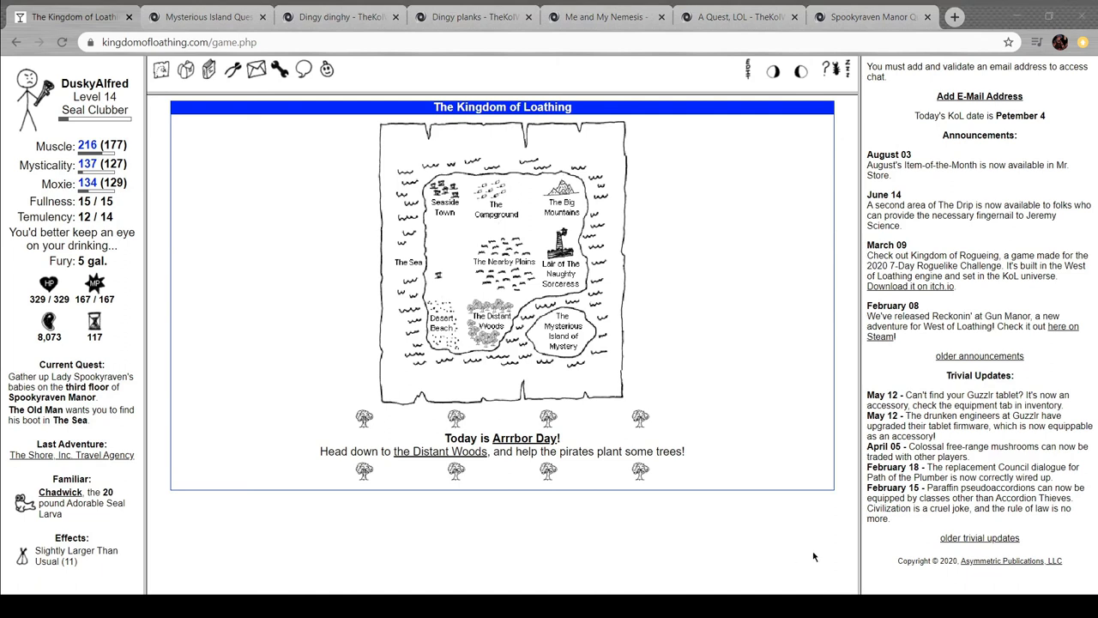